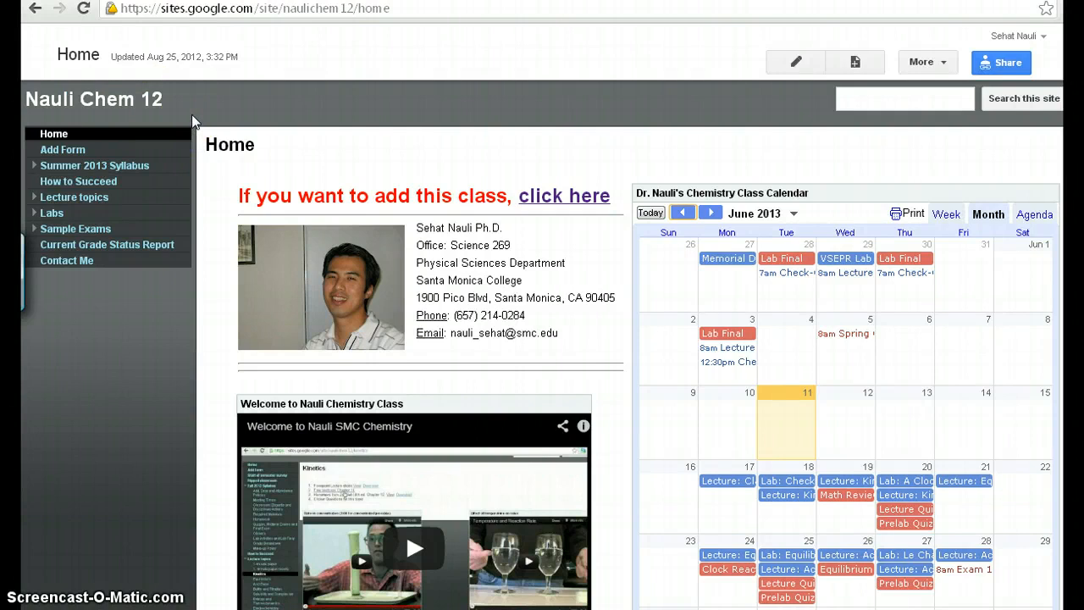
{"action": "mouse_move", "coordinate": [210, 313]}
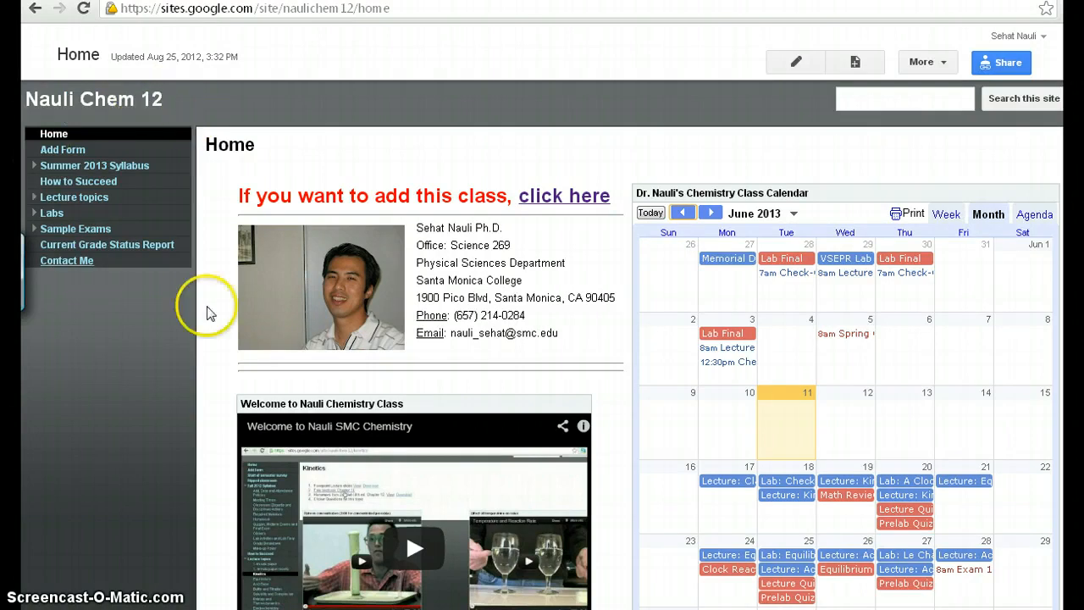
{"action": "mouse_move", "coordinate": [157, 419]}
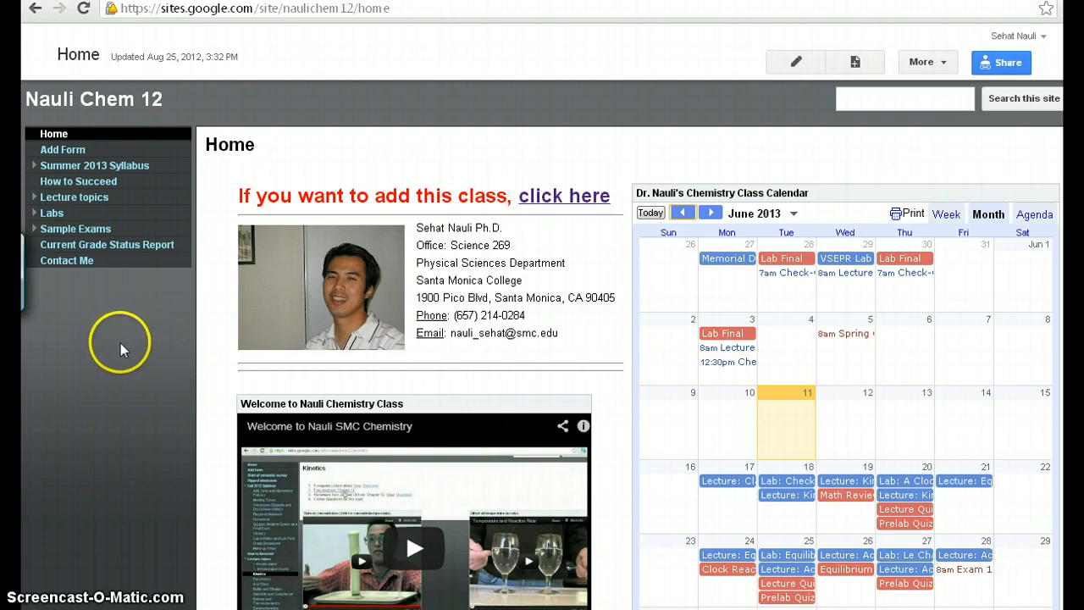
{"action": "mouse_move", "coordinate": [123, 349]}
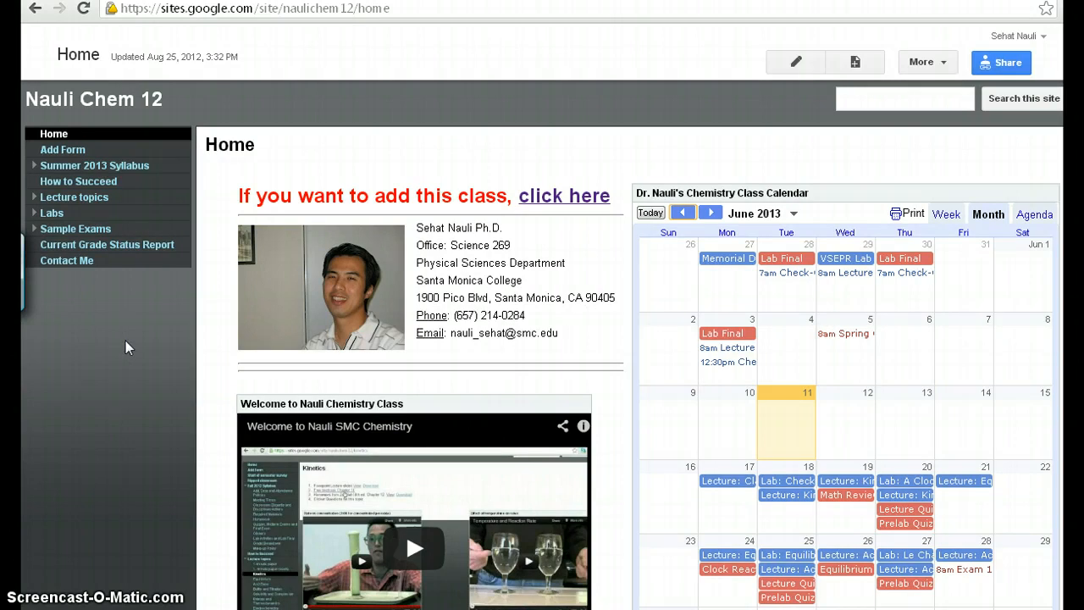
{"action": "mouse_move", "coordinate": [178, 220]}
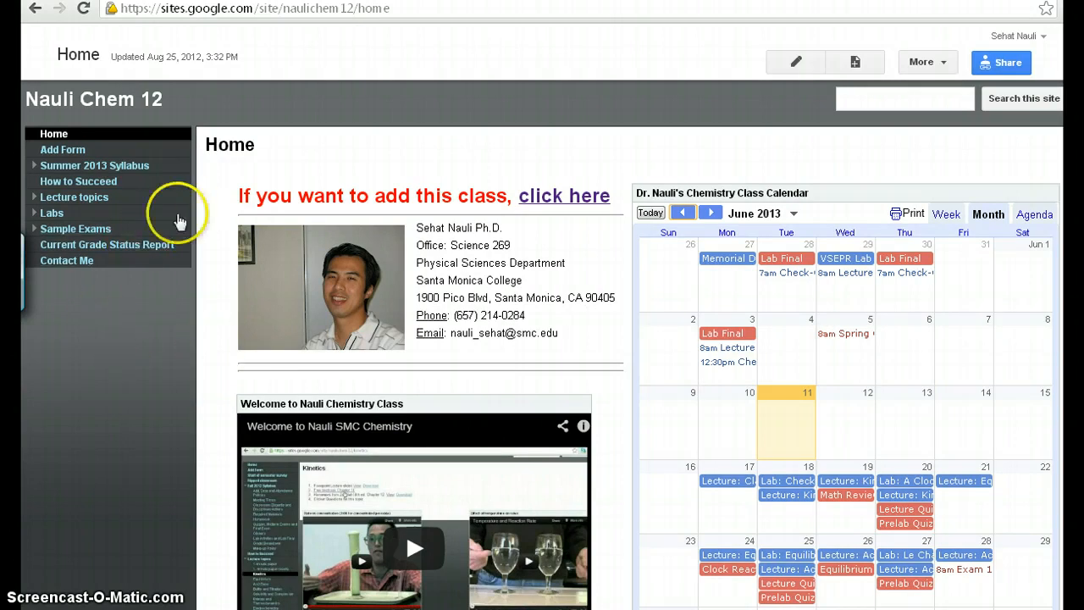
{"action": "mouse_move", "coordinate": [174, 303]}
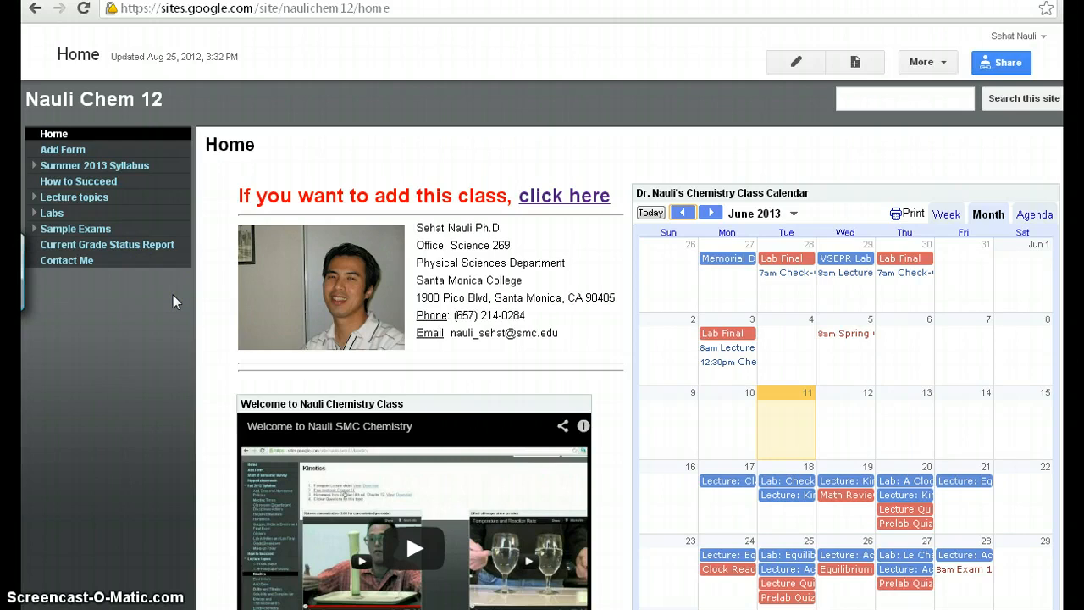
{"action": "mouse_move", "coordinate": [187, 93]}
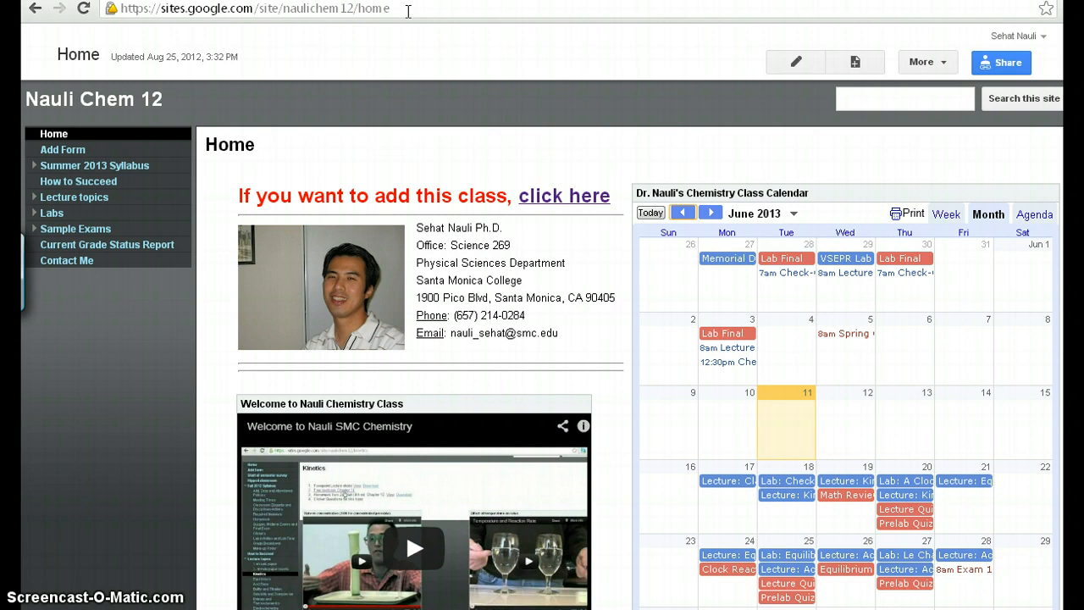
Inspect the calendar details of the June 17 lecture and June 20 prelab quiz.
{"action": "scroll", "scroll_direction": "down", "scroll_amount": 3}
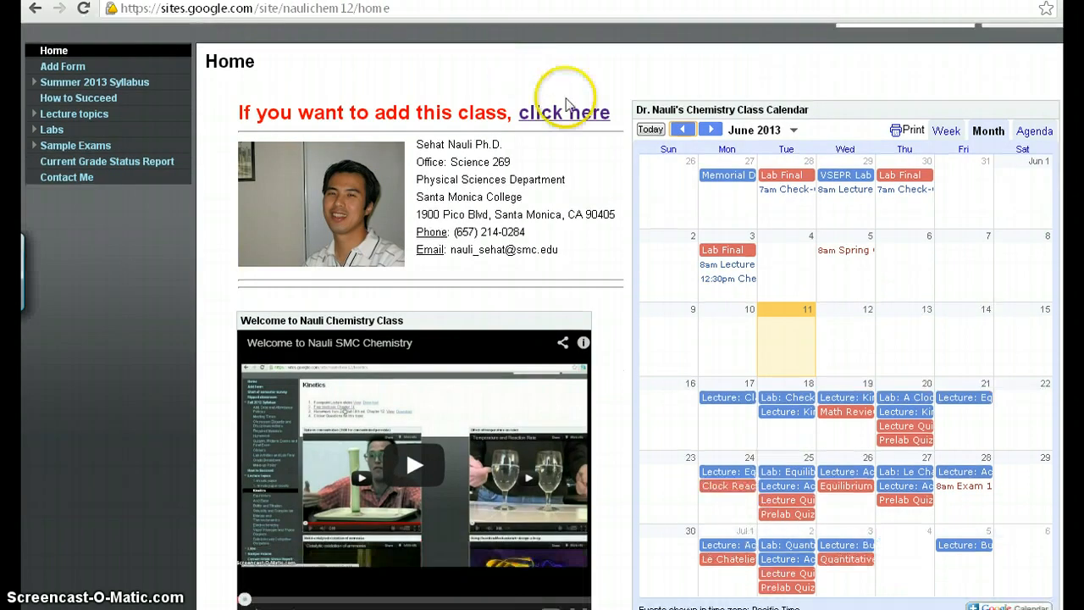
{"action": "mouse_move", "coordinate": [965, 282]}
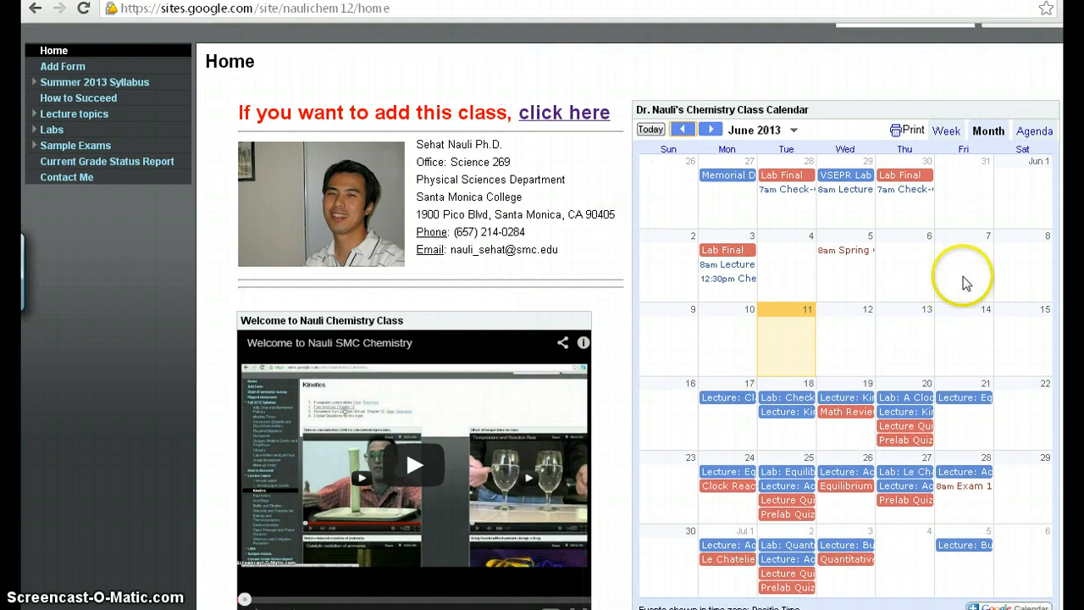
{"action": "scroll", "scroll_direction": "down", "scroll_amount": 3}
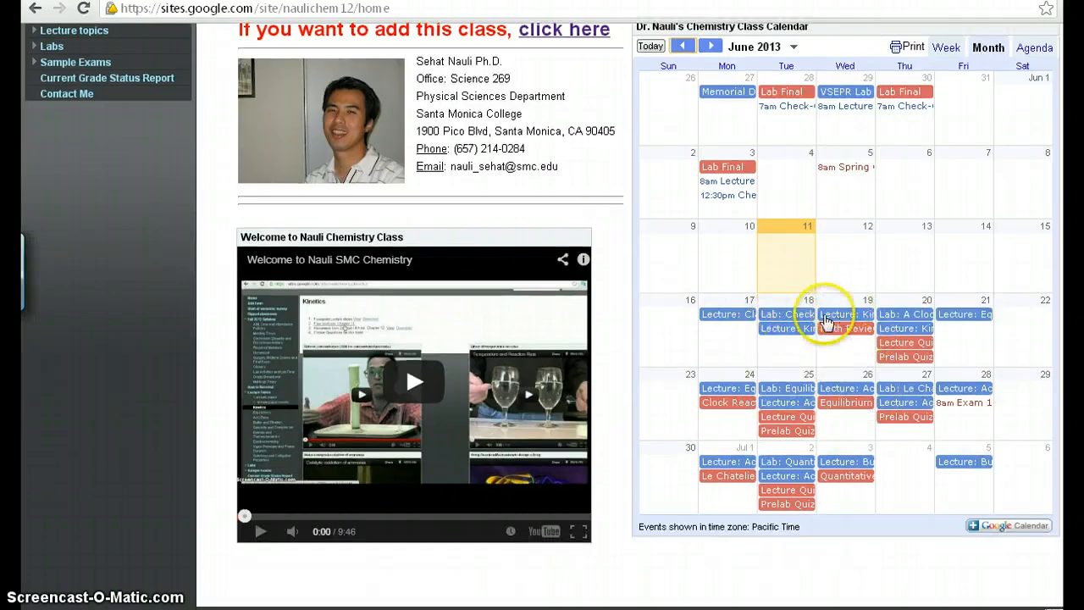
{"action": "mouse_move", "coordinate": [818, 334]}
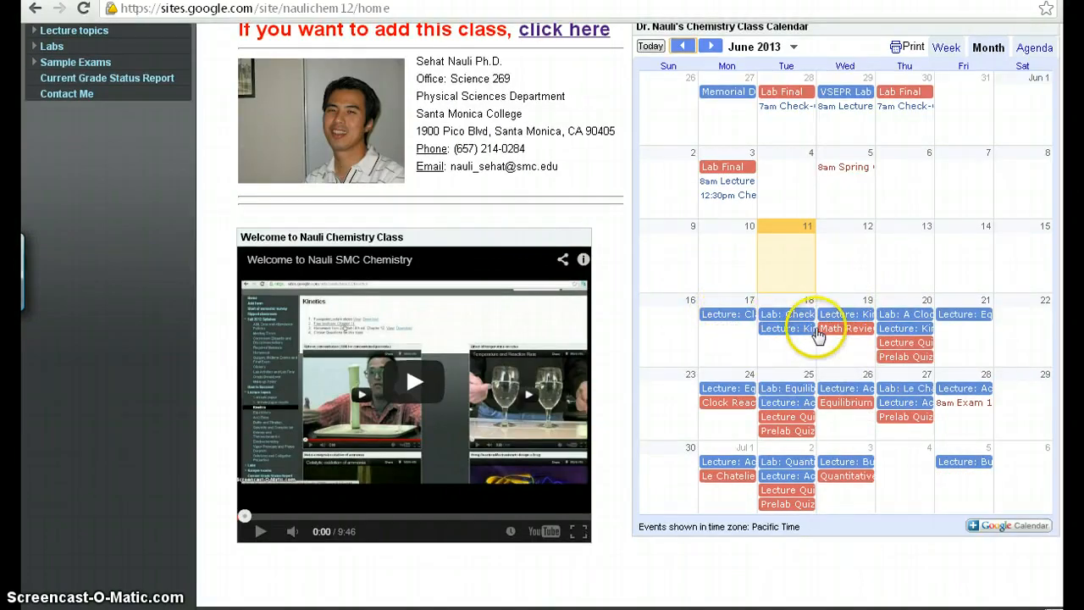
{"action": "mouse_move", "coordinate": [727, 317]}
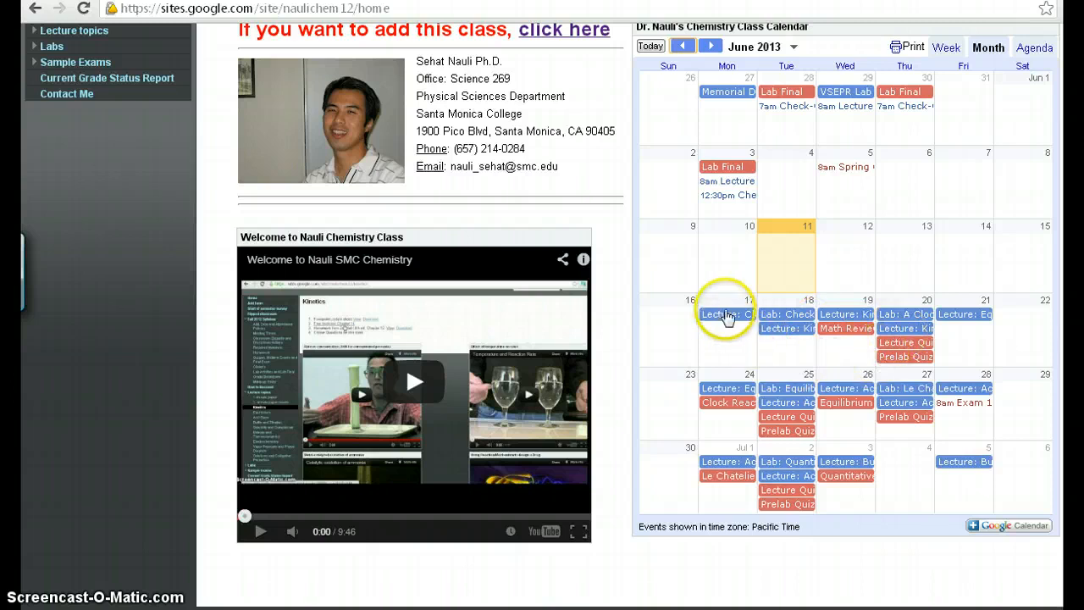
{"action": "left_click", "coordinate": [727, 315]}
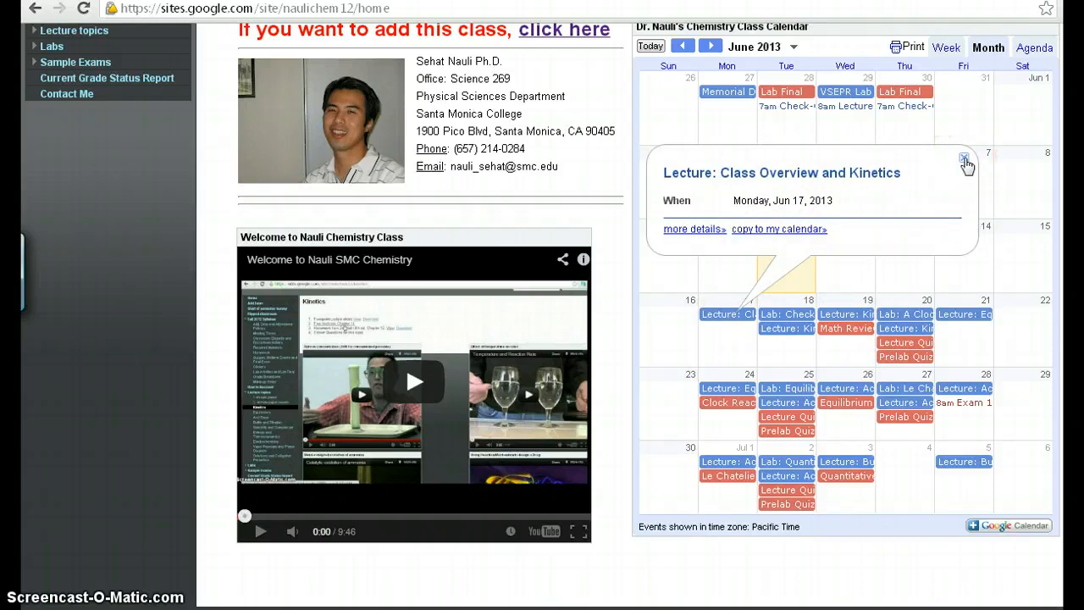
{"action": "left_click", "coordinate": [965, 161]}
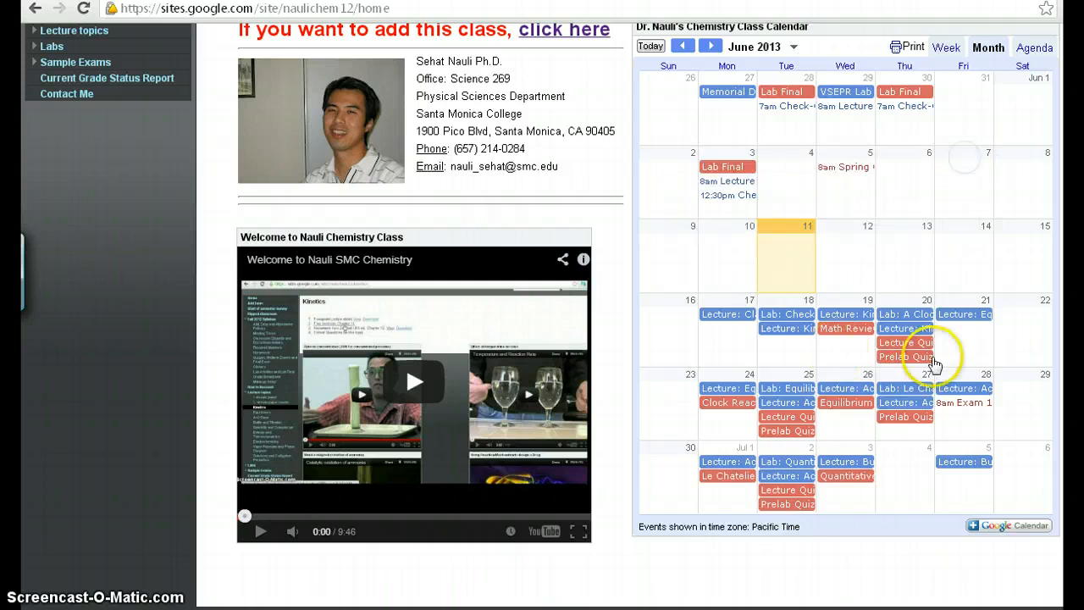
{"action": "left_click", "coordinate": [906, 356]}
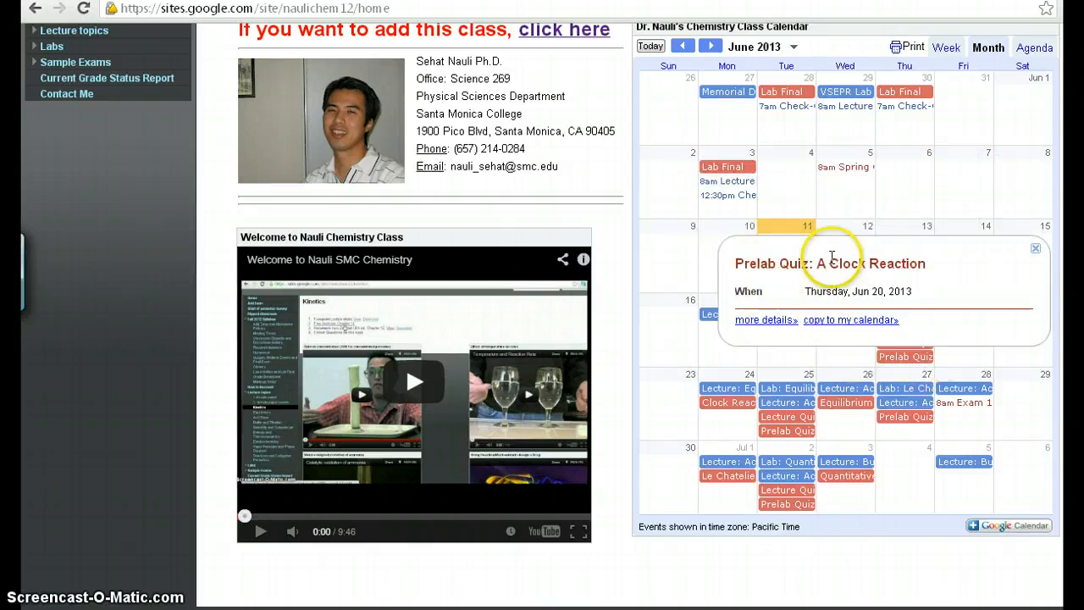
{"action": "mouse_move", "coordinate": [1037, 249]}
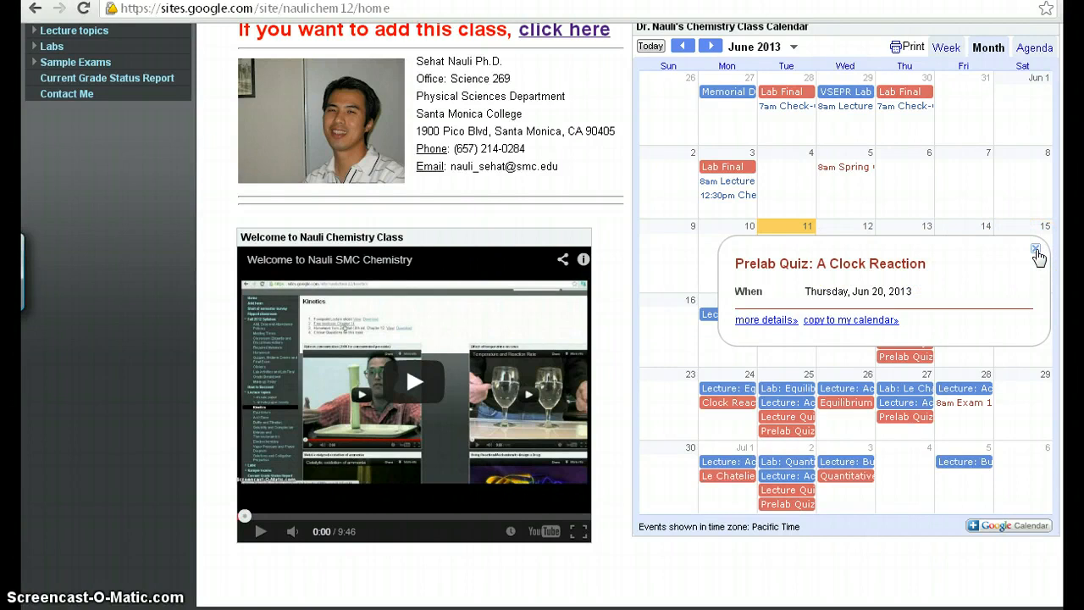
{"action": "left_click", "coordinate": [1036, 249]}
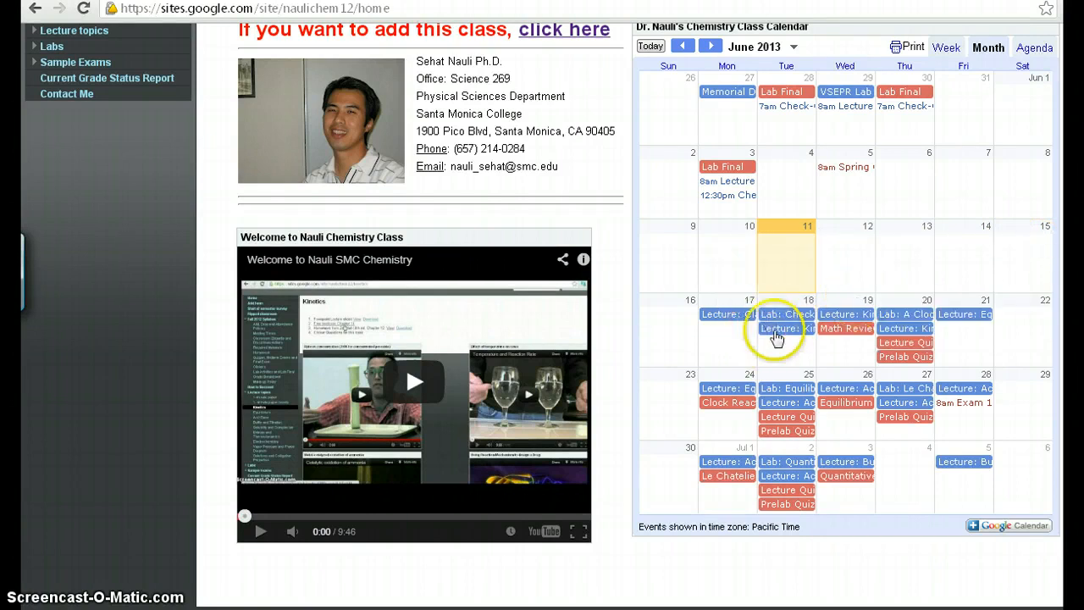
{"action": "mouse_move", "coordinate": [766, 310]}
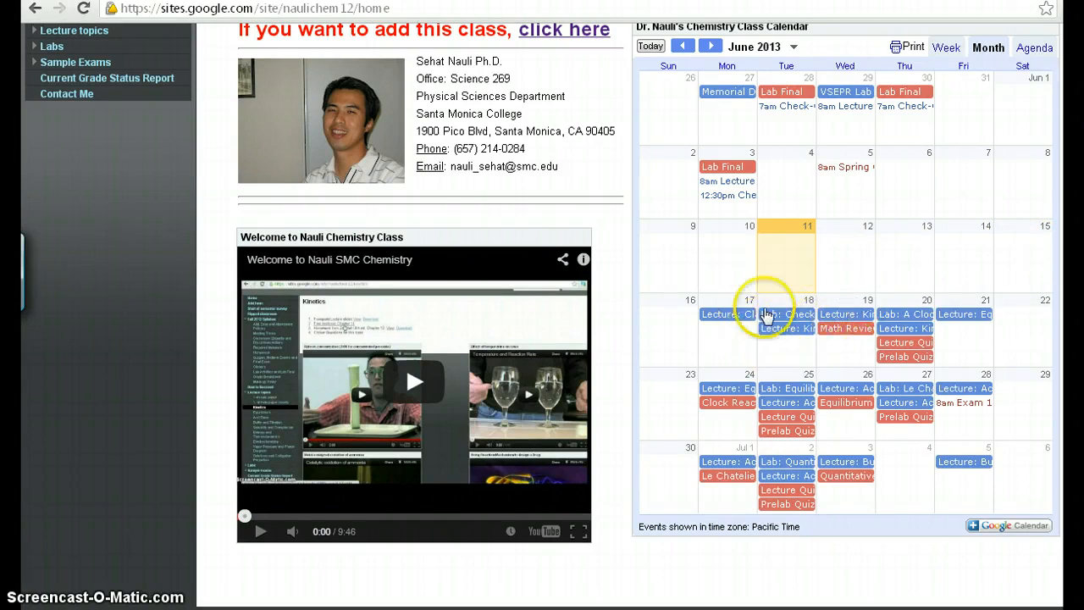
{"action": "mouse_move", "coordinate": [730, 318]}
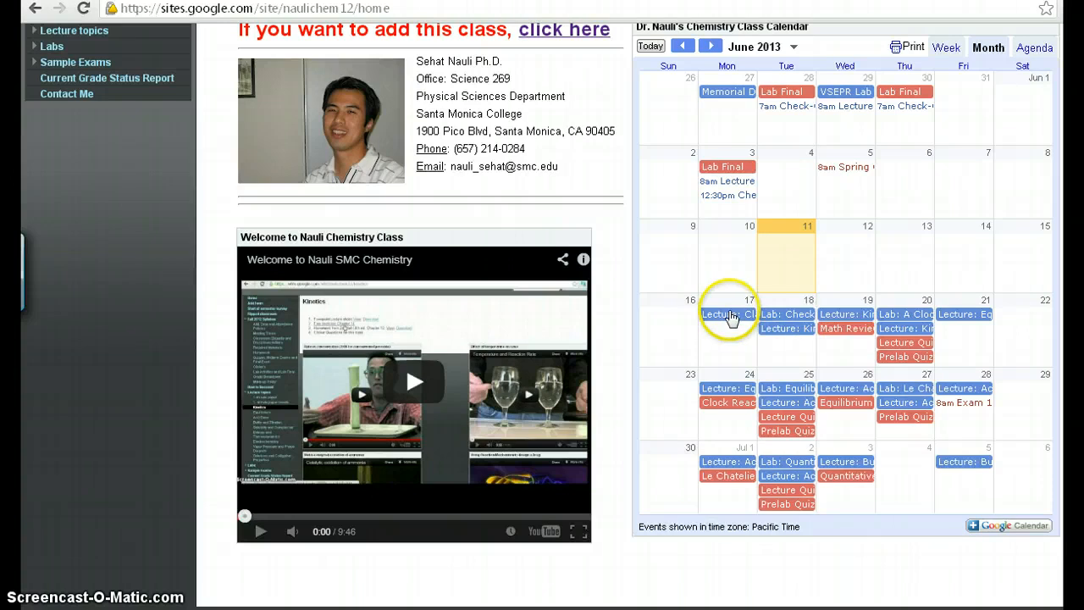
Recheck the June 17 lecture, Kinetics lecture quiz and prelab quiz details.
{"action": "left_click", "coordinate": [728, 315]}
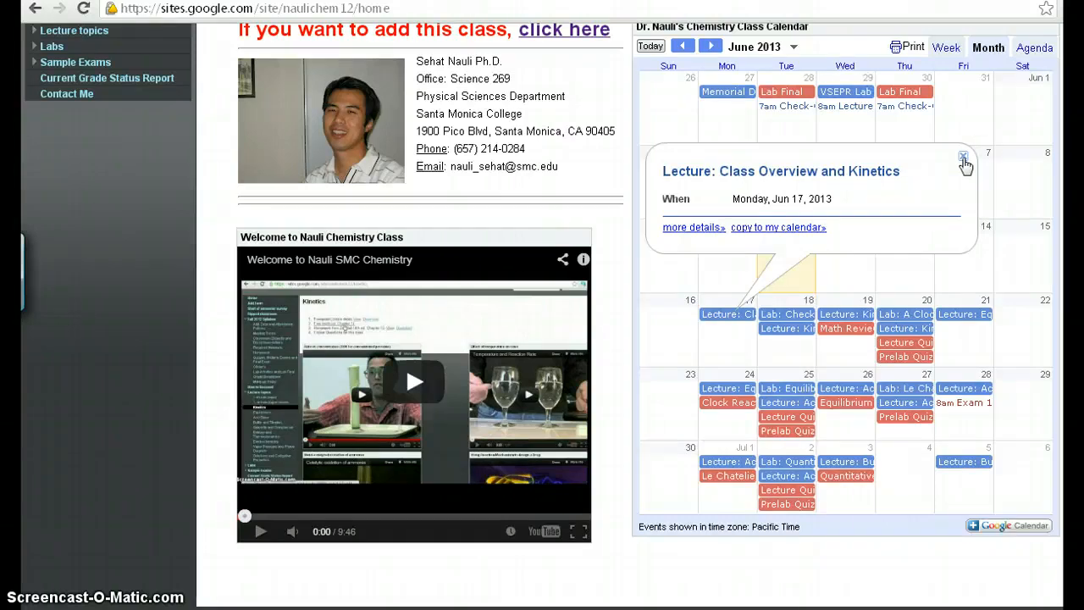
{"action": "left_click", "coordinate": [964, 159]}
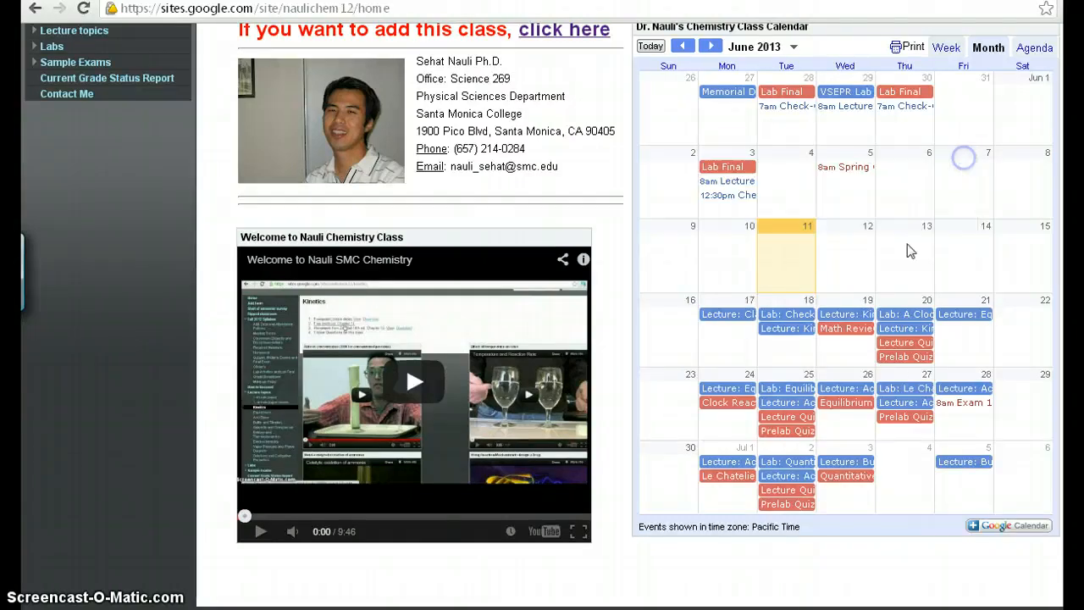
{"action": "mouse_move", "coordinate": [905, 351]}
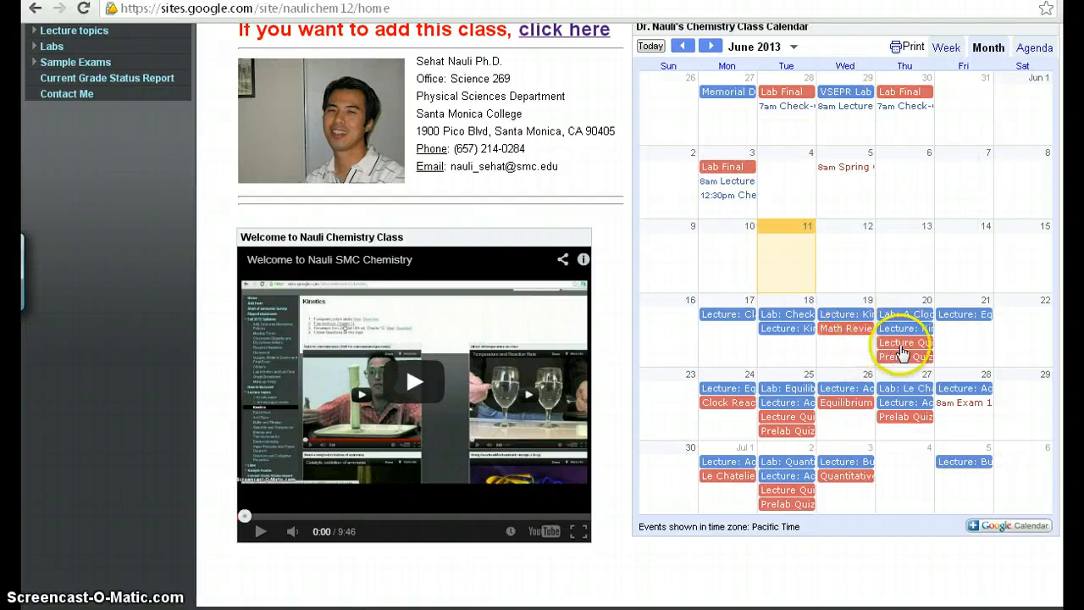
{"action": "left_click", "coordinate": [905, 343]}
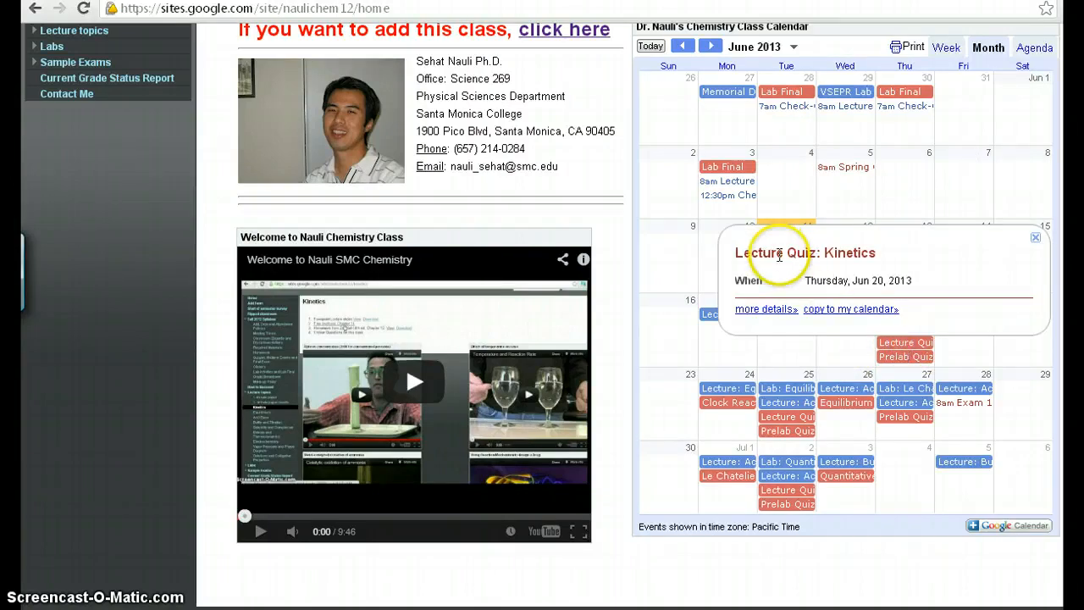
{"action": "mouse_move", "coordinate": [921, 261]}
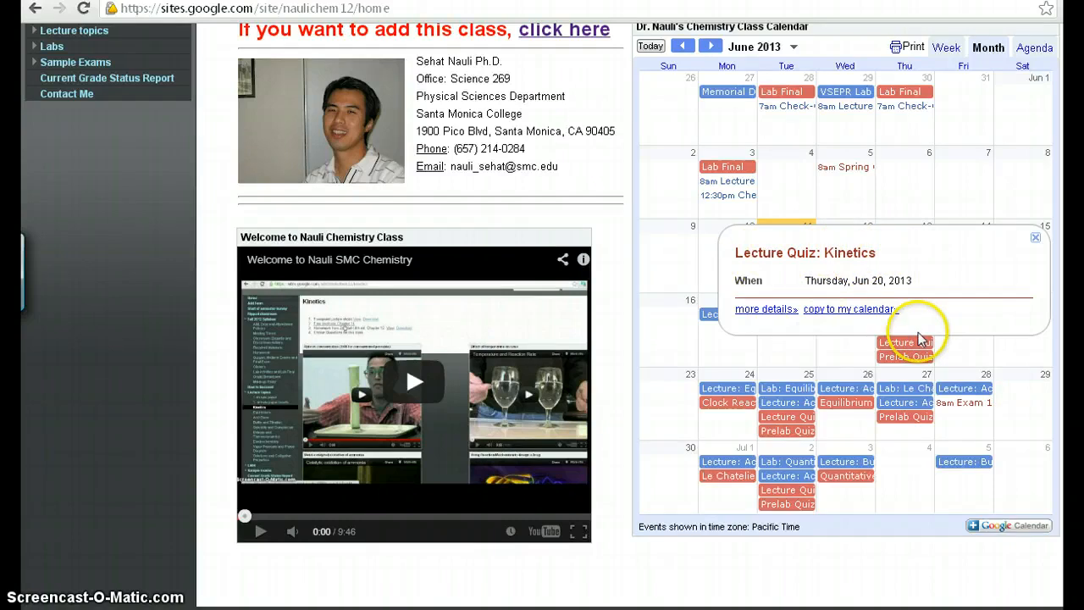
{"action": "mouse_move", "coordinate": [864, 253]}
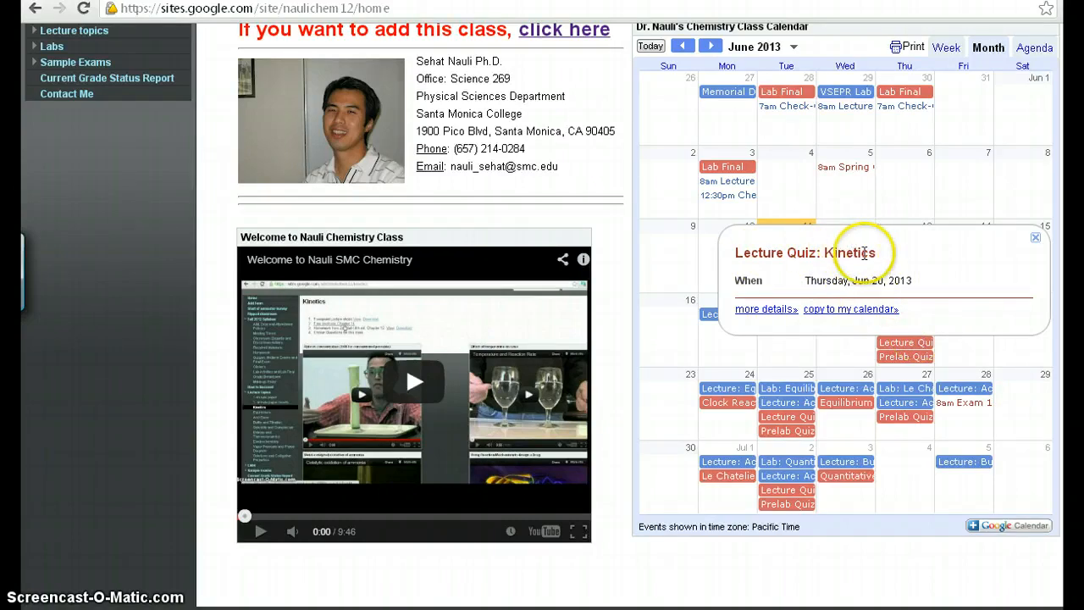
{"action": "left_click", "coordinate": [1035, 238]}
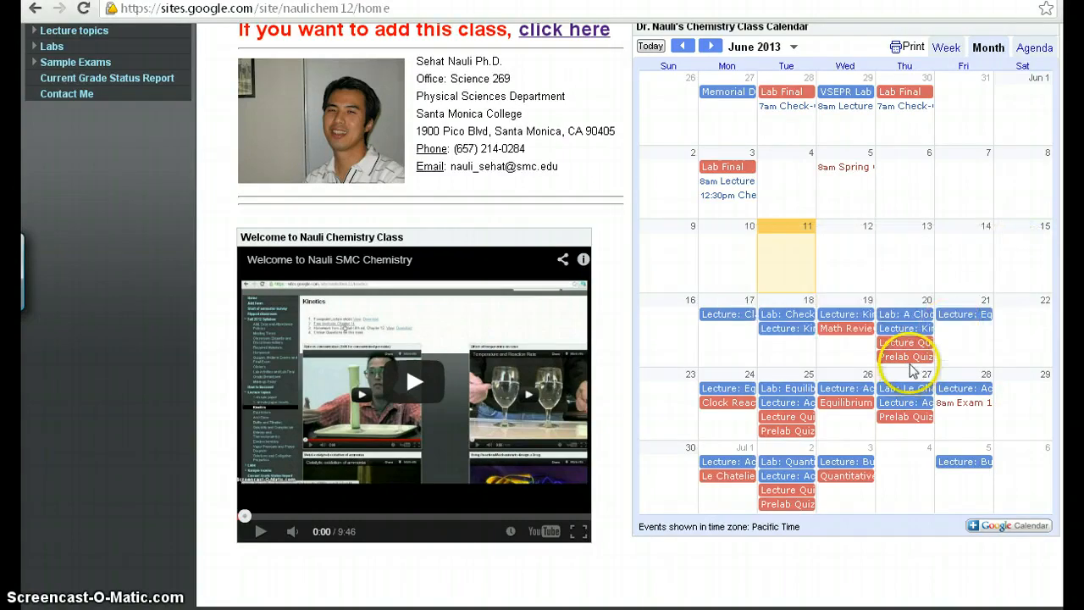
{"action": "left_click", "coordinate": [905, 355]}
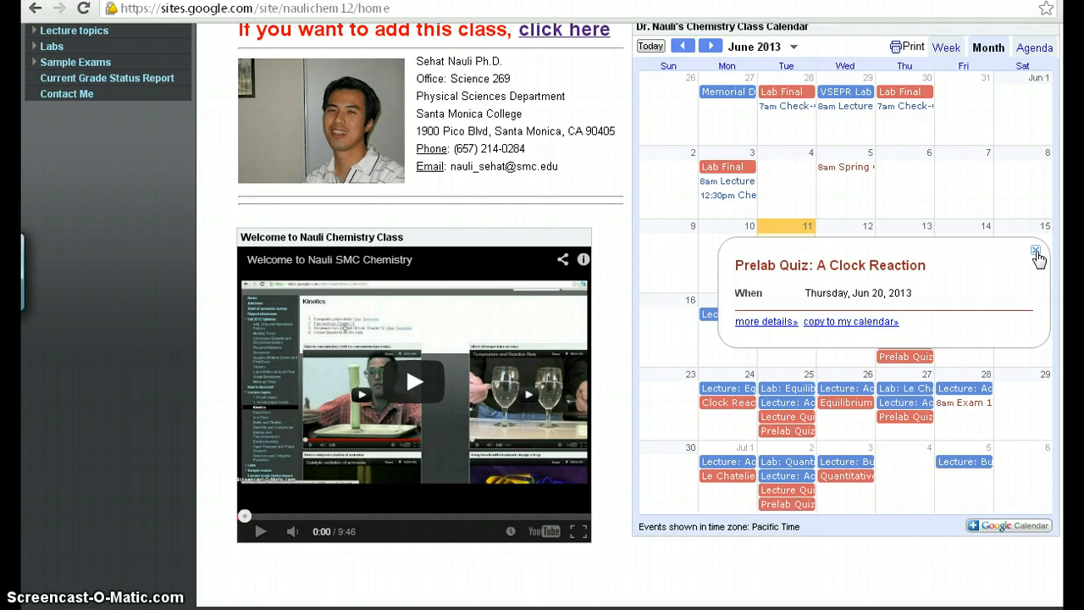
{"action": "left_click", "coordinate": [1036, 252]}
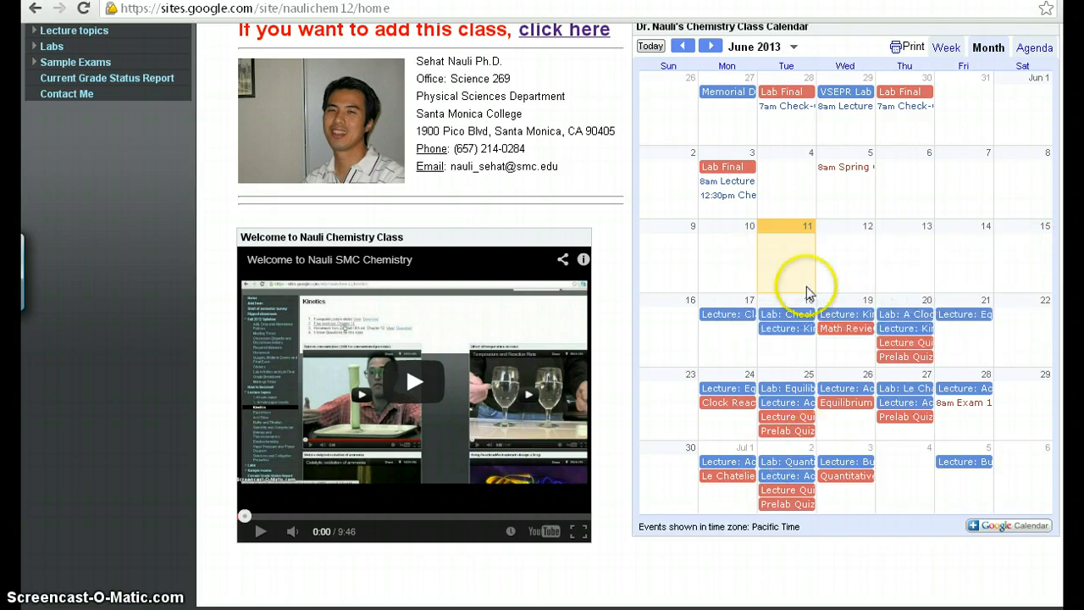
{"action": "mouse_move", "coordinate": [864, 354]}
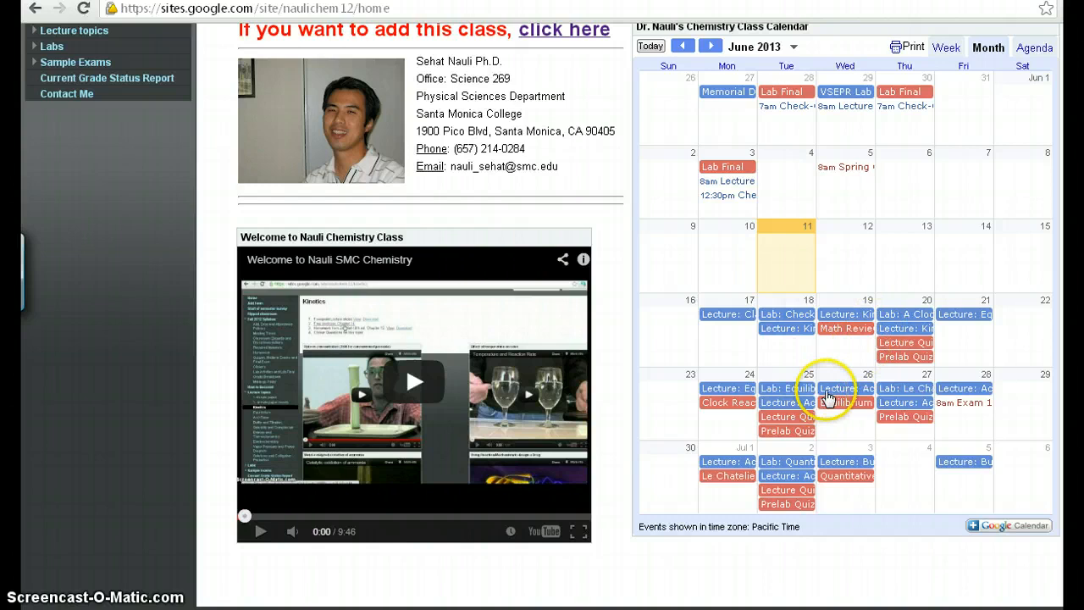
{"action": "mouse_move", "coordinate": [640, 299]}
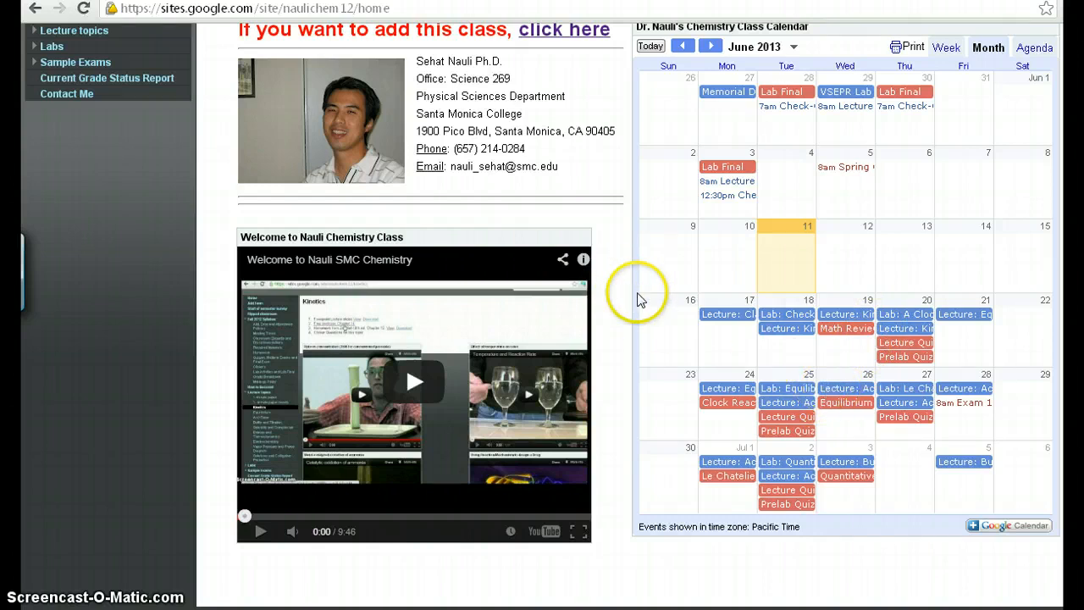
{"action": "mouse_move", "coordinate": [217, 279]}
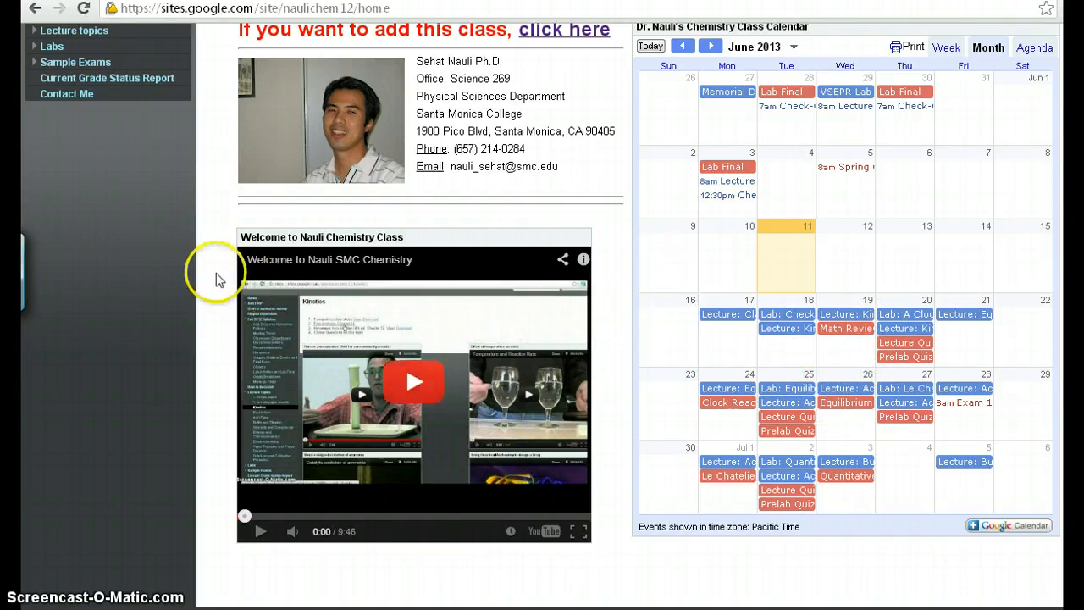
View the add, drop and attendance policies page, then open the syllabus Homework page.
{"action": "scroll", "scroll_direction": "up", "scroll_amount": 3}
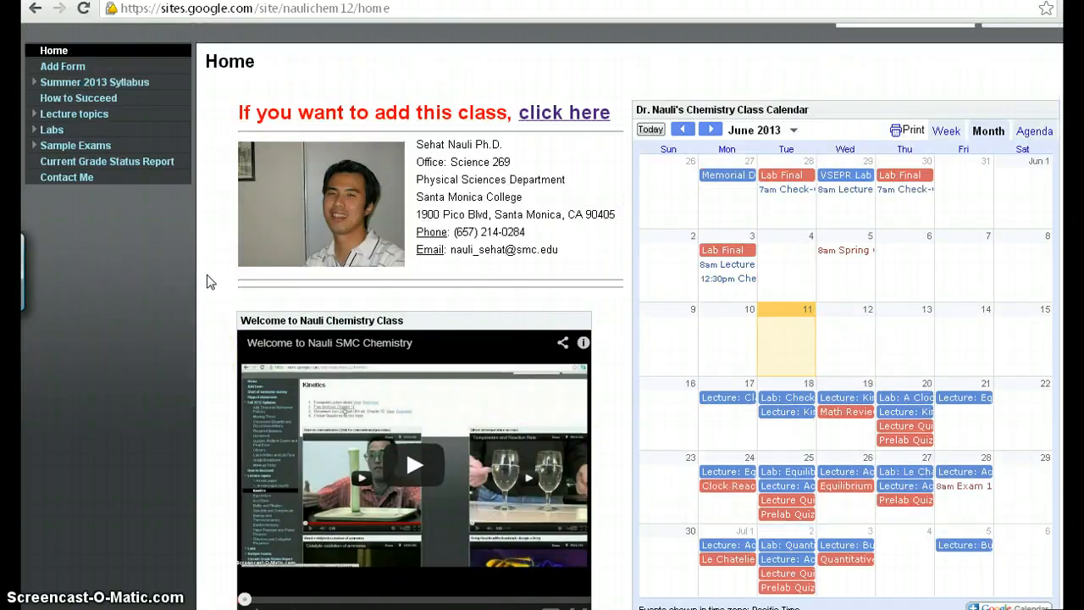
{"action": "mouse_move", "coordinate": [485, 136]}
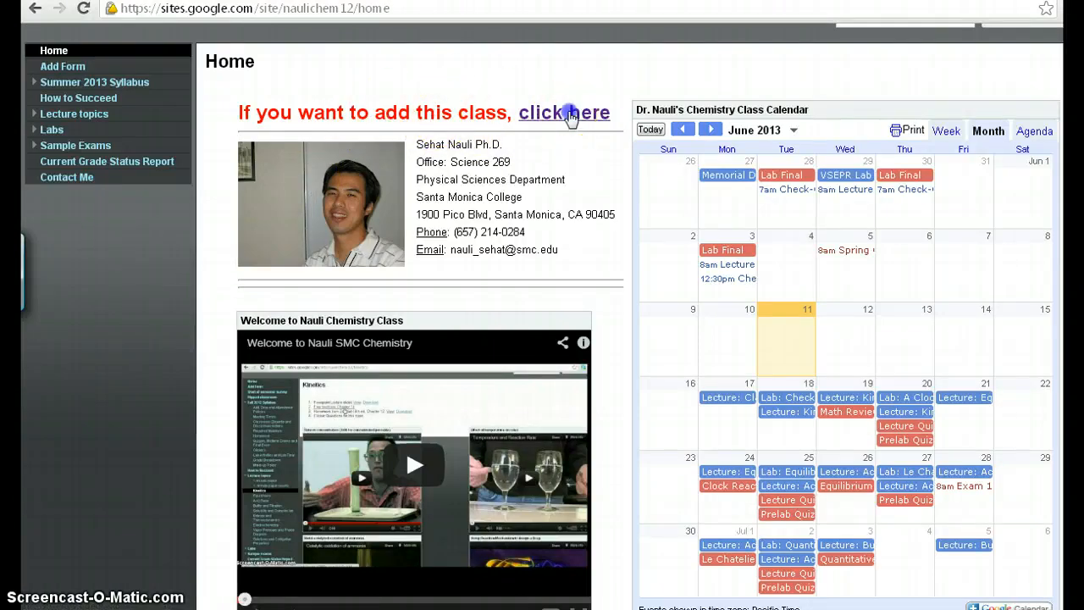
{"action": "left_click", "coordinate": [563, 111]}
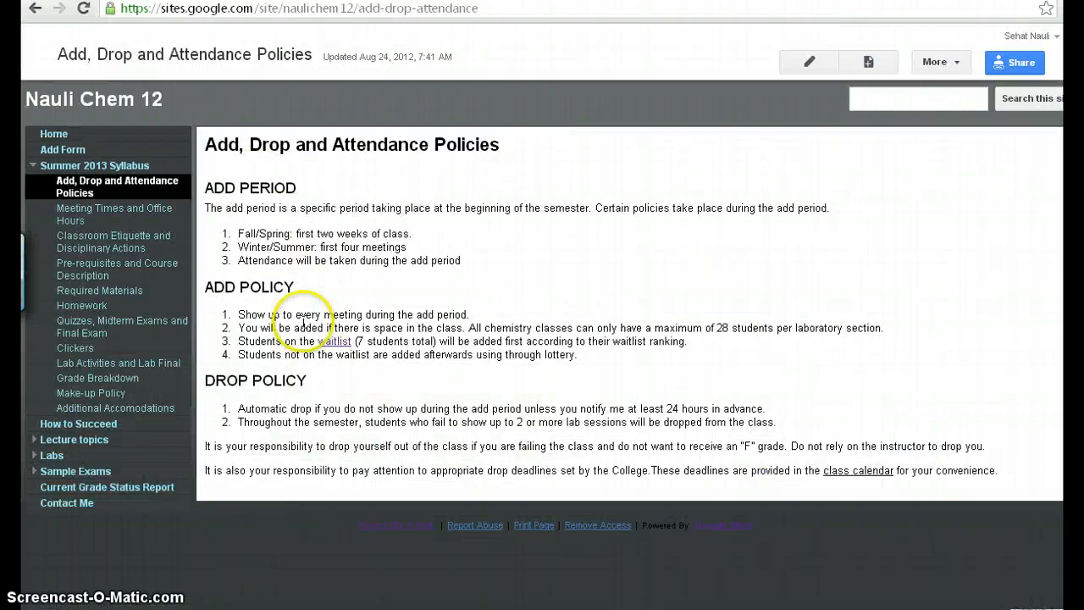
{"action": "mouse_move", "coordinate": [307, 250]}
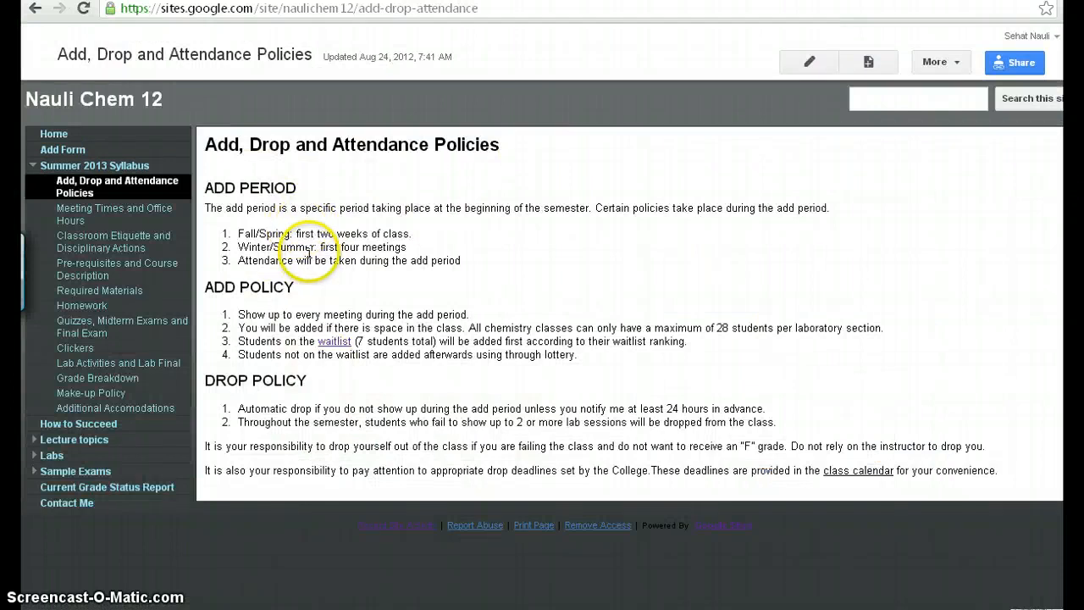
{"action": "mouse_move", "coordinate": [266, 244]}
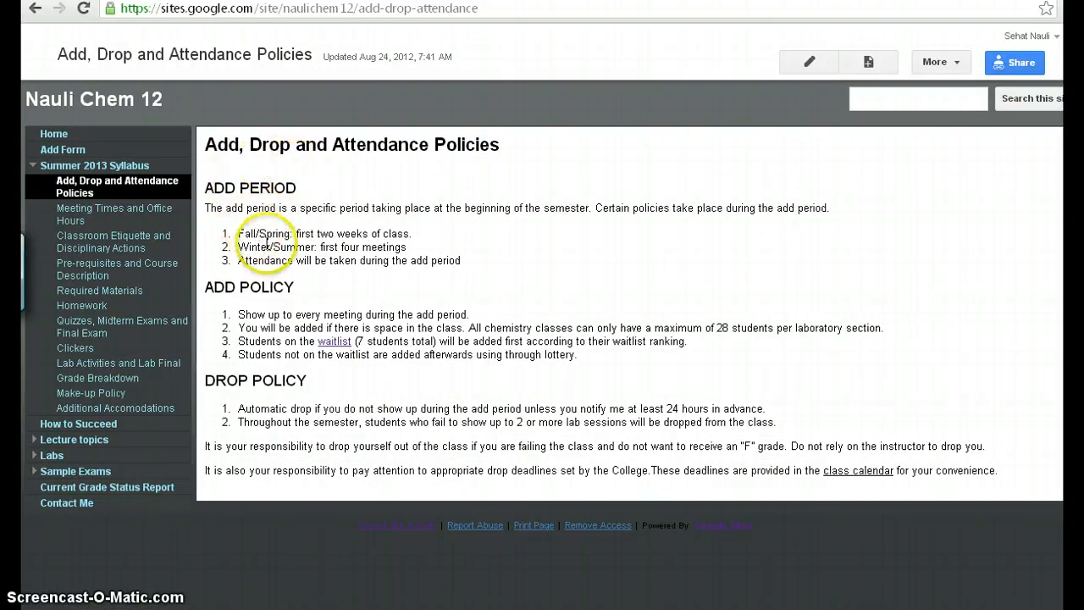
{"action": "mouse_move", "coordinate": [291, 194]}
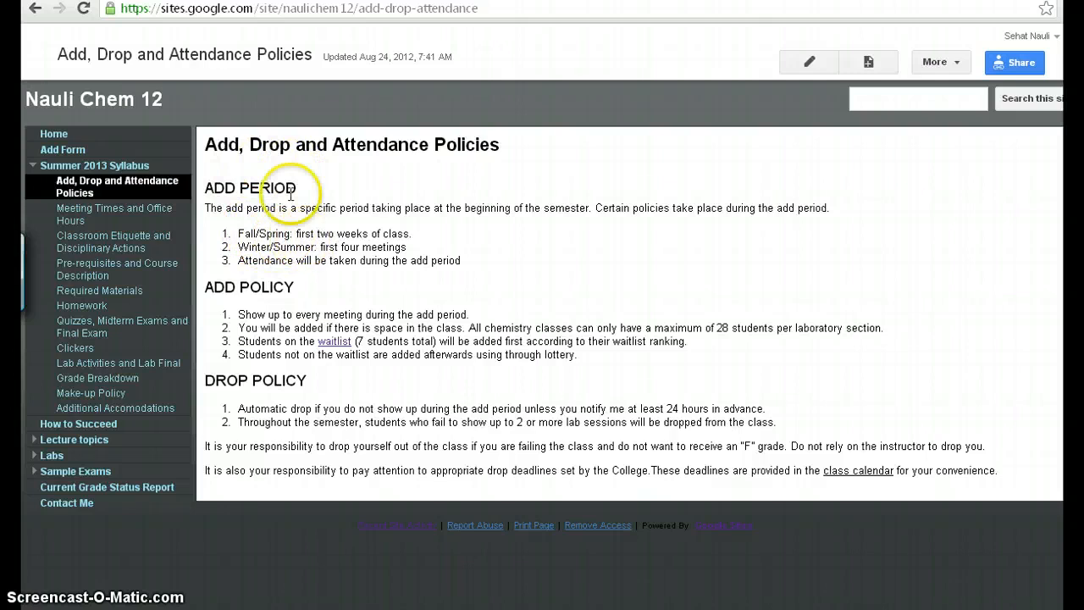
{"action": "mouse_move", "coordinate": [34, 9]}
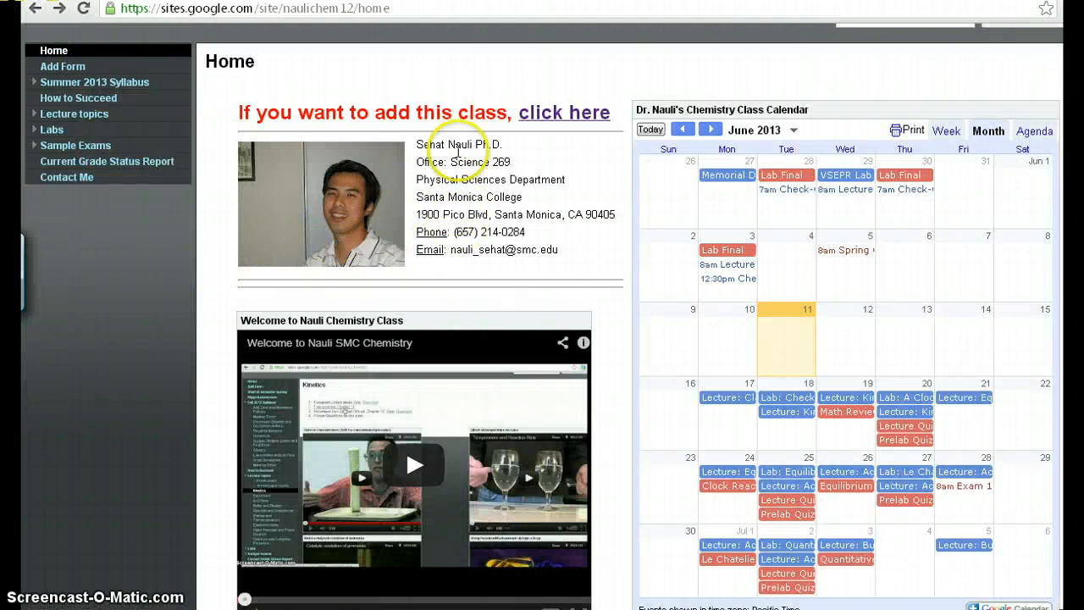
{"action": "scroll", "scroll_direction": "down", "scroll_amount": 3}
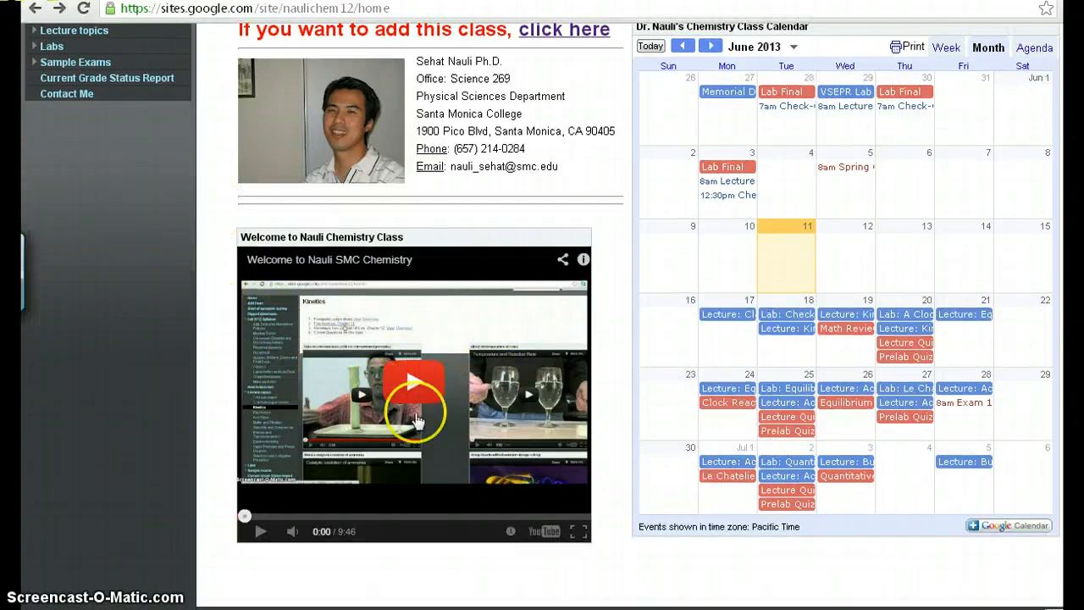
{"action": "mouse_move", "coordinate": [440, 347]}
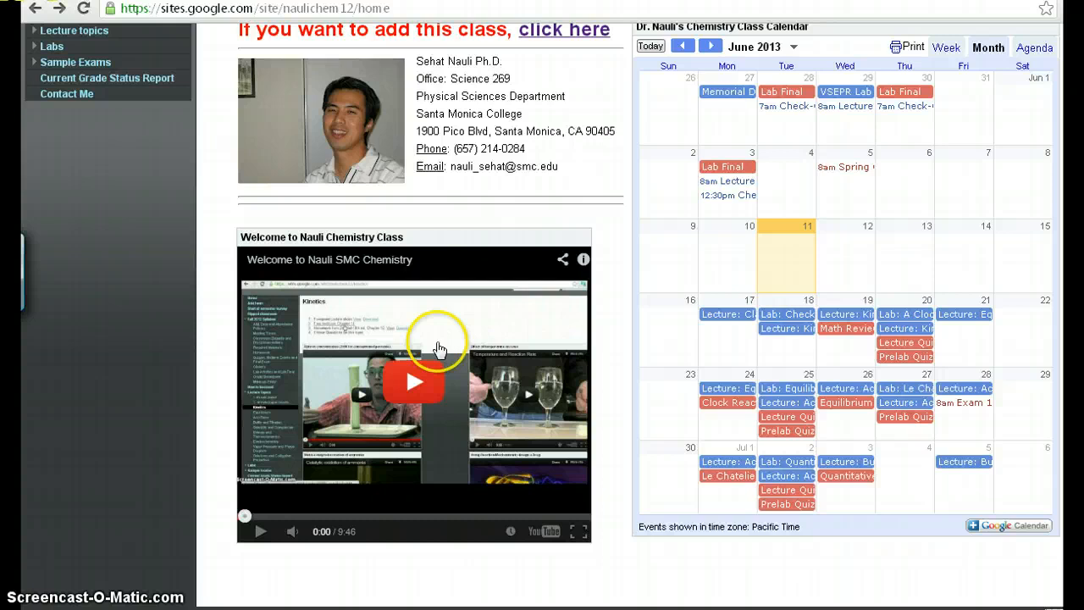
{"action": "scroll", "scroll_direction": "up", "scroll_amount": 3}
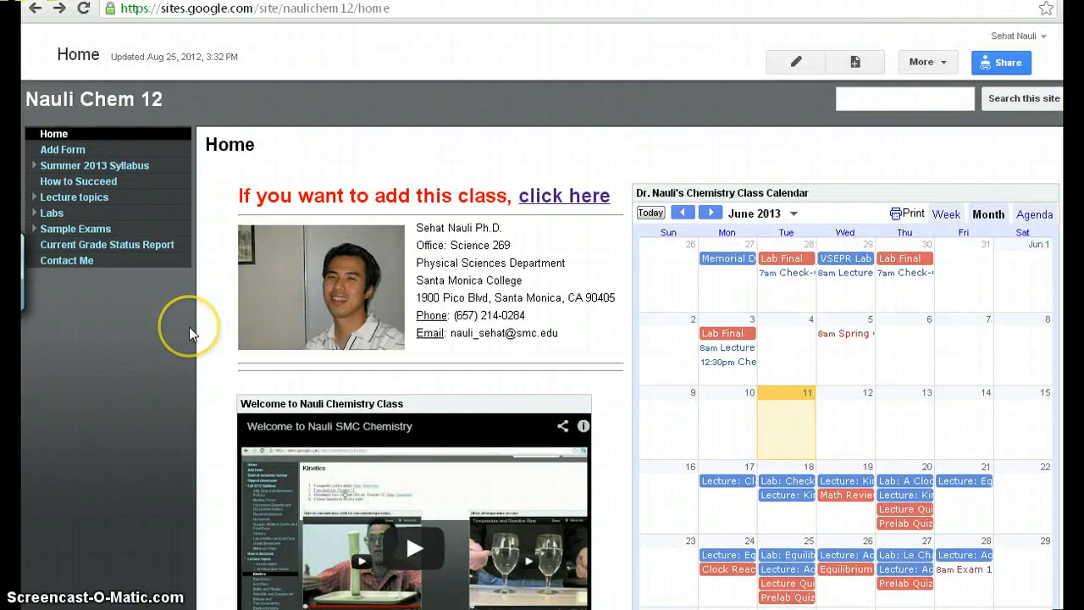
{"action": "mouse_move", "coordinate": [34, 165]}
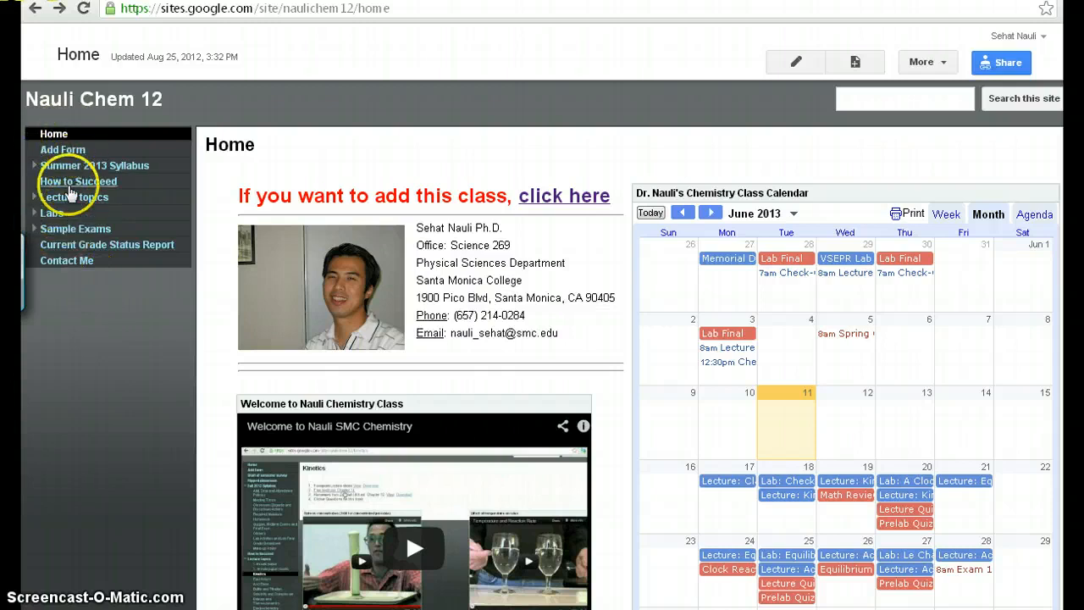
{"action": "mouse_move", "coordinate": [64, 169]}
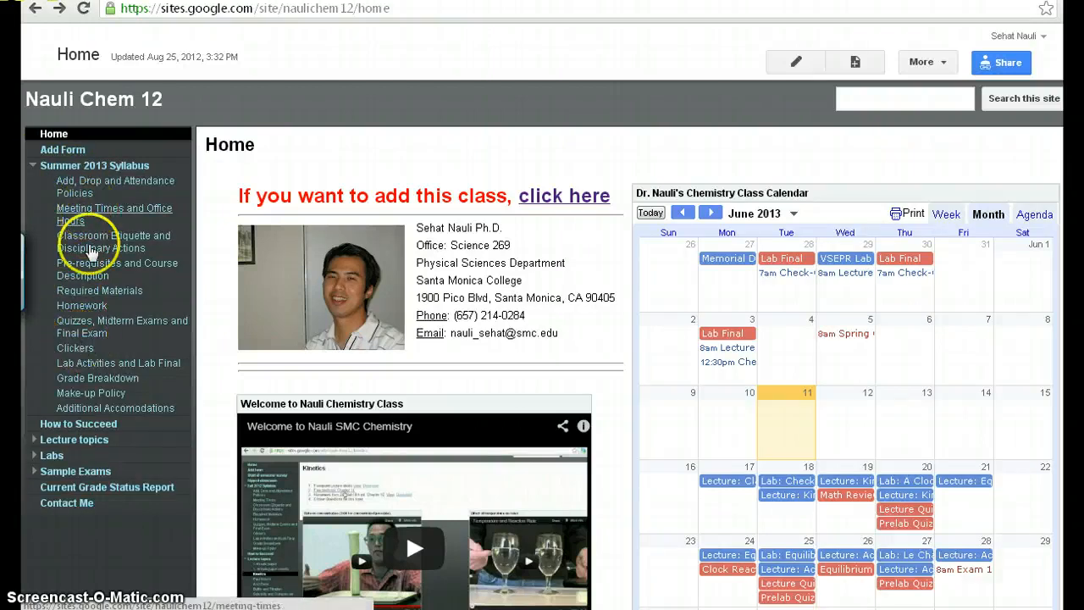
{"action": "mouse_move", "coordinate": [99, 295]}
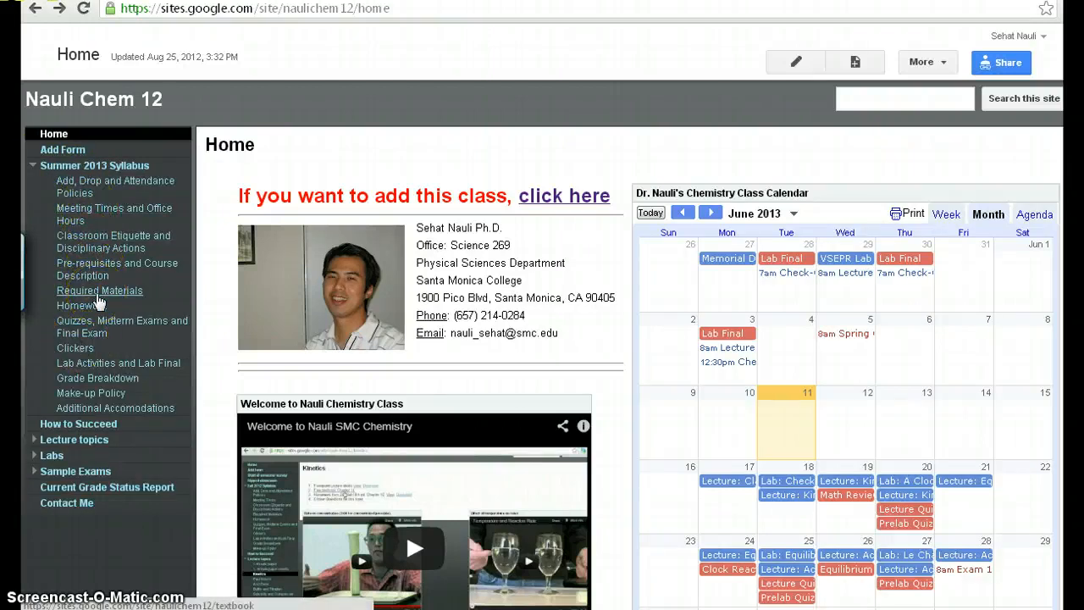
{"action": "mouse_move", "coordinate": [98, 298]}
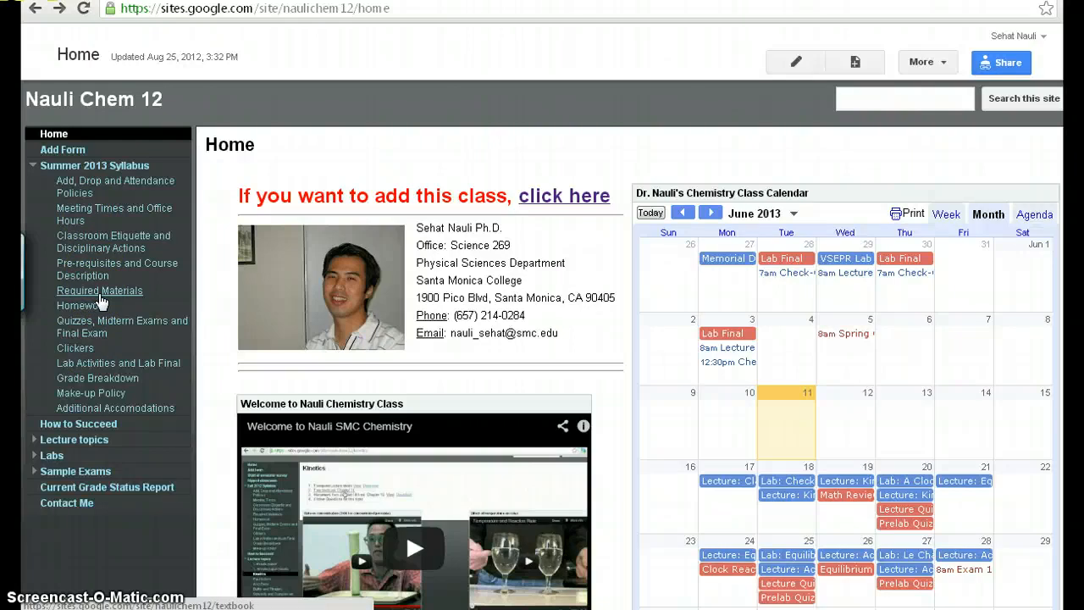
{"action": "mouse_move", "coordinate": [82, 305]}
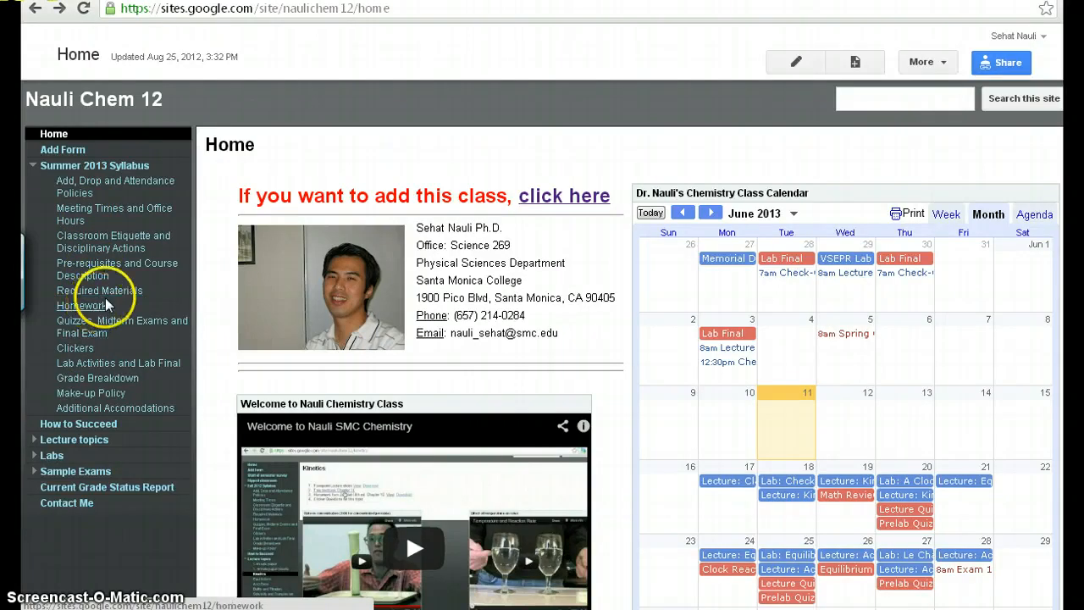
{"action": "left_click", "coordinate": [82, 306]}
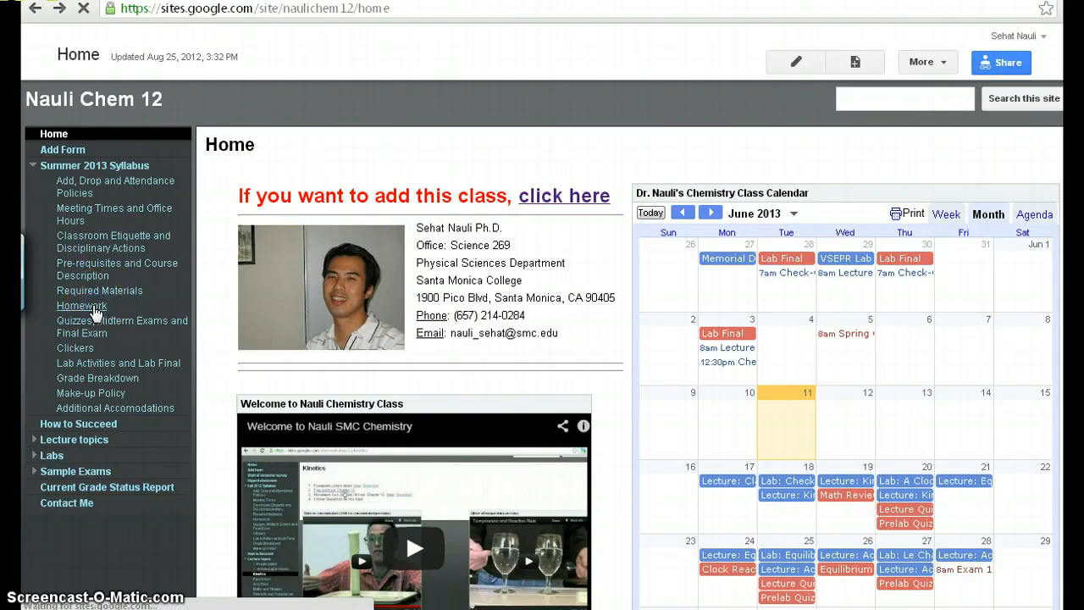
Load the Homework page on homework rules and the answer key, then go to Grade Breakdown.
{"action": "left_click", "coordinate": [81, 306]}
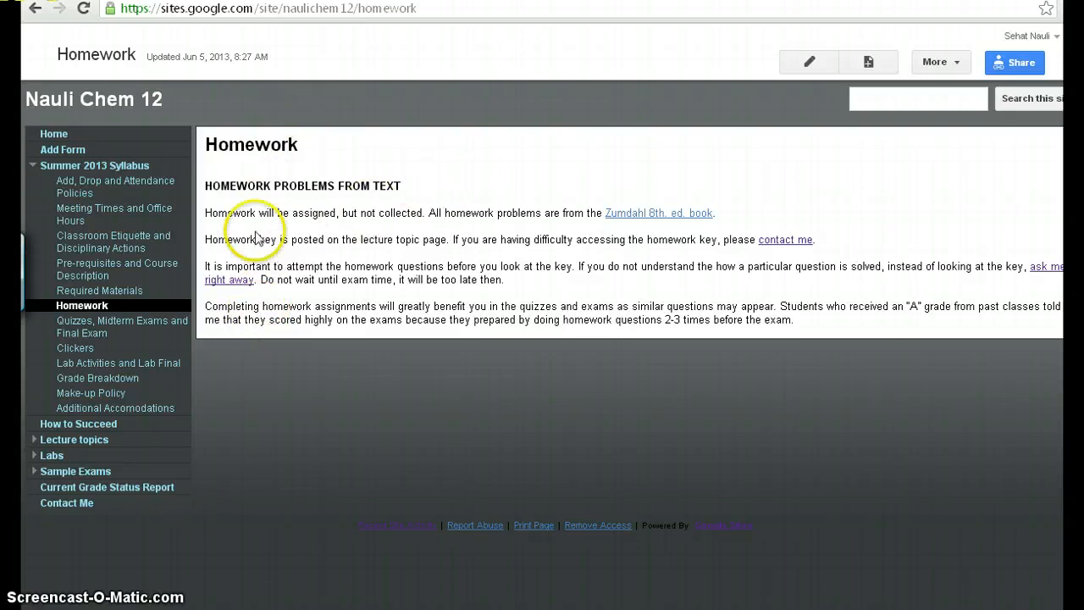
{"action": "mouse_move", "coordinate": [195, 314]}
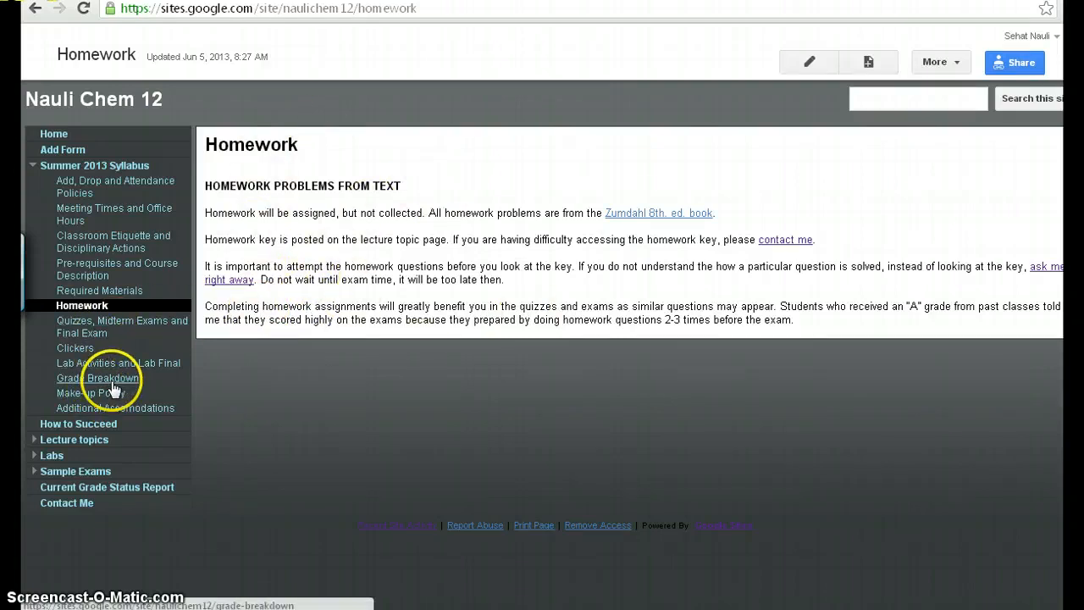
{"action": "left_click", "coordinate": [97, 378]}
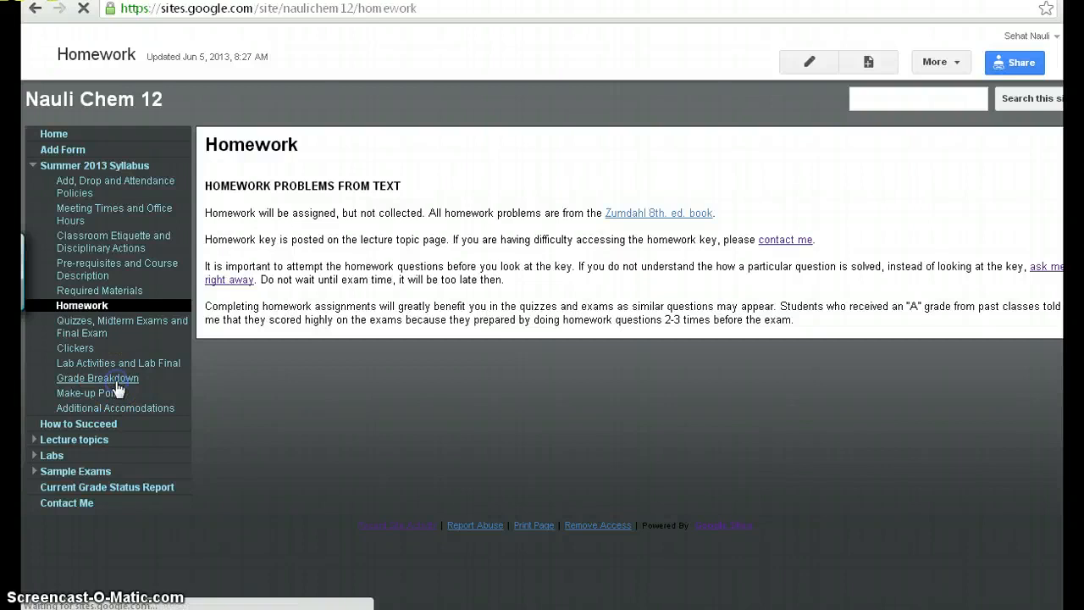
View the assignment weights and letter-grade scale, then head to How to Succeed.
{"action": "left_click", "coordinate": [97, 377]}
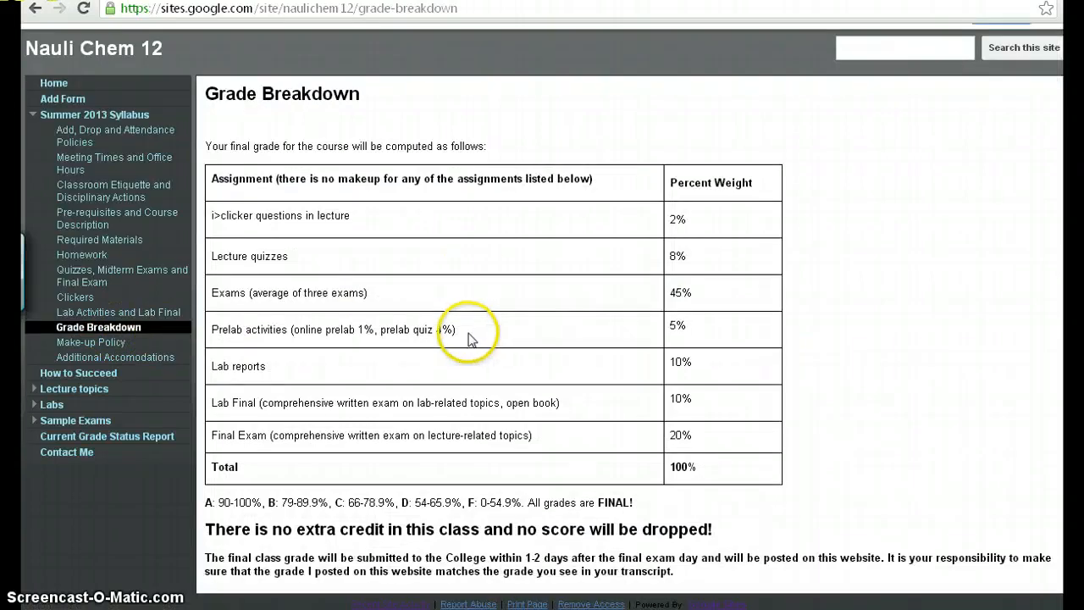
{"action": "mouse_move", "coordinate": [737, 205]}
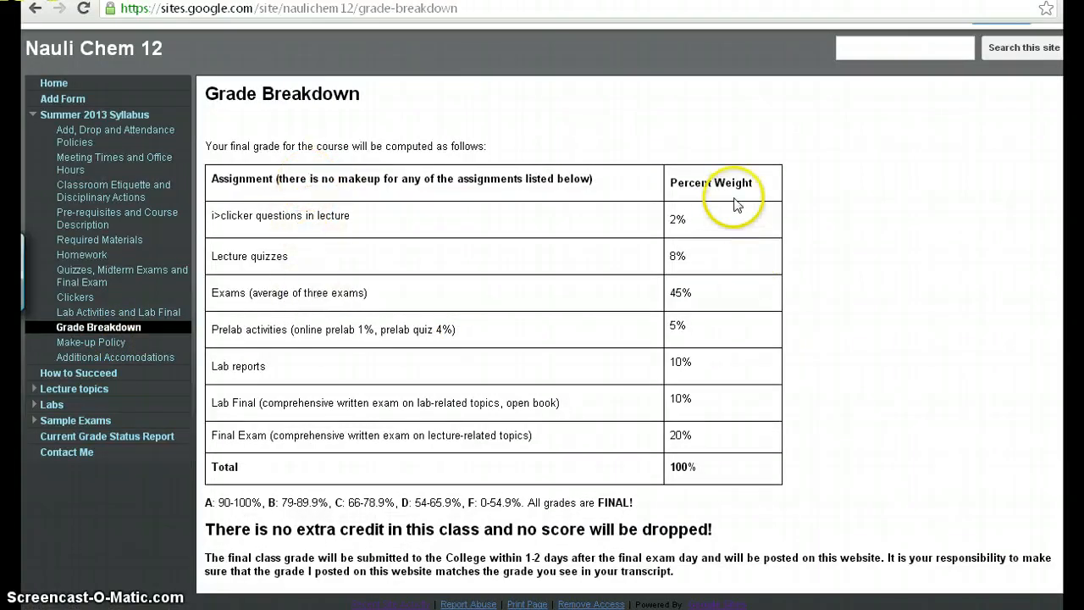
{"action": "mouse_move", "coordinate": [550, 259]}
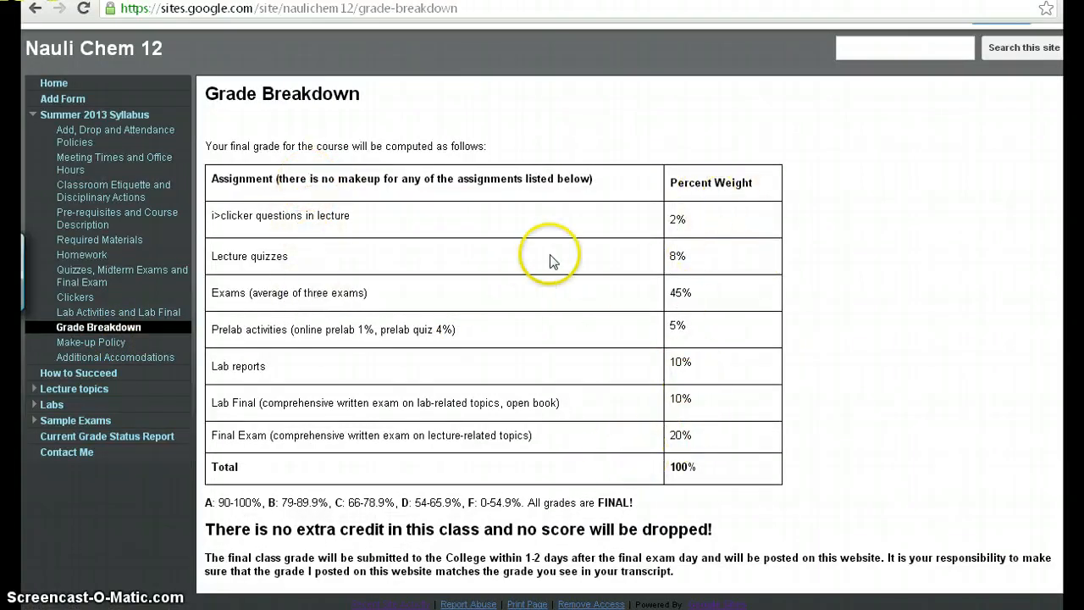
{"action": "mouse_move", "coordinate": [468, 398]}
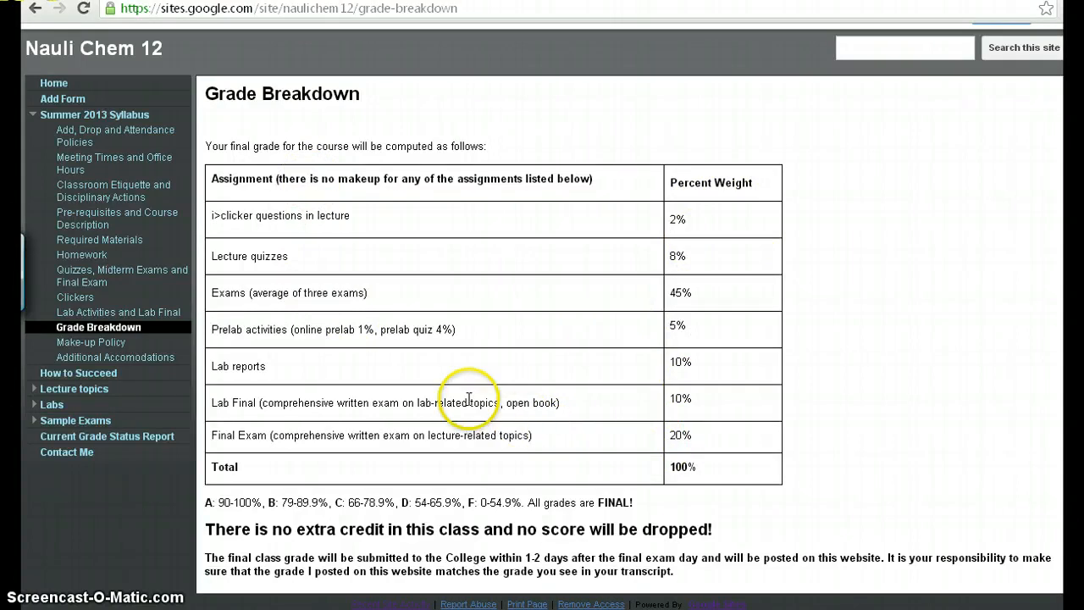
{"action": "mouse_move", "coordinate": [593, 462]}
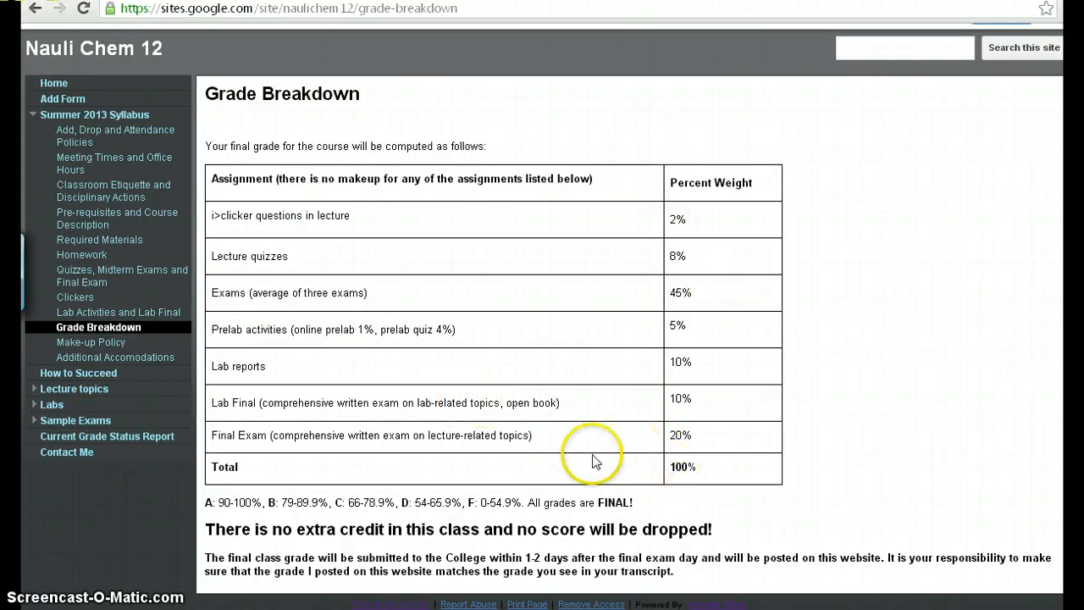
{"action": "mouse_move", "coordinate": [441, 506]}
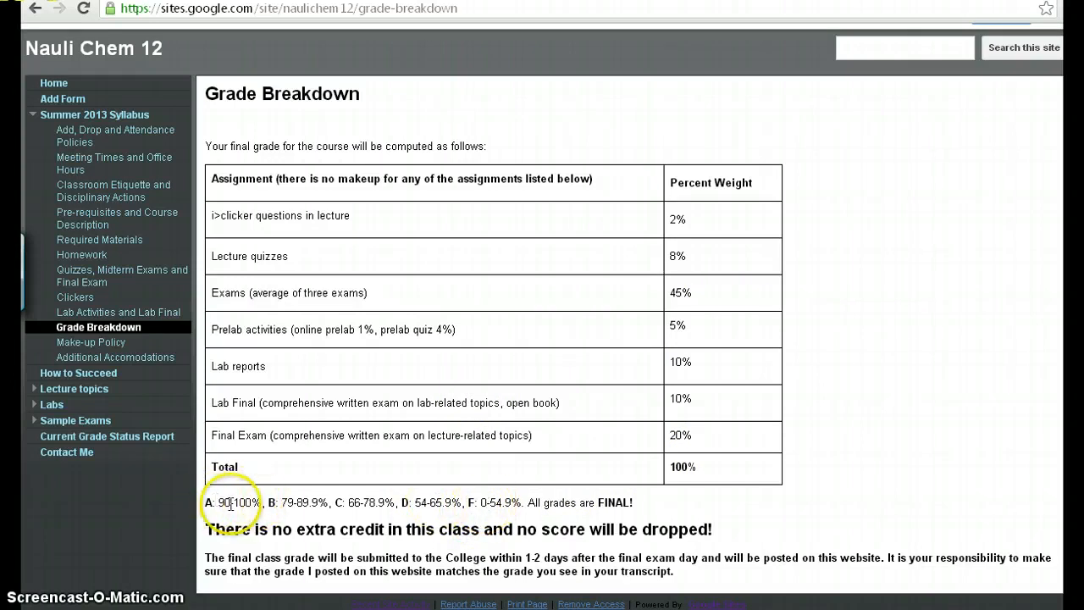
{"action": "mouse_move", "coordinate": [291, 491]}
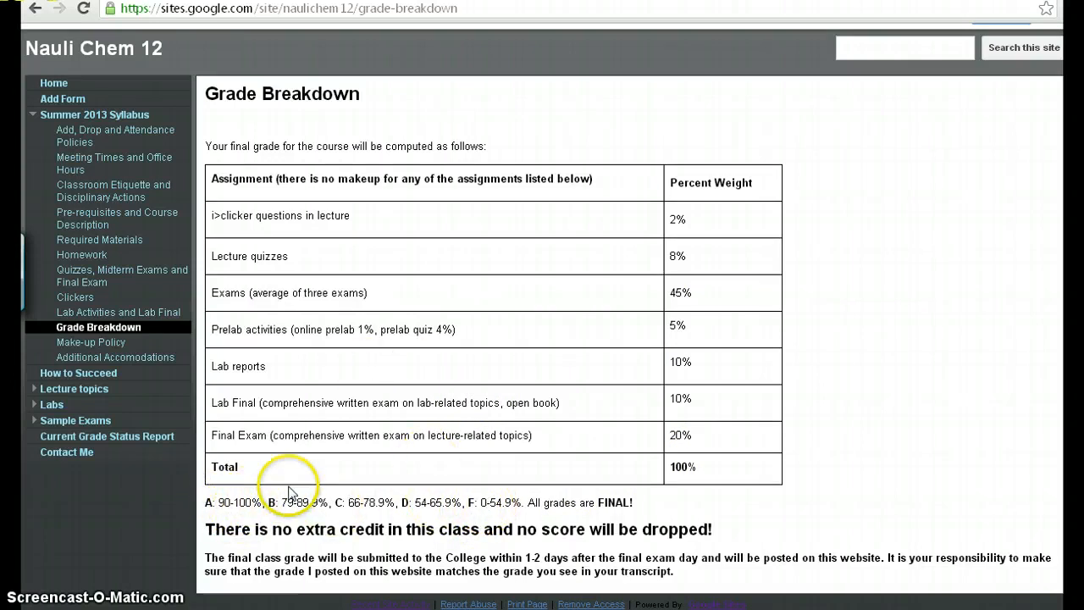
{"action": "left_click", "coordinate": [78, 373]}
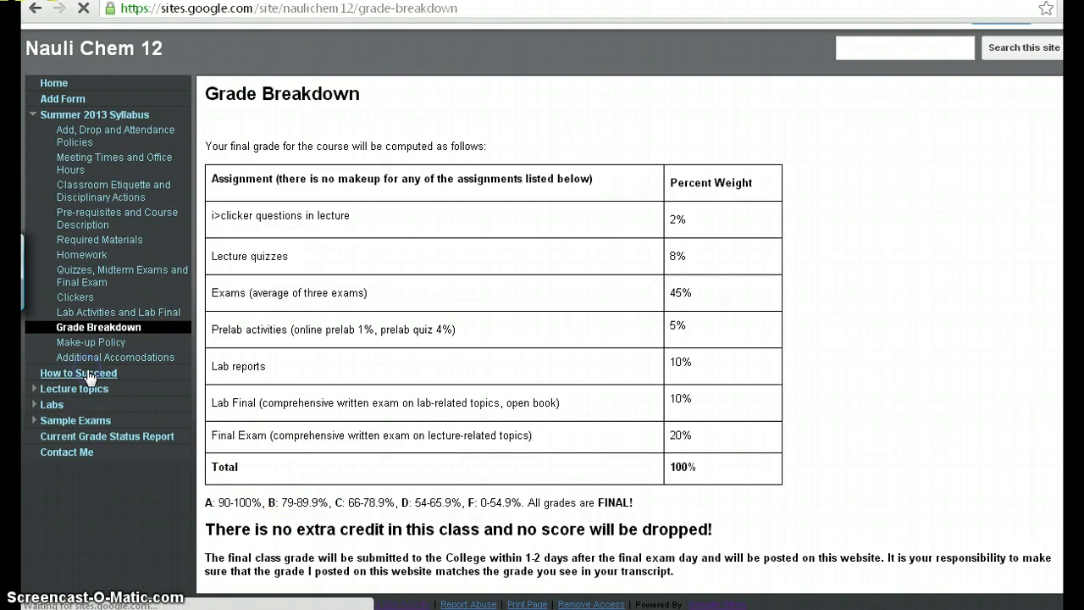
Open How to Succeed and scroll through its study suggestions.
{"action": "left_click", "coordinate": [77, 372]}
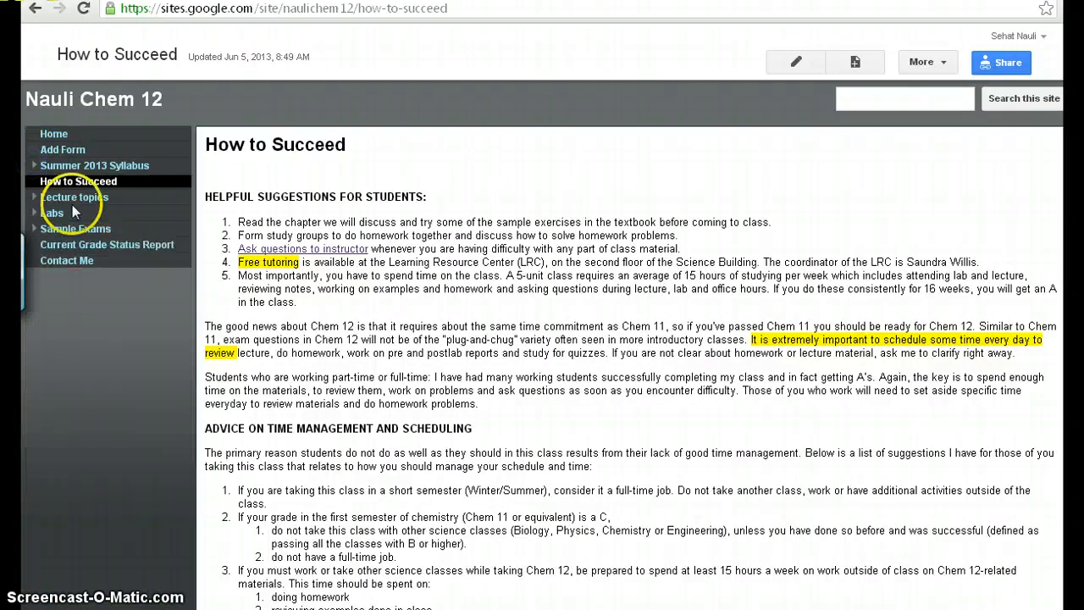
{"action": "mouse_move", "coordinate": [521, 368]}
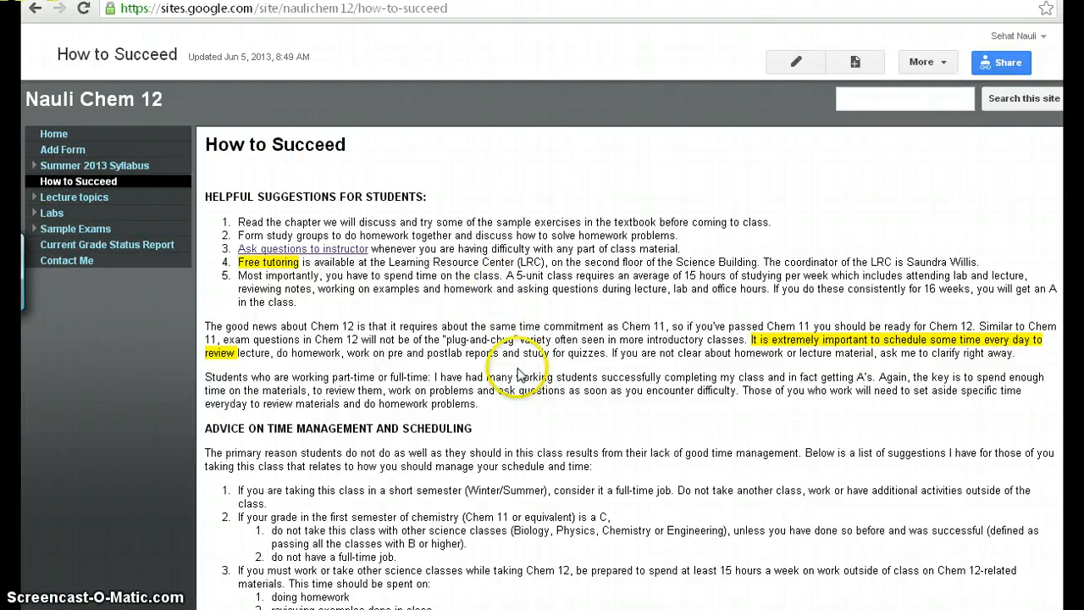
{"action": "mouse_move", "coordinate": [529, 371]}
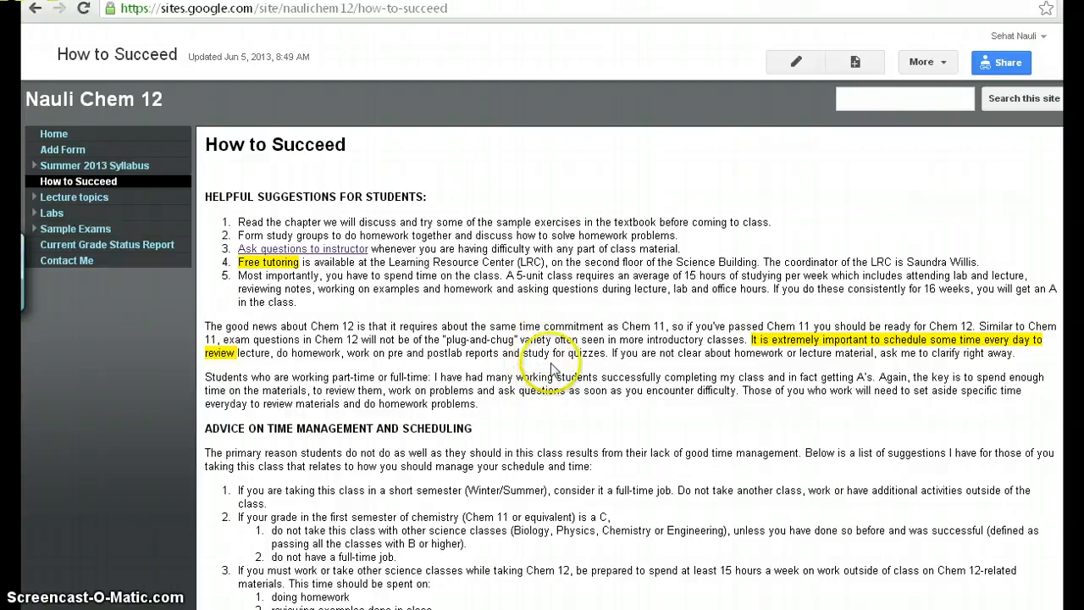
{"action": "scroll", "scroll_direction": "down", "scroll_amount": 3}
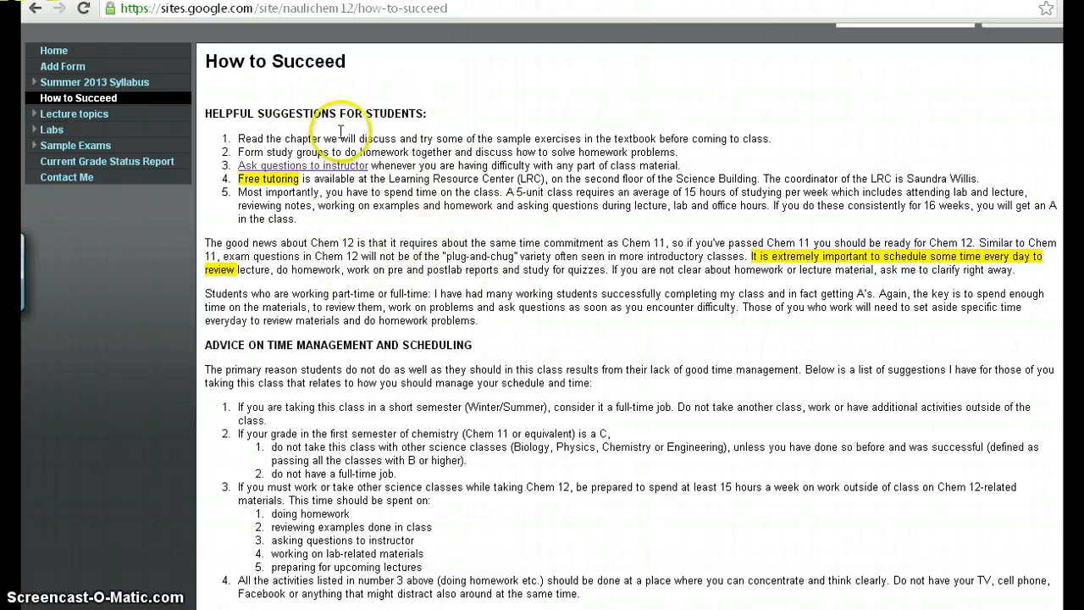
{"action": "mouse_move", "coordinate": [347, 170]}
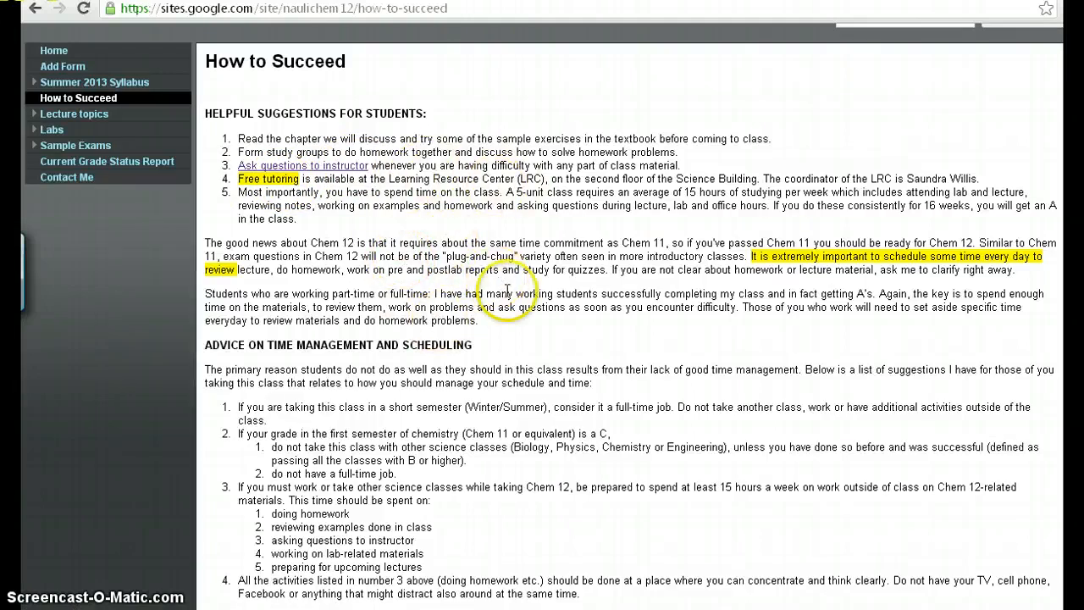
Scroll past the time-management advice down to How to Study for Tests.
{"action": "scroll", "scroll_direction": "down", "scroll_amount": 3}
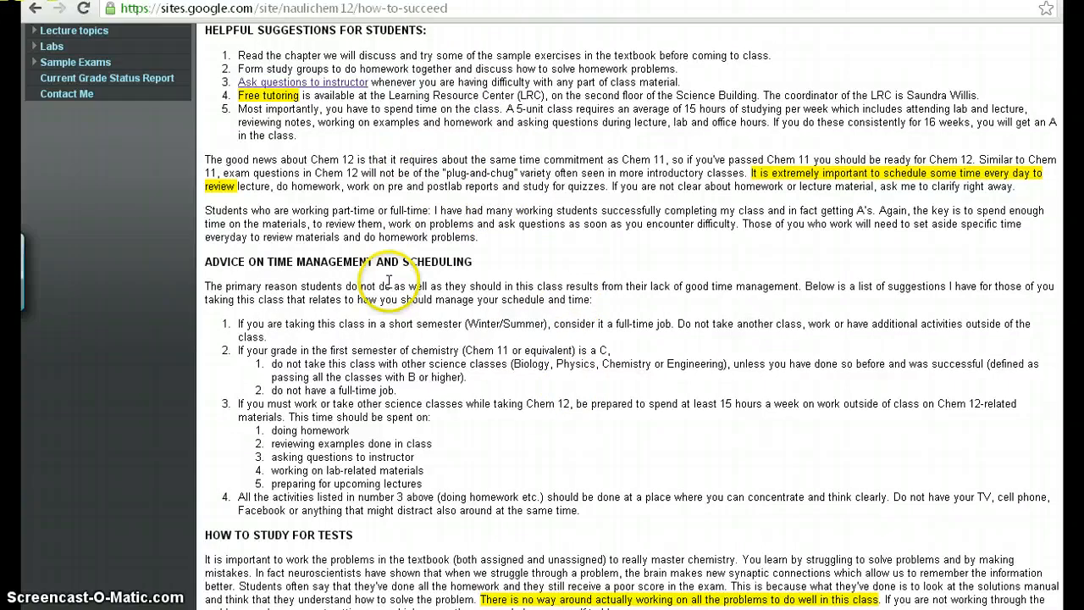
{"action": "mouse_move", "coordinate": [397, 415]}
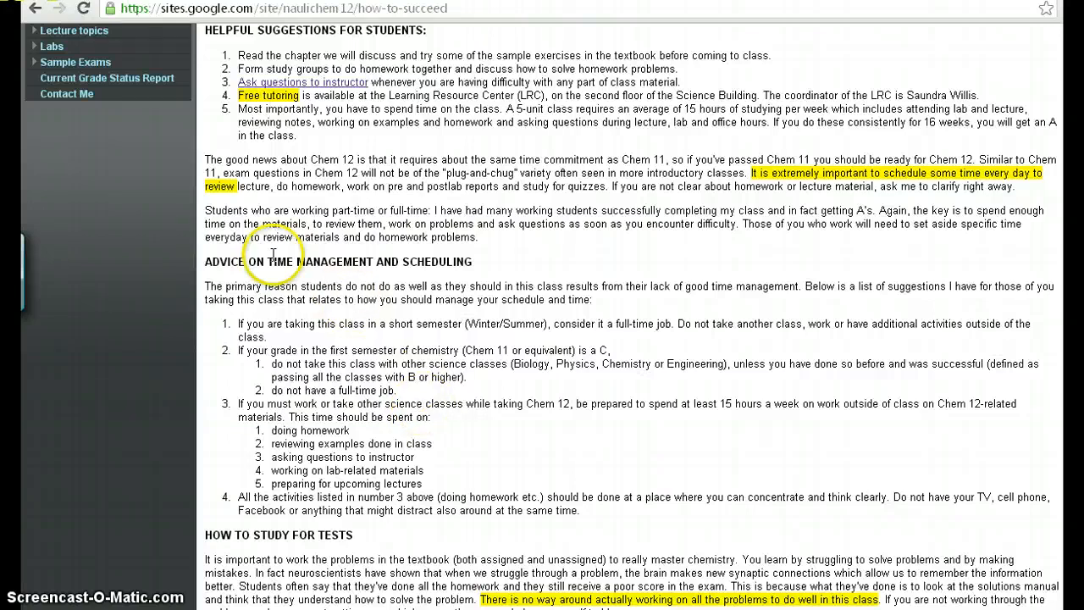
{"action": "mouse_move", "coordinate": [487, 275]}
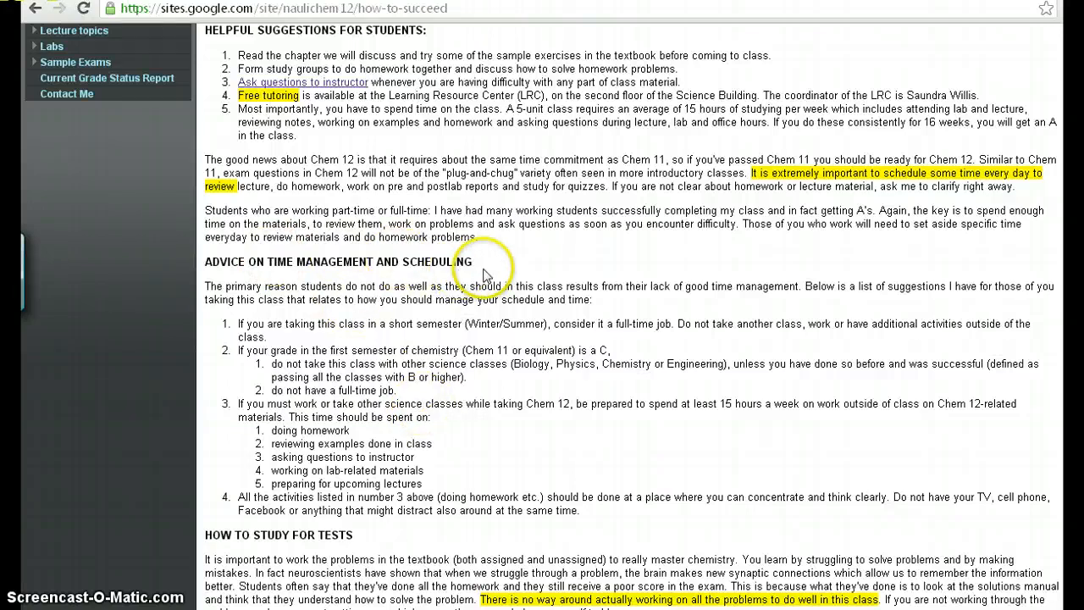
{"action": "mouse_move", "coordinate": [480, 271]}
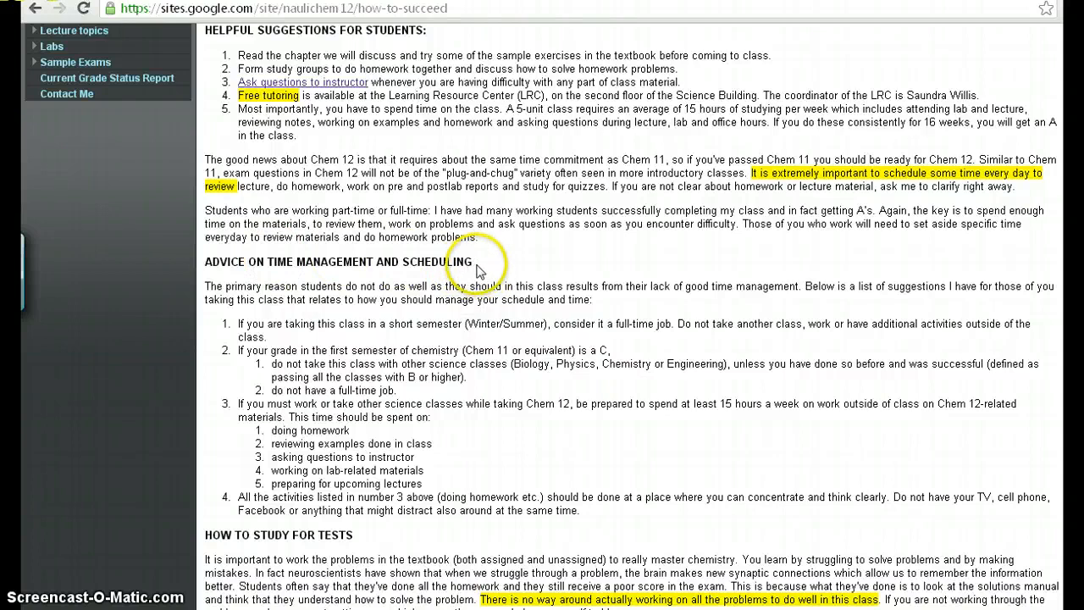
{"action": "mouse_move", "coordinate": [479, 271]}
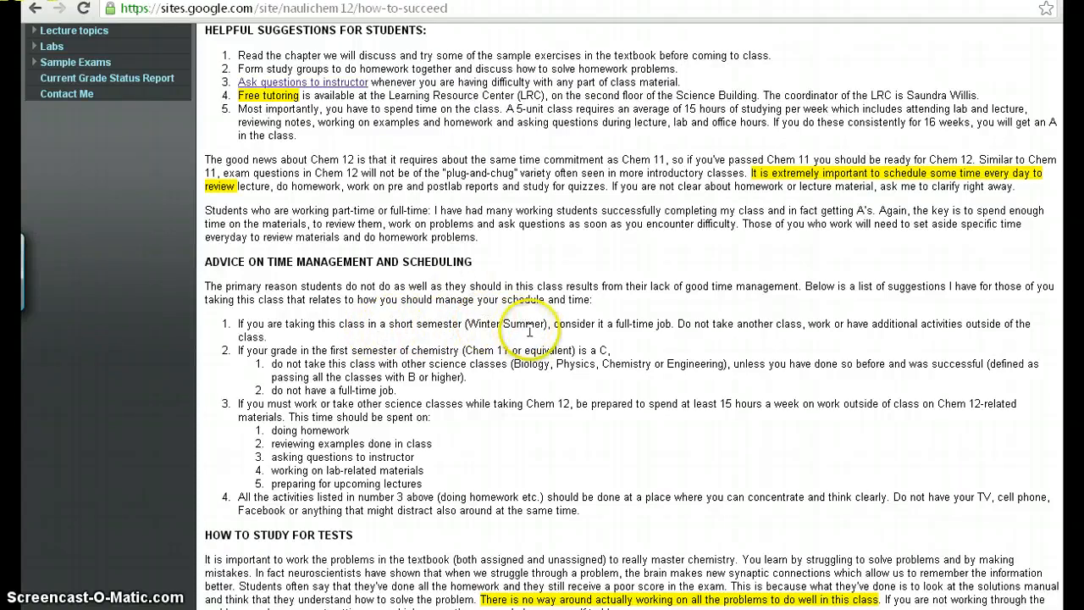
{"action": "mouse_move", "coordinate": [677, 326]}
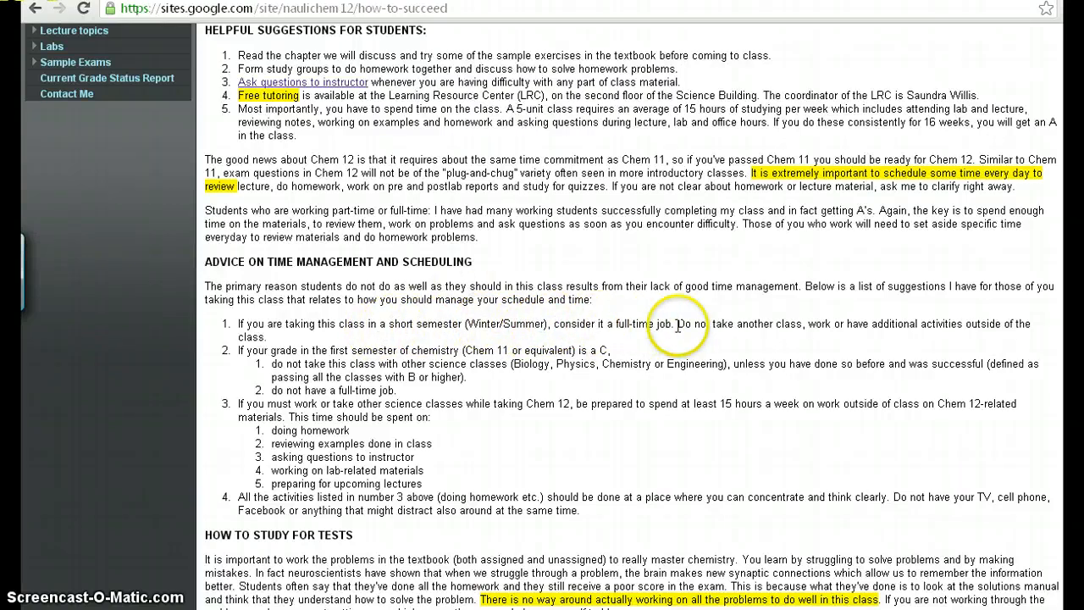
{"action": "mouse_move", "coordinate": [648, 341]}
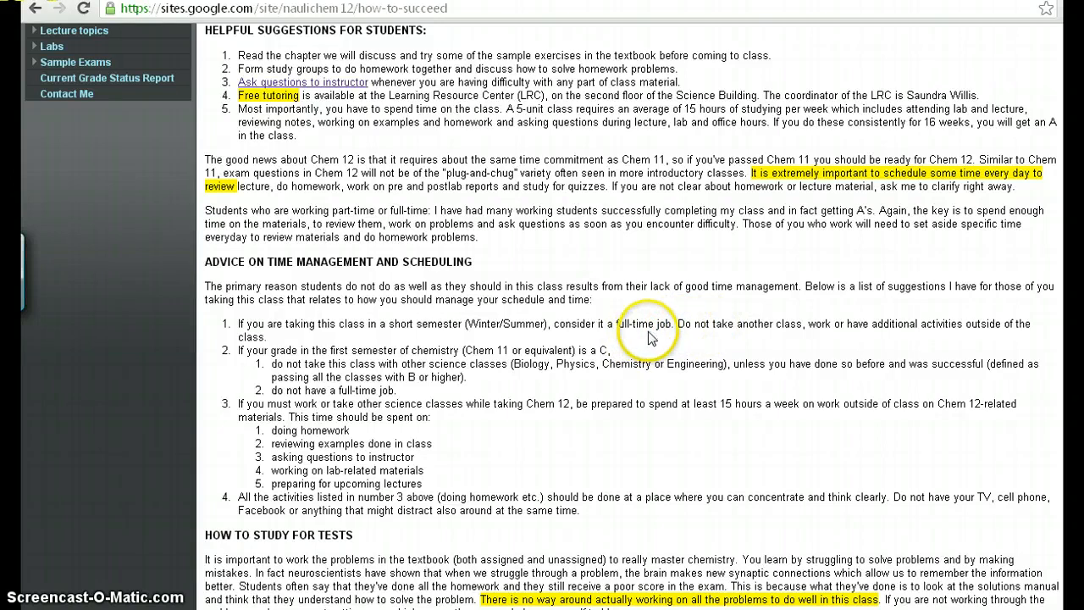
{"action": "mouse_move", "coordinate": [652, 337]}
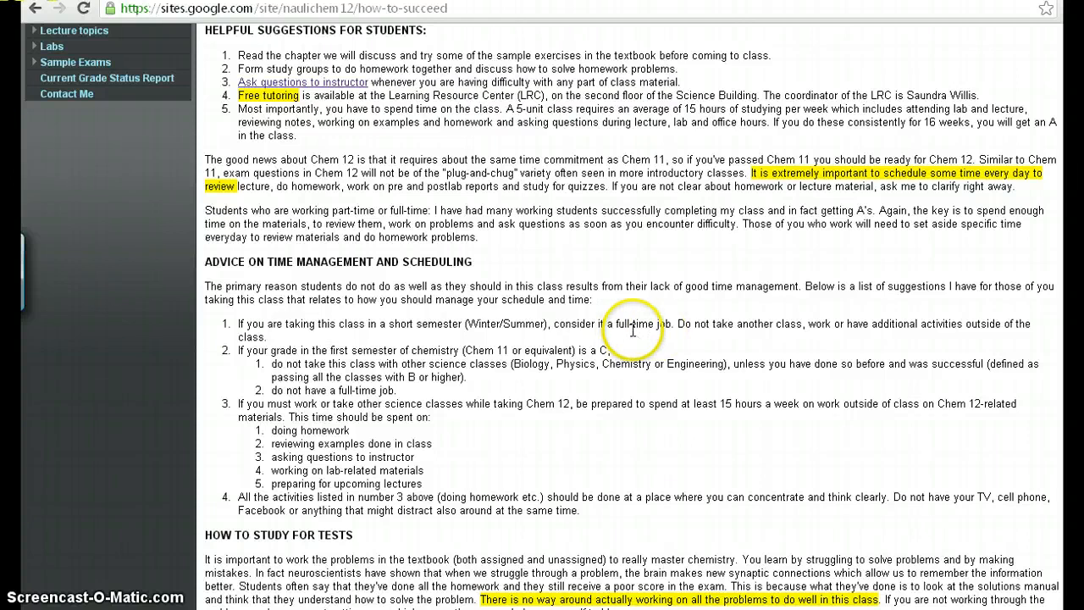
{"action": "mouse_move", "coordinate": [665, 347]}
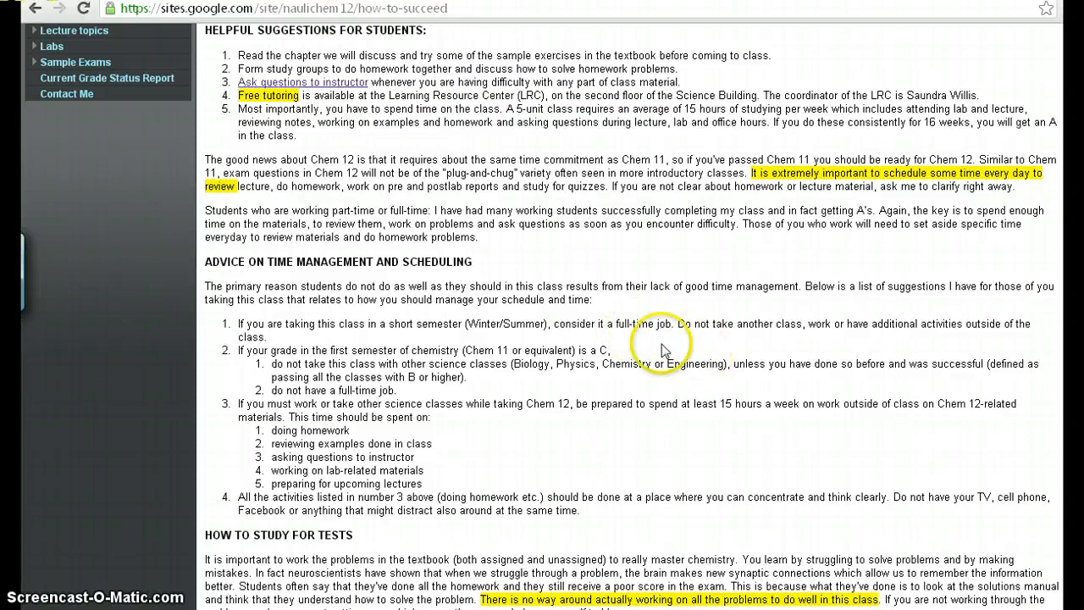
{"action": "scroll", "scroll_direction": "down", "scroll_amount": 3}
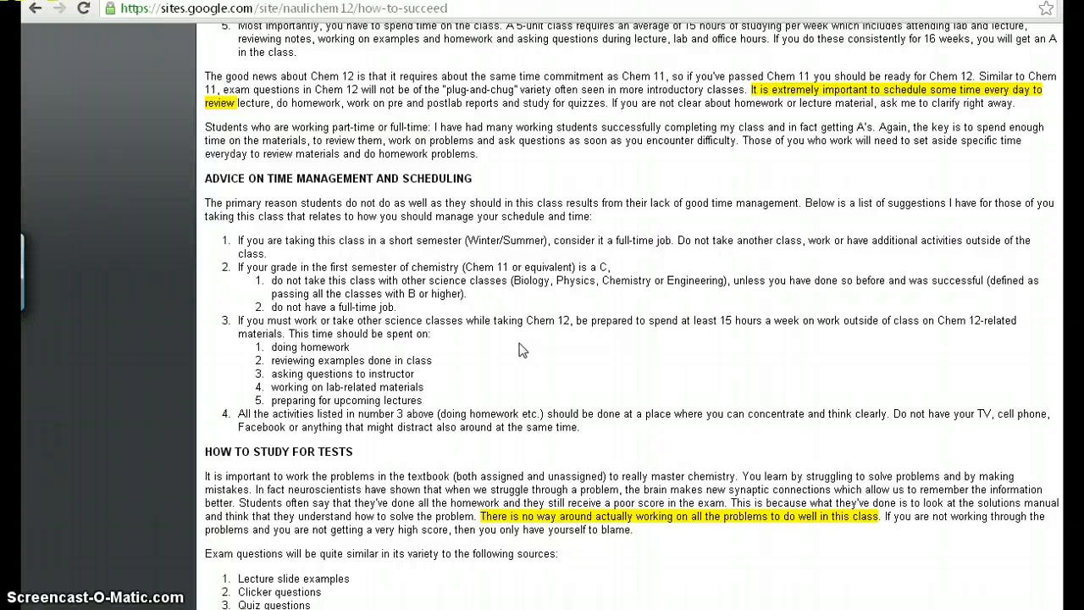
Scroll to How to Take the Exam at the page bottom, then back up slightly.
{"action": "scroll", "scroll_direction": "down", "scroll_amount": 3}
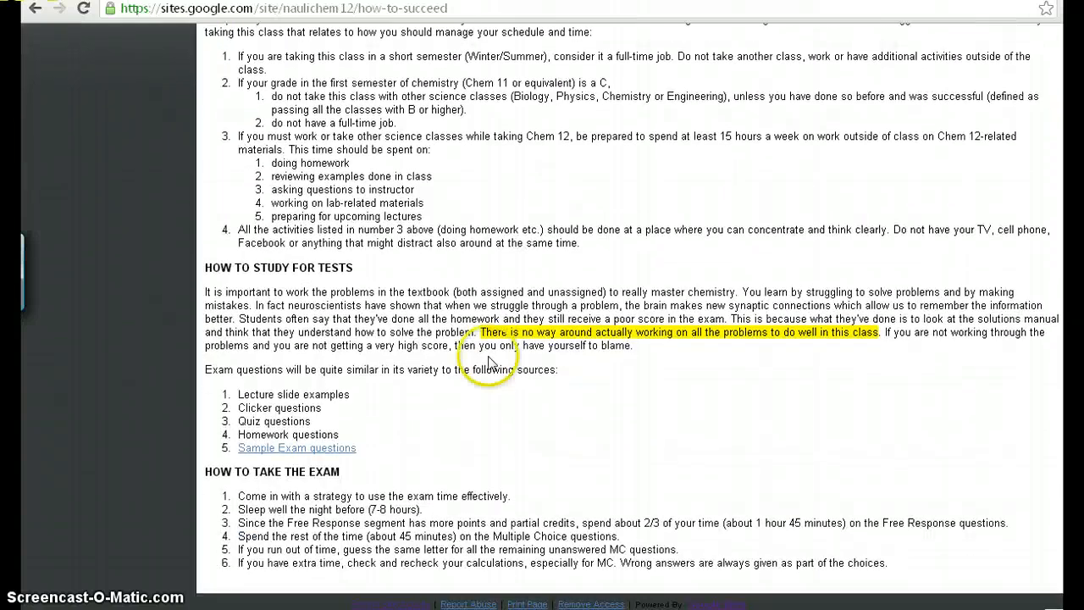
{"action": "mouse_move", "coordinate": [370, 500]}
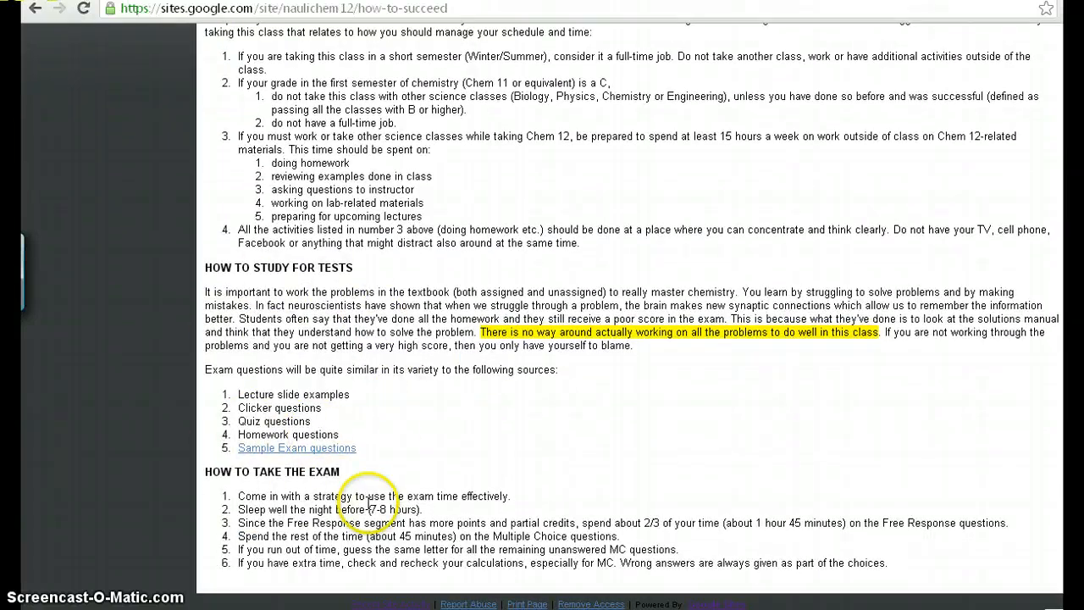
{"action": "mouse_move", "coordinate": [259, 282]}
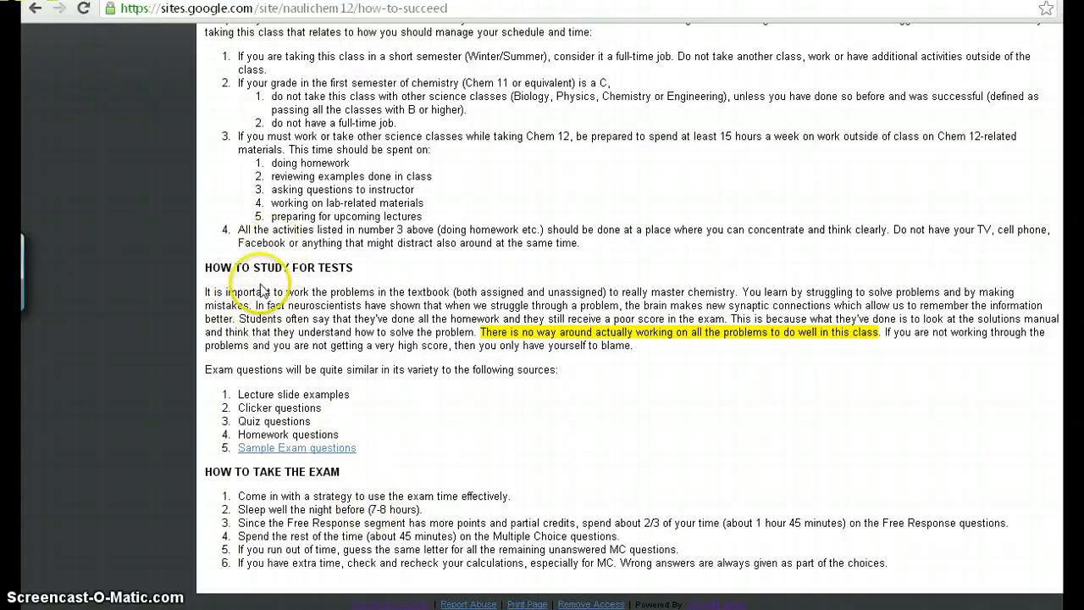
{"action": "mouse_move", "coordinate": [319, 474]}
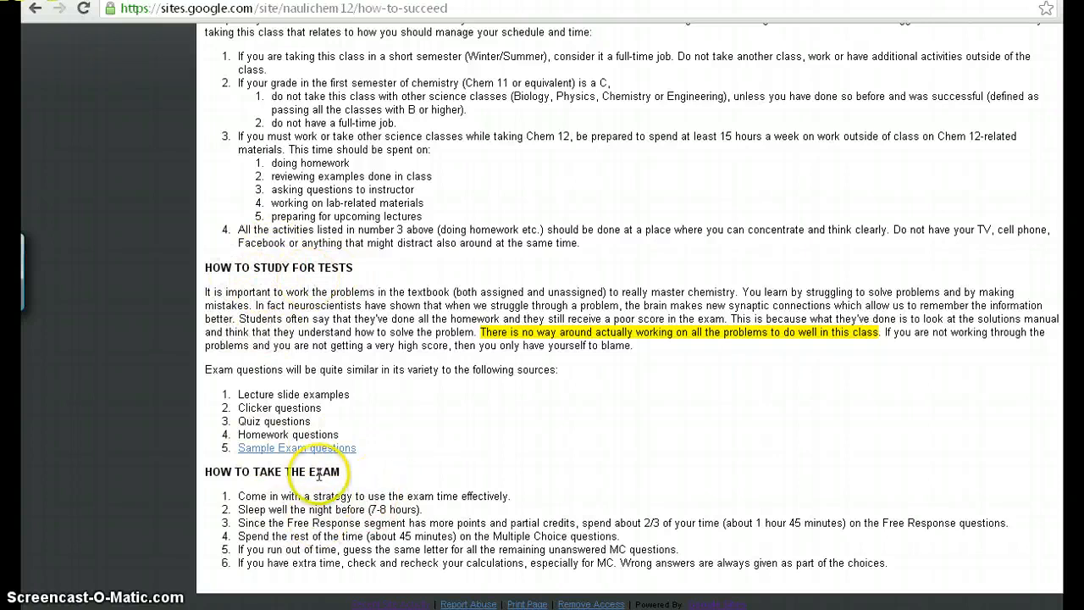
{"action": "mouse_move", "coordinate": [333, 517]}
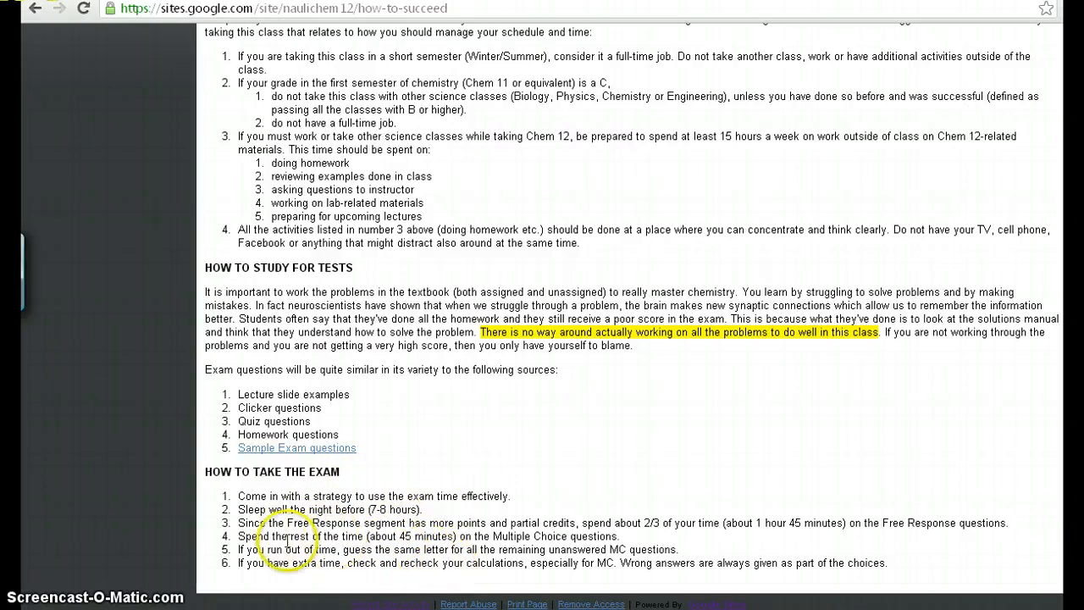
{"action": "mouse_move", "coordinate": [180, 437]}
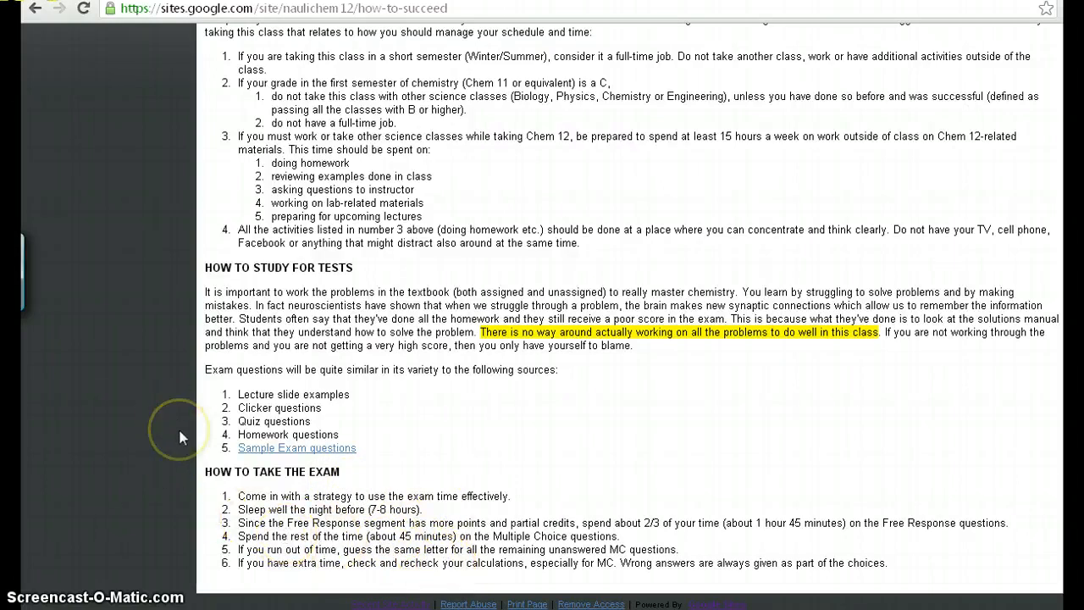
{"action": "scroll", "scroll_direction": "up", "scroll_amount": 3}
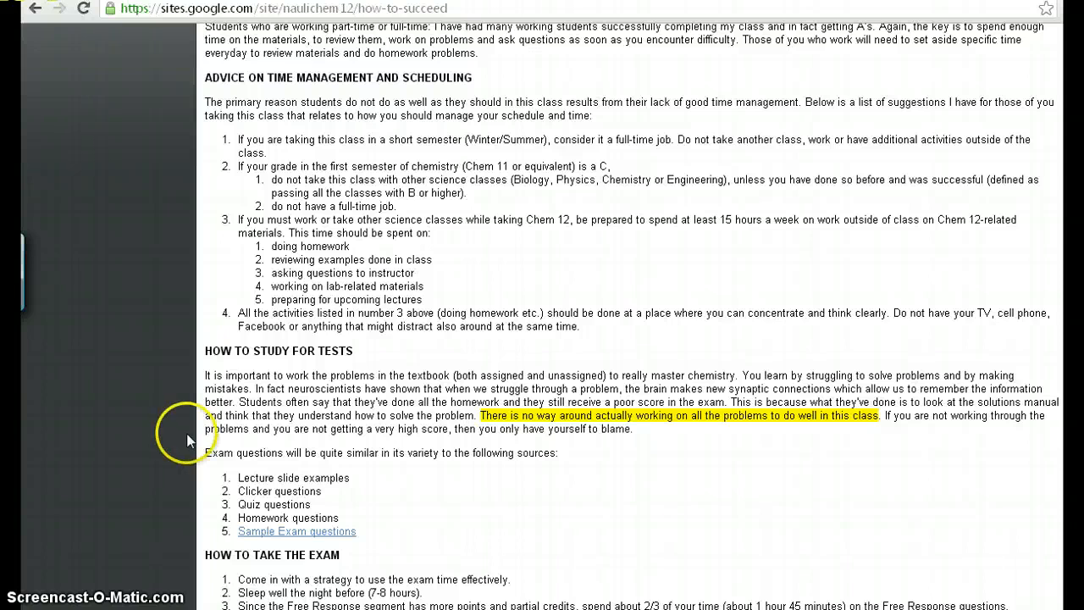
Scroll to the top and expand Lecture topics to list Kinetics and Equilibrium.
{"action": "scroll", "scroll_direction": "up", "scroll_amount": 3}
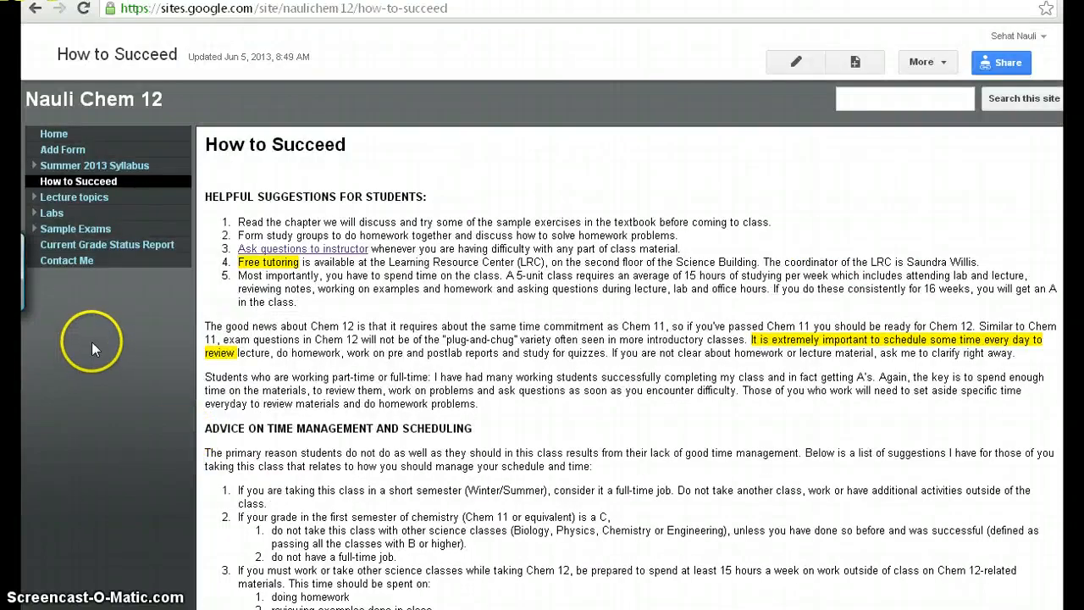
{"action": "mouse_move", "coordinate": [73, 197]}
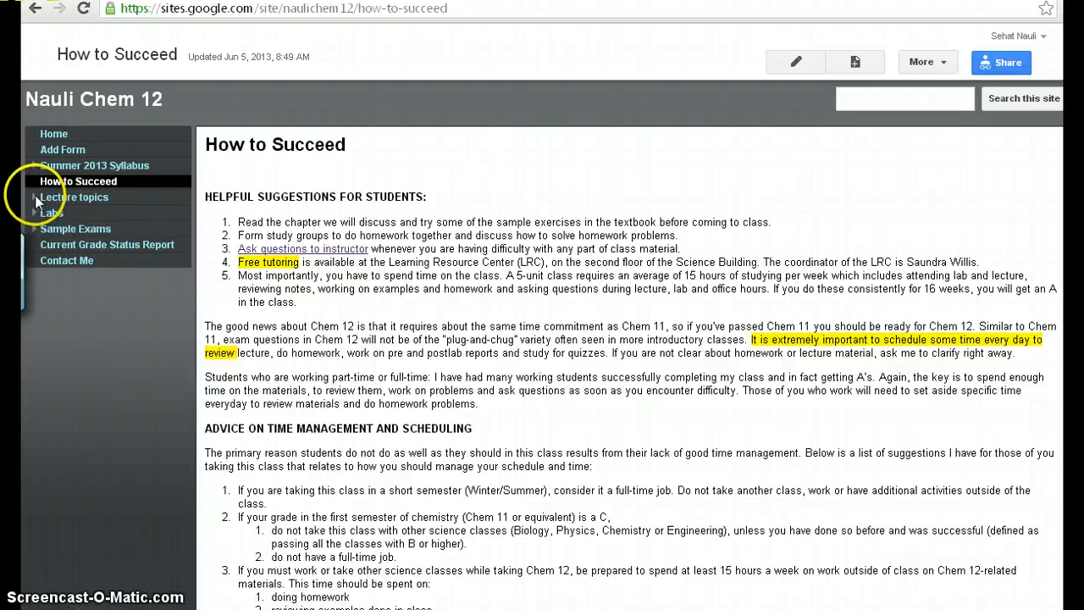
{"action": "left_click", "coordinate": [74, 197]}
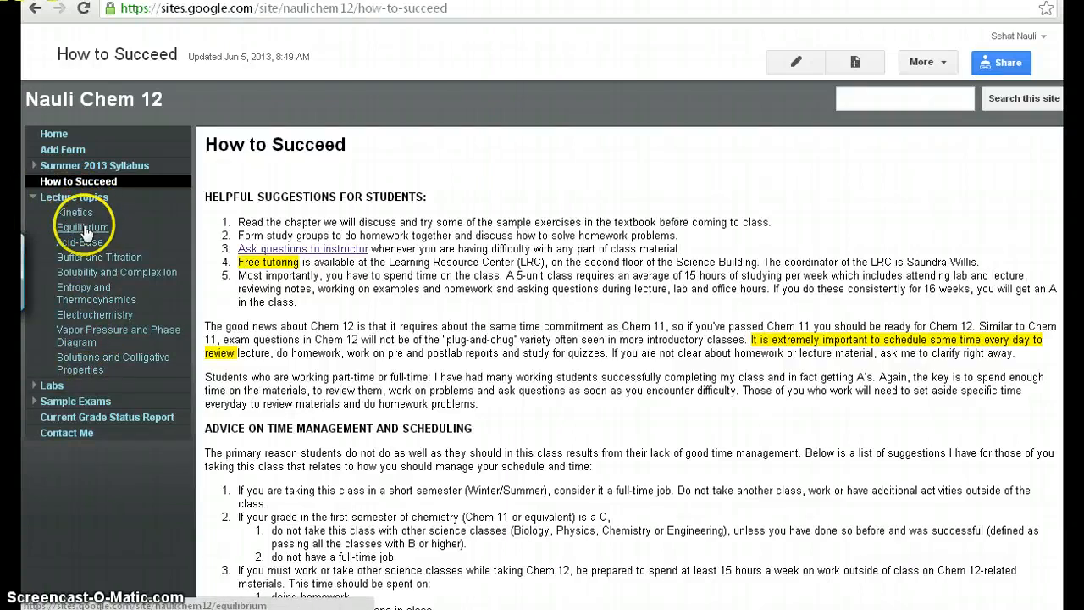
Open the Kinetics page and scroll through its slides, homework and videos.
{"action": "left_click", "coordinate": [74, 212]}
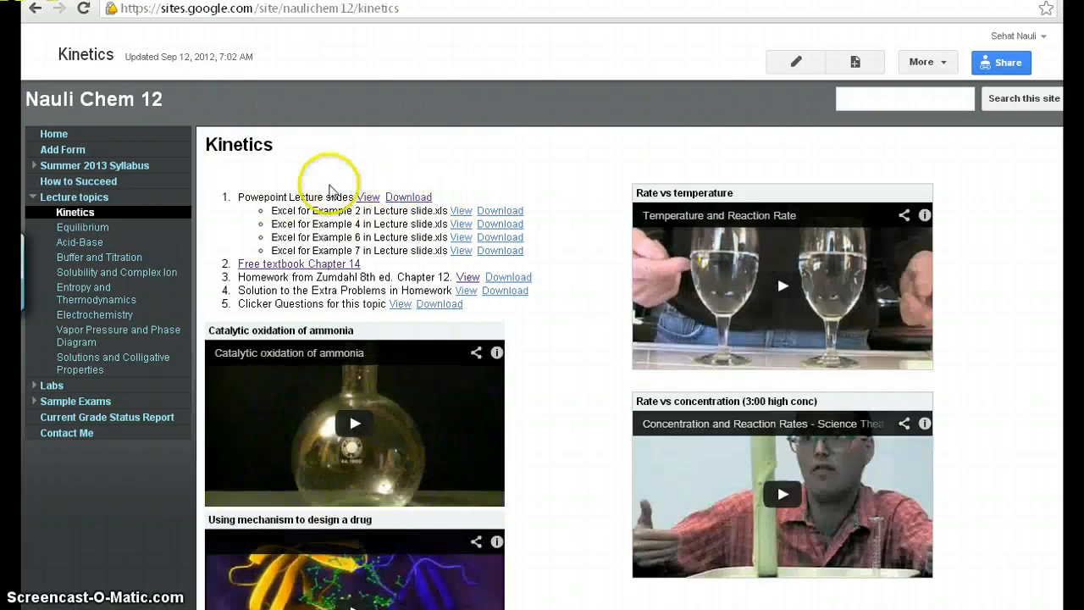
{"action": "mouse_move", "coordinate": [409, 197]}
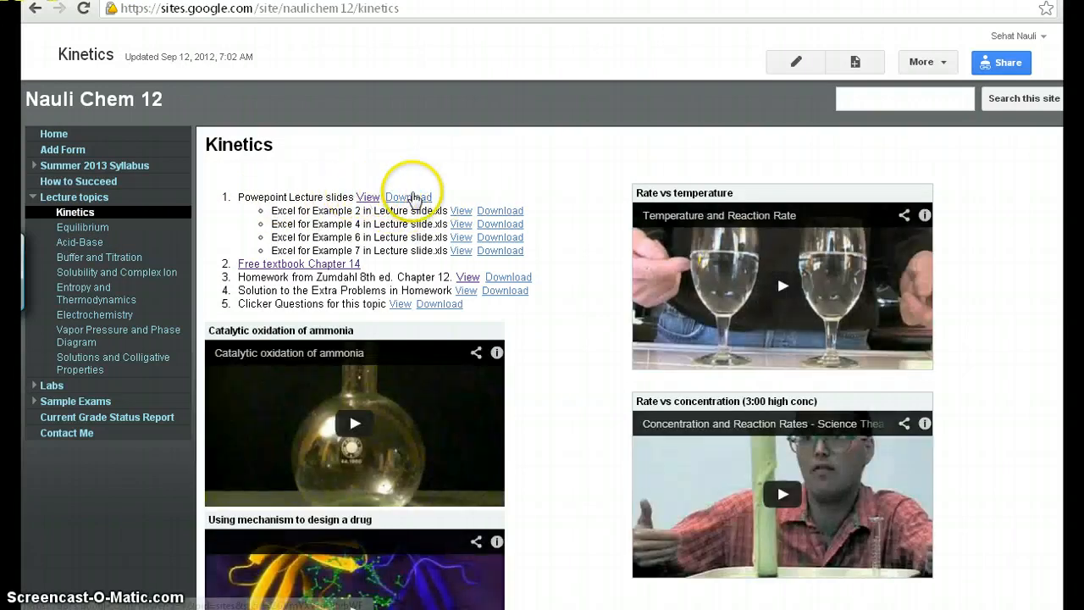
{"action": "mouse_move", "coordinate": [460, 211]}
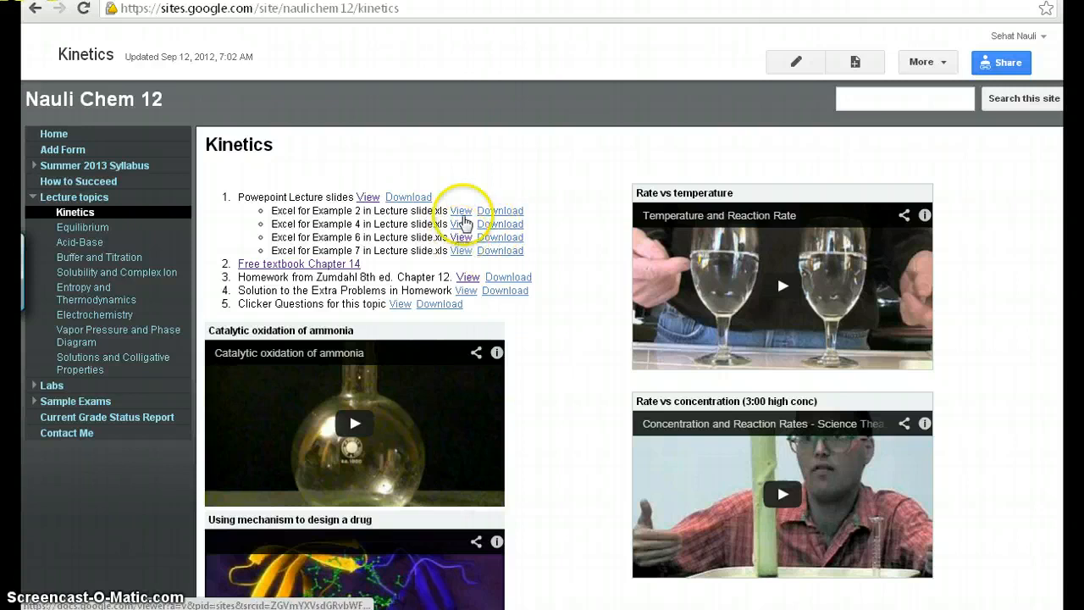
{"action": "mouse_move", "coordinate": [479, 277]}
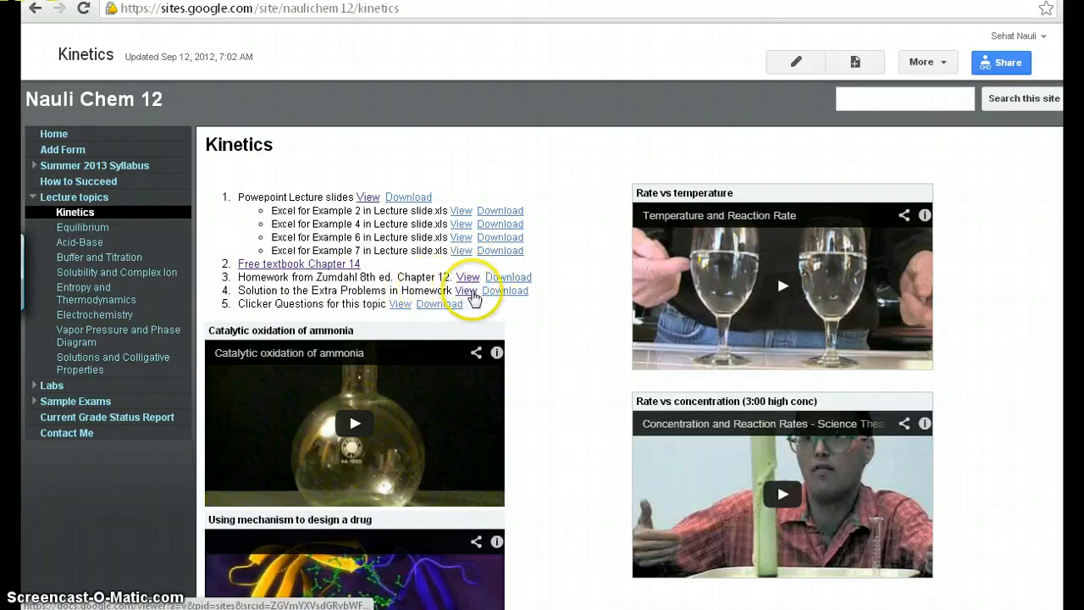
{"action": "mouse_move", "coordinate": [468, 277]}
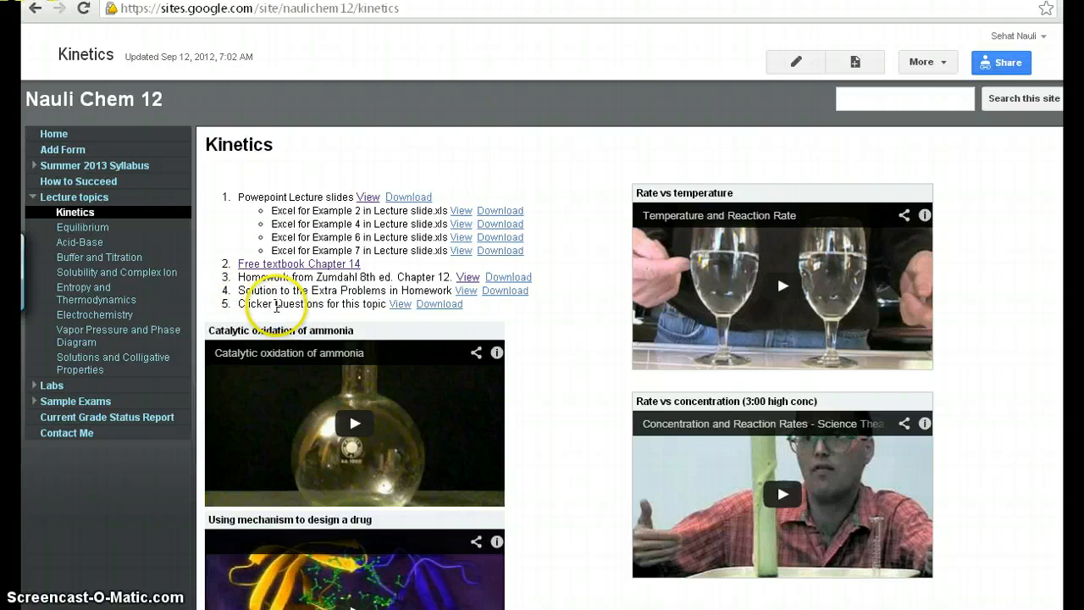
{"action": "mouse_move", "coordinate": [326, 303]}
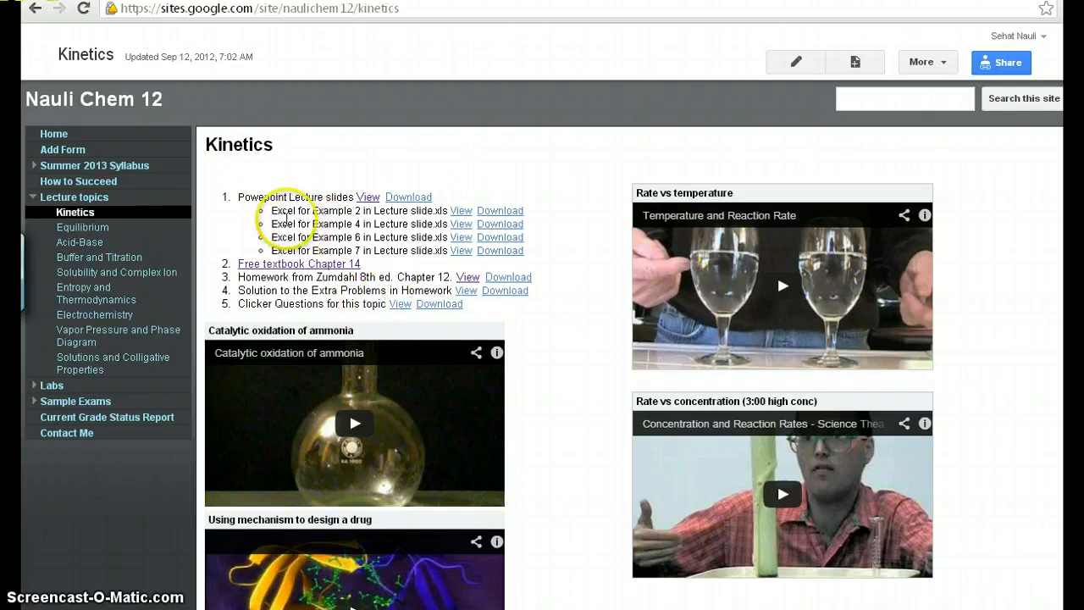
{"action": "scroll", "scroll_direction": "down", "scroll_amount": 3}
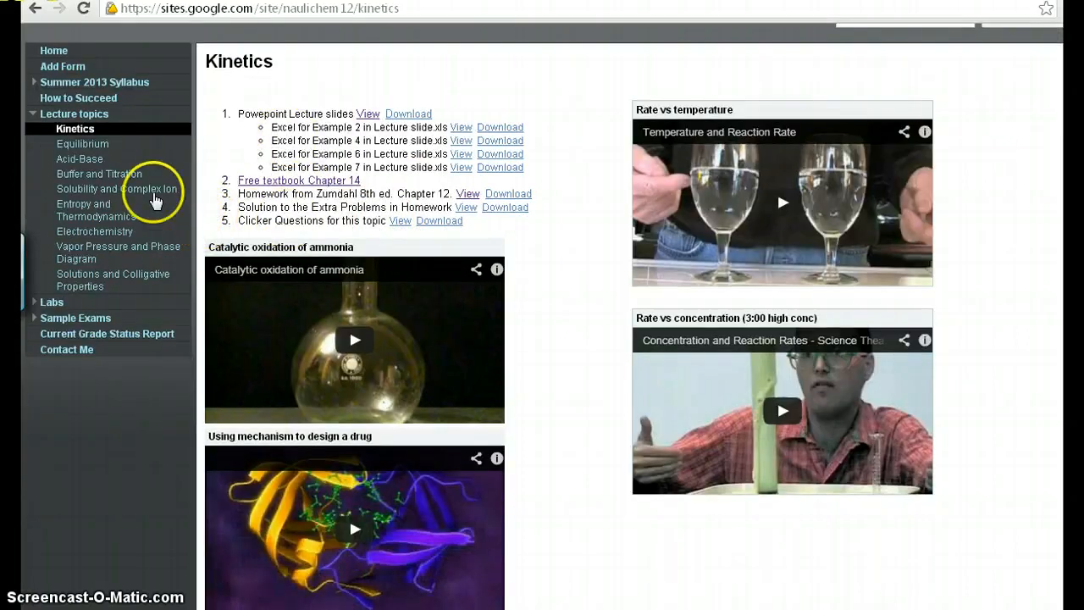
{"action": "mouse_move", "coordinate": [48, 301]}
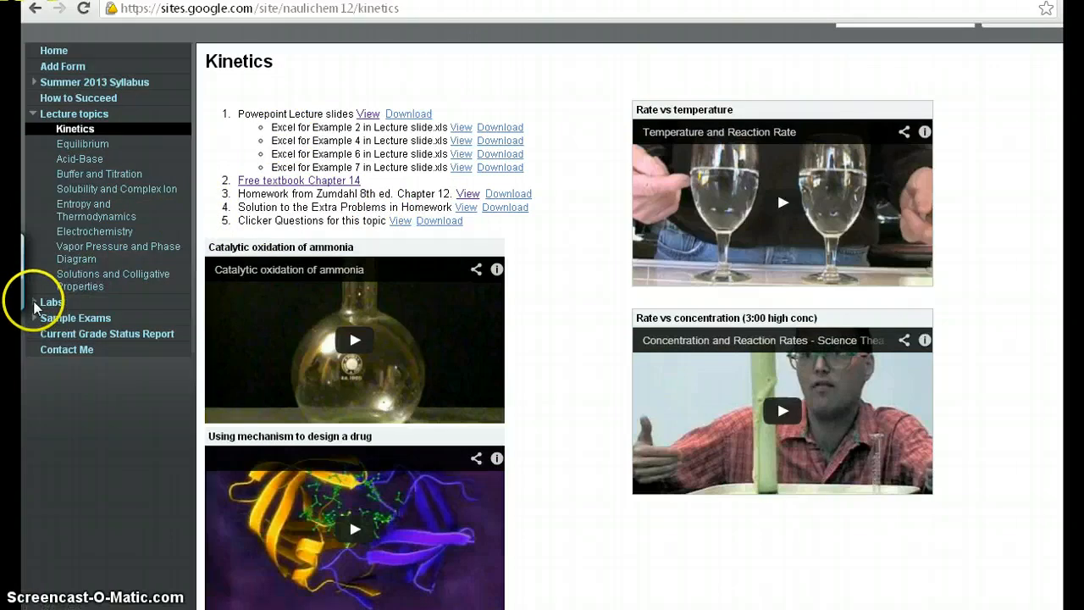
Expand Labs and open the Math Review (Logs, Exponents and Quadratic Equation) page.
{"action": "left_click", "coordinate": [52, 302]}
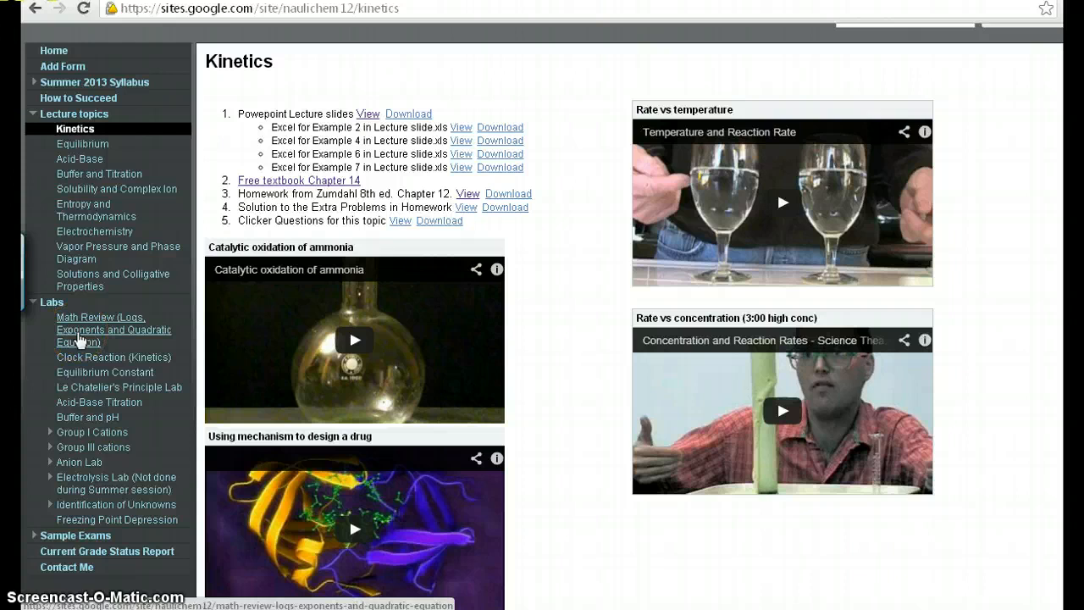
{"action": "left_click", "coordinate": [114, 329]}
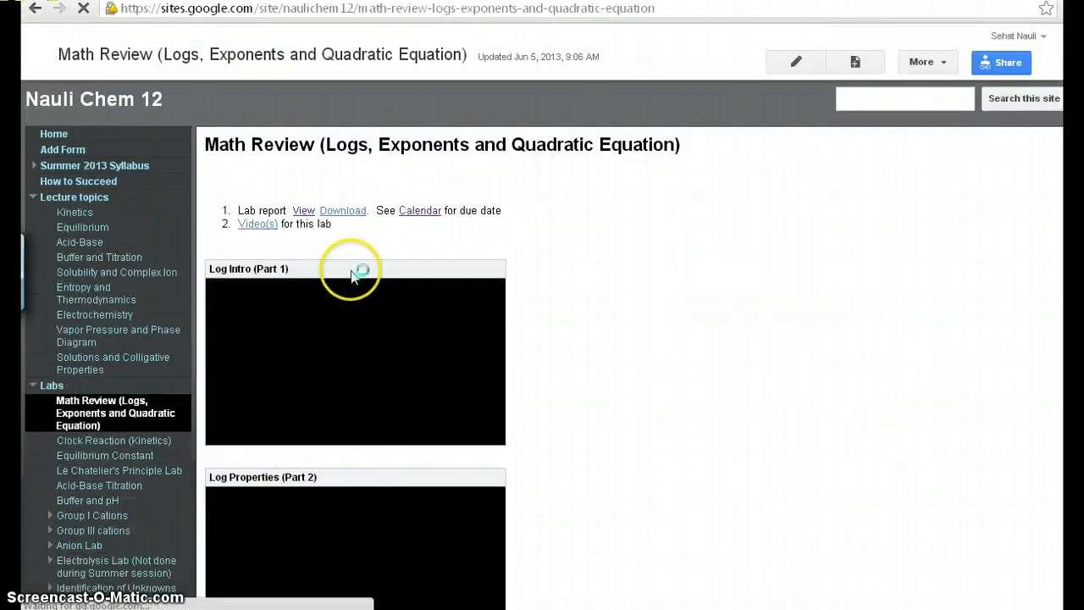
{"action": "mouse_move", "coordinate": [565, 293]}
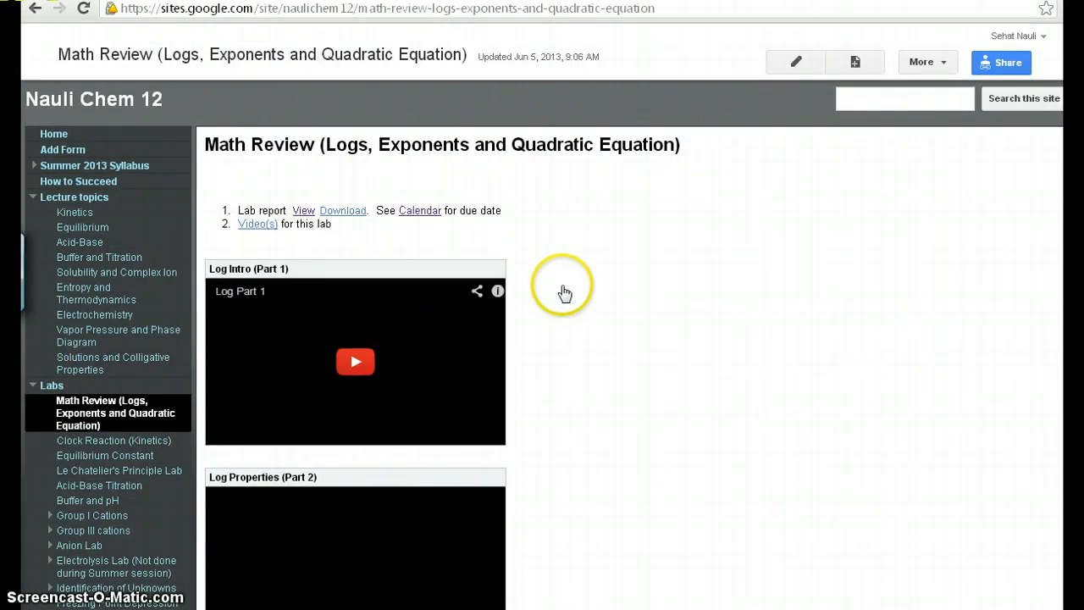
{"action": "scroll", "scroll_direction": "down", "scroll_amount": 3}
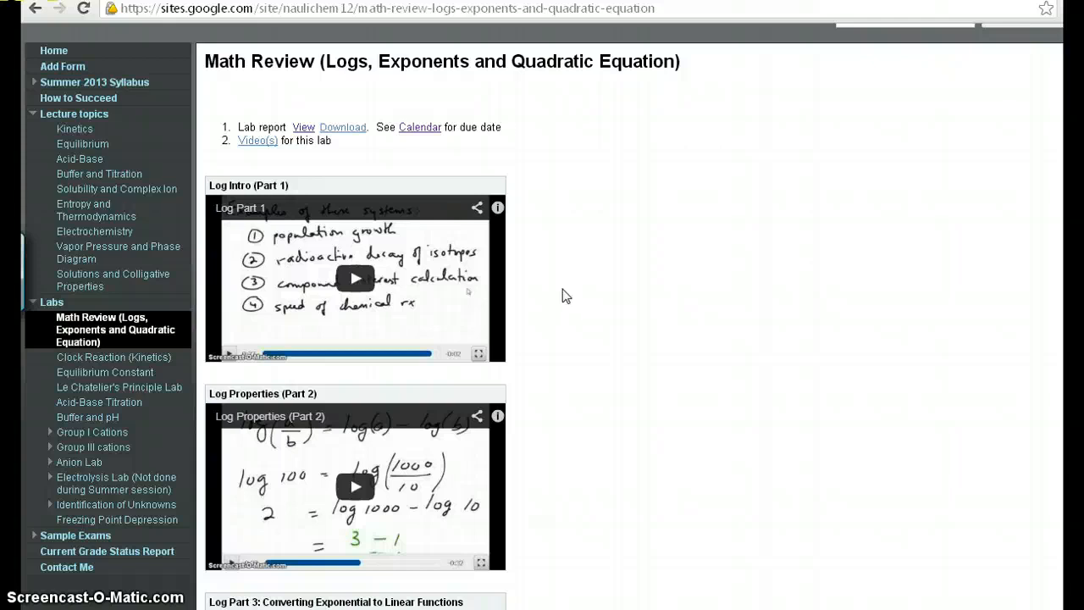
{"action": "mouse_move", "coordinate": [576, 329]}
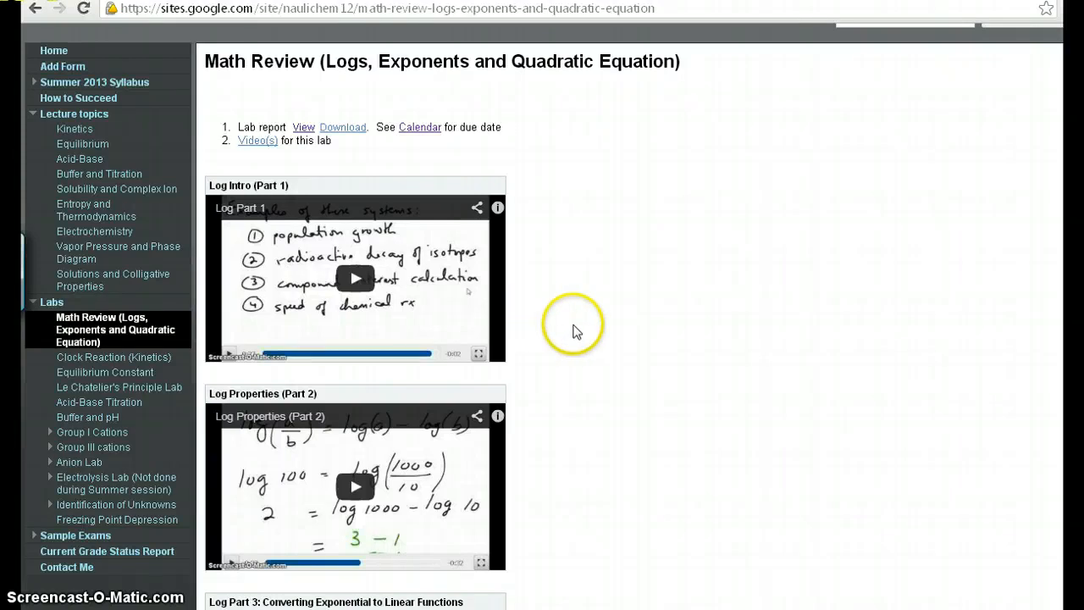
{"action": "mouse_move", "coordinate": [578, 349]}
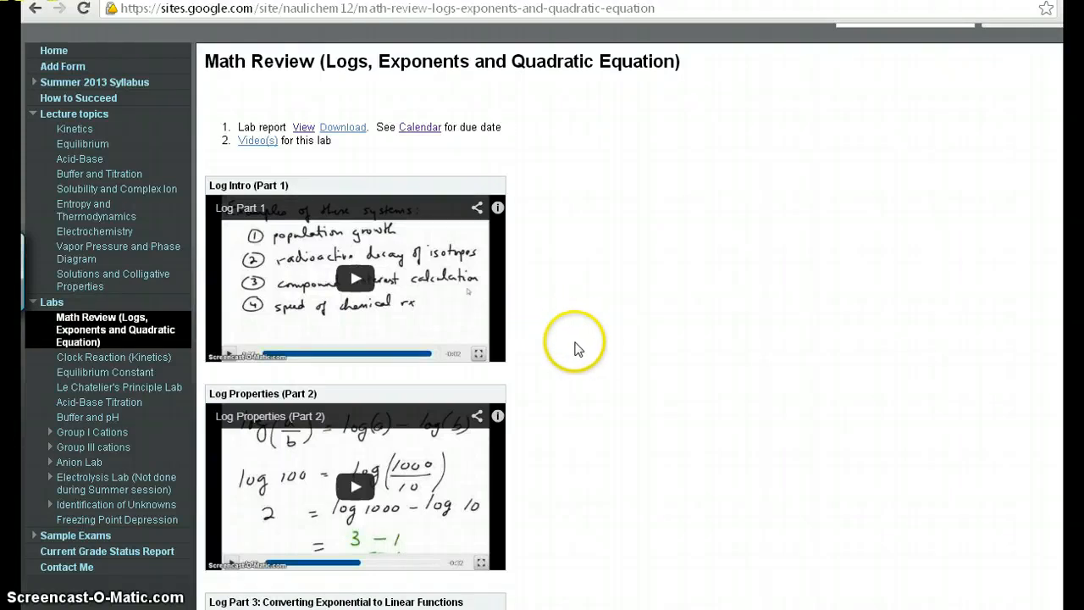
{"action": "mouse_move", "coordinate": [577, 352]}
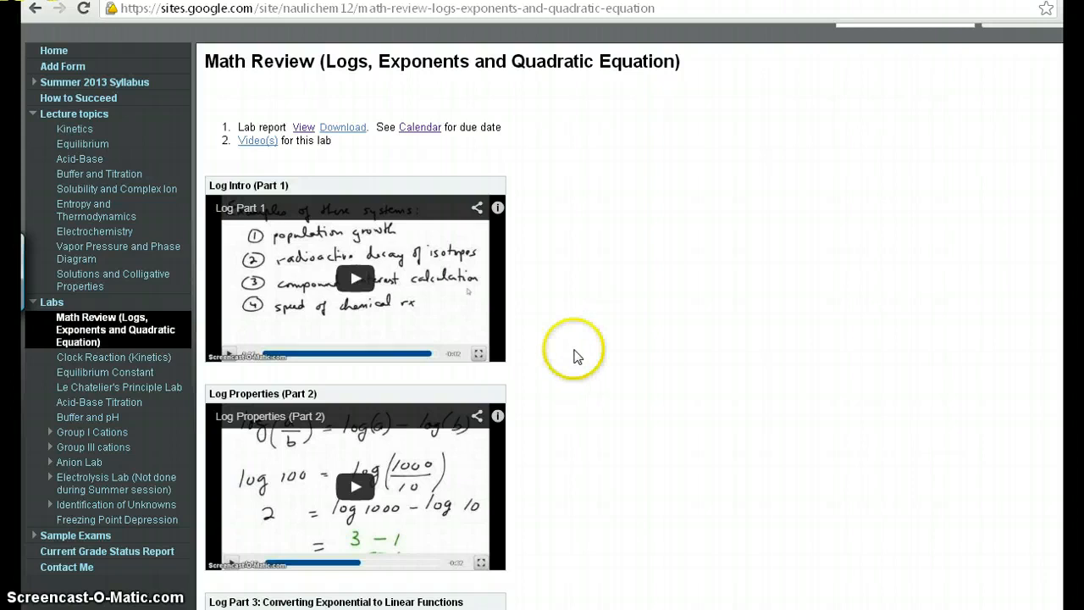
{"action": "mouse_move", "coordinate": [542, 284]}
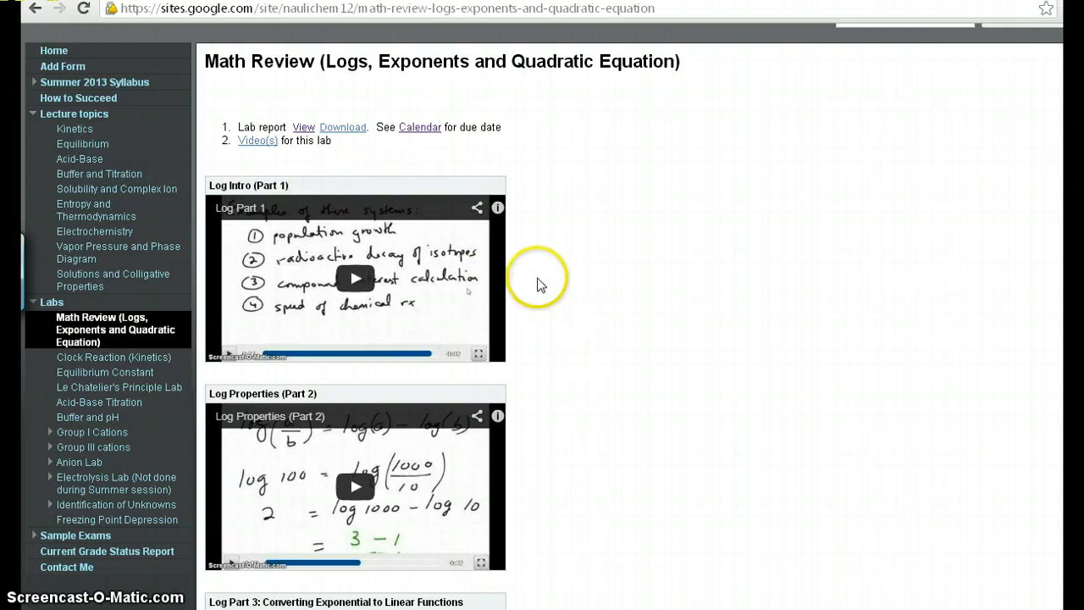
{"action": "mouse_move", "coordinate": [439, 312]}
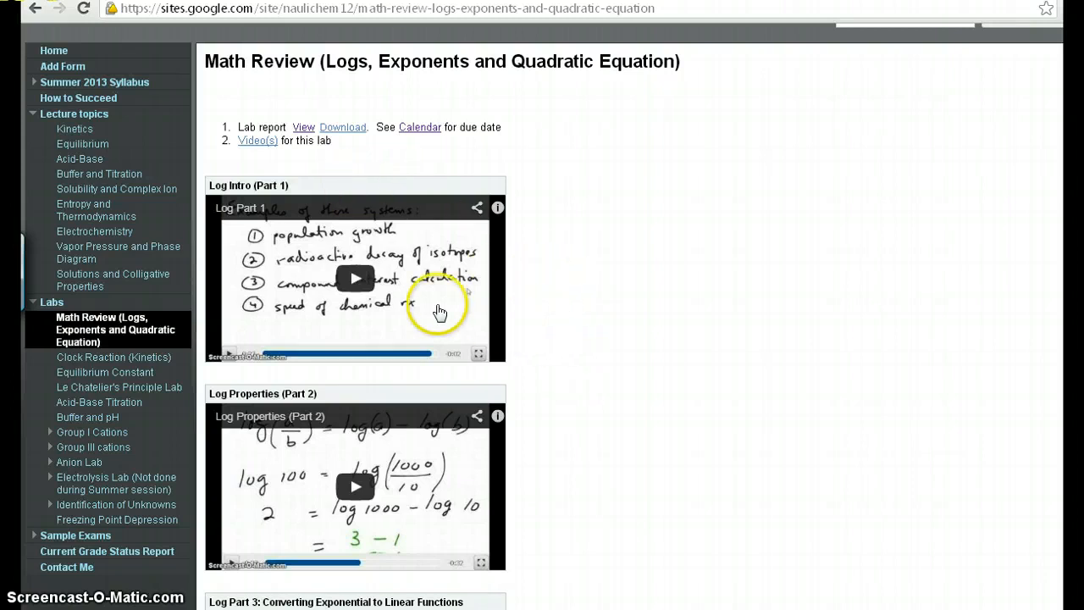
{"action": "scroll", "scroll_direction": "down", "scroll_amount": 3}
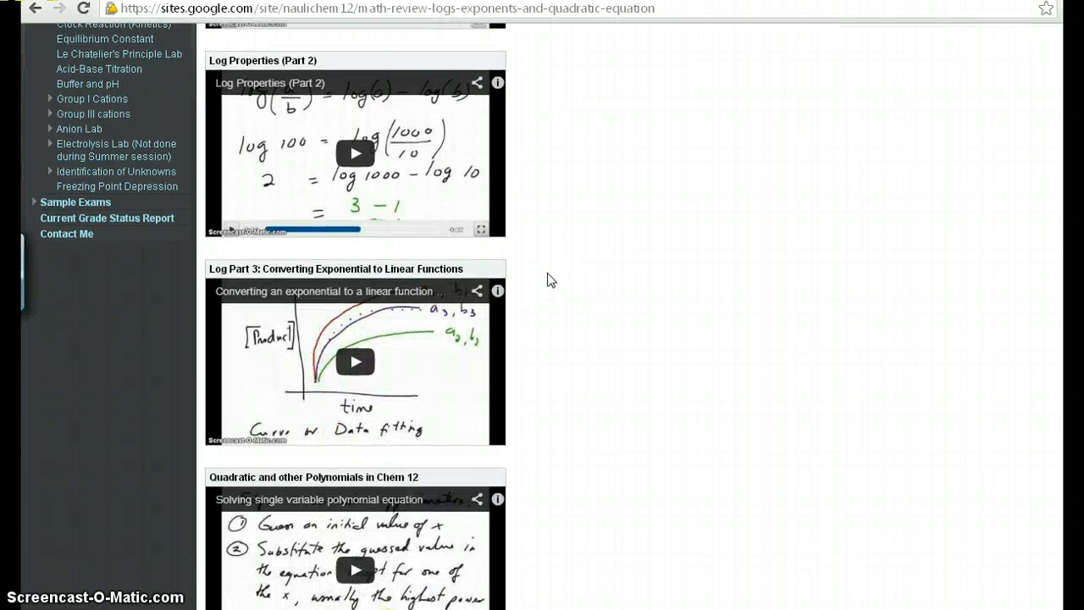
{"action": "scroll", "scroll_direction": "up", "scroll_amount": 3}
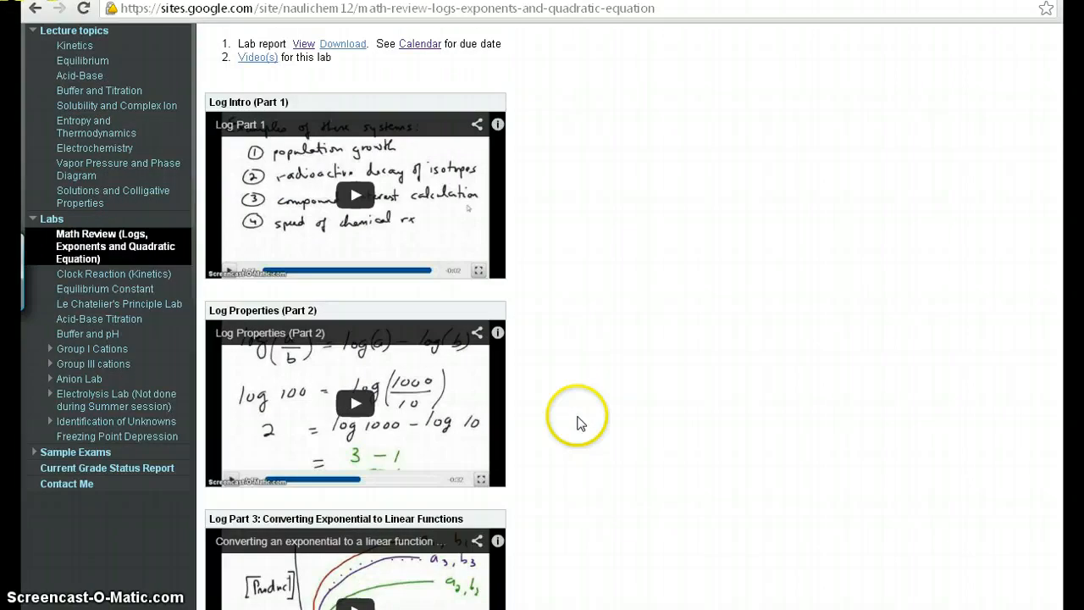
{"action": "scroll", "scroll_direction": "up", "scroll_amount": 3}
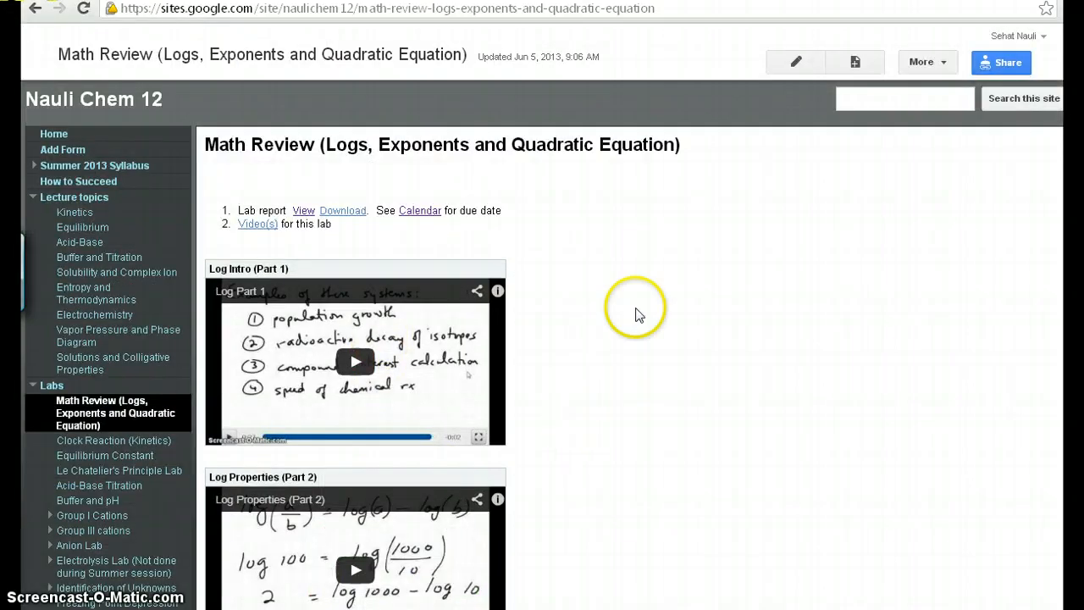
{"action": "mouse_move", "coordinate": [702, 230]}
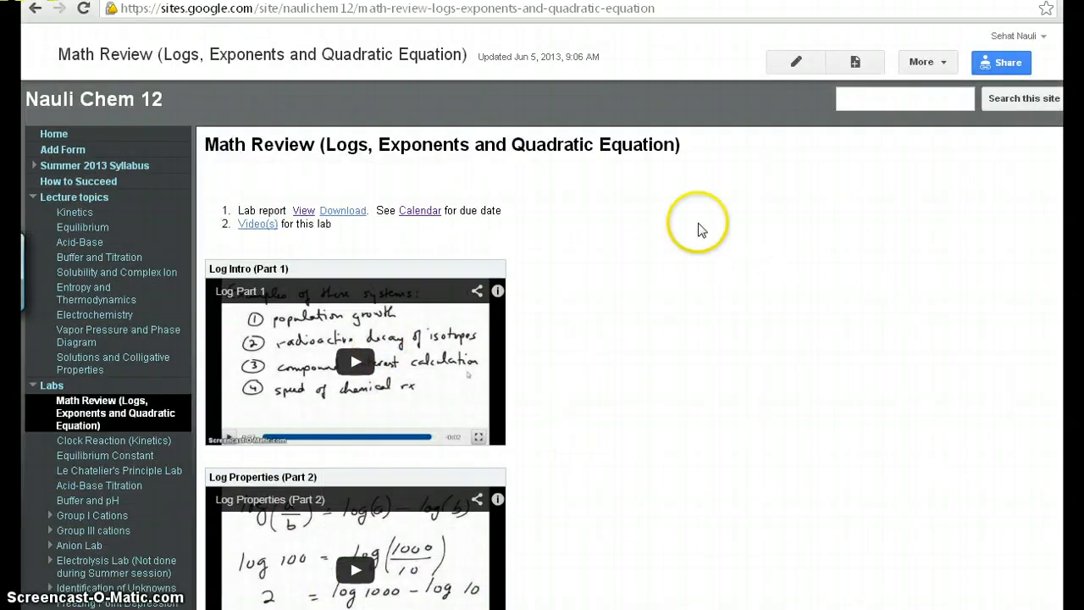
{"action": "mouse_move", "coordinate": [547, 466]}
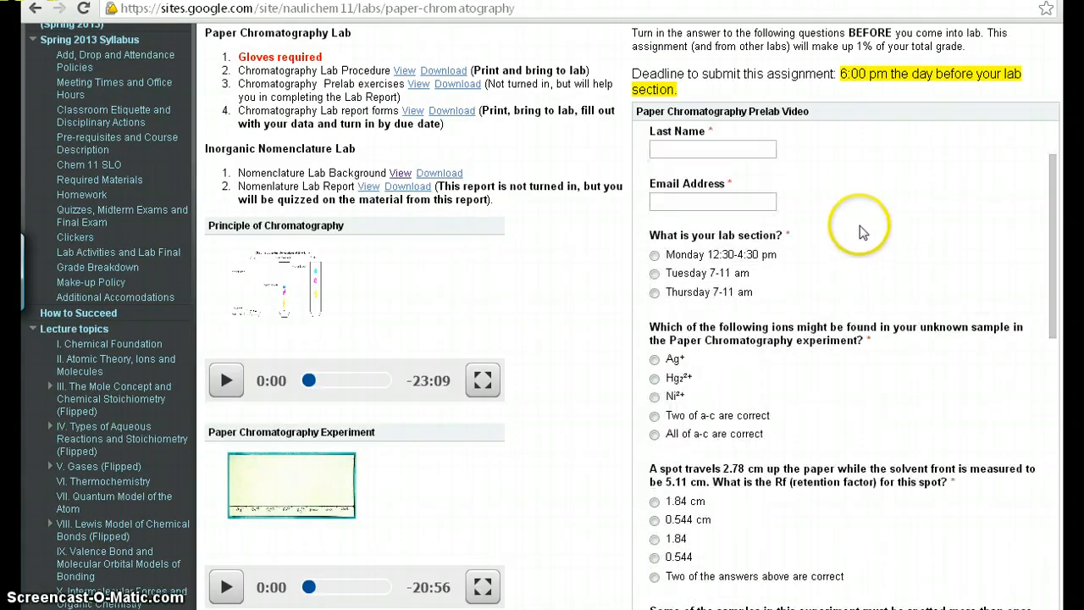
Scroll the Paper Chromatography prelab form and mark Ag+ for the ions question.
{"action": "scroll", "scroll_direction": "down", "scroll_amount": 3}
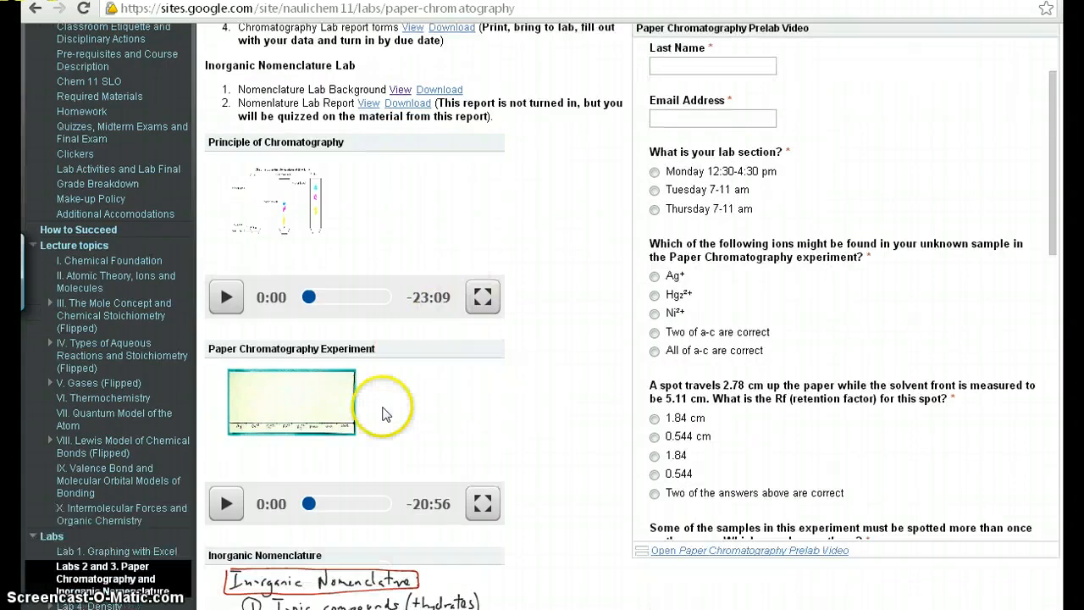
{"action": "mouse_move", "coordinate": [724, 182]}
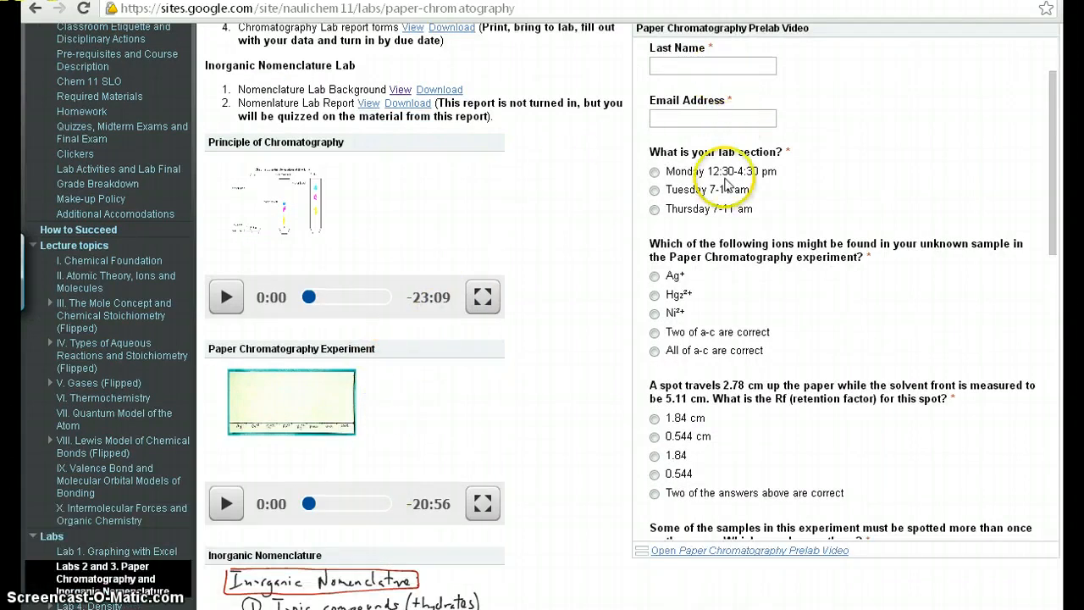
{"action": "left_click", "coordinate": [654, 190]}
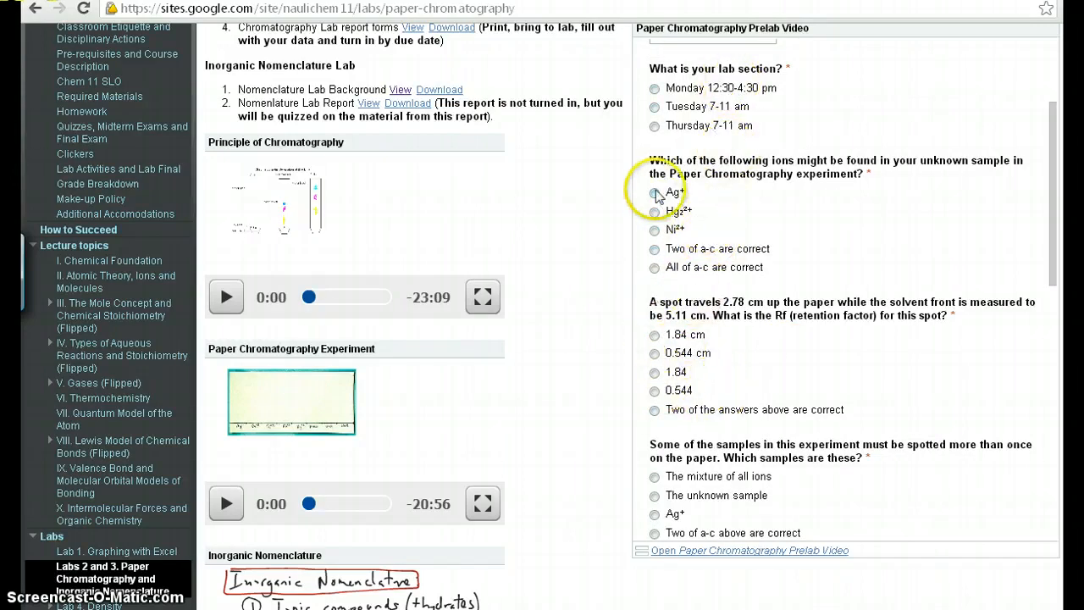
{"action": "left_click", "coordinate": [654, 193]}
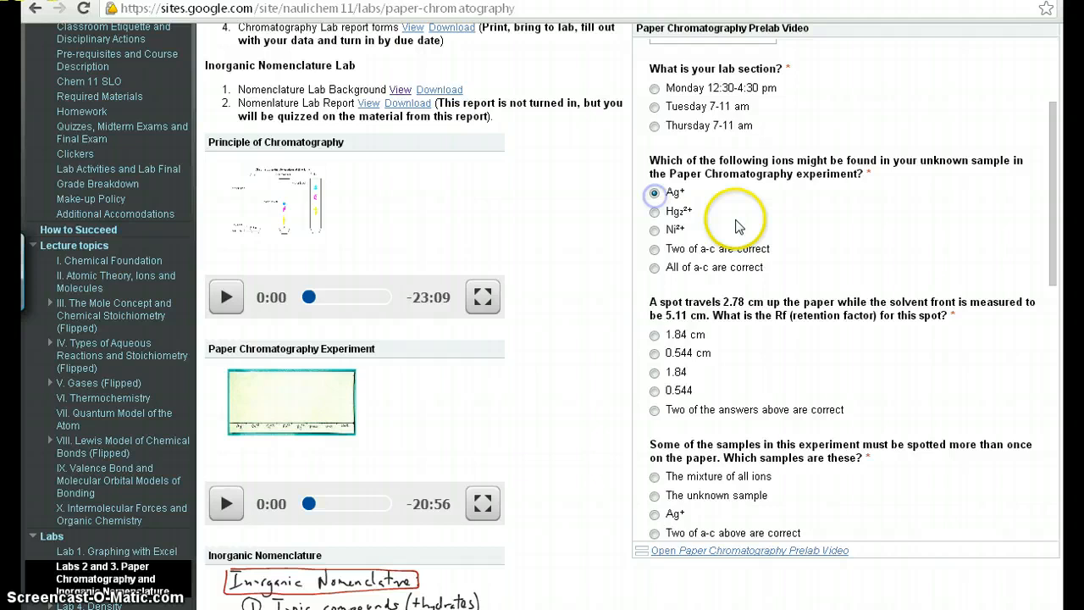
{"action": "scroll", "scroll_direction": "down", "scroll_amount": 3}
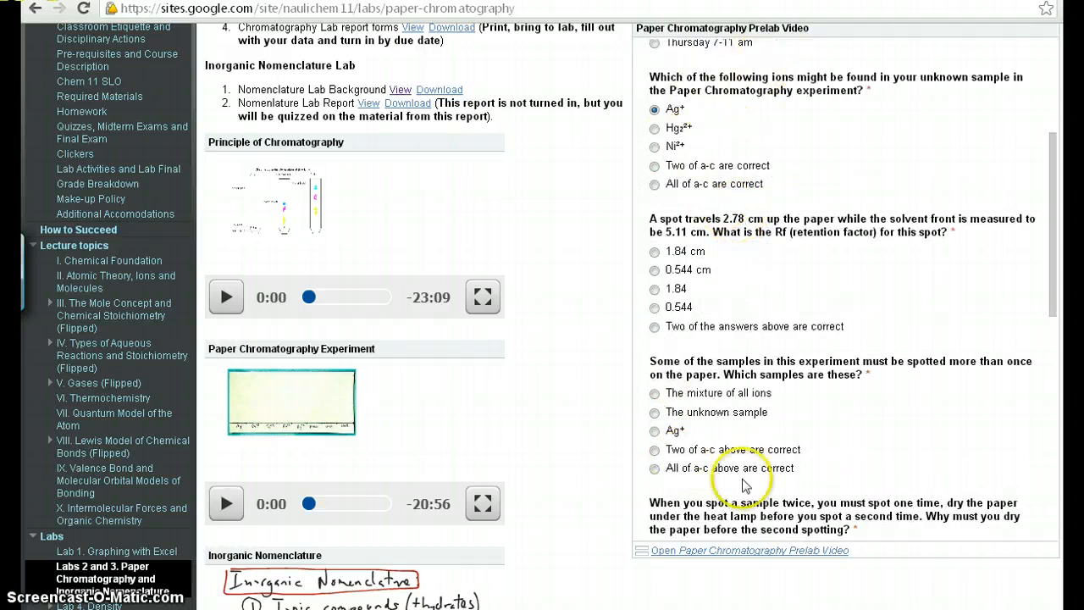
{"action": "scroll", "scroll_direction": "down", "scroll_amount": 3}
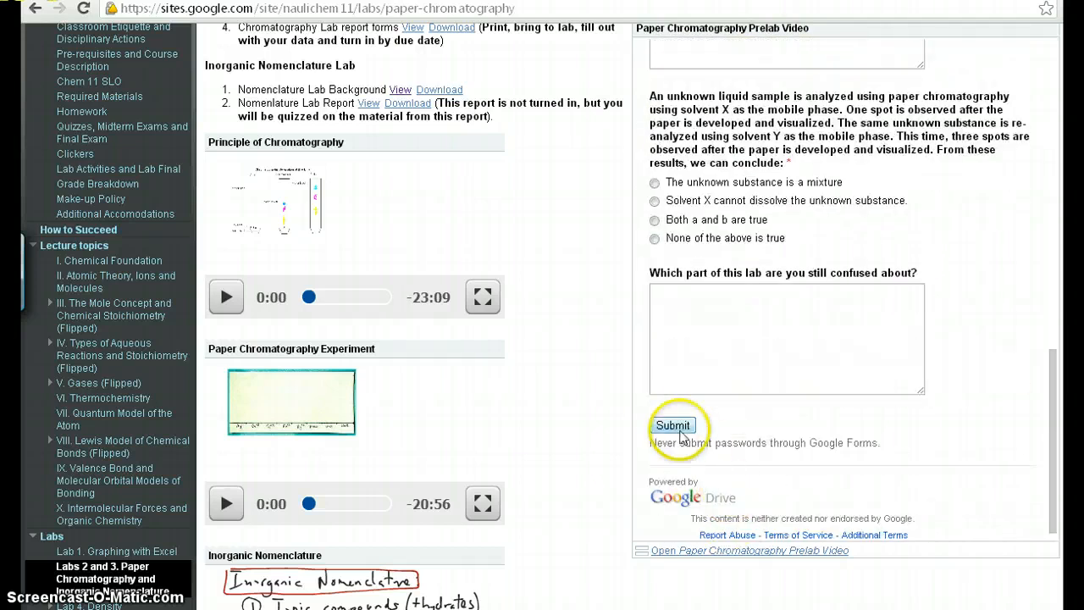
{"action": "scroll", "scroll_direction": "up", "scroll_amount": 3}
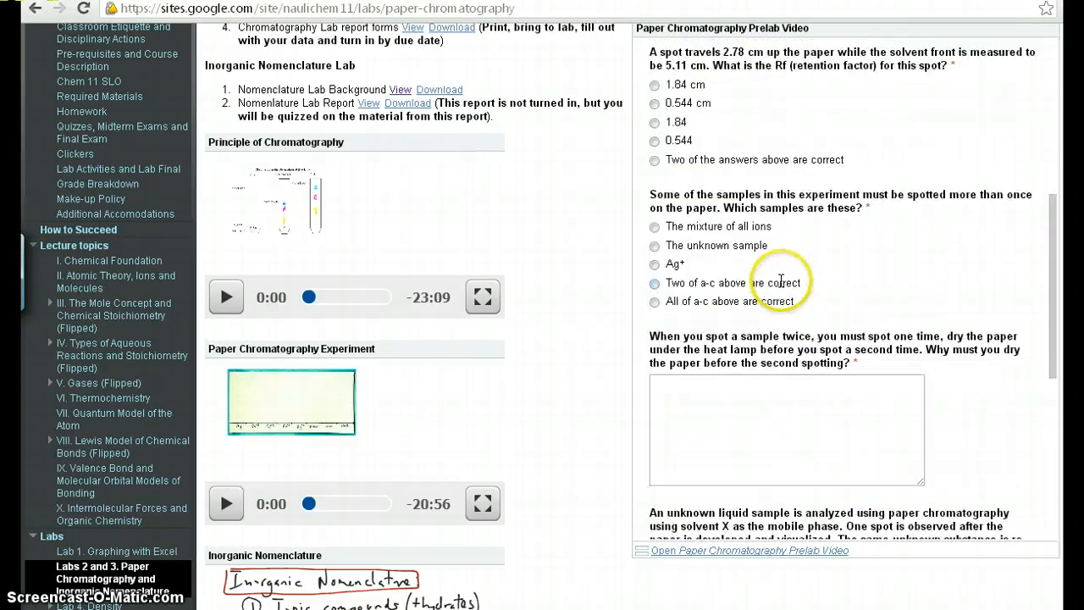
{"action": "scroll", "scroll_direction": "up", "scroll_amount": 3}
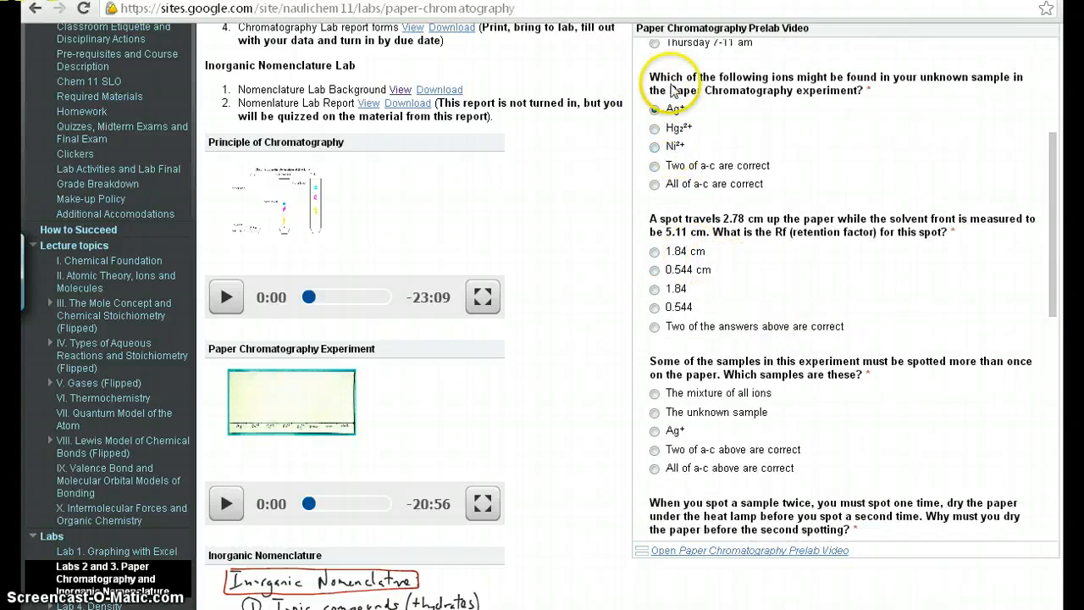
{"action": "left_click", "coordinate": [654, 110]}
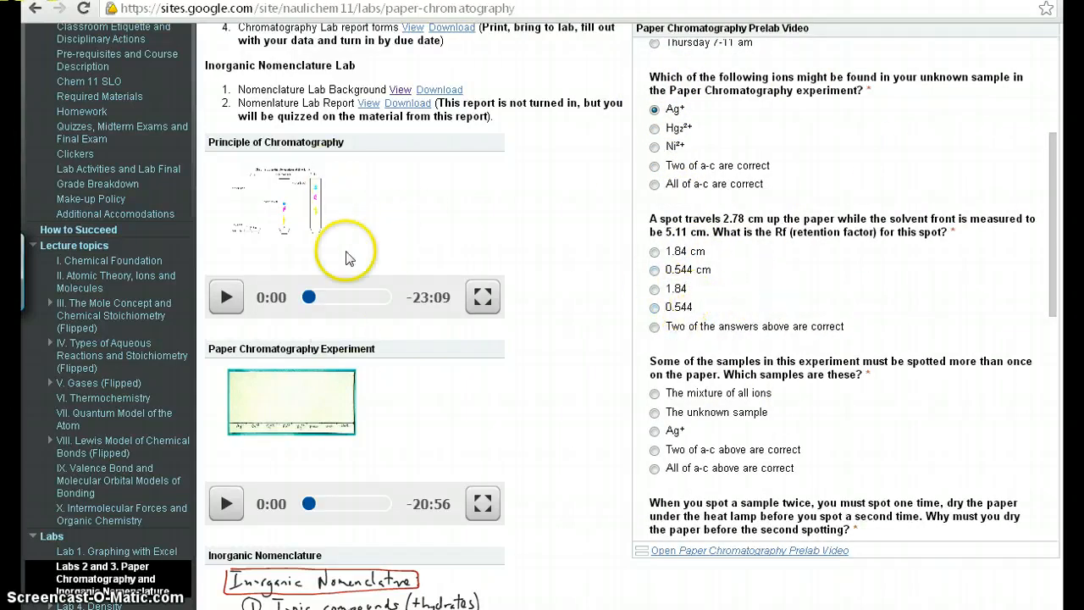
{"action": "mouse_move", "coordinate": [496, 254]}
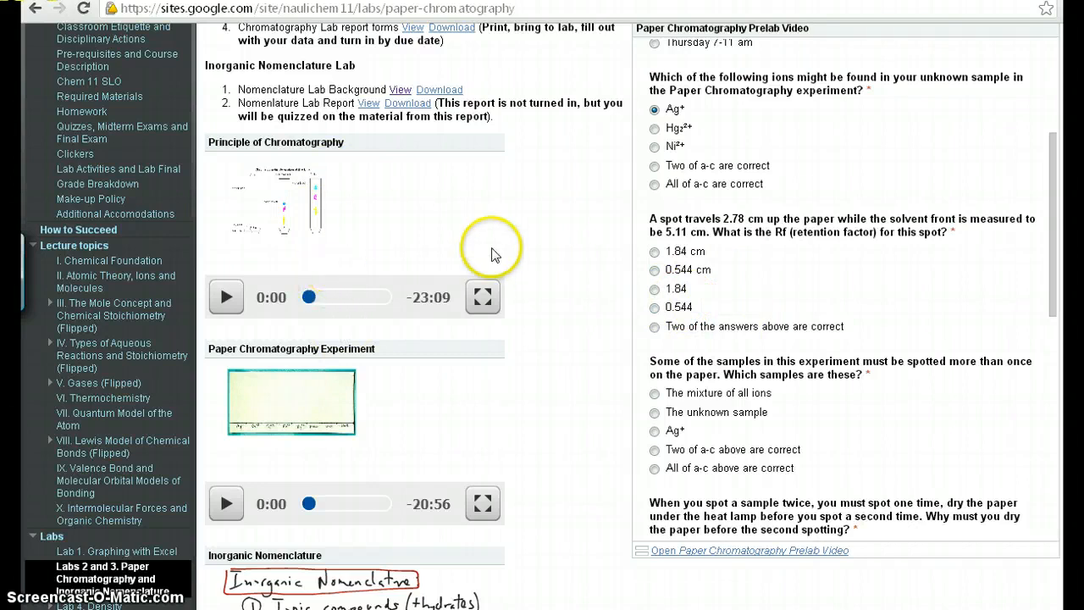
{"action": "mouse_move", "coordinate": [297, 320]}
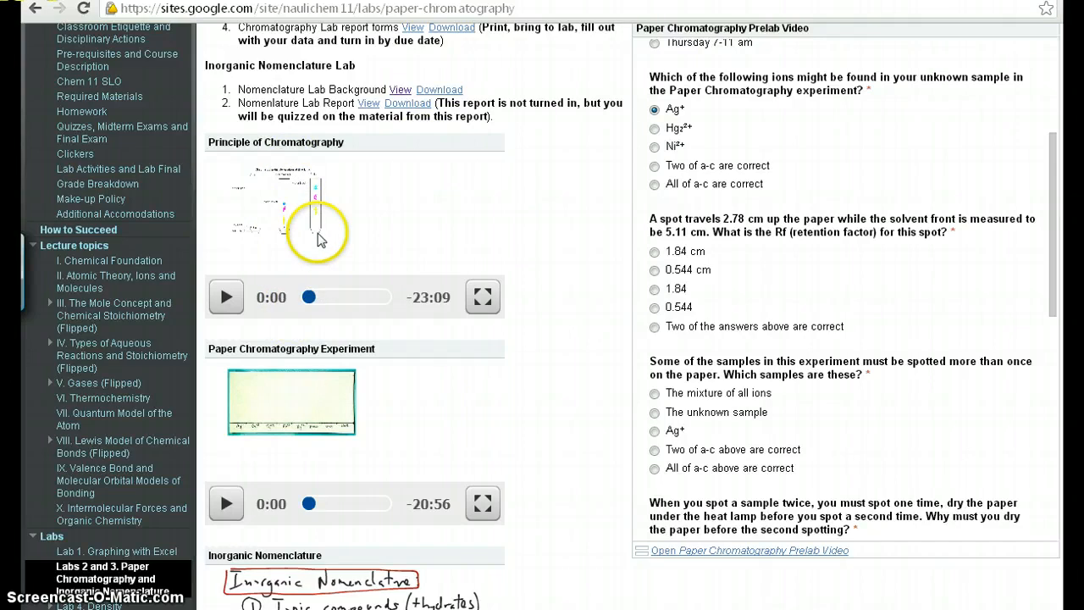
{"action": "mouse_move", "coordinate": [471, 240]}
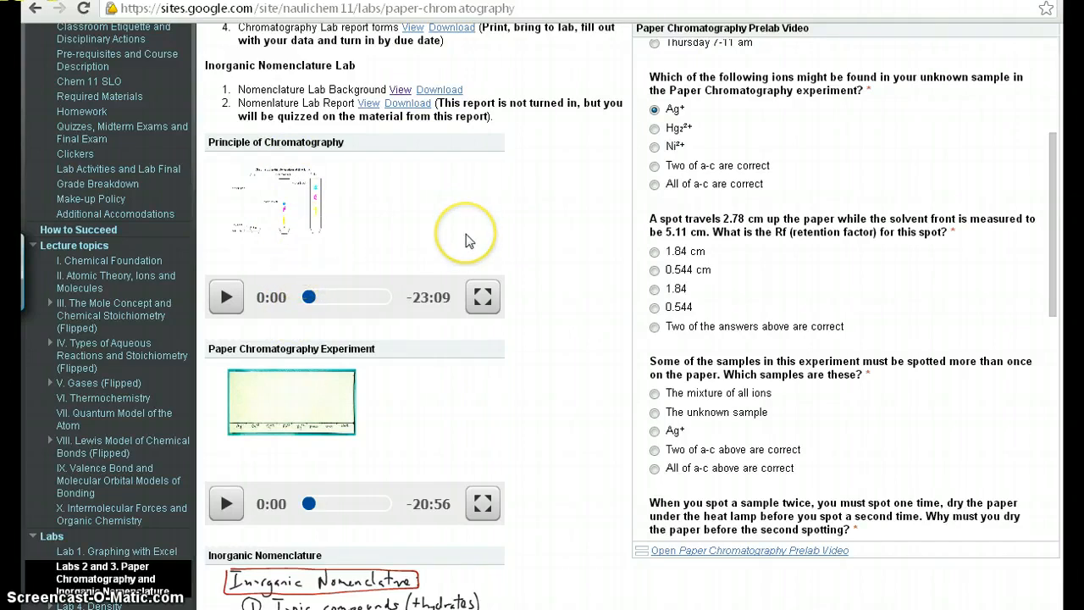
{"action": "mouse_move", "coordinate": [436, 151]}
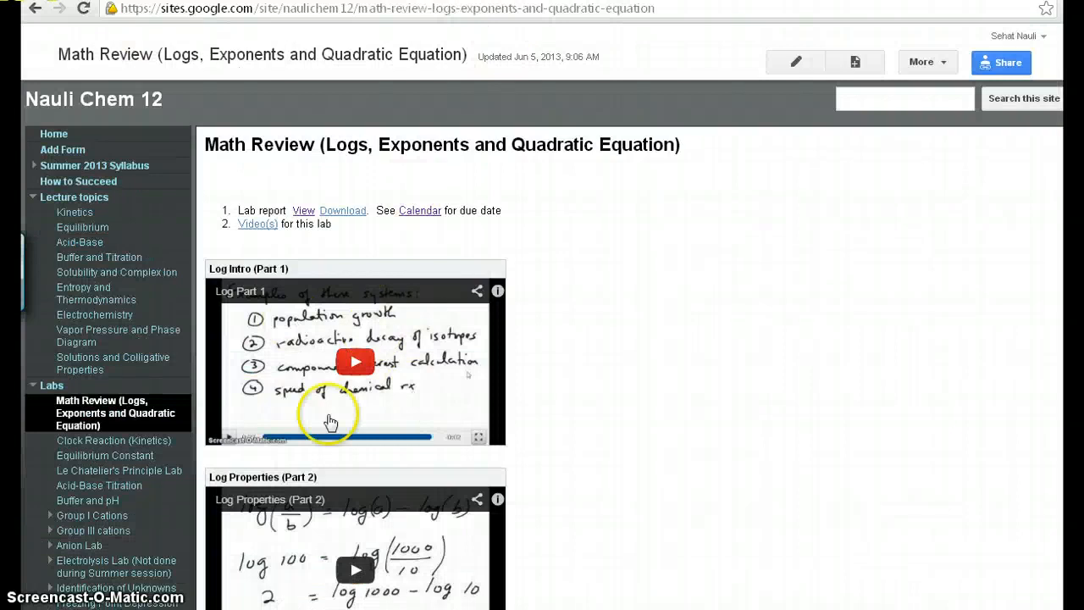
Look over the Math Review lab links and Log Part videos, then go to Clock Reaction (Kinetics).
{"action": "scroll", "scroll_direction": "down", "scroll_amount": 3}
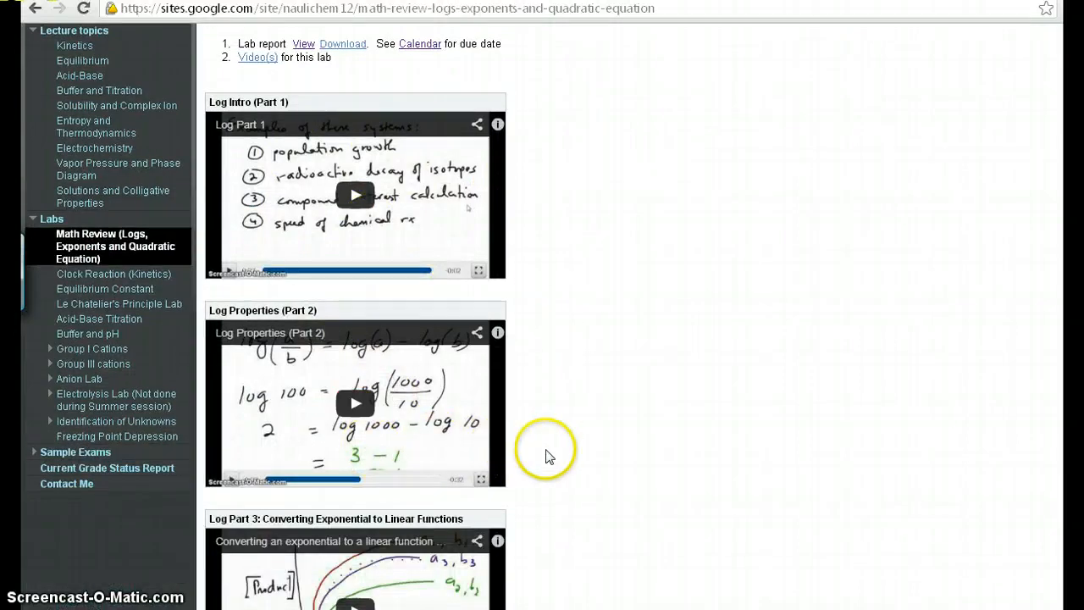
{"action": "mouse_move", "coordinate": [547, 452]}
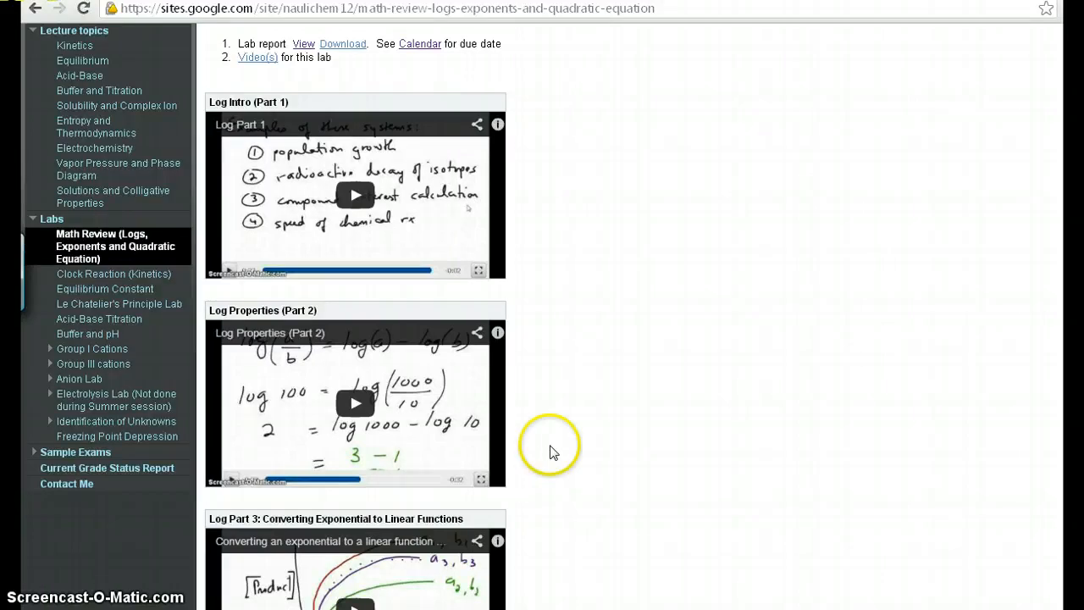
{"action": "mouse_move", "coordinate": [534, 279]}
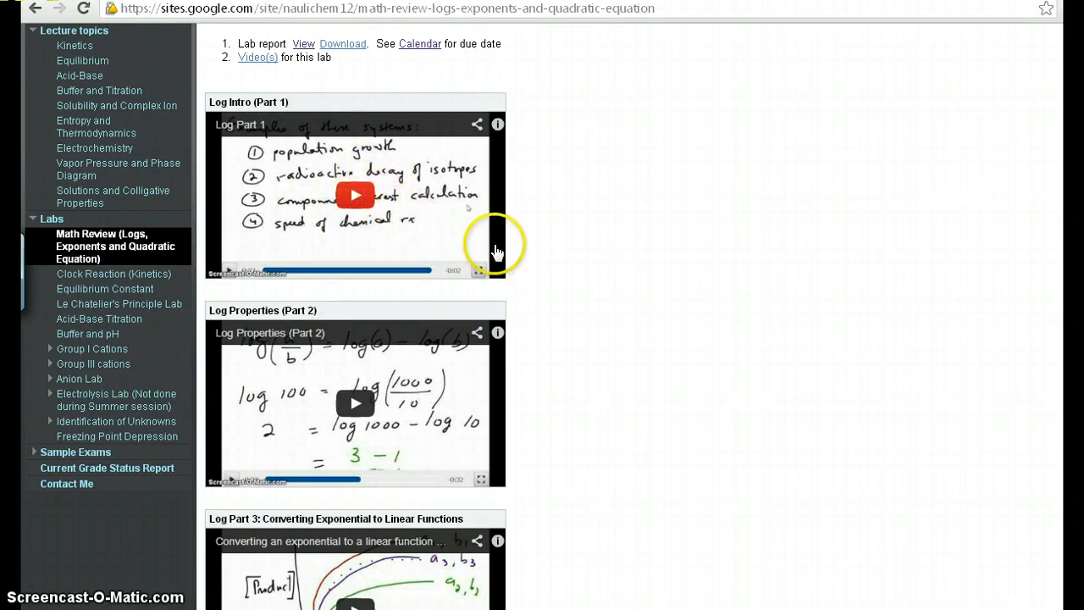
{"action": "mouse_move", "coordinate": [549, 282]}
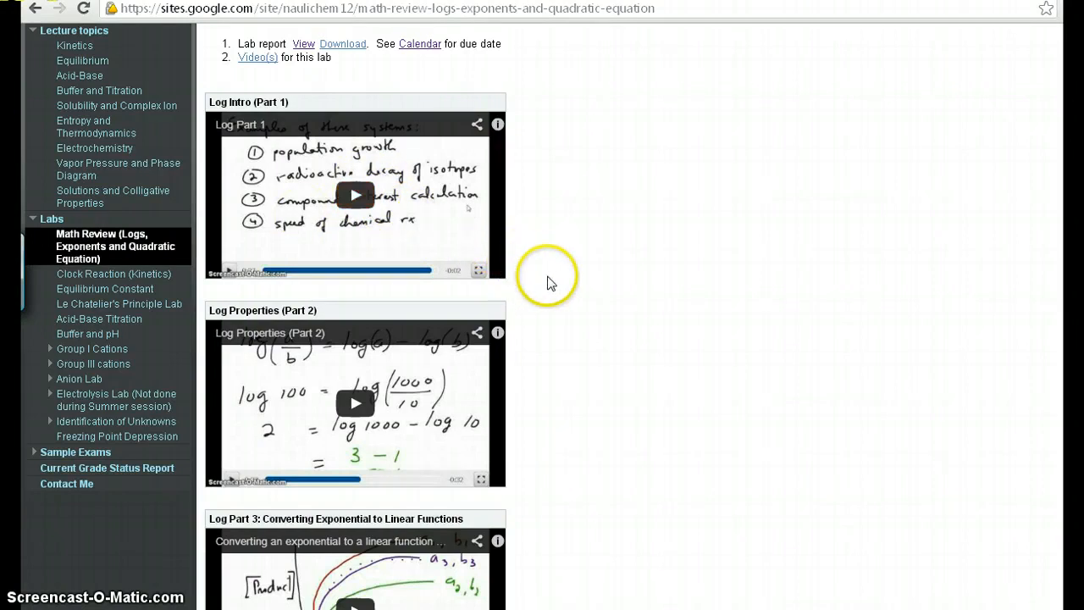
{"action": "mouse_move", "coordinate": [472, 194]}
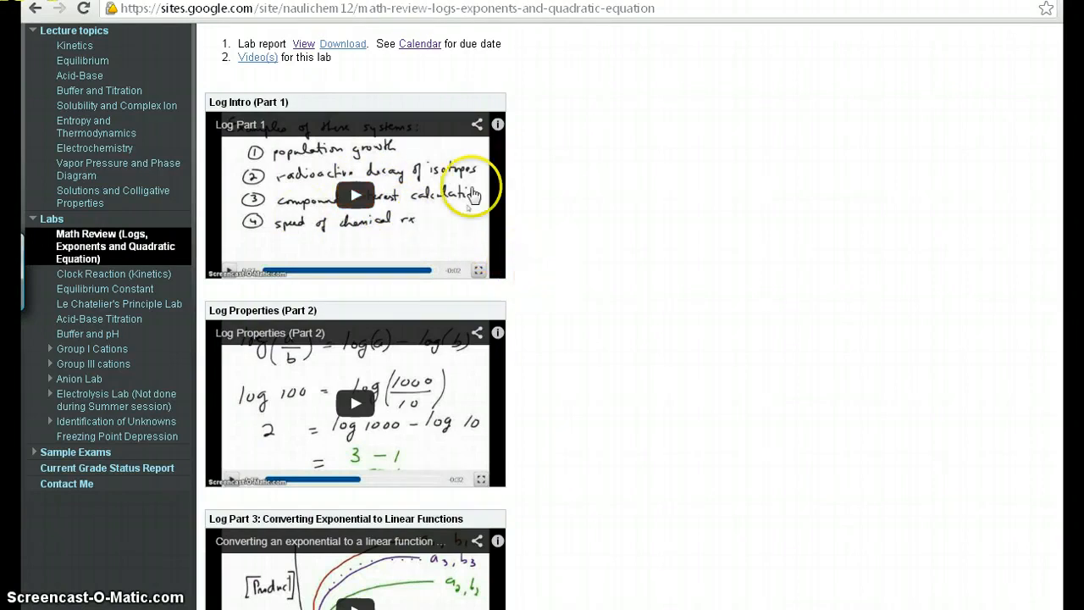
{"action": "mouse_move", "coordinate": [597, 259]}
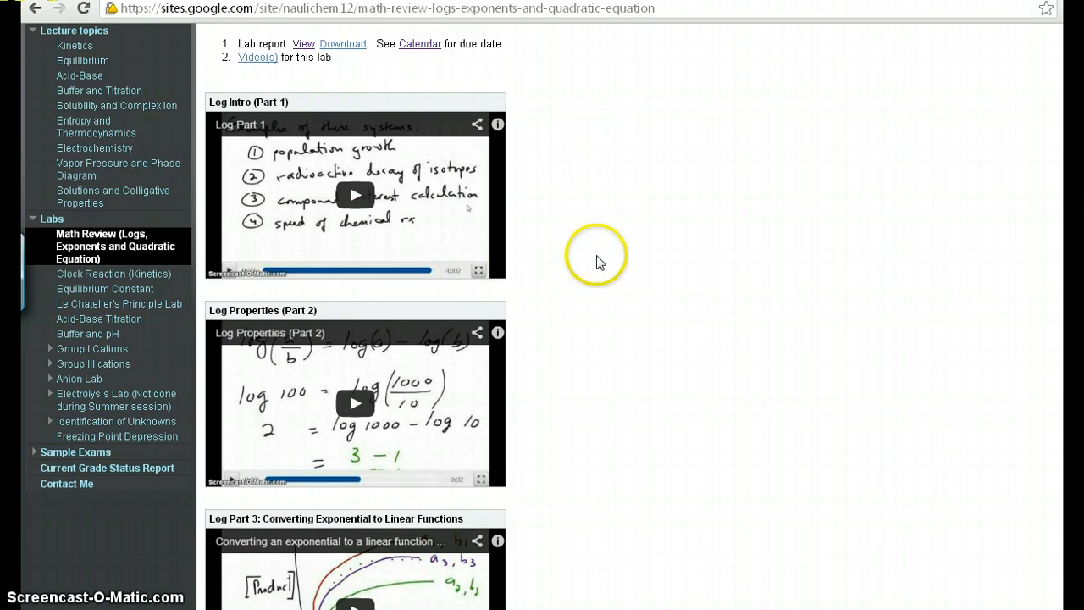
{"action": "mouse_move", "coordinate": [533, 299]}
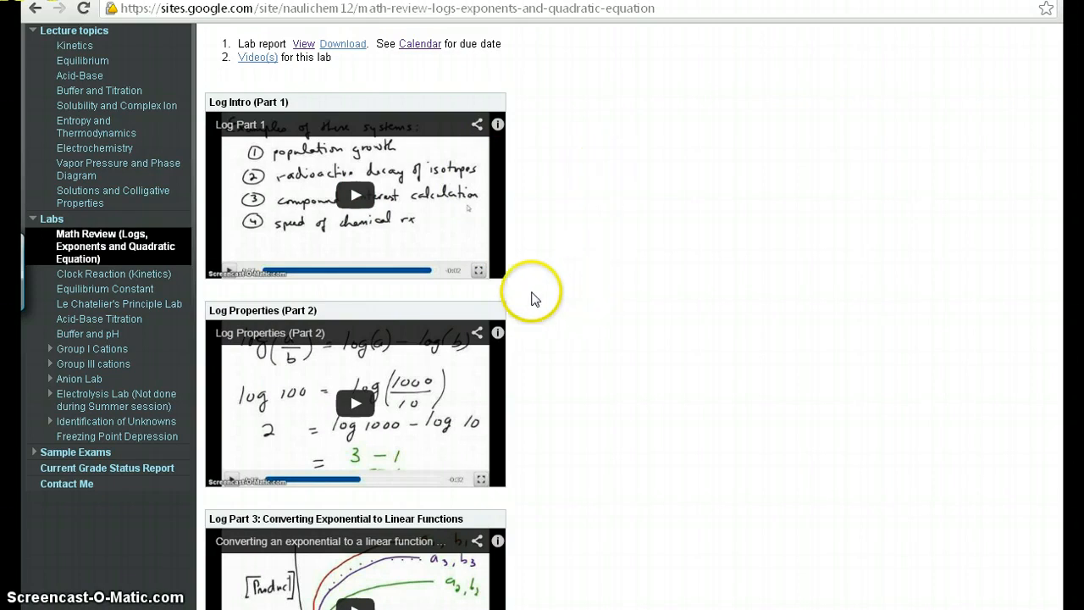
{"action": "mouse_move", "coordinate": [587, 275]}
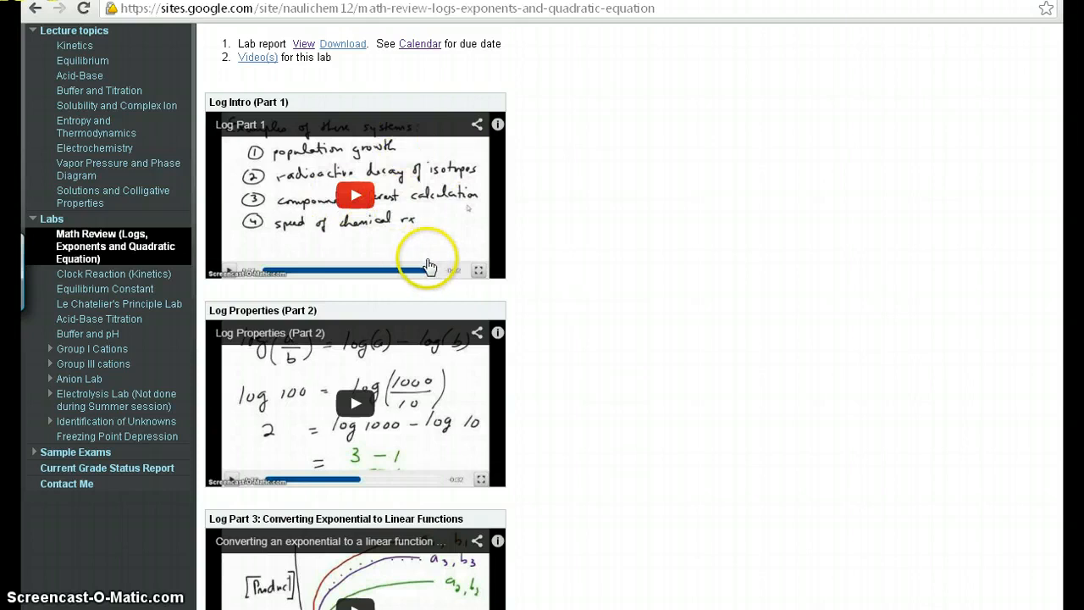
{"action": "mouse_move", "coordinate": [96, 291]}
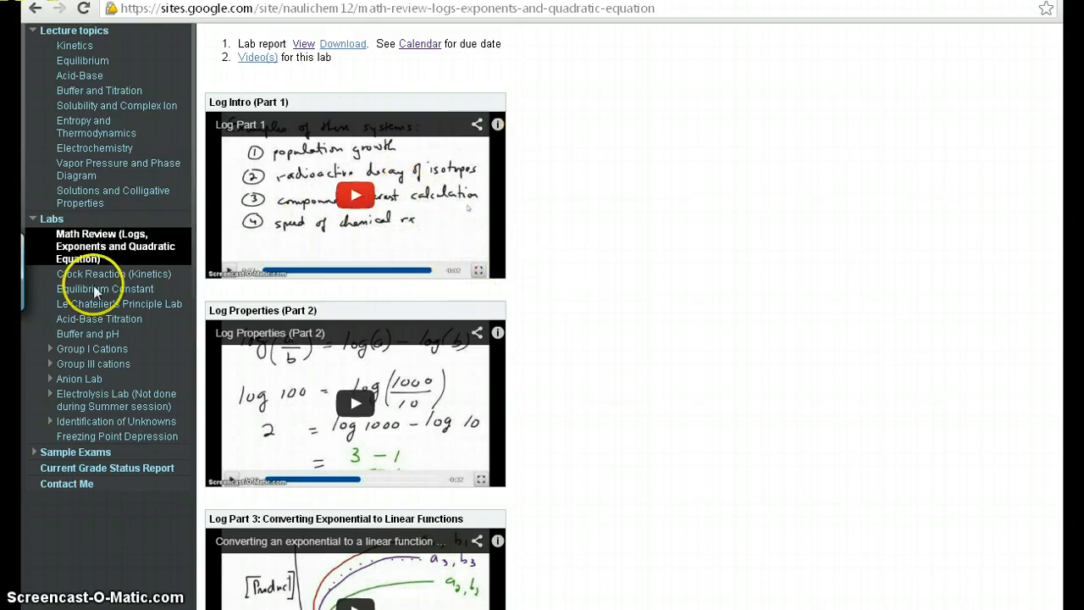
{"action": "mouse_move", "coordinate": [115, 274]}
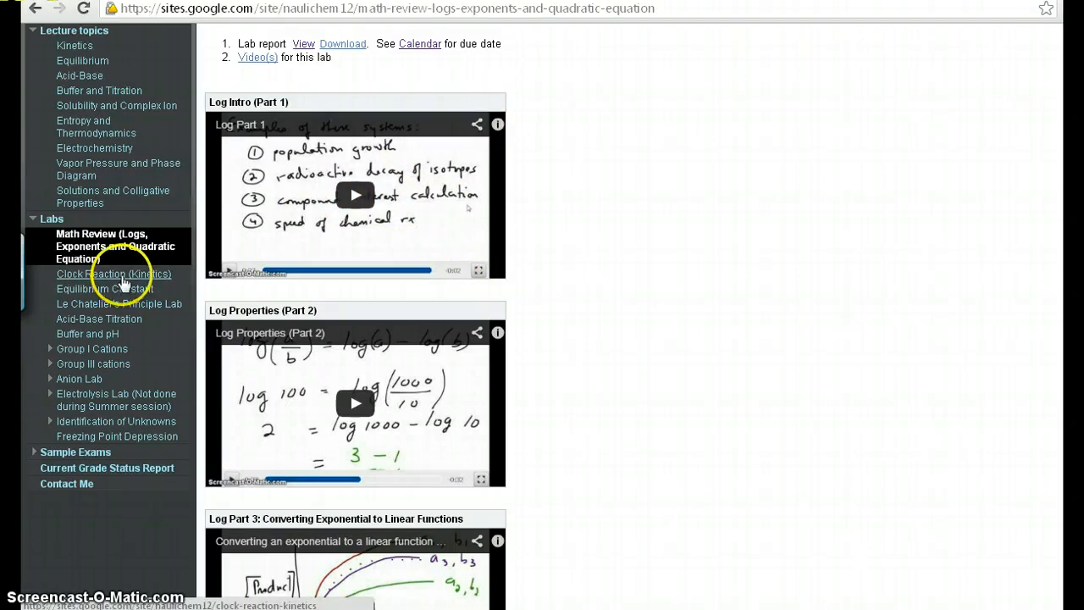
{"action": "left_click", "coordinate": [113, 274]}
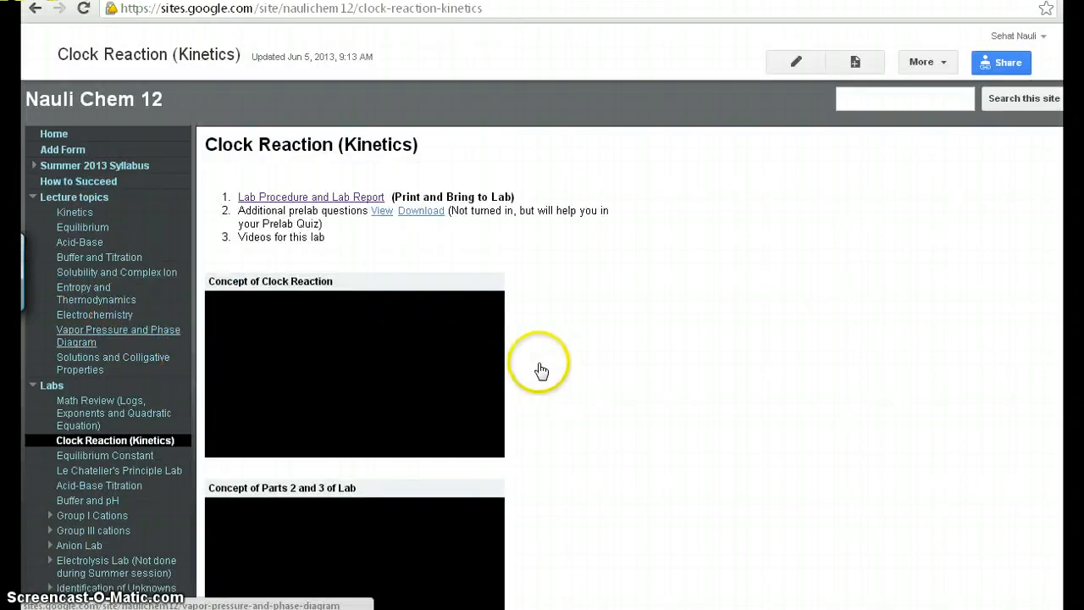
Browse the Clock Reaction page, then collapse Labs and expand Sample Exams in the sidebar.
{"action": "scroll", "scroll_direction": "down", "scroll_amount": 3}
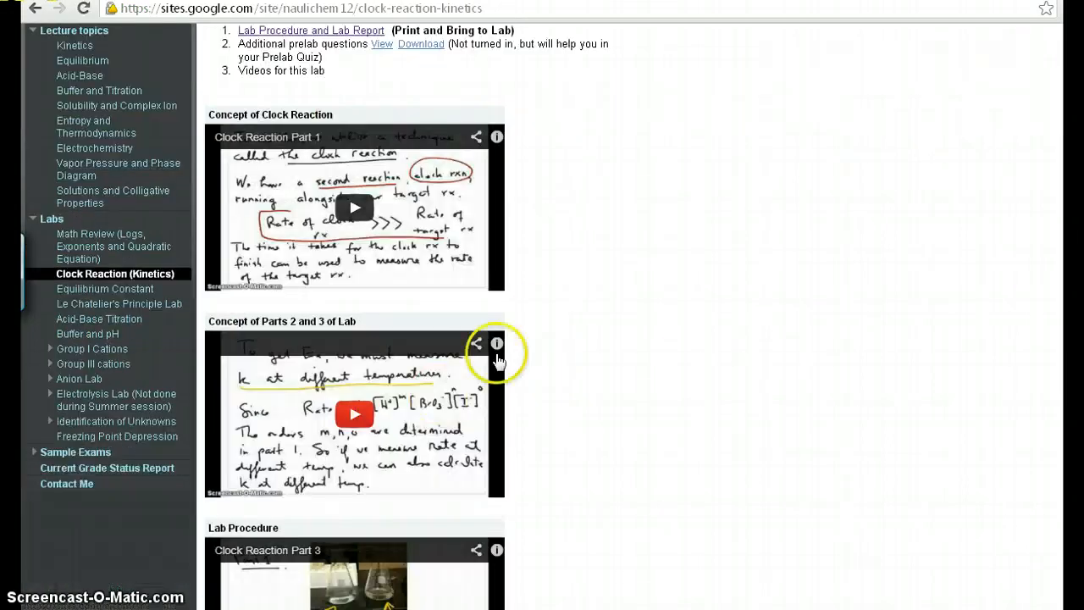
{"action": "mouse_move", "coordinate": [686, 343]}
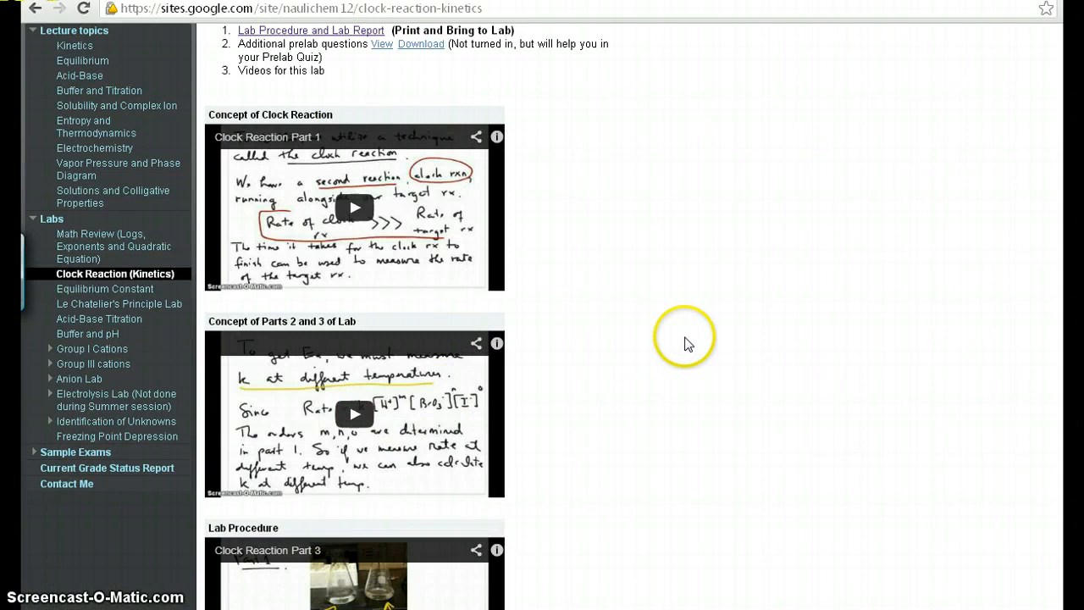
{"action": "scroll", "scroll_direction": "up", "scroll_amount": 3}
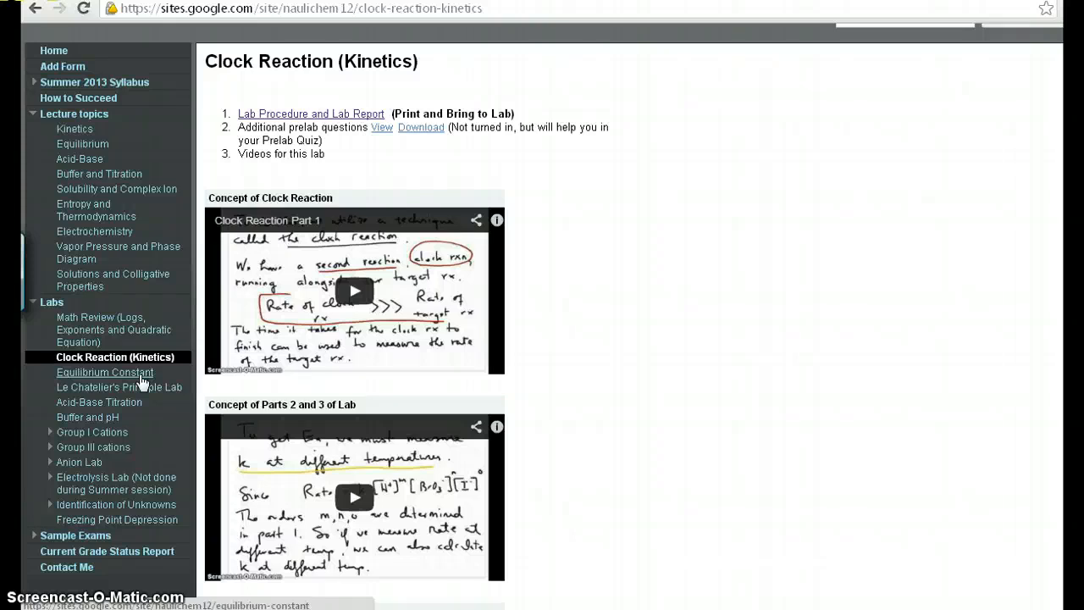
{"action": "scroll", "scroll_direction": "down", "scroll_amount": 3}
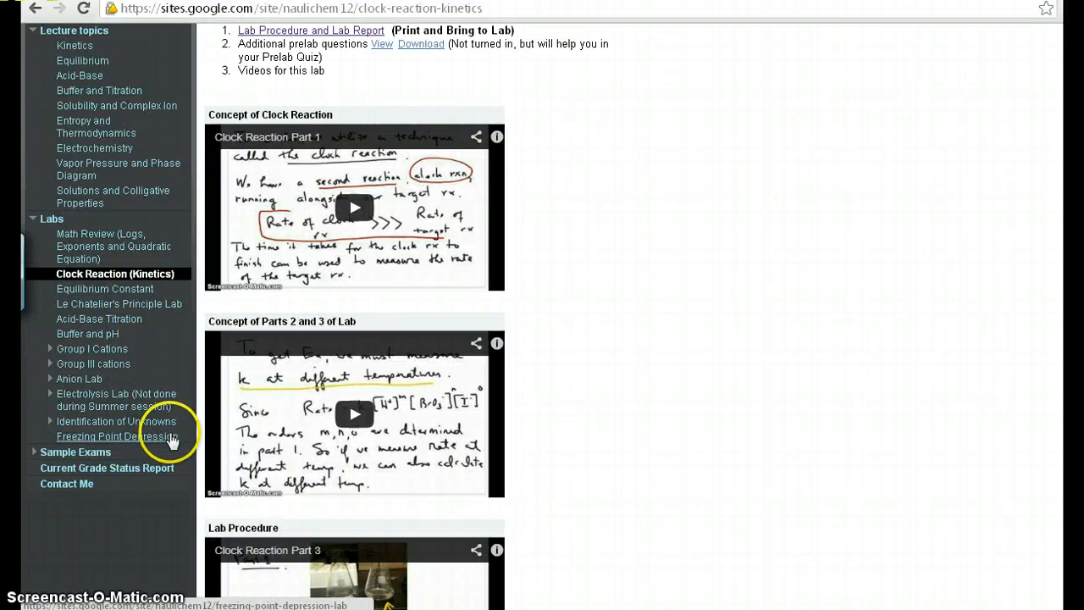
{"action": "scroll", "scroll_direction": "down", "scroll_amount": 3}
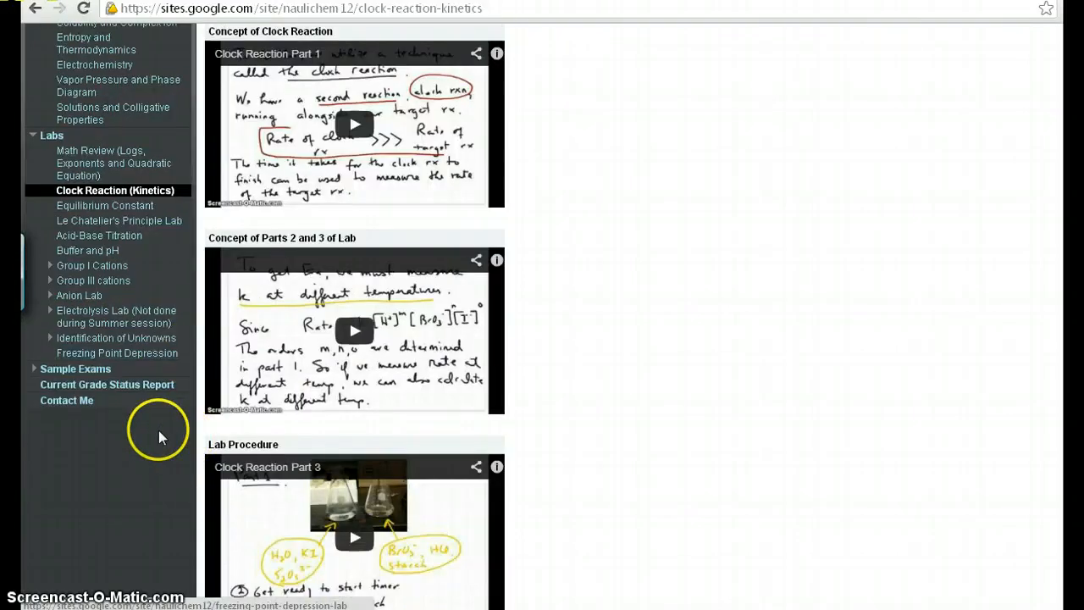
{"action": "mouse_move", "coordinate": [151, 432]}
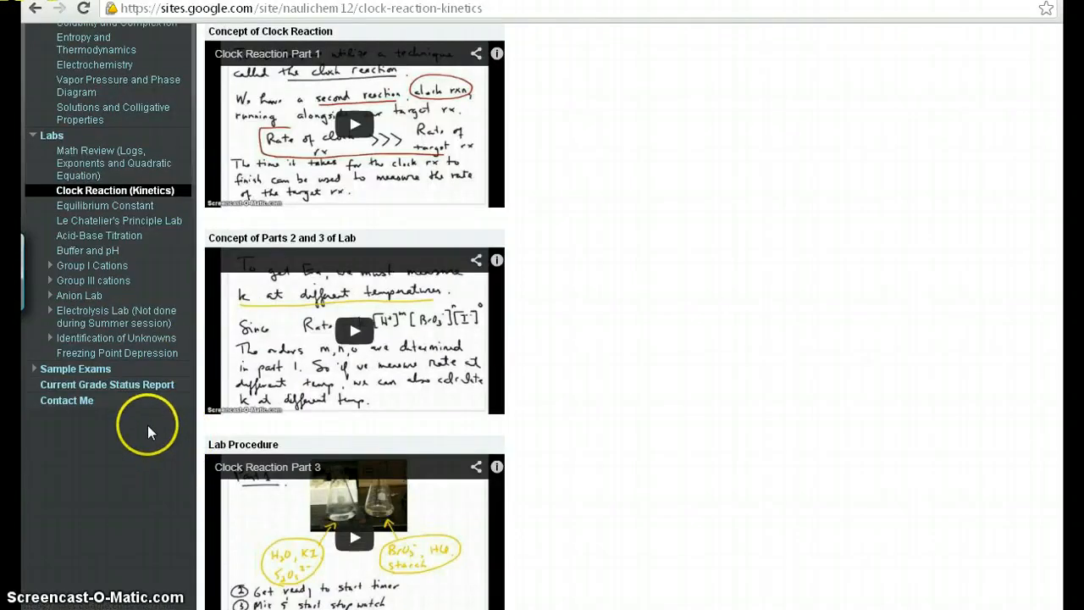
{"action": "mouse_move", "coordinate": [151, 377]}
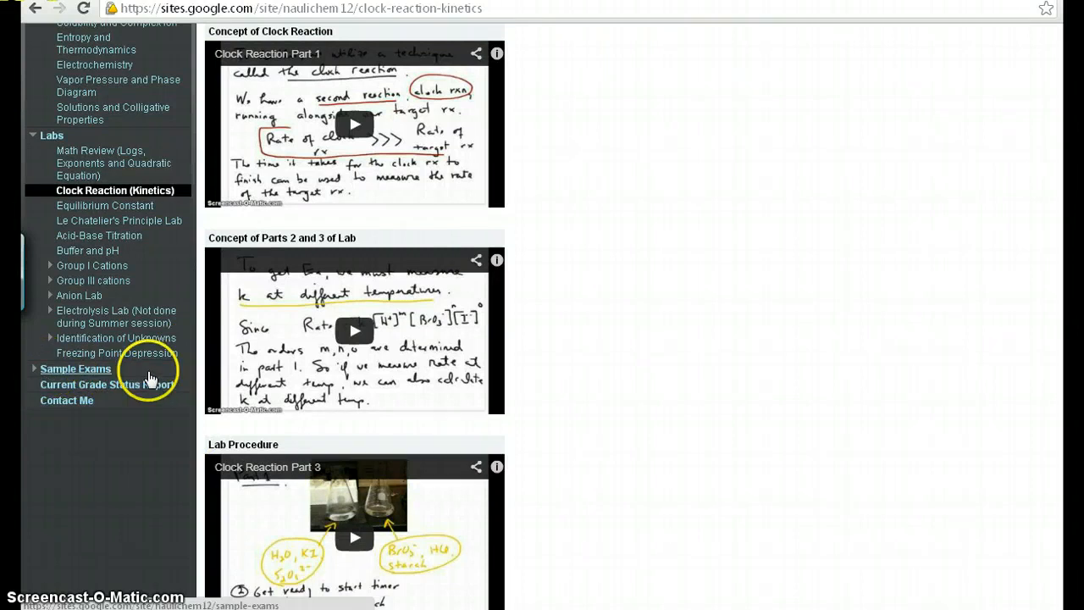
{"action": "left_click", "coordinate": [32, 135]}
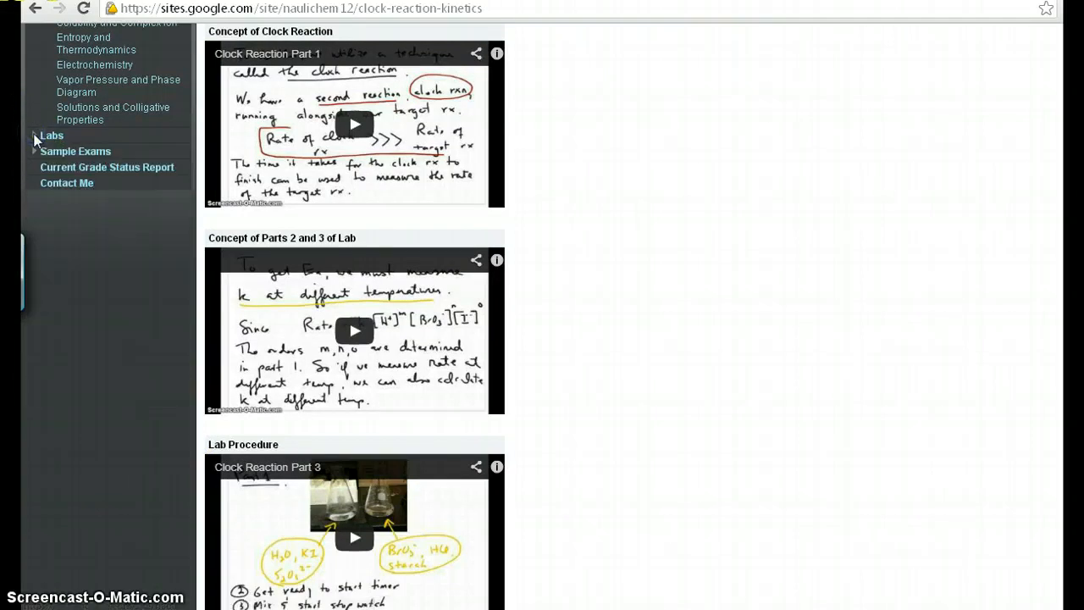
{"action": "left_click", "coordinate": [76, 151]}
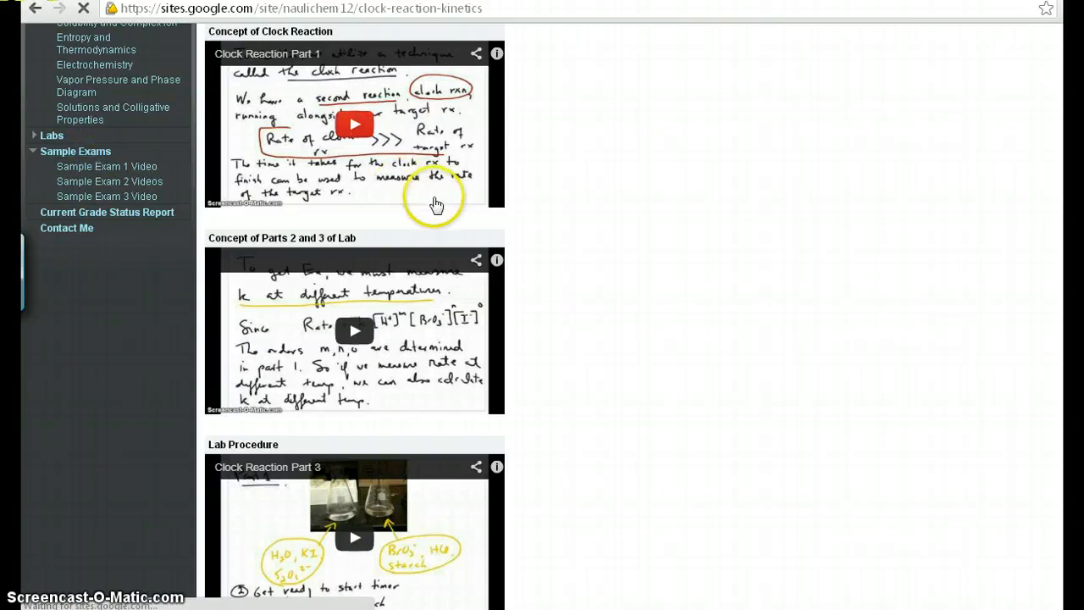
Open the Sample Exam 1 solution videos for multiple choice and free response.
{"action": "left_click", "coordinate": [75, 150]}
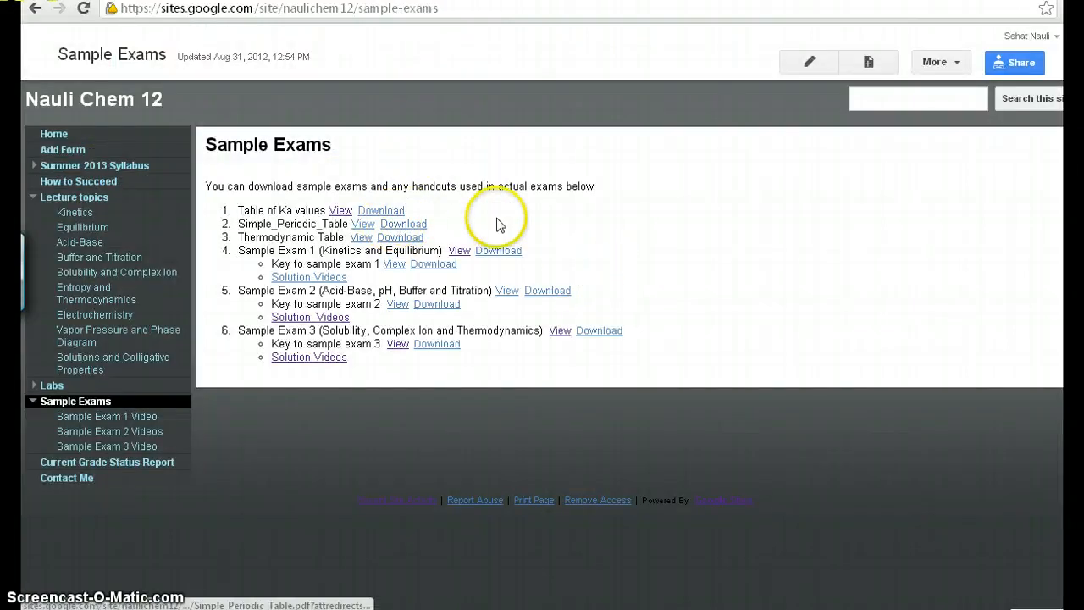
{"action": "mouse_move", "coordinate": [474, 210]}
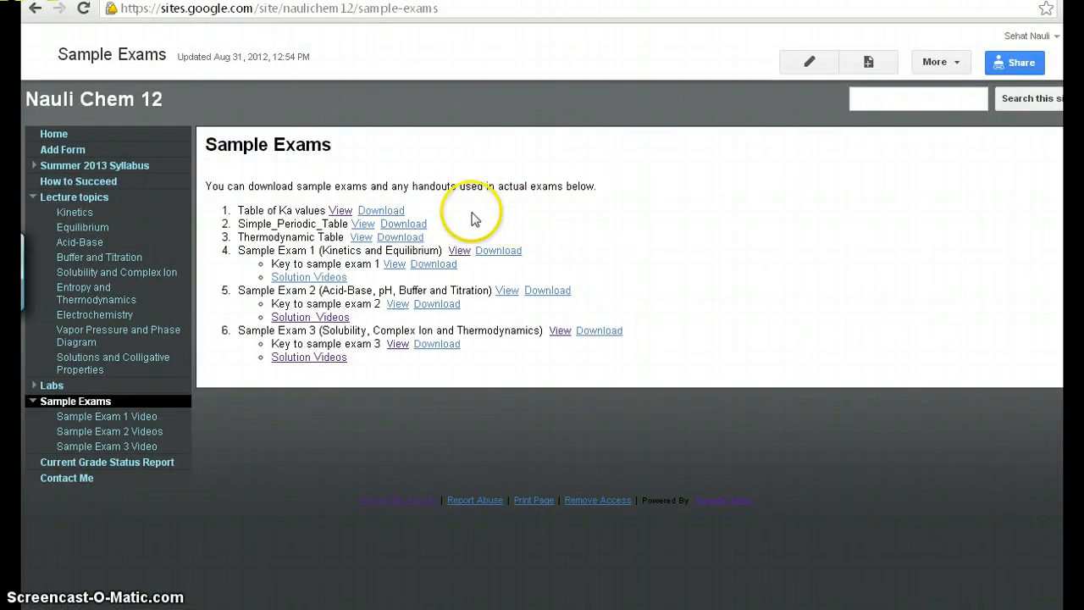
{"action": "mouse_move", "coordinate": [381, 249]}
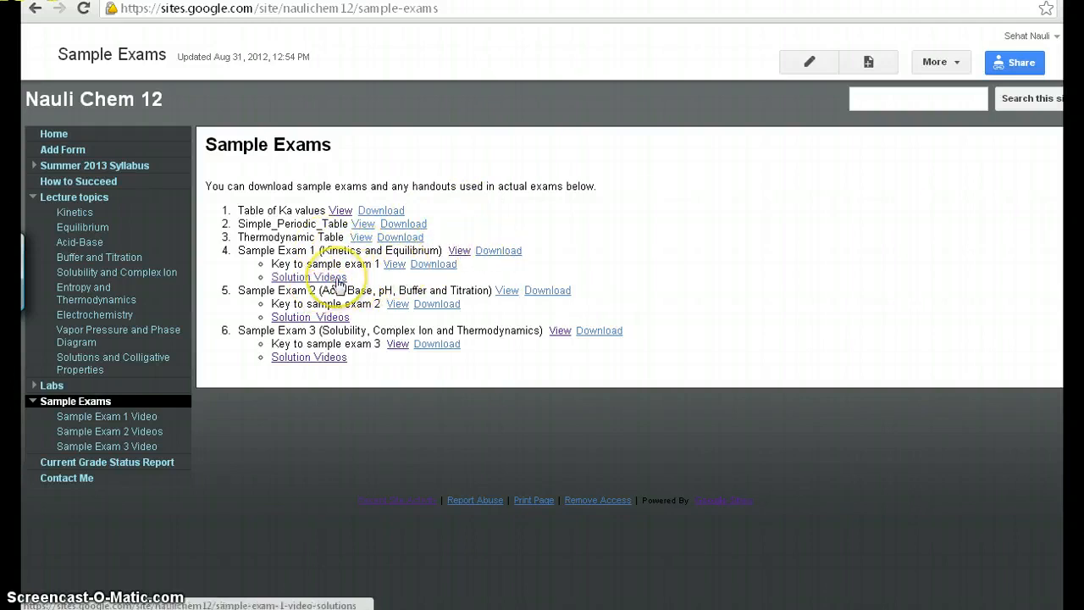
{"action": "left_click", "coordinate": [309, 277]}
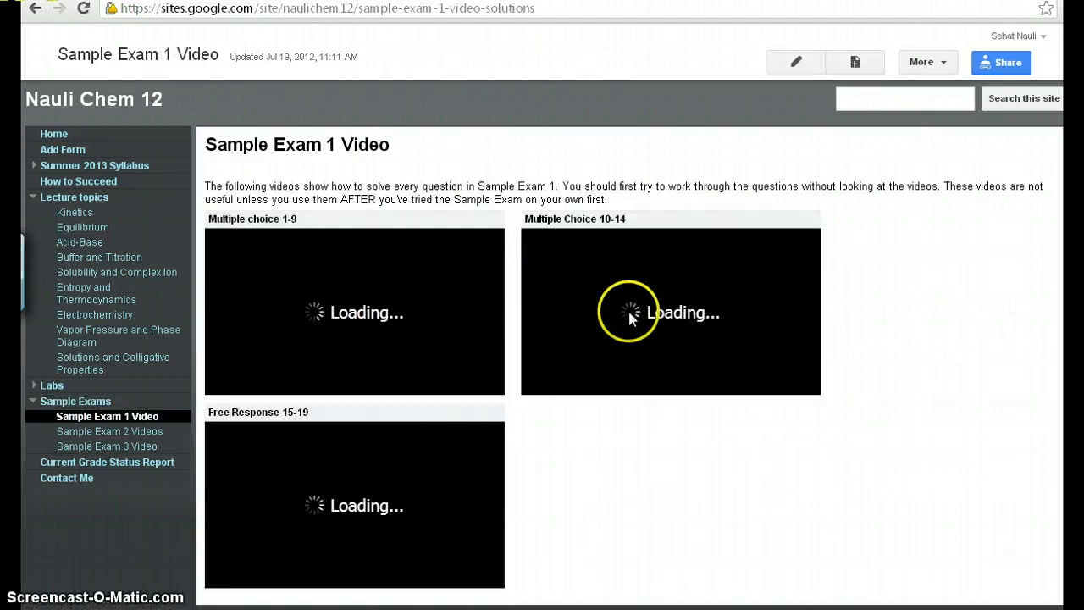
{"action": "mouse_move", "coordinate": [392, 358]}
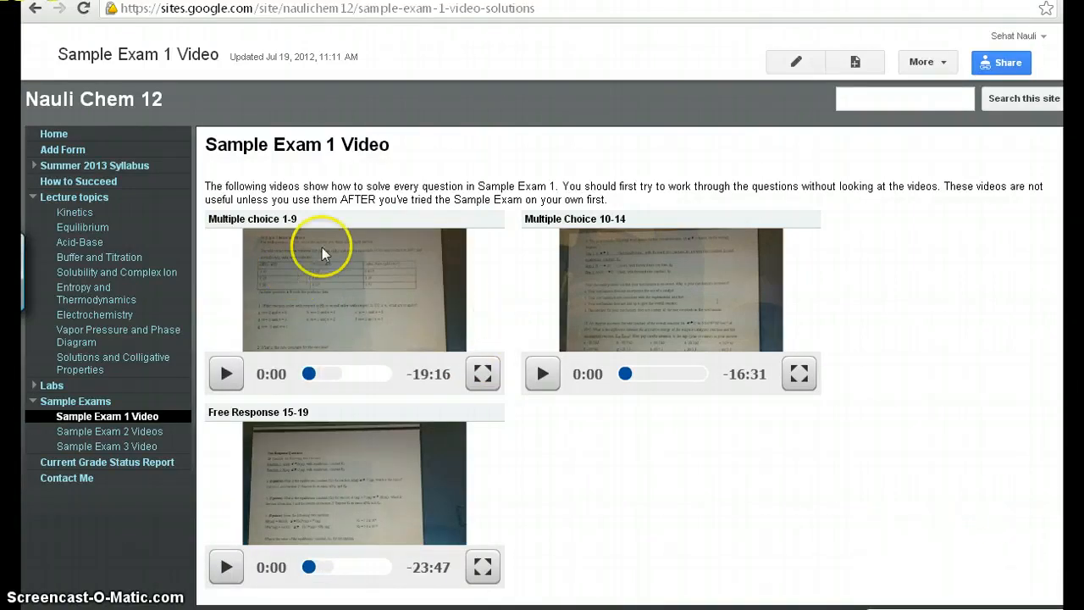
{"action": "mouse_move", "coordinate": [472, 320]}
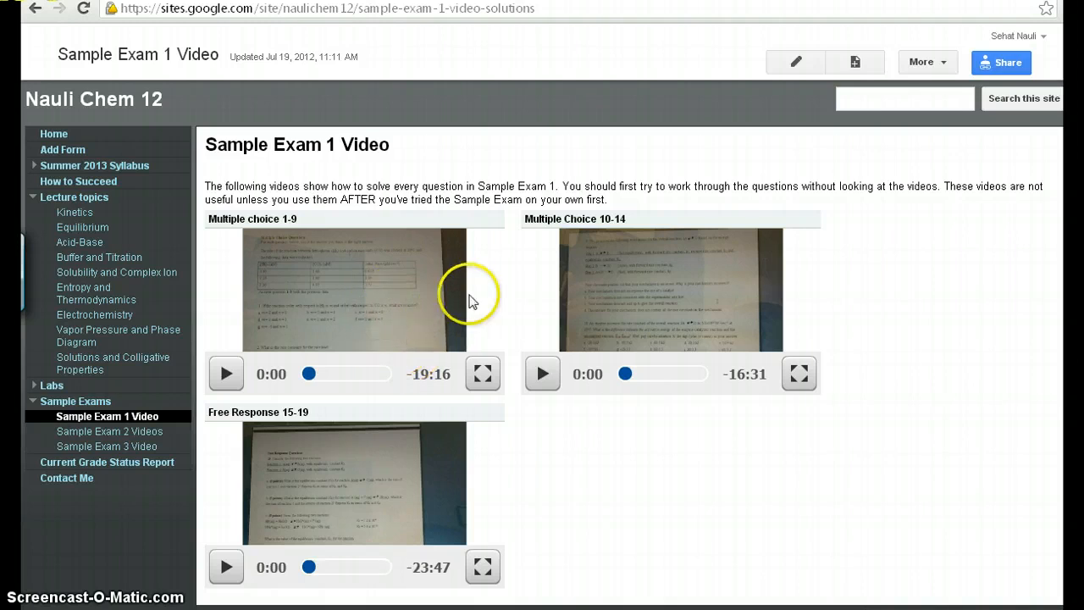
{"action": "mouse_move", "coordinate": [34, 475]}
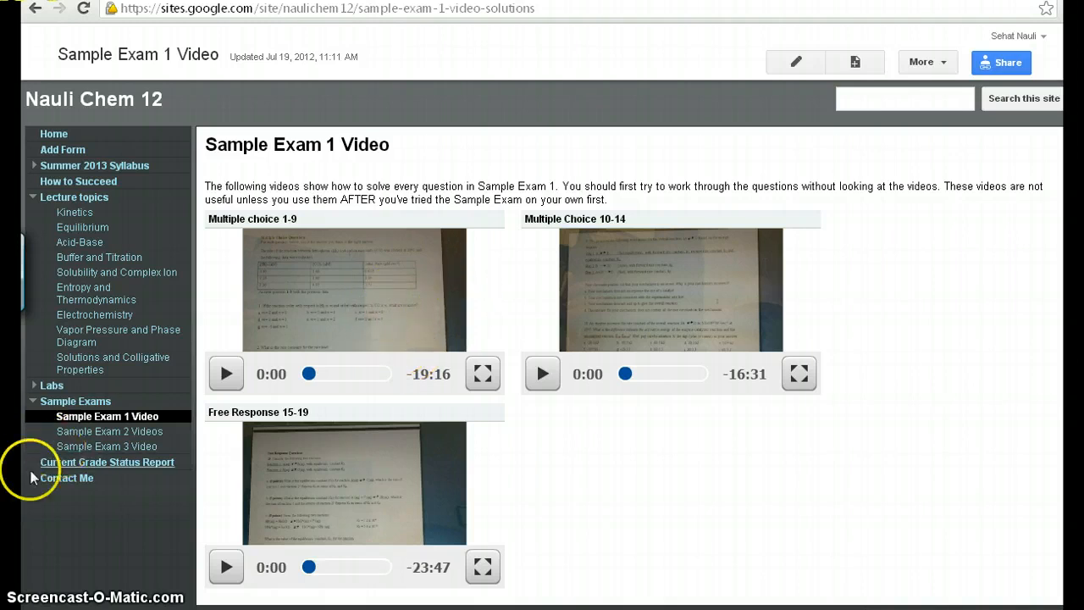
{"action": "left_click", "coordinate": [107, 461]}
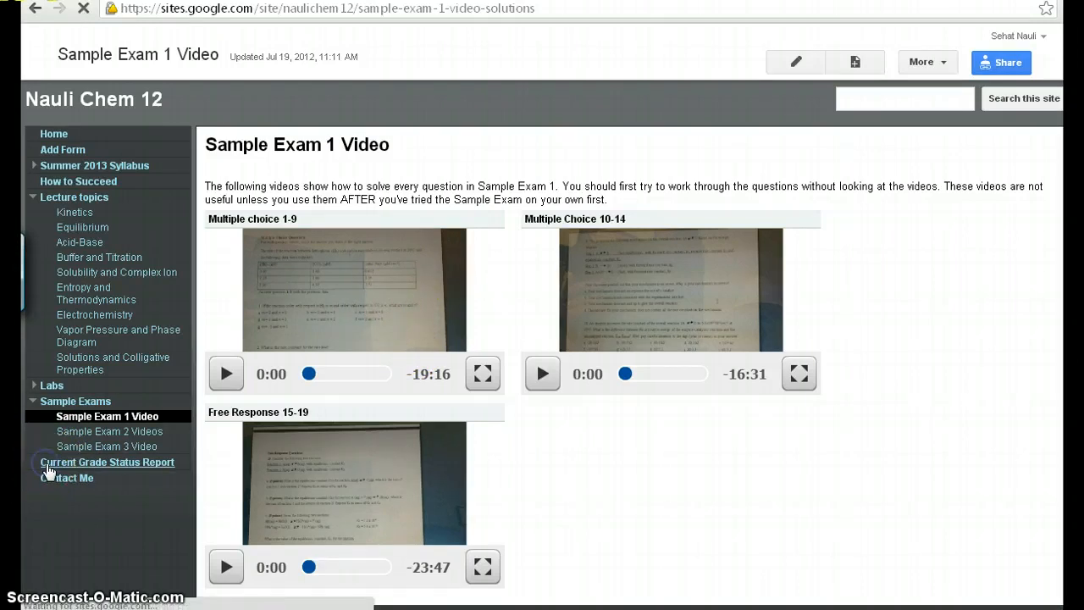
Go to Current Grade Status Report and view the status report after Exam 1.
{"action": "left_click", "coordinate": [107, 461]}
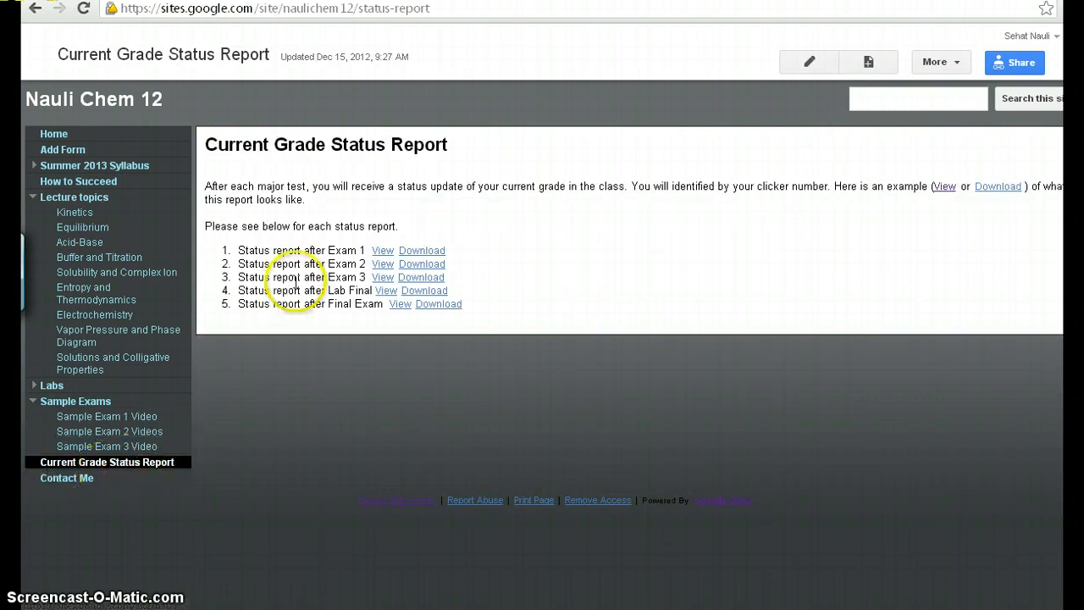
{"action": "mouse_move", "coordinate": [473, 363]}
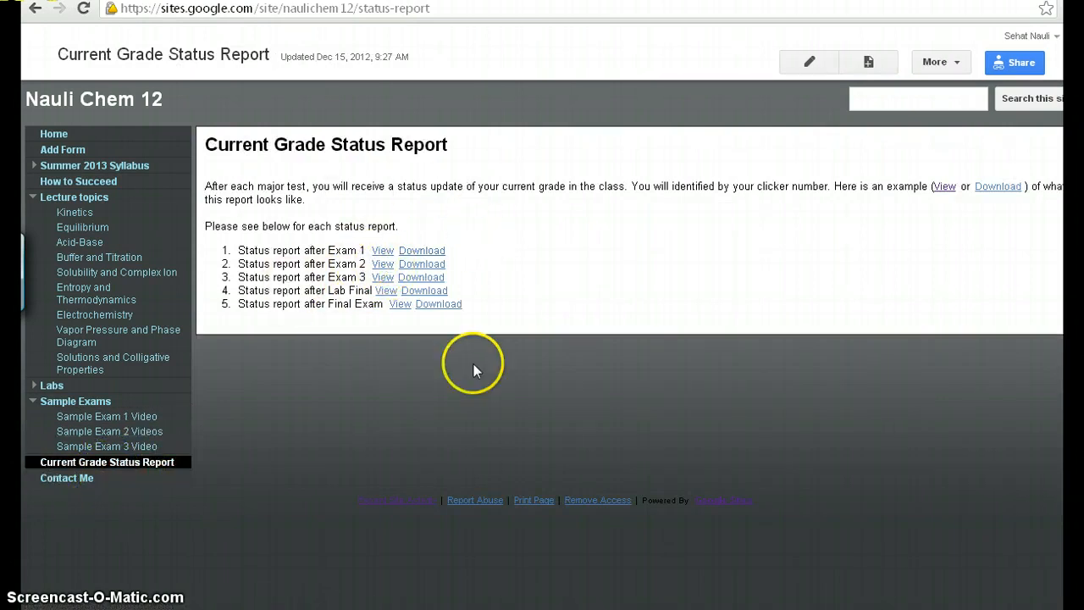
{"action": "mouse_move", "coordinate": [473, 310]}
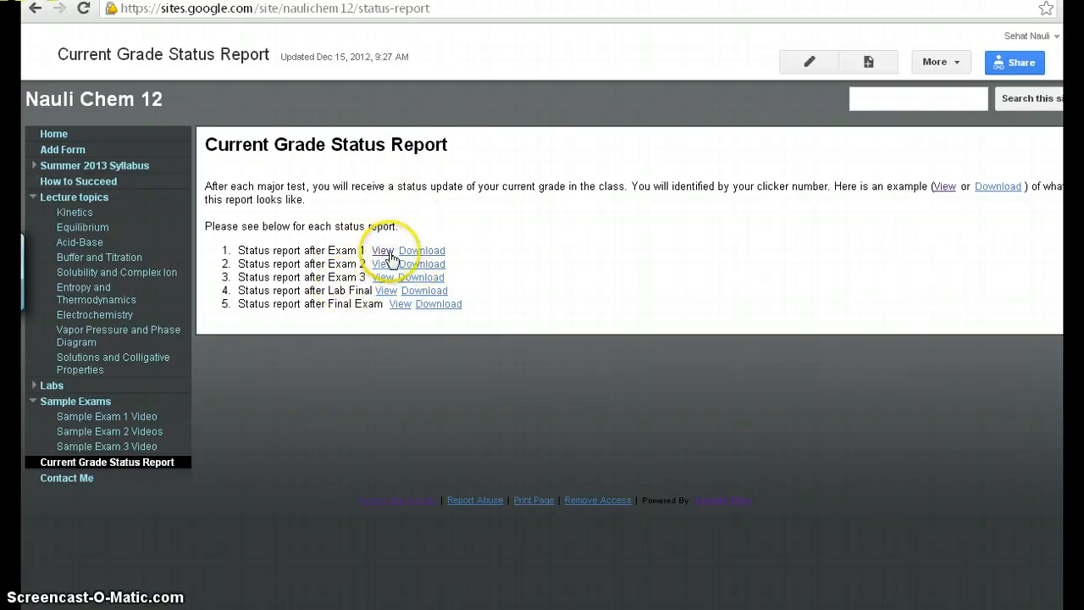
{"action": "mouse_move", "coordinate": [382, 263]}
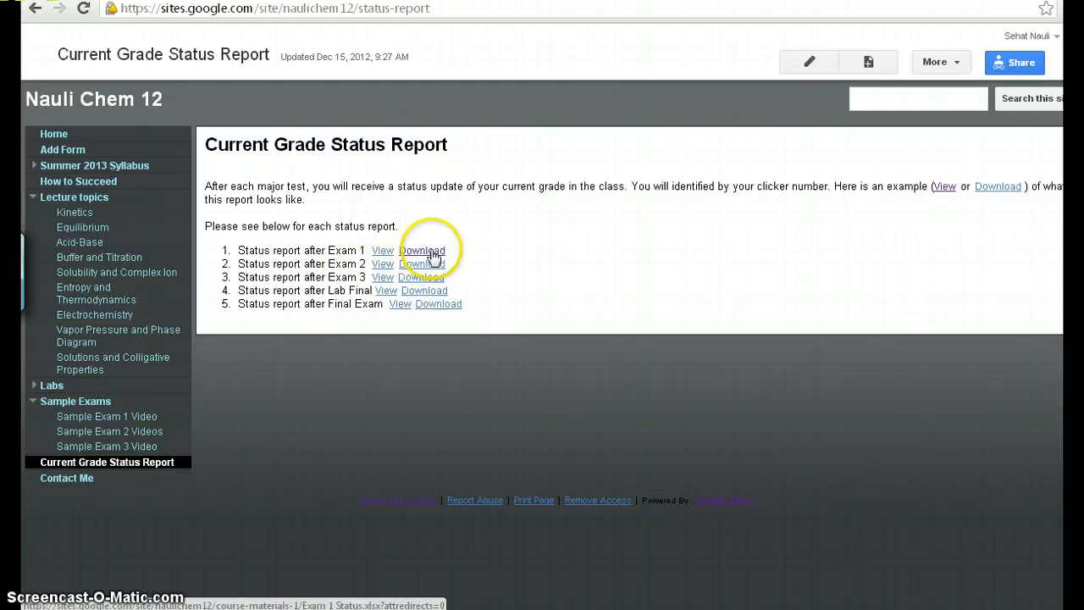
{"action": "mouse_move", "coordinate": [119, 489]}
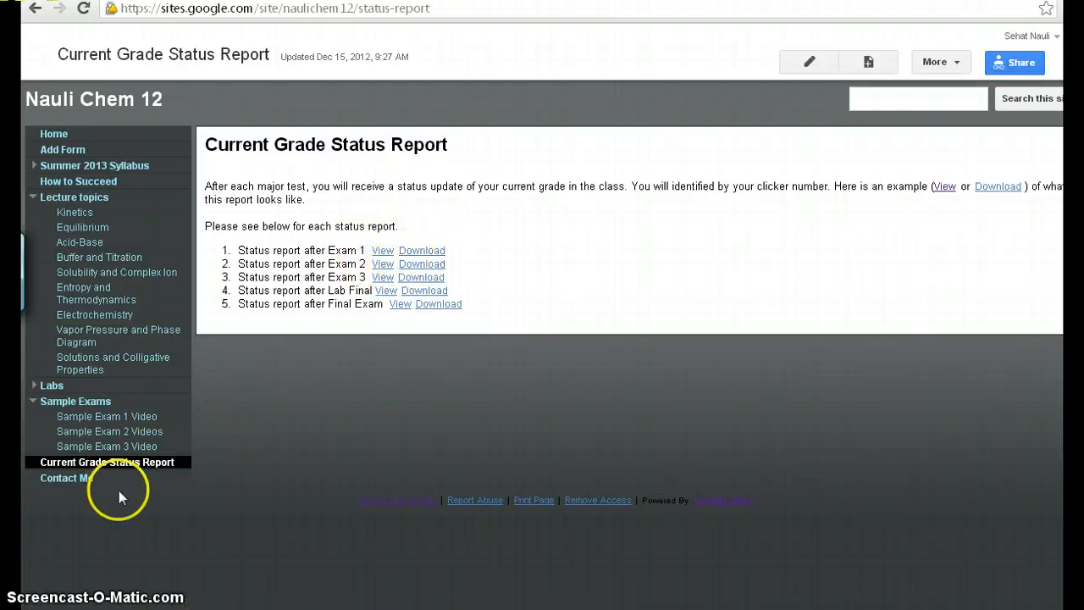
{"action": "mouse_move", "coordinate": [421, 251]}
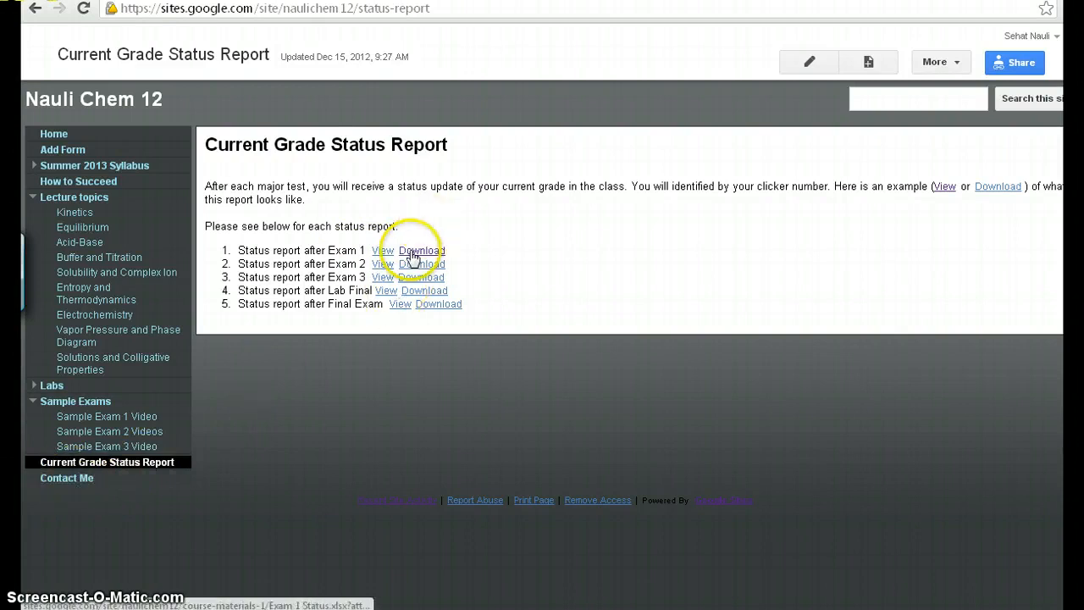
{"action": "left_click", "coordinate": [421, 250]}
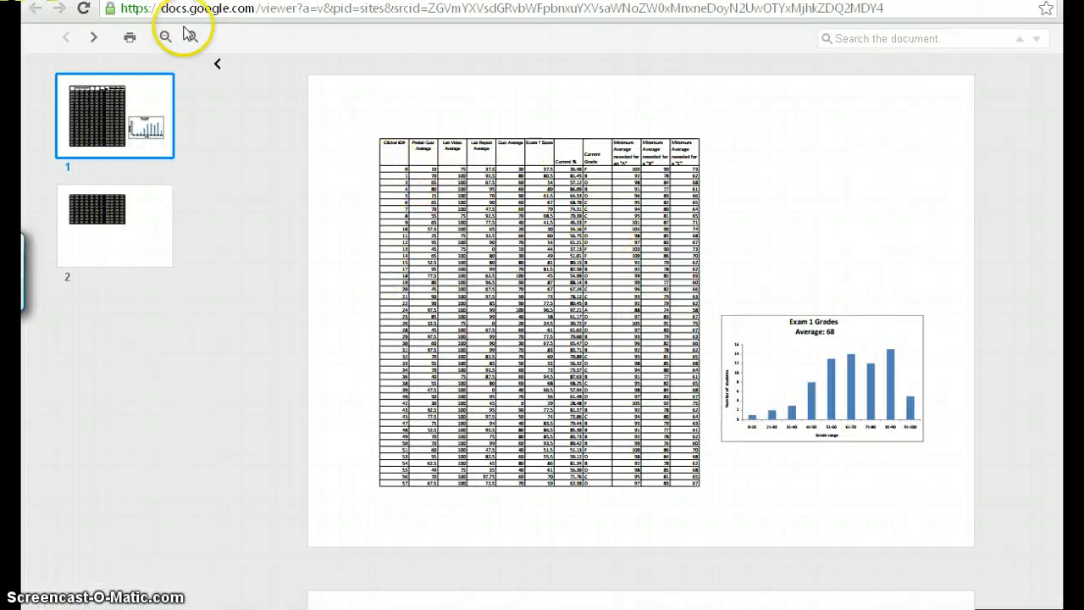
Hide the page thumbnails to enlarge the Exam 1 status report.
{"action": "left_click", "coordinate": [192, 37]}
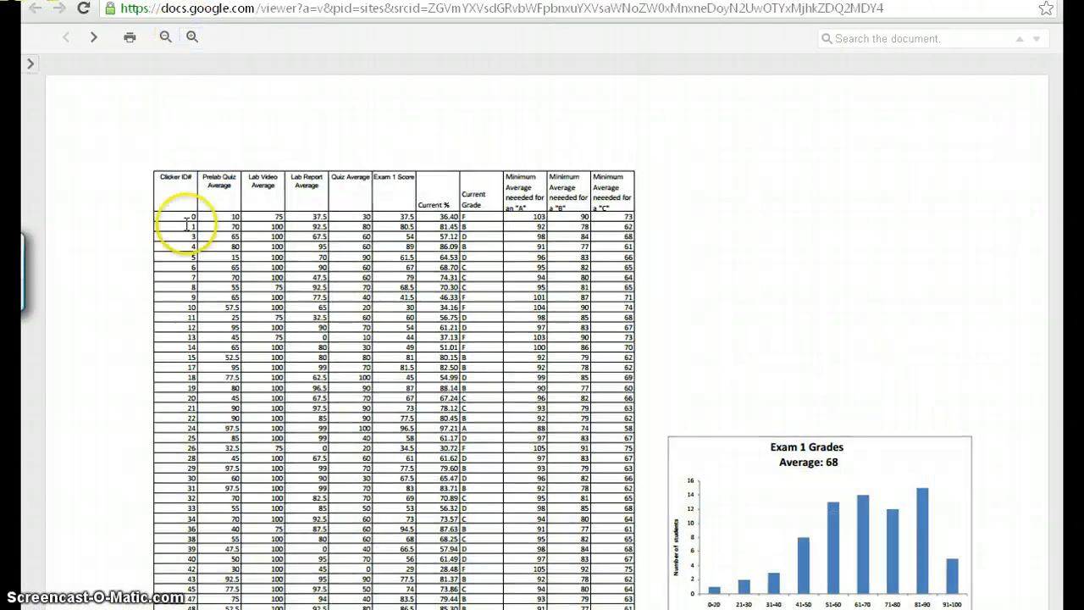
{"action": "mouse_move", "coordinate": [170, 251]}
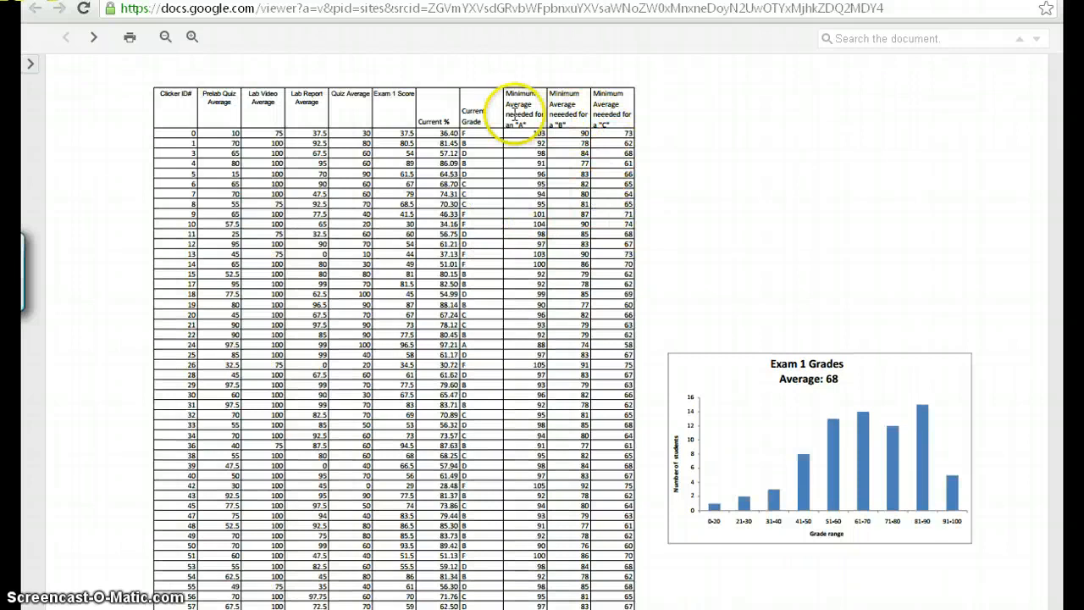
{"action": "mouse_move", "coordinate": [540, 114]}
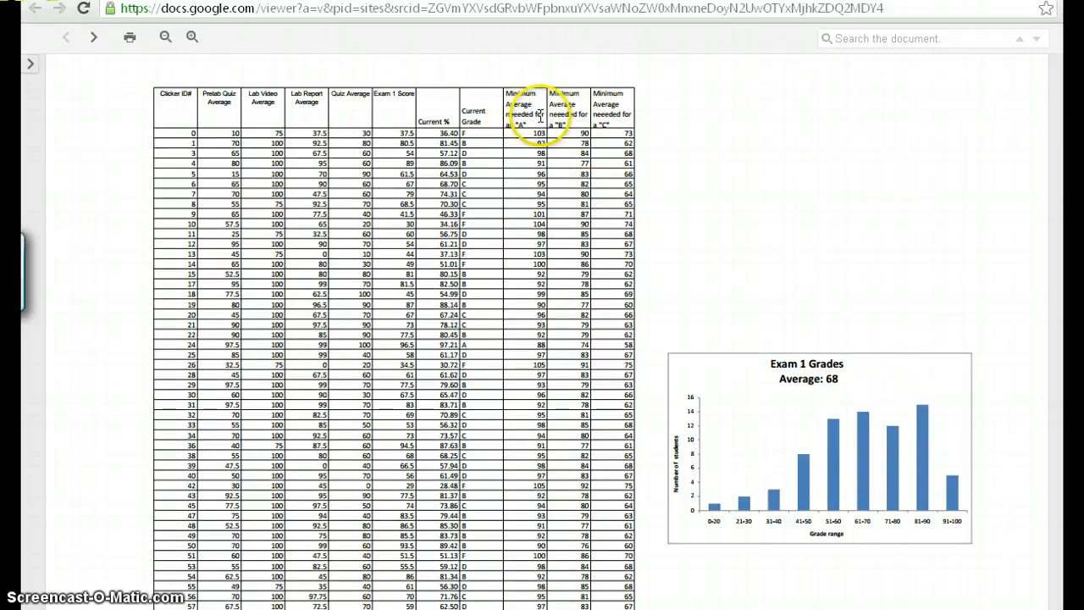
{"action": "mouse_move", "coordinate": [608, 110]}
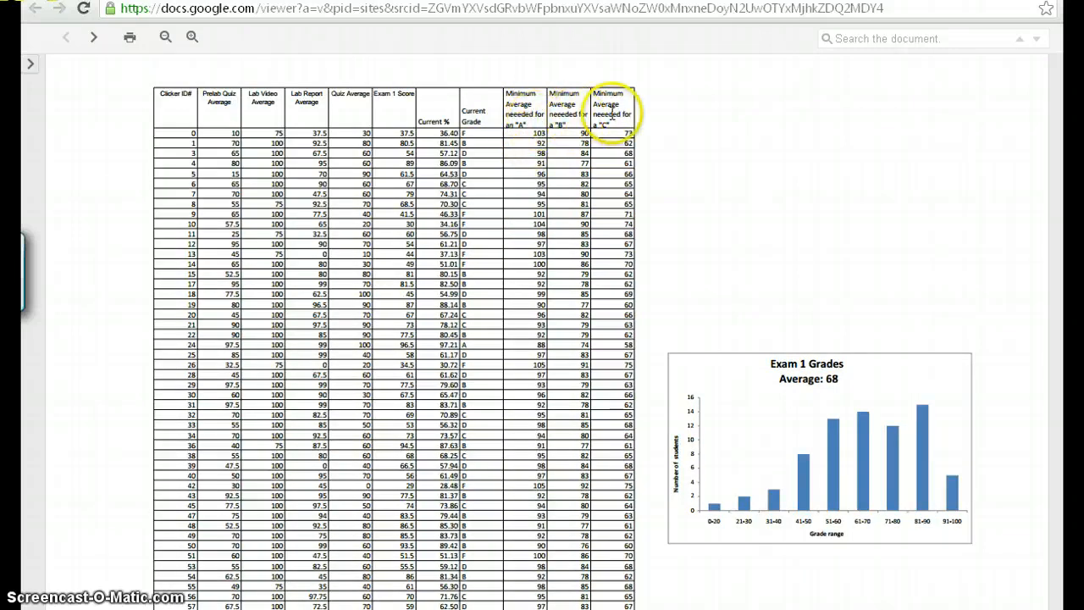
{"action": "mouse_move", "coordinate": [765, 479]}
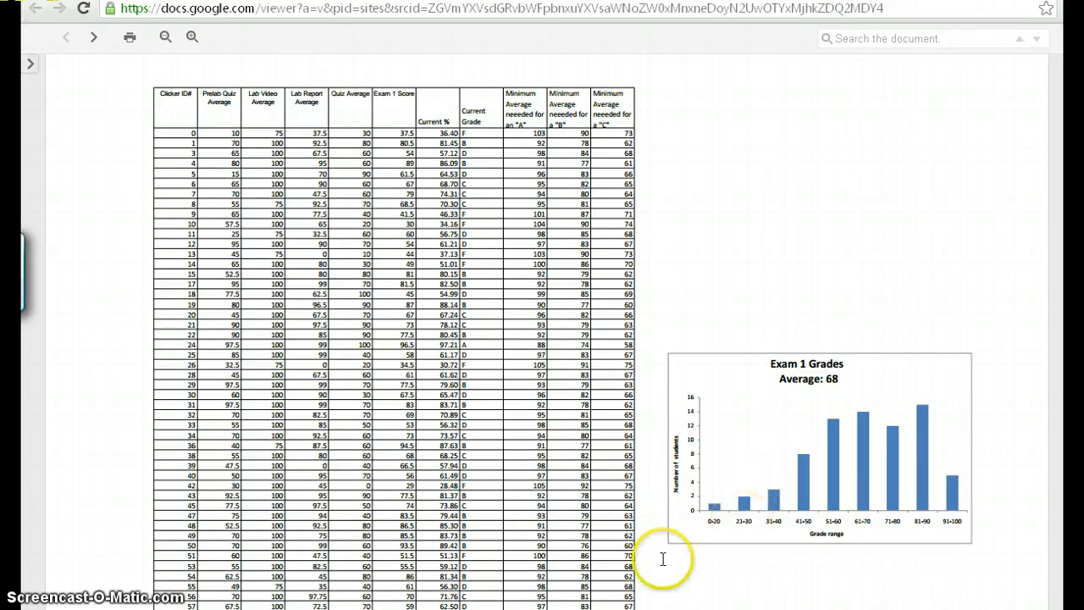
{"action": "mouse_move", "coordinate": [651, 365]}
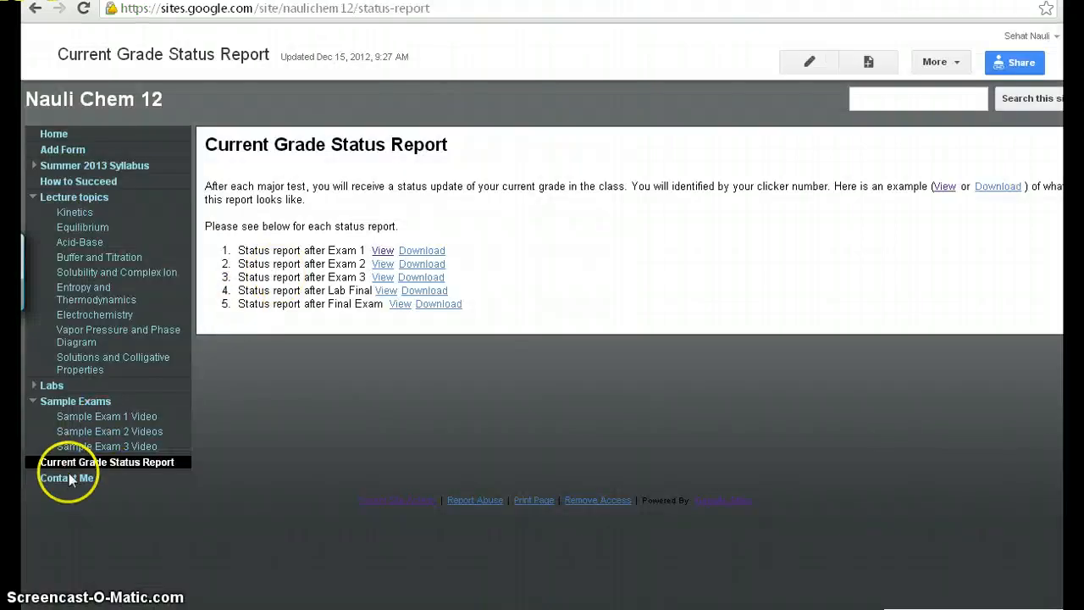
Go to Contact Me and scroll down to the embedded question form.
{"action": "left_click", "coordinate": [66, 478]}
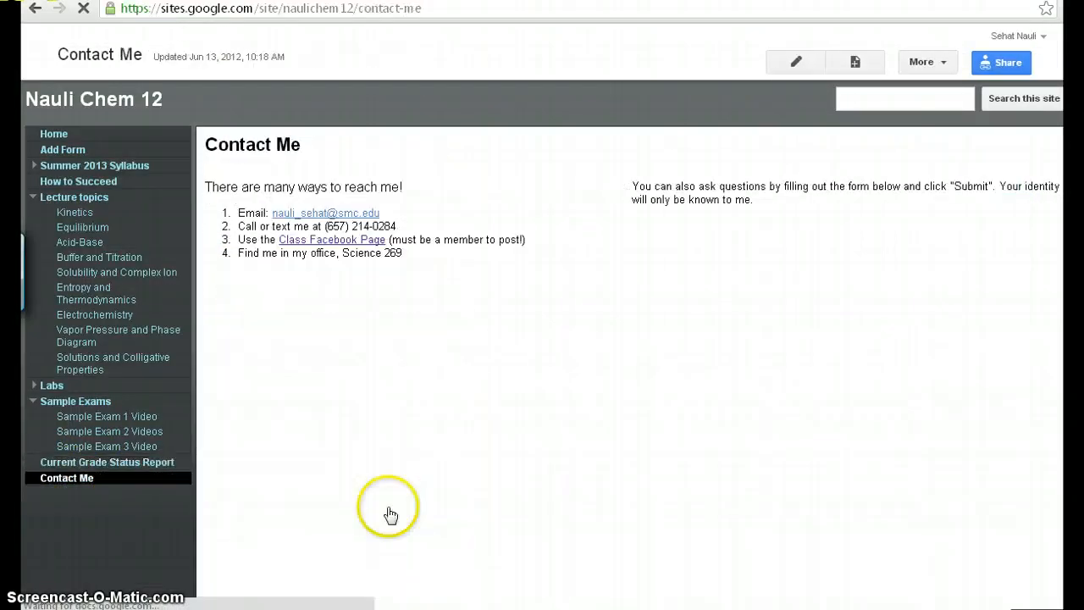
{"action": "scroll", "scroll_direction": "down", "scroll_amount": 3}
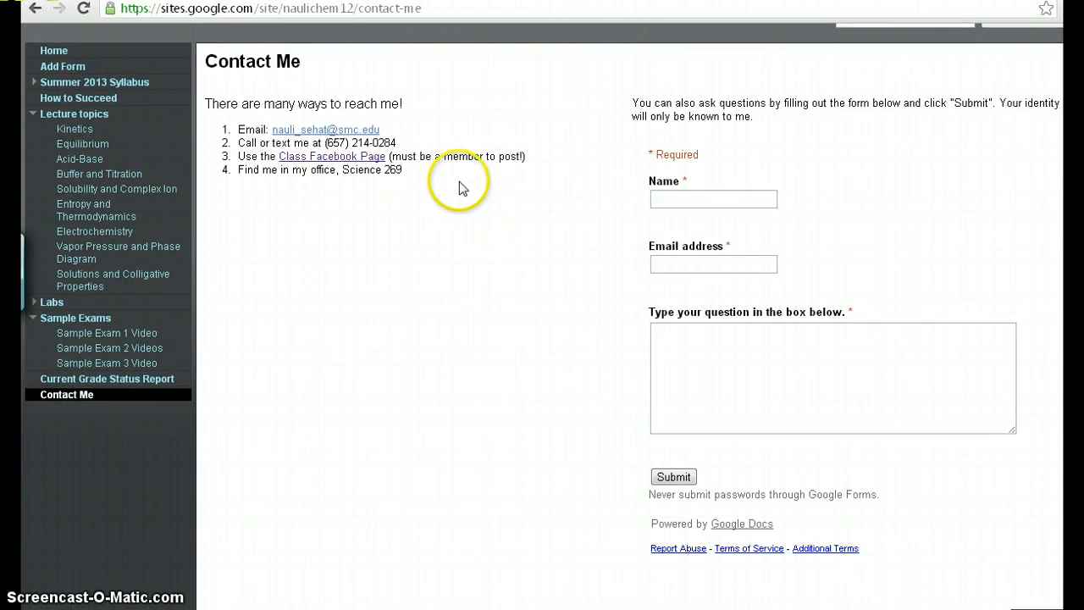
{"action": "mouse_move", "coordinate": [368, 165]}
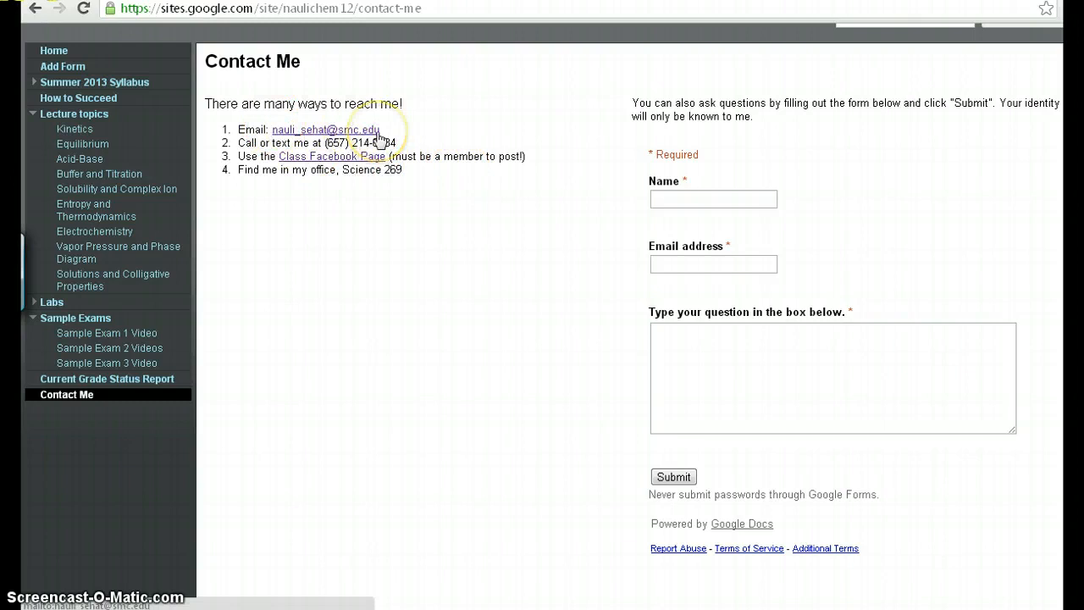
{"action": "mouse_move", "coordinate": [379, 138]}
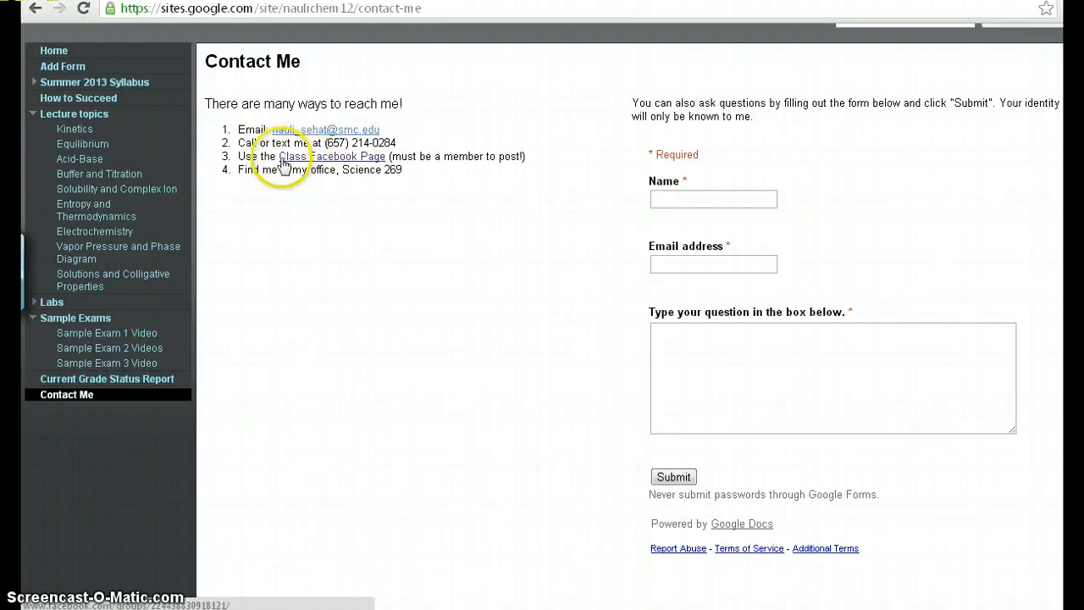
{"action": "mouse_move", "coordinate": [333, 161]}
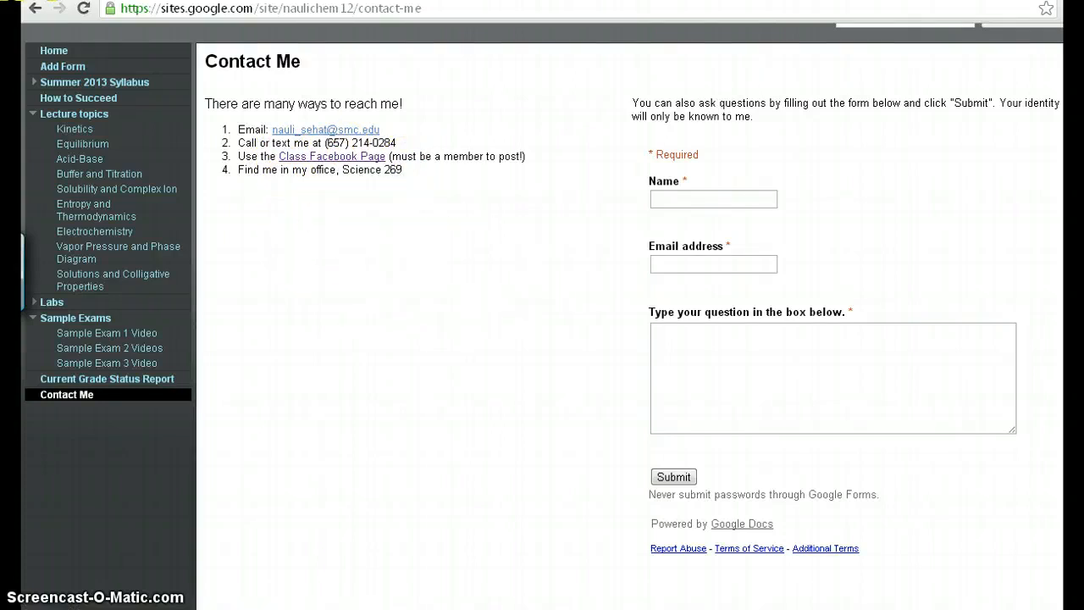
{"action": "mouse_move", "coordinate": [465, 61]}
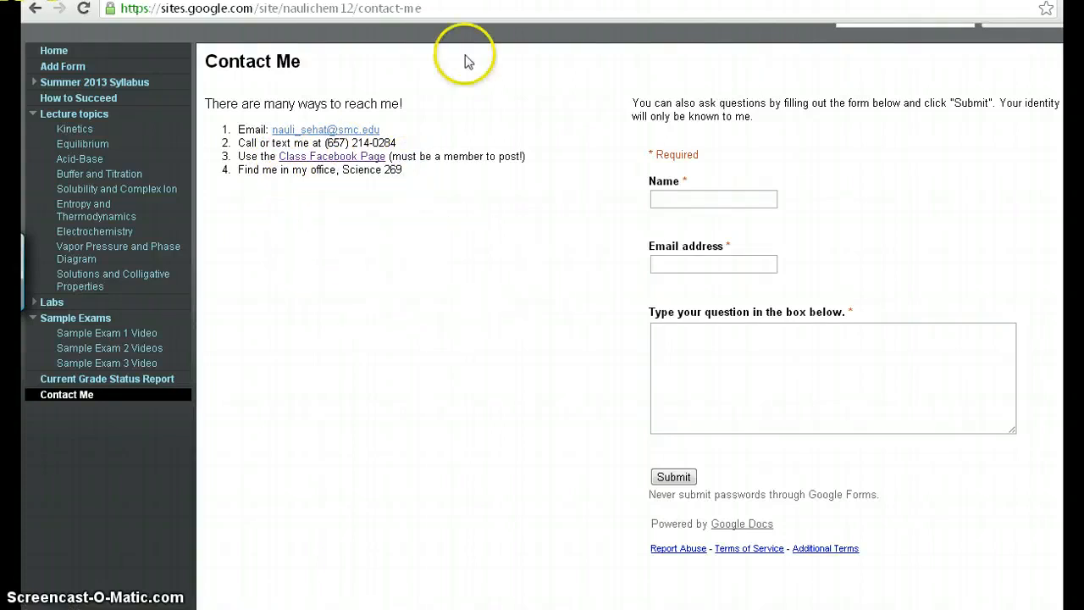
Open the Nauli Chemistry Facebook group and read down to the isomer and orbital questions.
{"action": "left_click", "coordinate": [331, 156]}
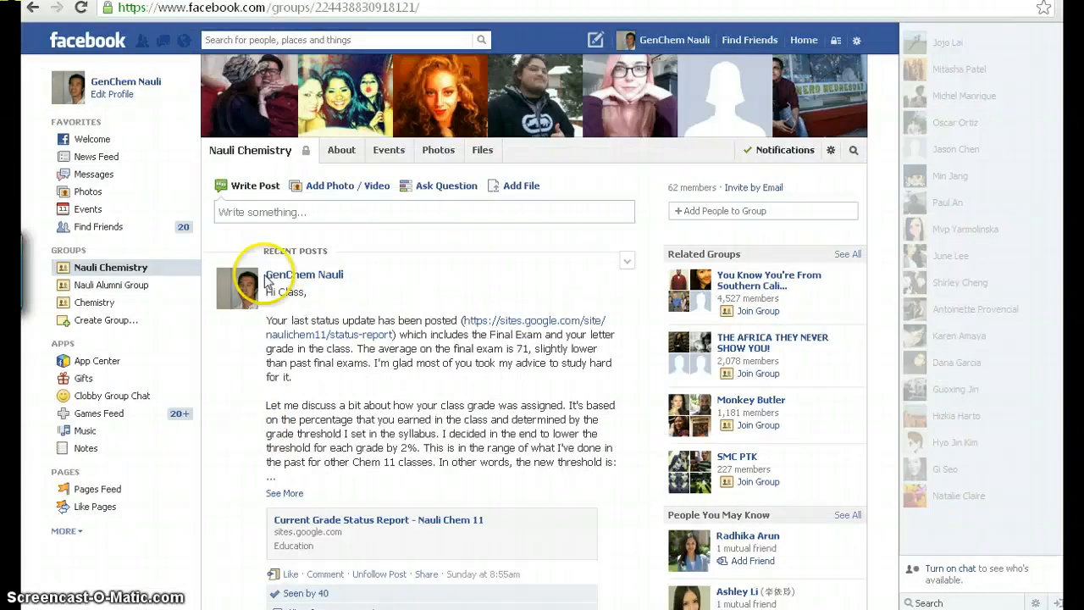
{"action": "scroll", "scroll_direction": "down", "scroll_amount": 3}
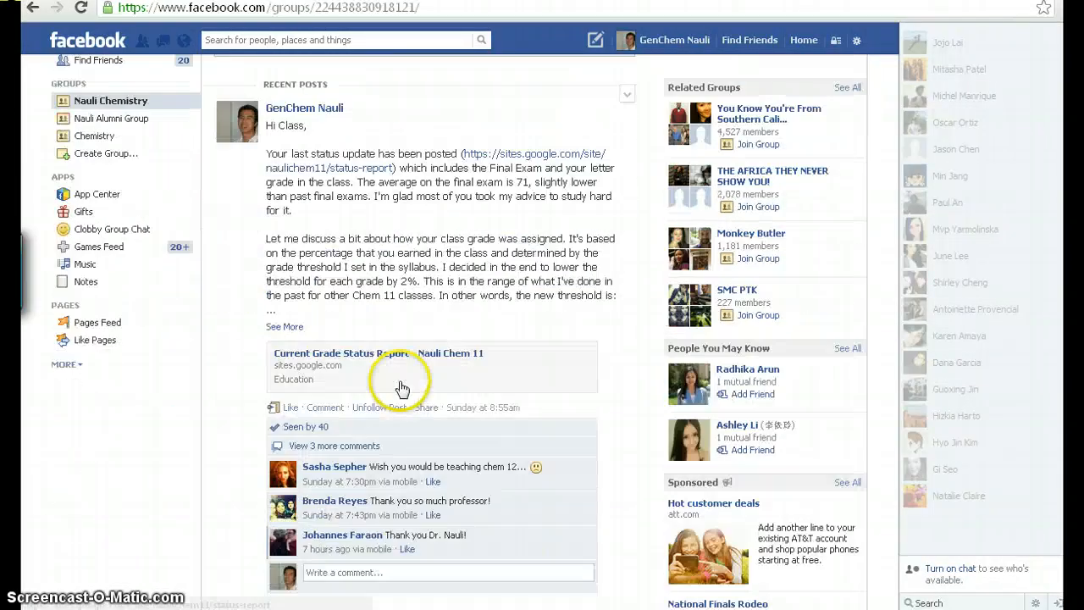
{"action": "scroll", "scroll_direction": "down", "scroll_amount": 3}
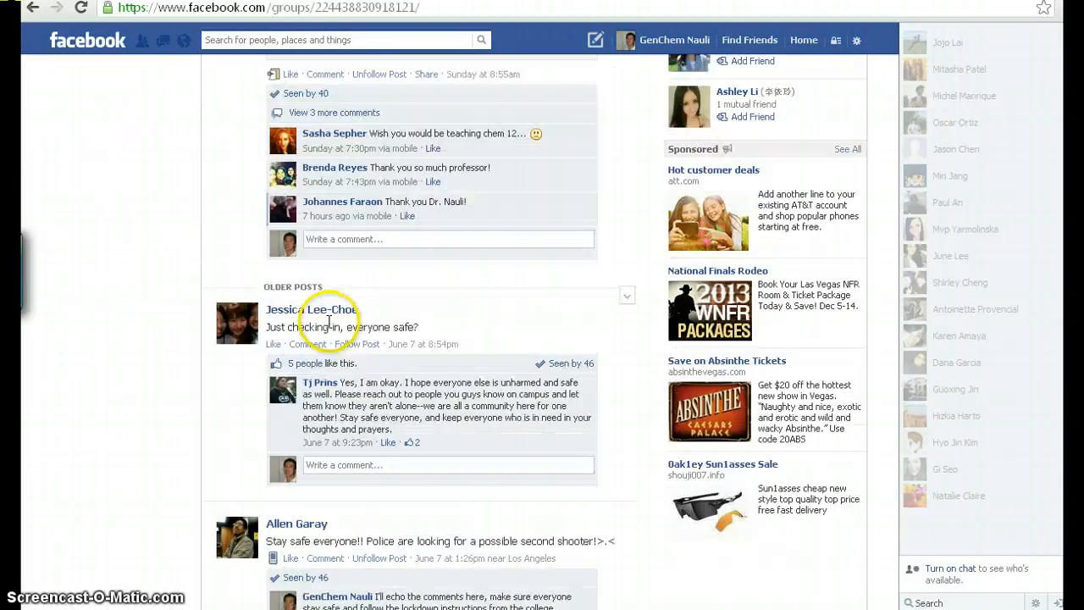
{"action": "scroll", "scroll_direction": "down", "scroll_amount": 3}
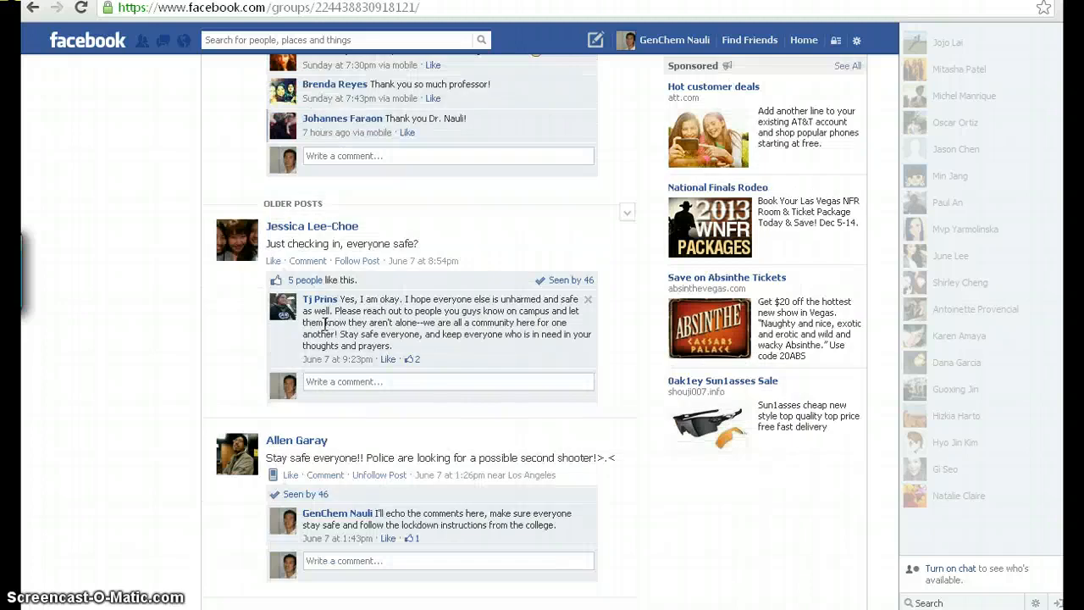
{"action": "scroll", "scroll_direction": "down", "scroll_amount": 3}
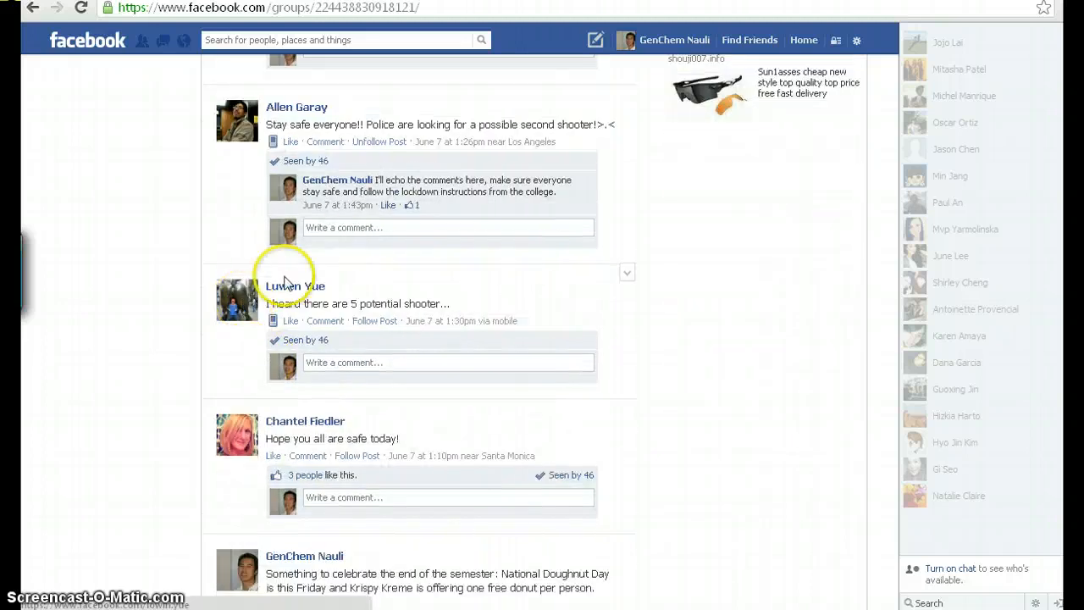
{"action": "mouse_move", "coordinate": [284, 503]}
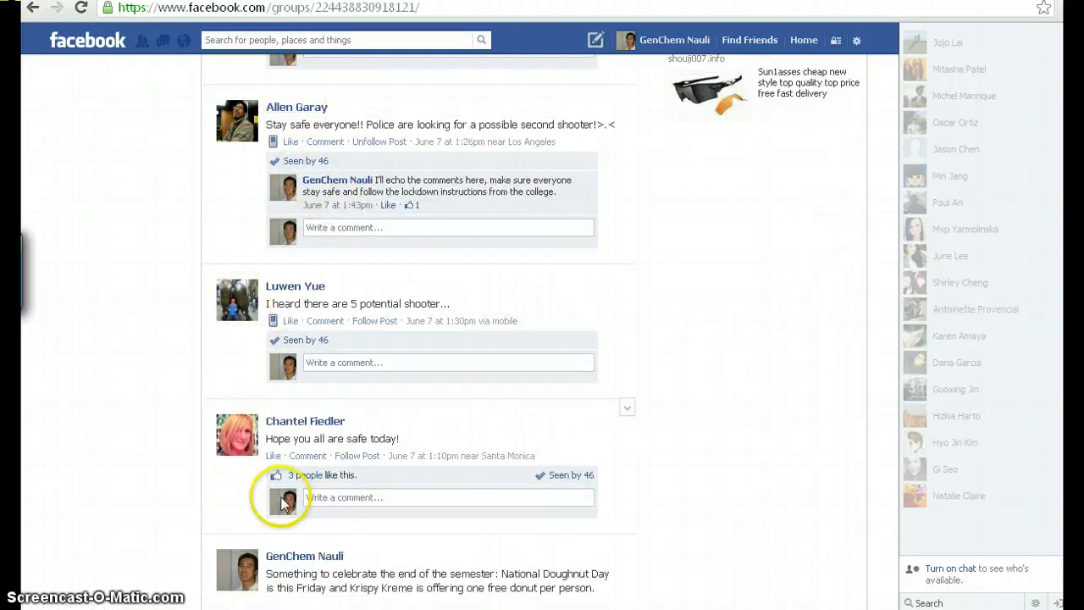
{"action": "scroll", "scroll_direction": "down", "scroll_amount": 3}
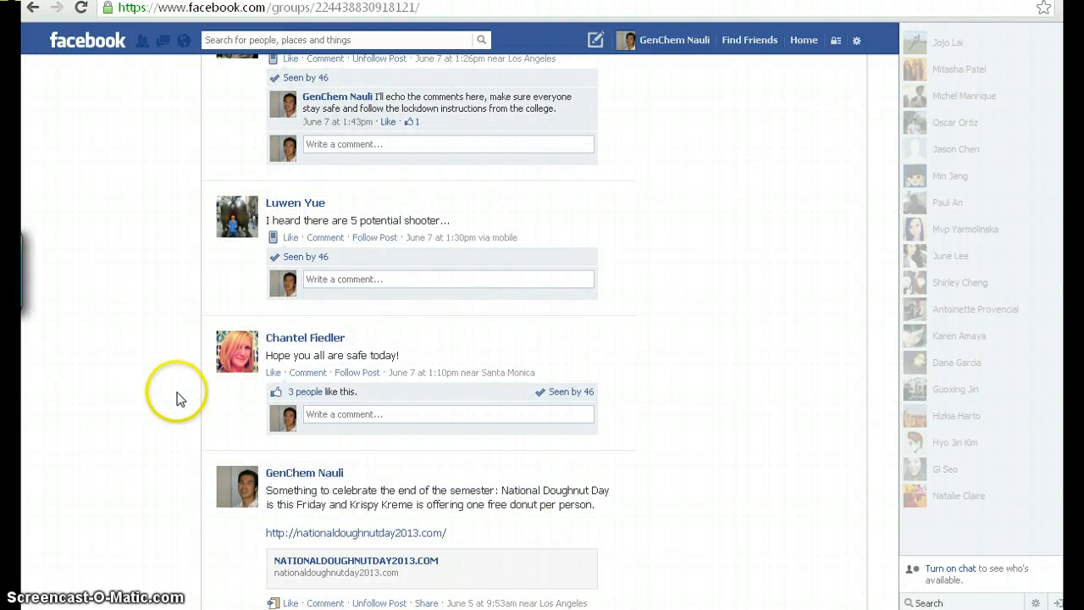
{"action": "scroll", "scroll_direction": "up", "scroll_amount": 3}
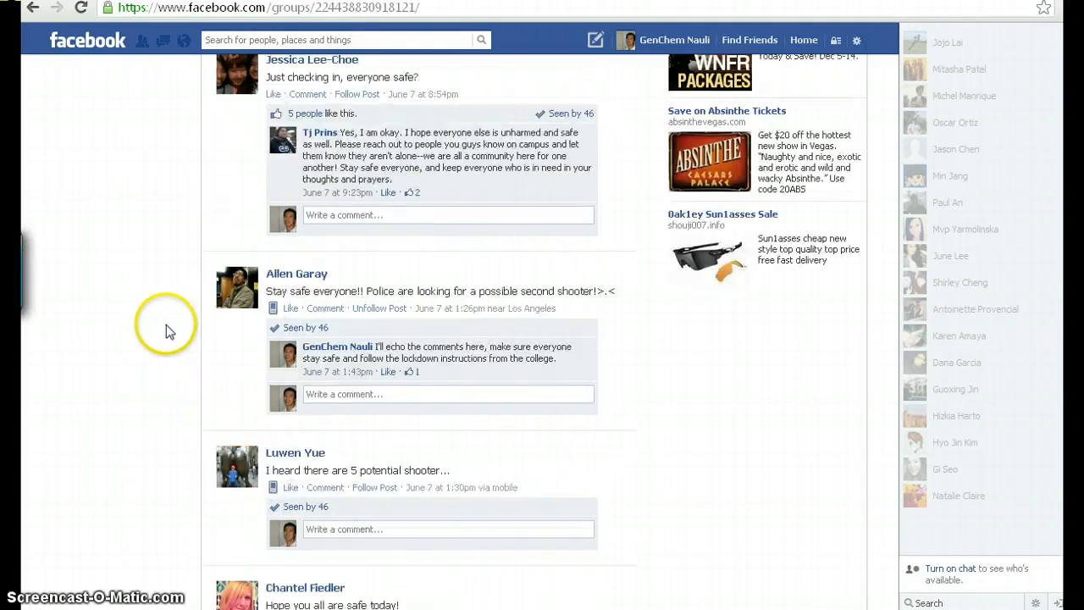
{"action": "scroll", "scroll_direction": "up", "scroll_amount": 3}
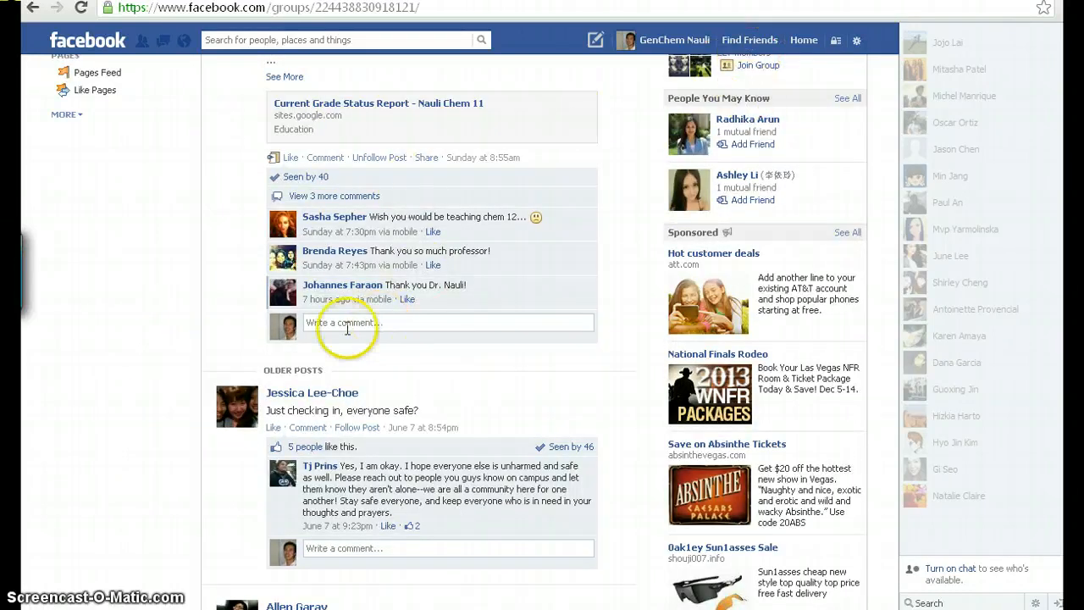
{"action": "scroll", "scroll_direction": "up", "scroll_amount": 3}
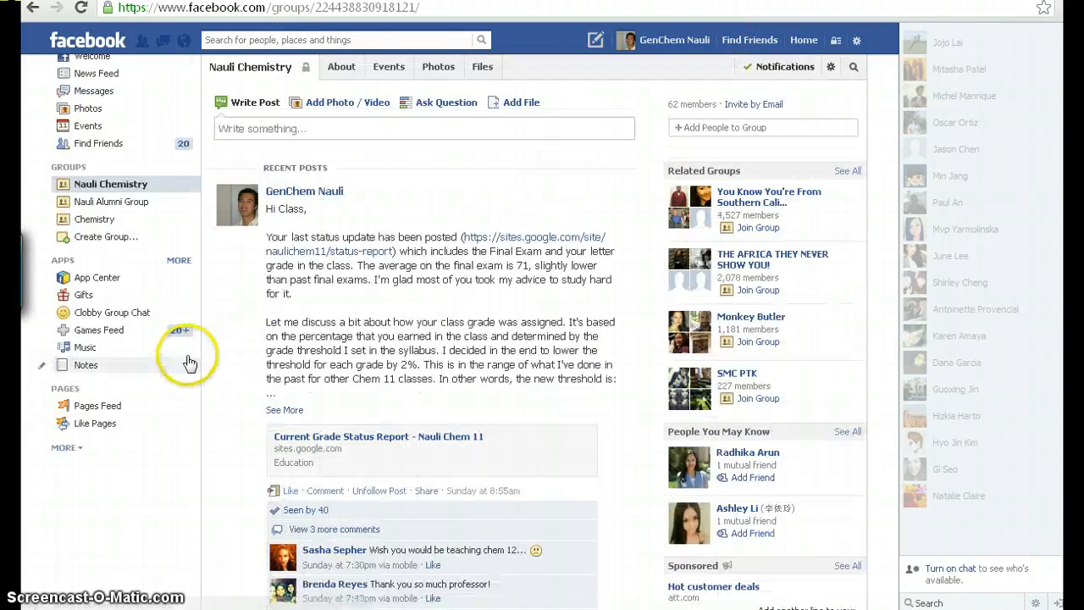
{"action": "mouse_move", "coordinate": [390, 250]}
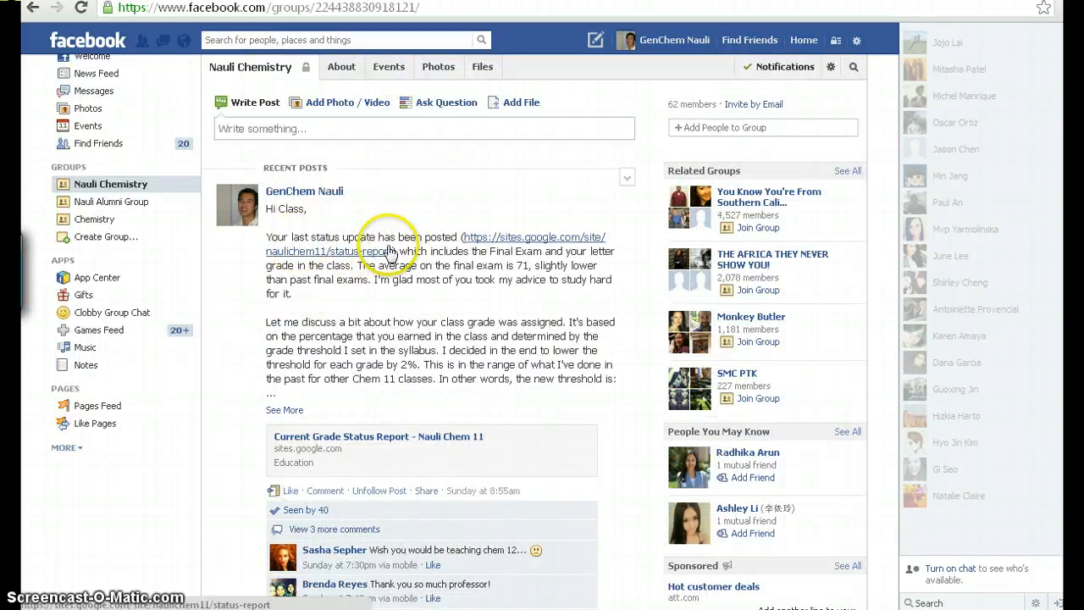
{"action": "scroll", "scroll_direction": "down", "scroll_amount": 3}
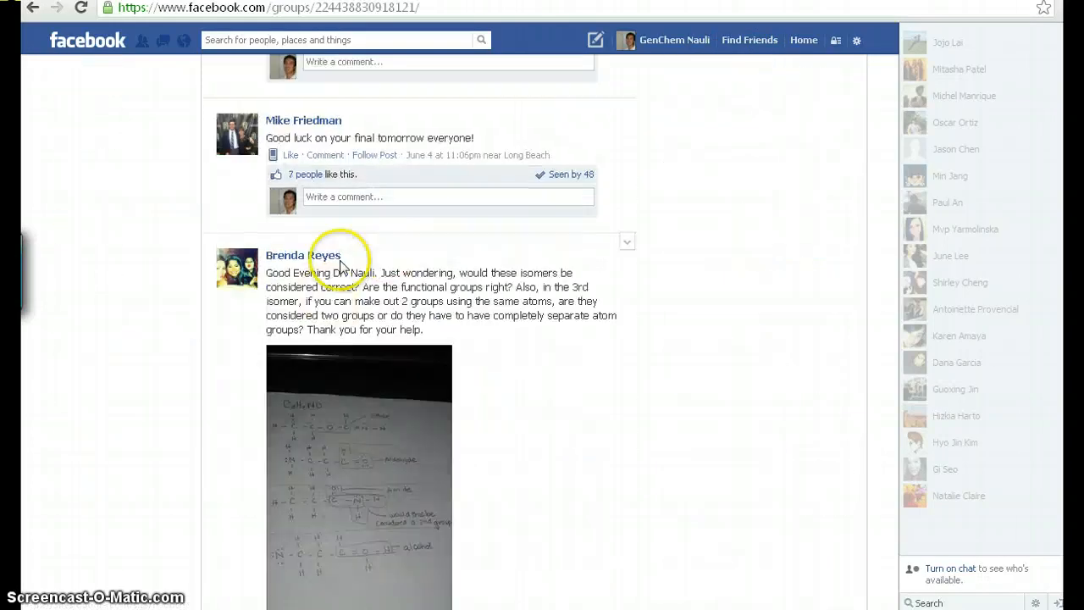
{"action": "scroll", "scroll_direction": "down", "scroll_amount": 3}
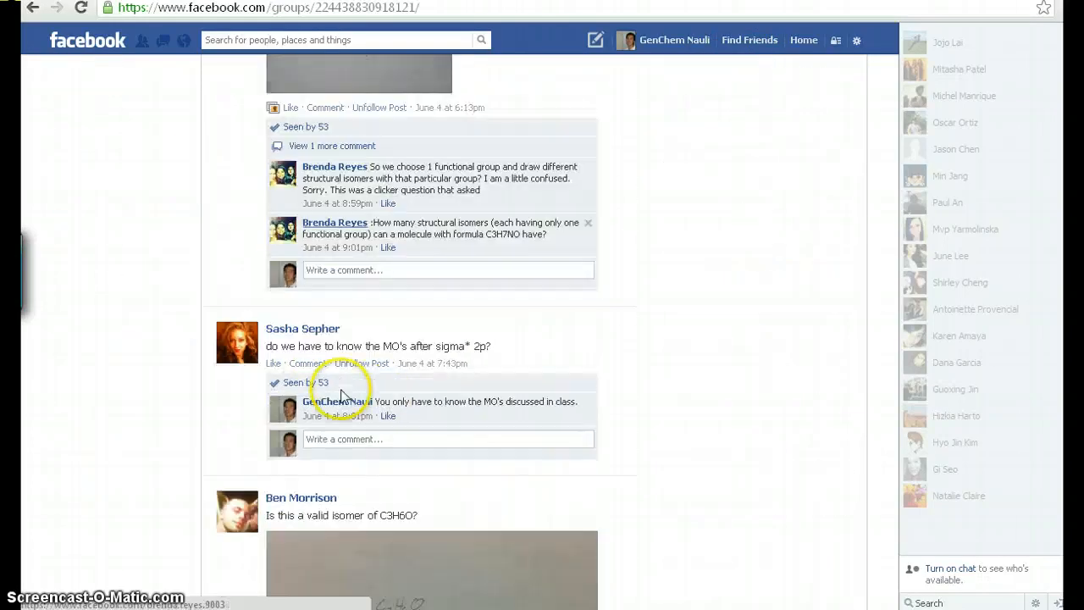
{"action": "scroll", "scroll_direction": "down", "scroll_amount": 3}
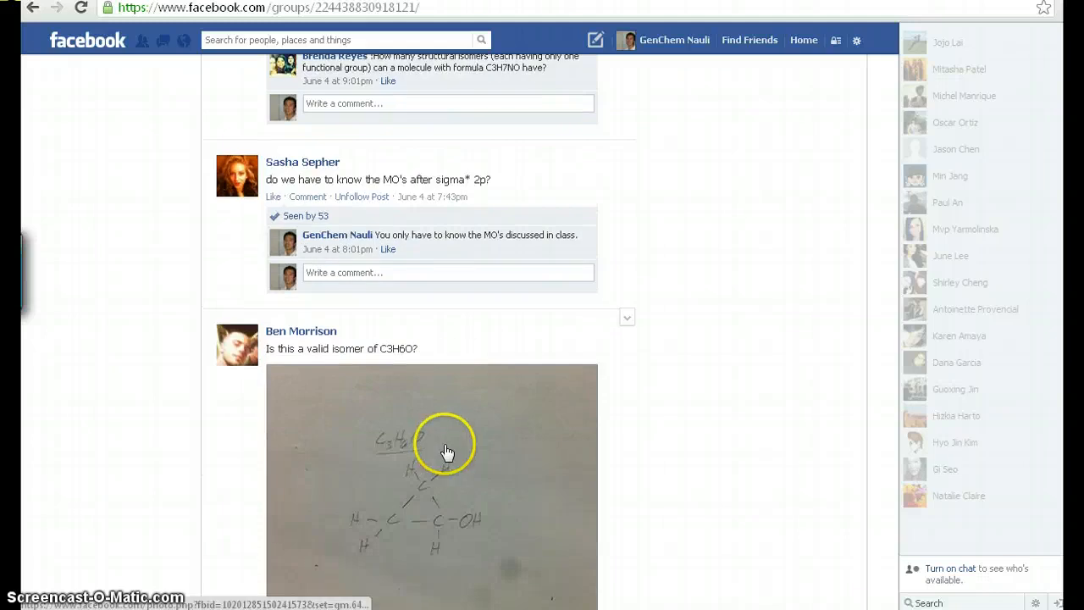
{"action": "mouse_move", "coordinate": [447, 449]}
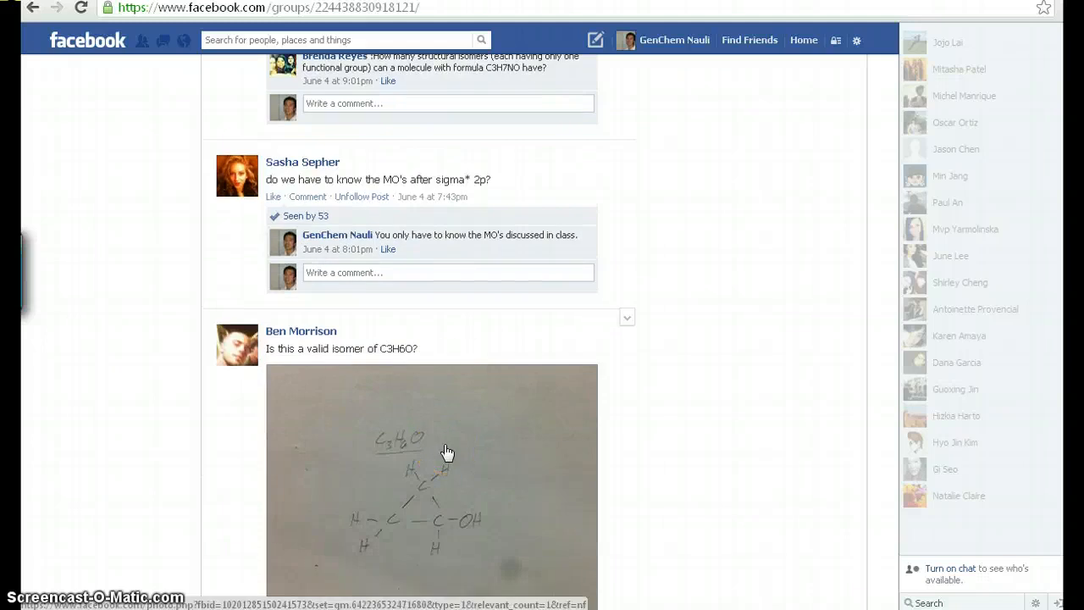
{"action": "mouse_move", "coordinate": [411, 191]}
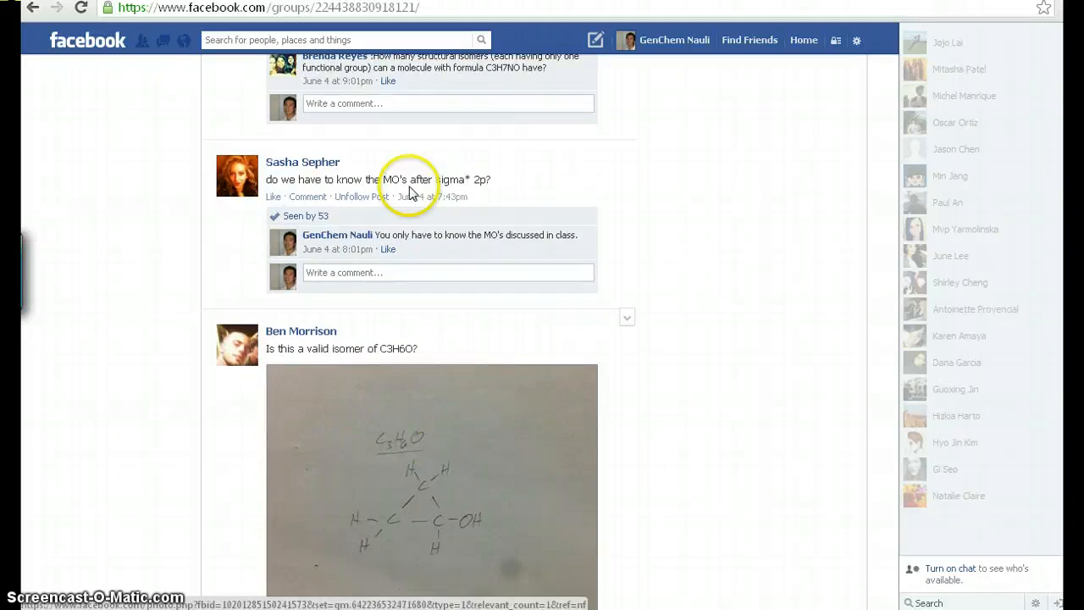
{"action": "mouse_move", "coordinate": [430, 305]}
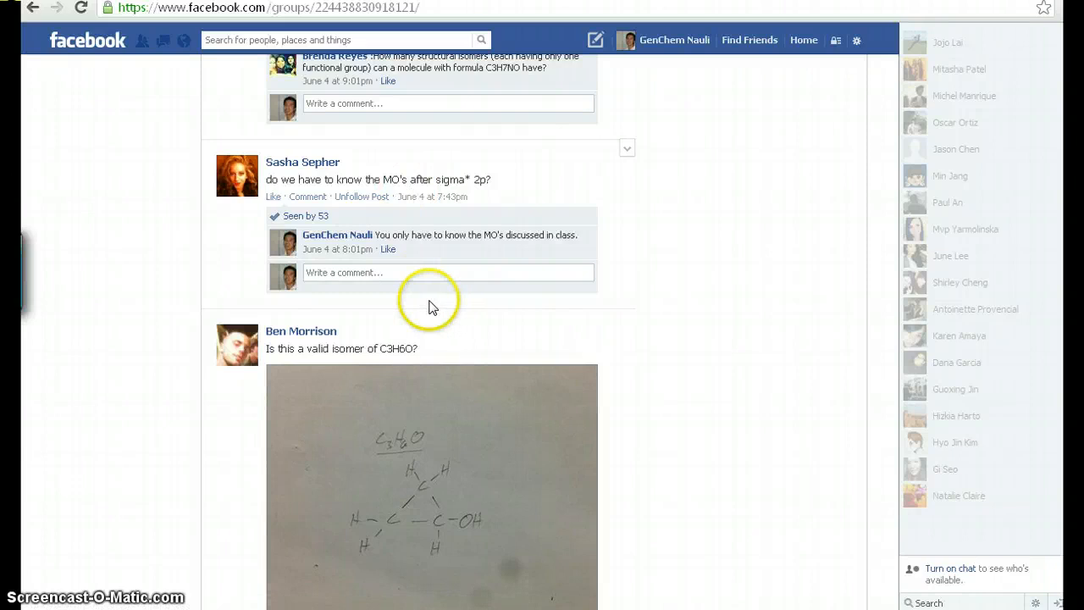
{"action": "mouse_move", "coordinate": [428, 305]}
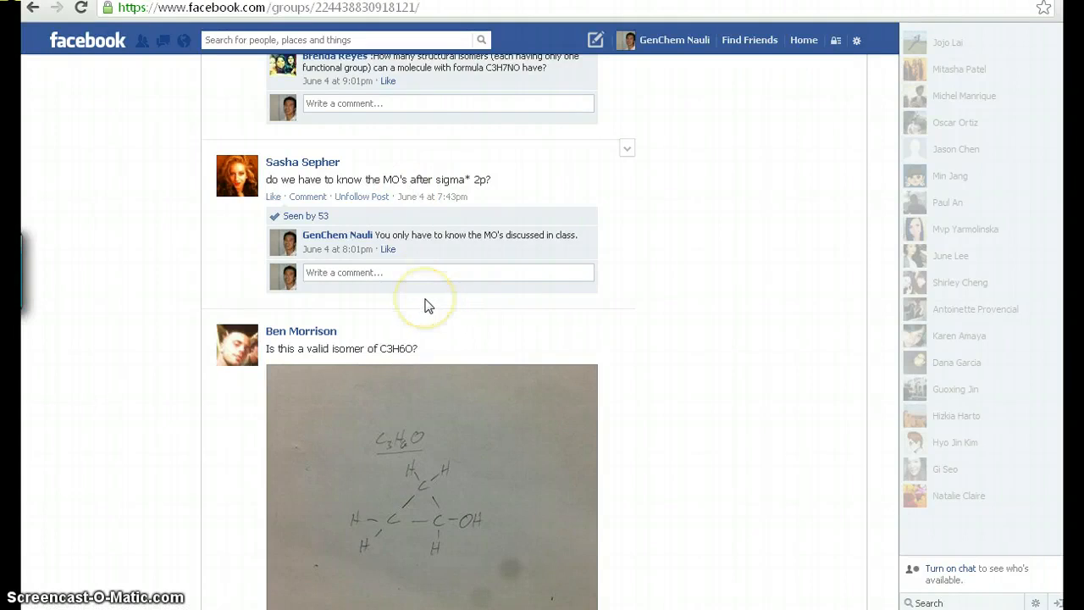
{"action": "mouse_move", "coordinate": [436, 309]}
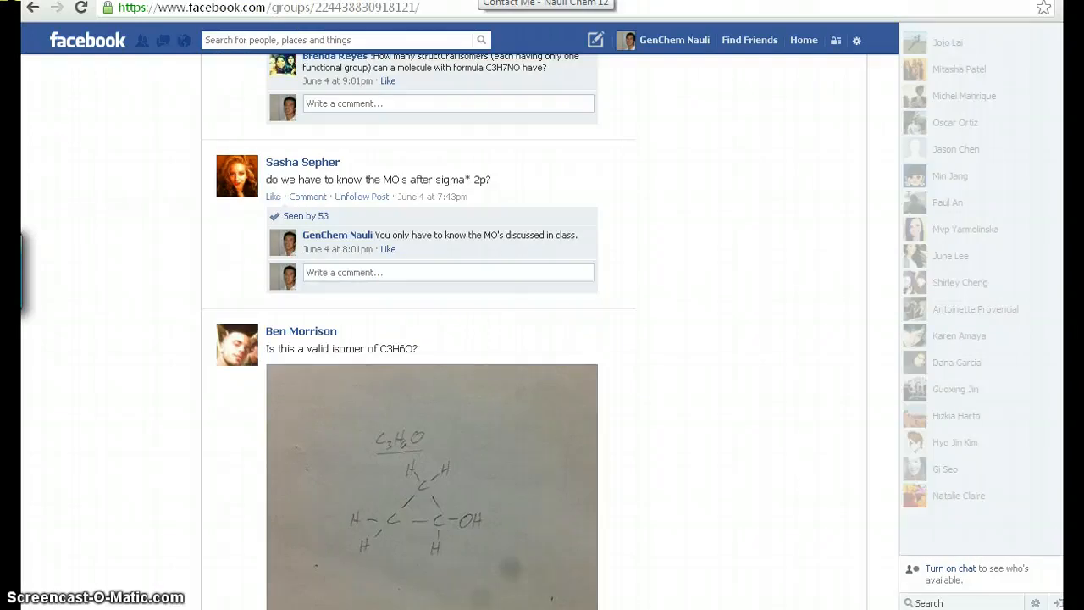
{"action": "left_click", "coordinate": [545, 3]}
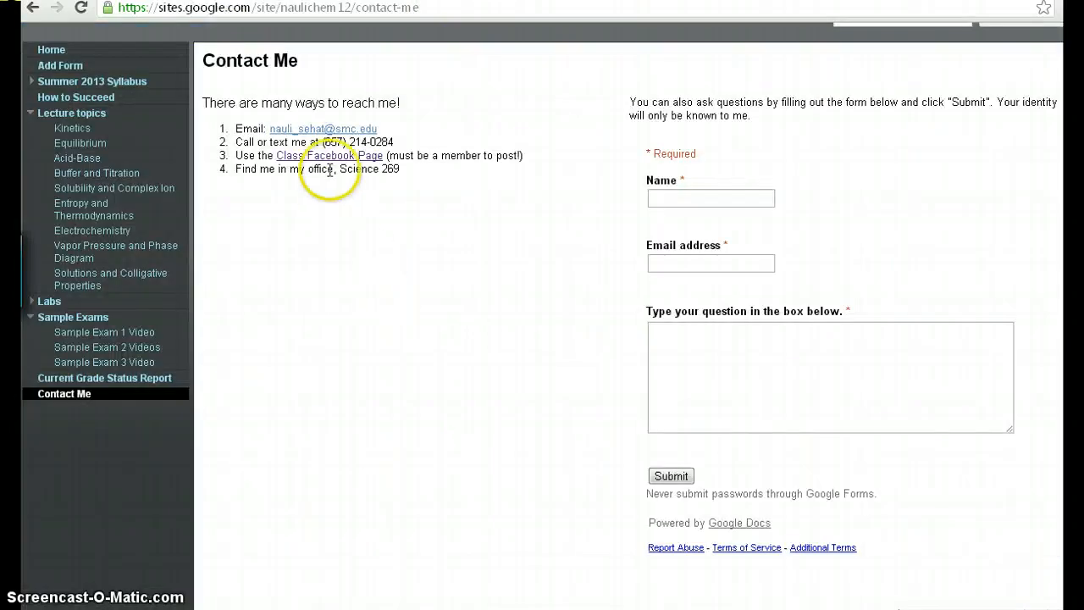
{"action": "mouse_move", "coordinate": [731, 234]}
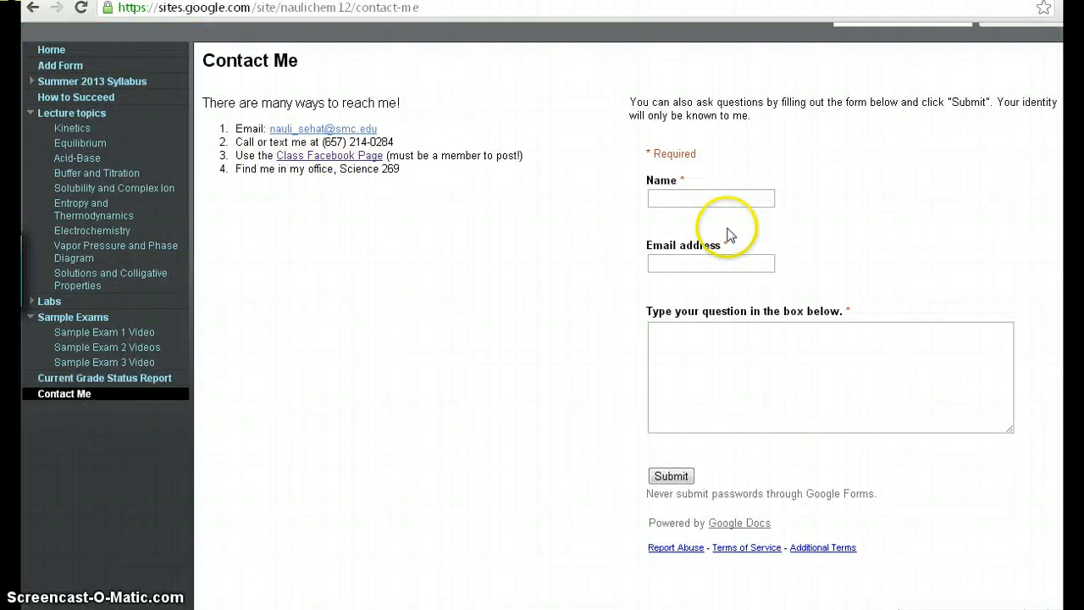
{"action": "left_click", "coordinate": [711, 197]}
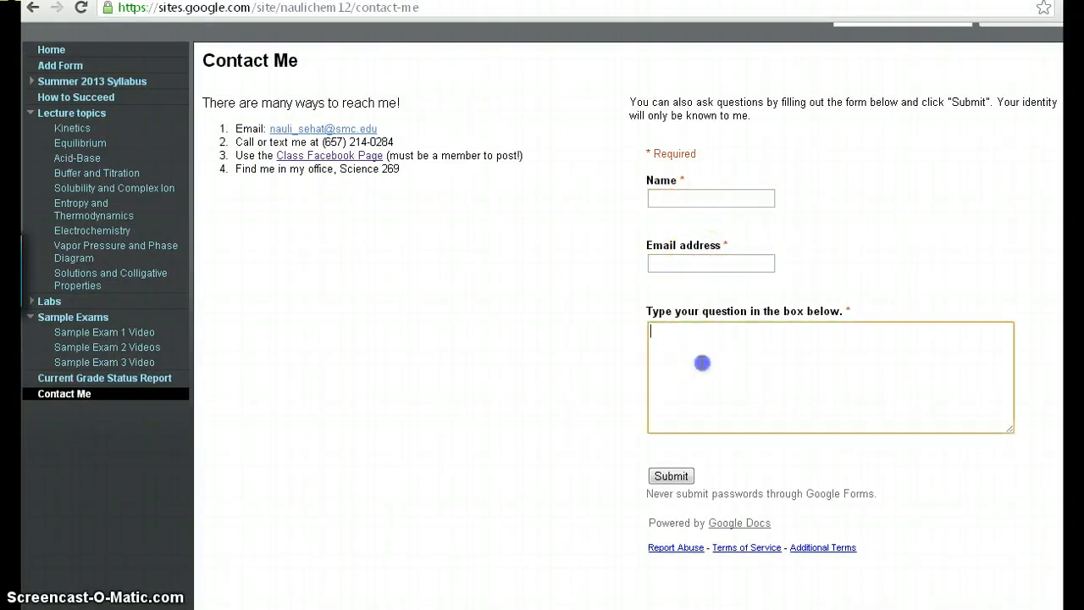
{"action": "mouse_move", "coordinate": [784, 280]}
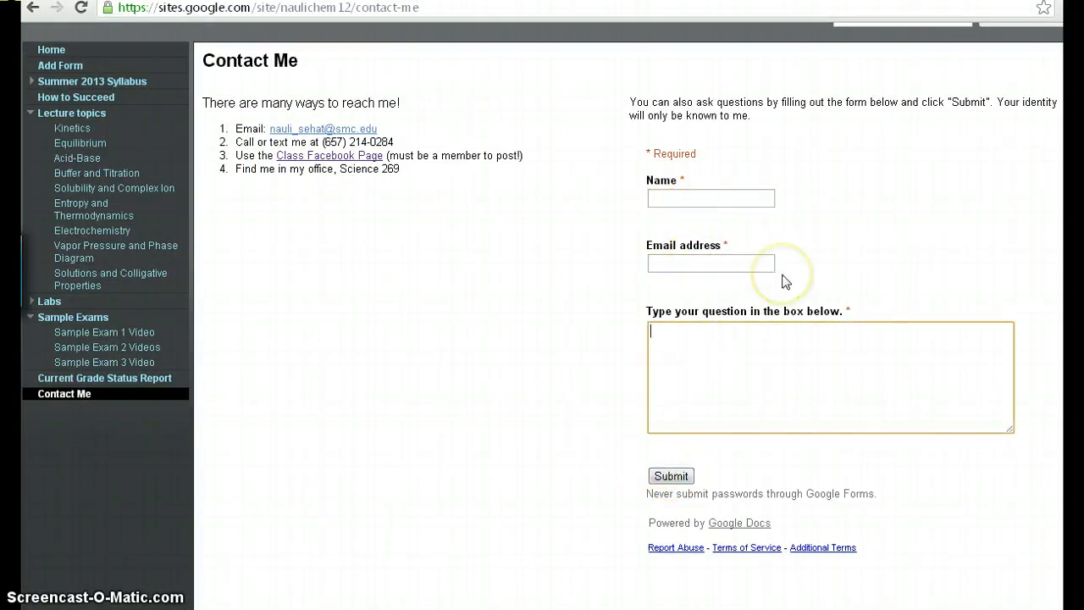
{"action": "mouse_move", "coordinate": [777, 291]}
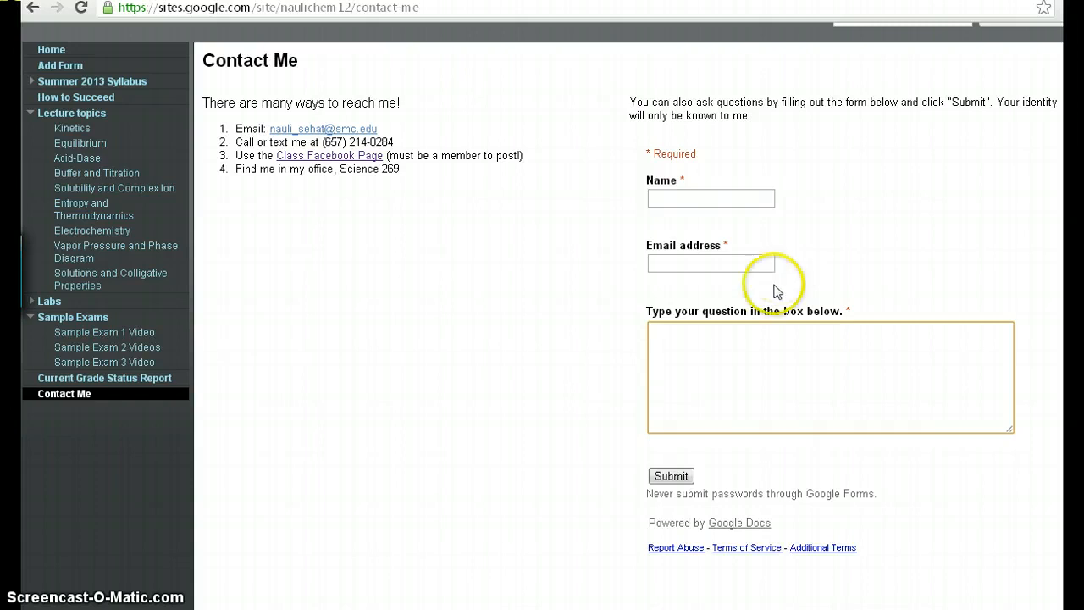
{"action": "mouse_move", "coordinate": [353, 109]}
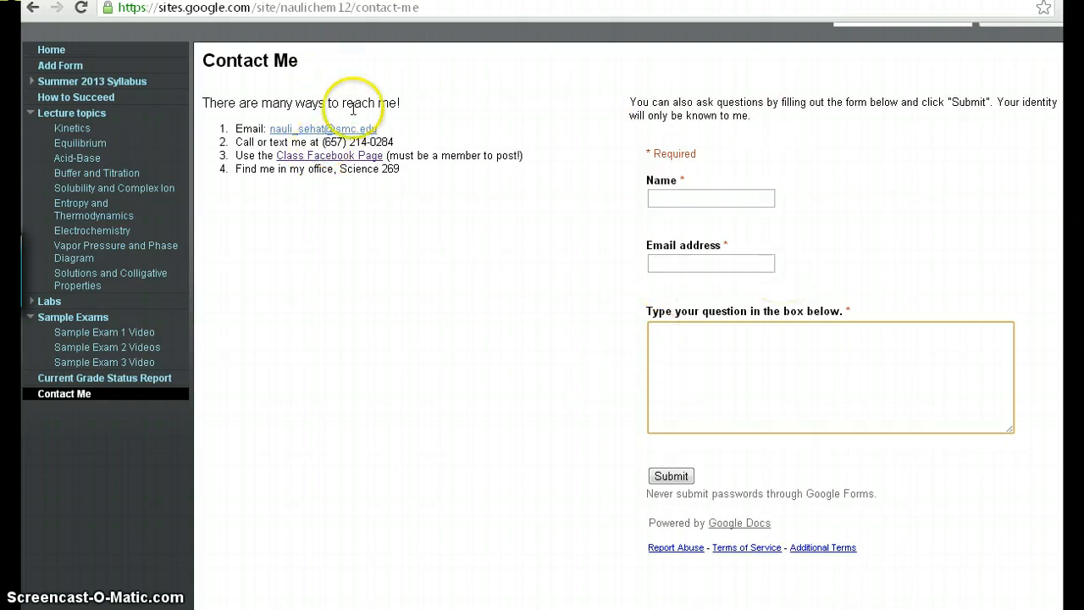
{"action": "mouse_move", "coordinate": [322, 145]}
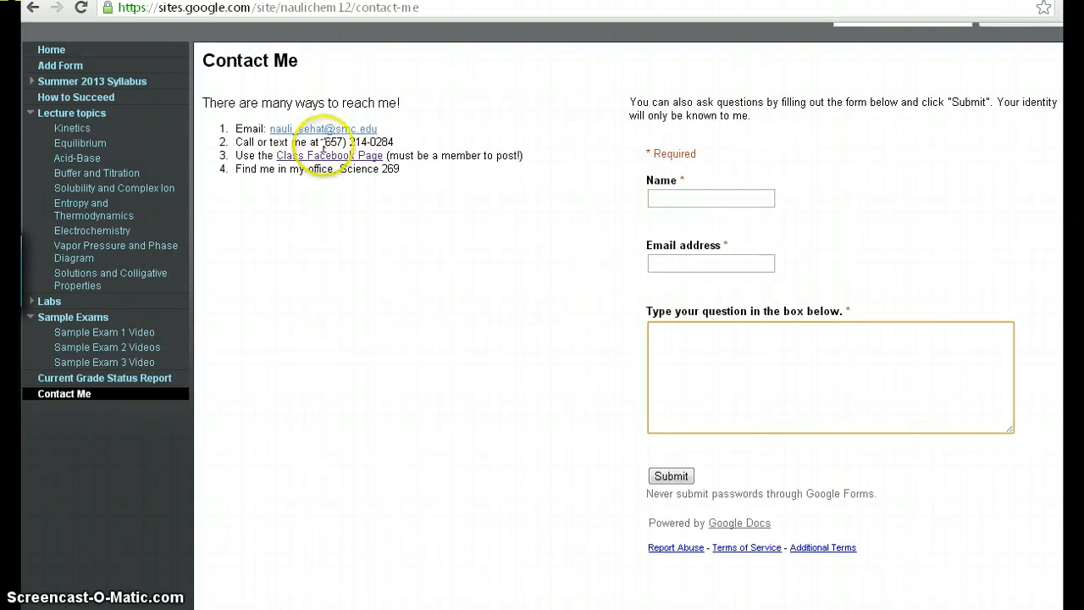
Highlight the call-or-text phone number in item 2 of the contact list.
{"action": "double_click", "coordinate": [357, 142]}
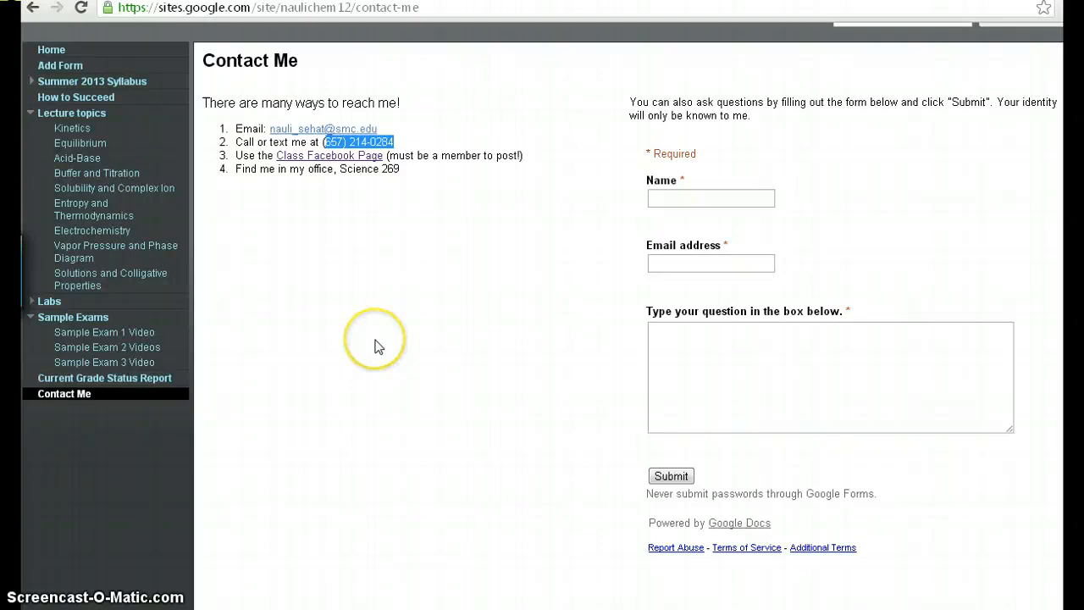
{"action": "mouse_move", "coordinate": [358, 363]}
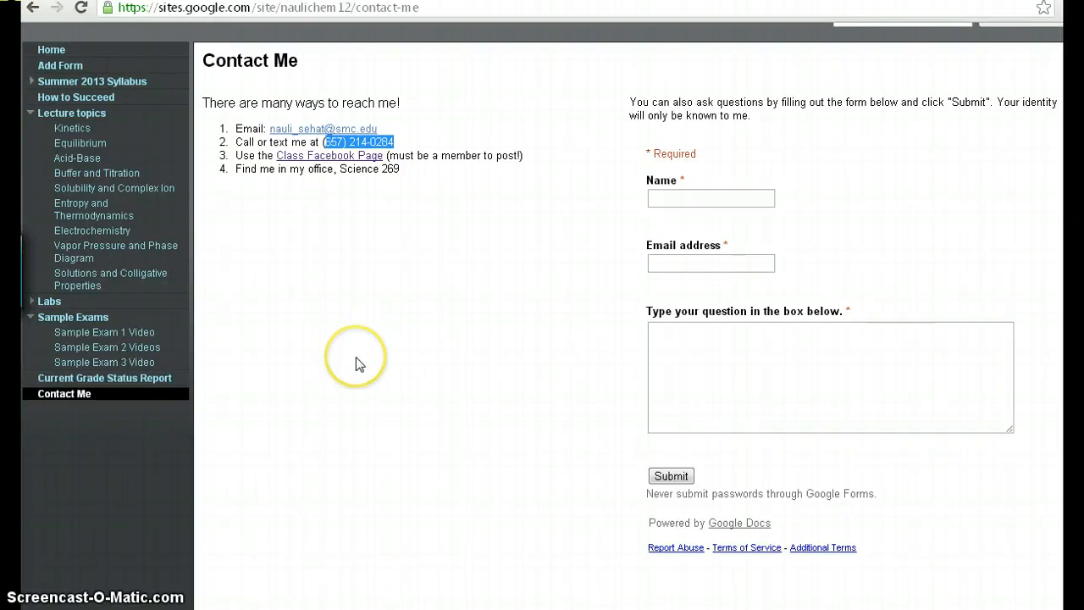
{"action": "mouse_move", "coordinate": [388, 353]}
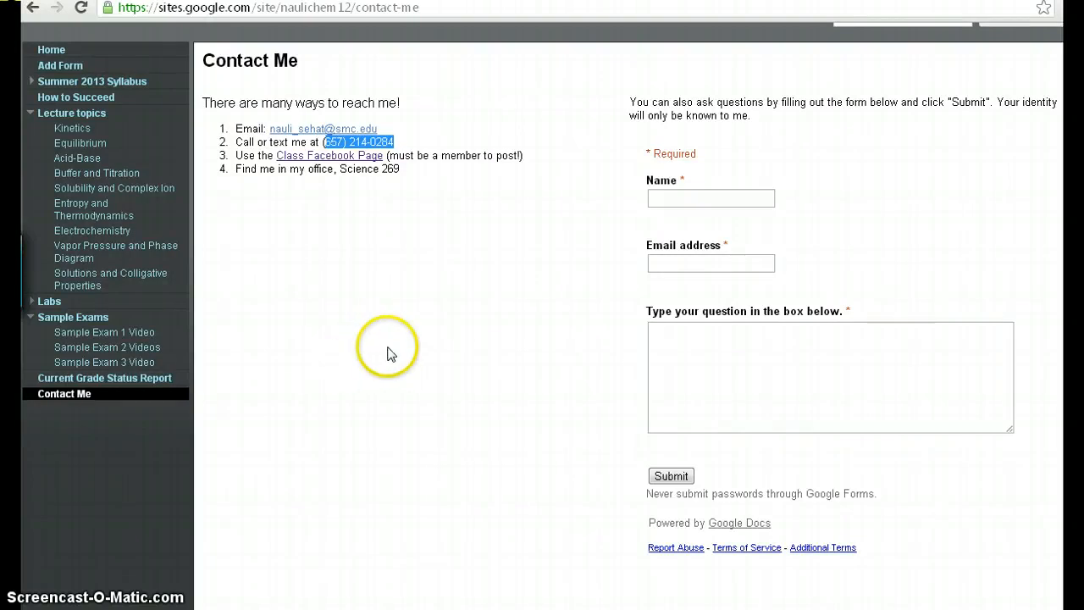
{"action": "mouse_move", "coordinate": [427, 279]}
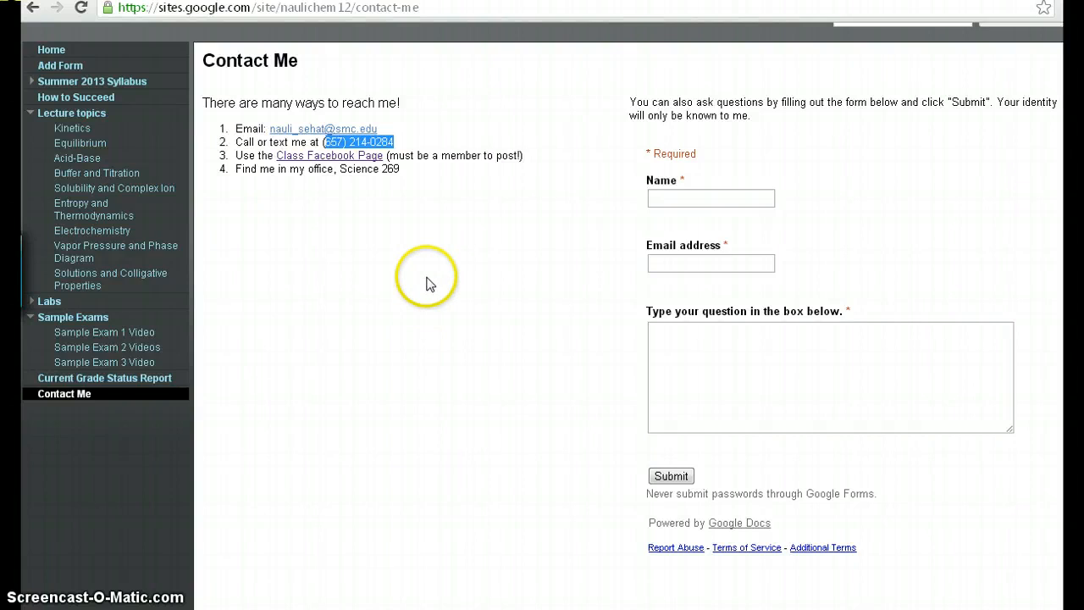
{"action": "mouse_move", "coordinate": [502, 254]}
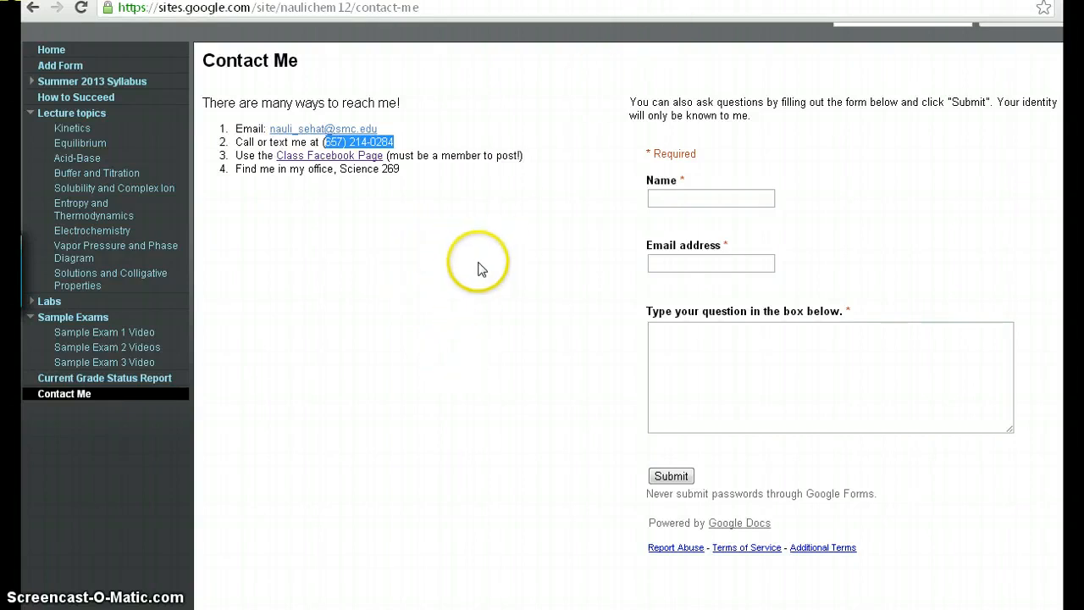
{"action": "mouse_move", "coordinate": [699, 228]}
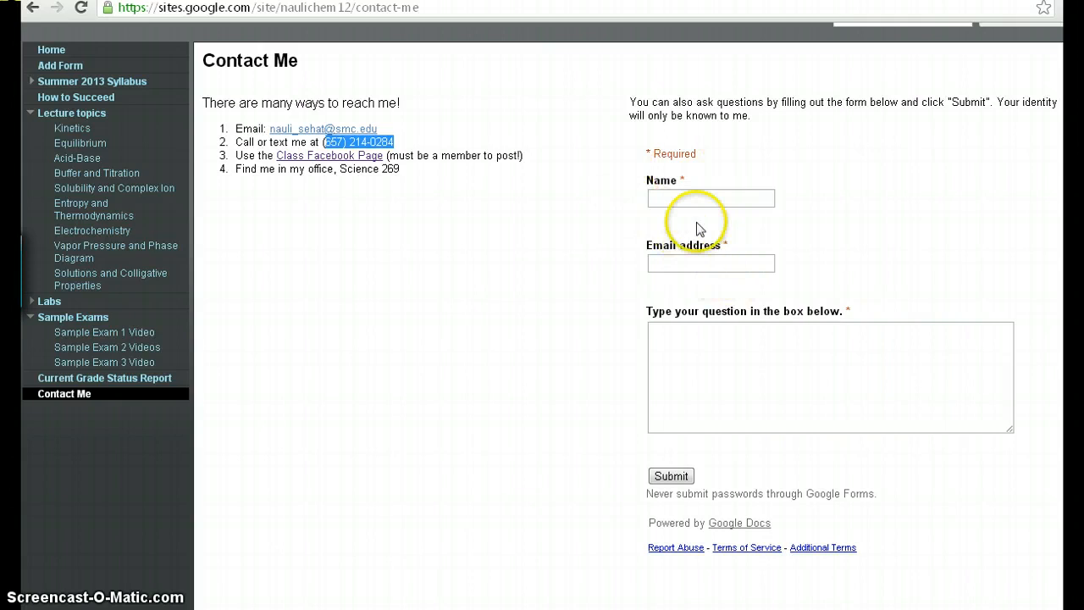
{"action": "mouse_move", "coordinate": [681, 359]}
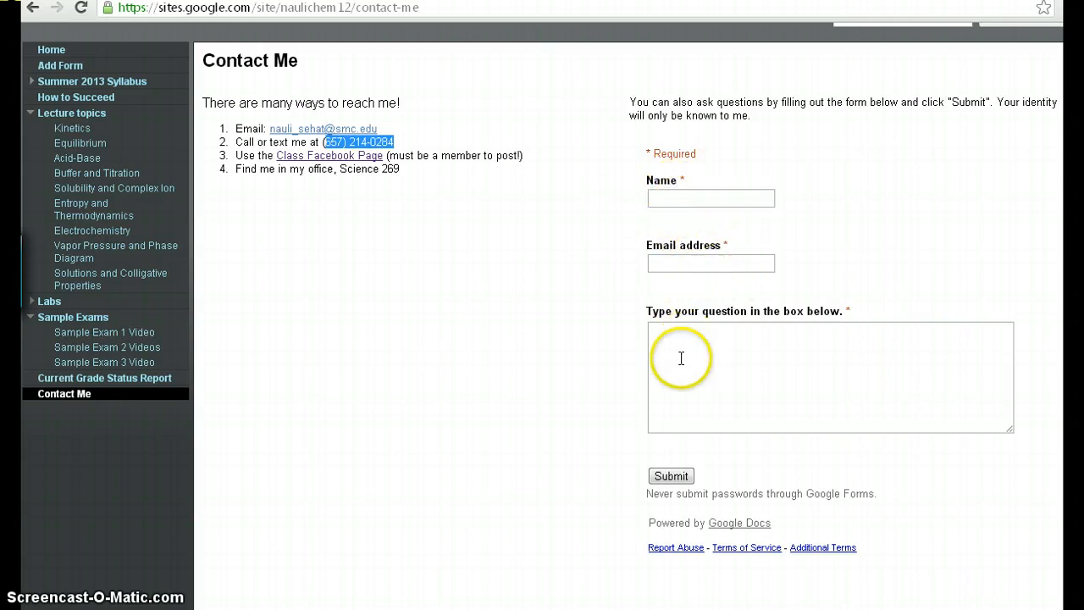
{"action": "mouse_move", "coordinate": [516, 419]}
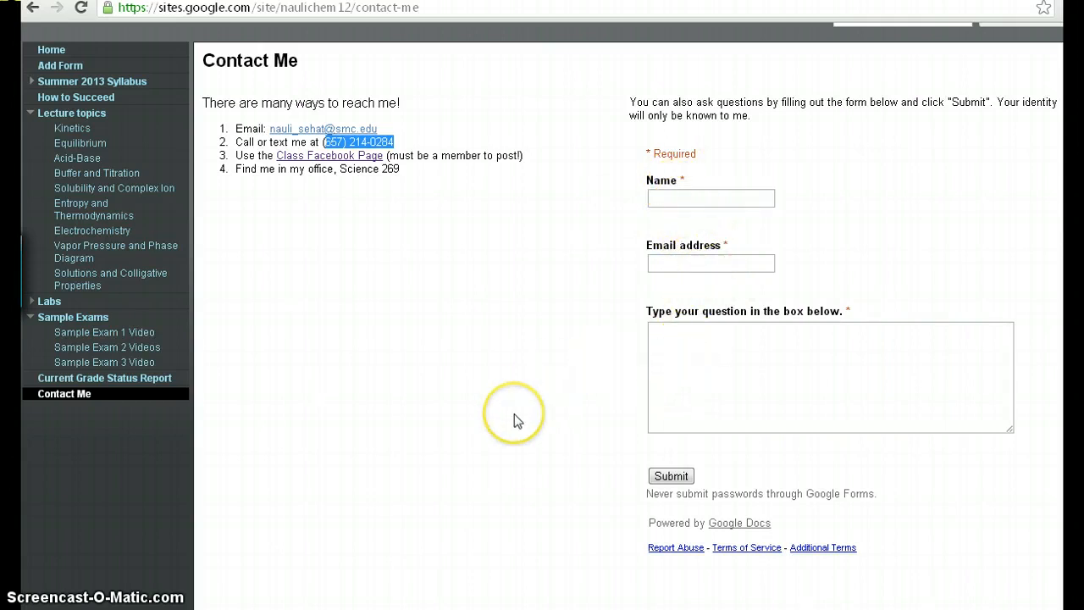
{"action": "mouse_move", "coordinate": [503, 418]}
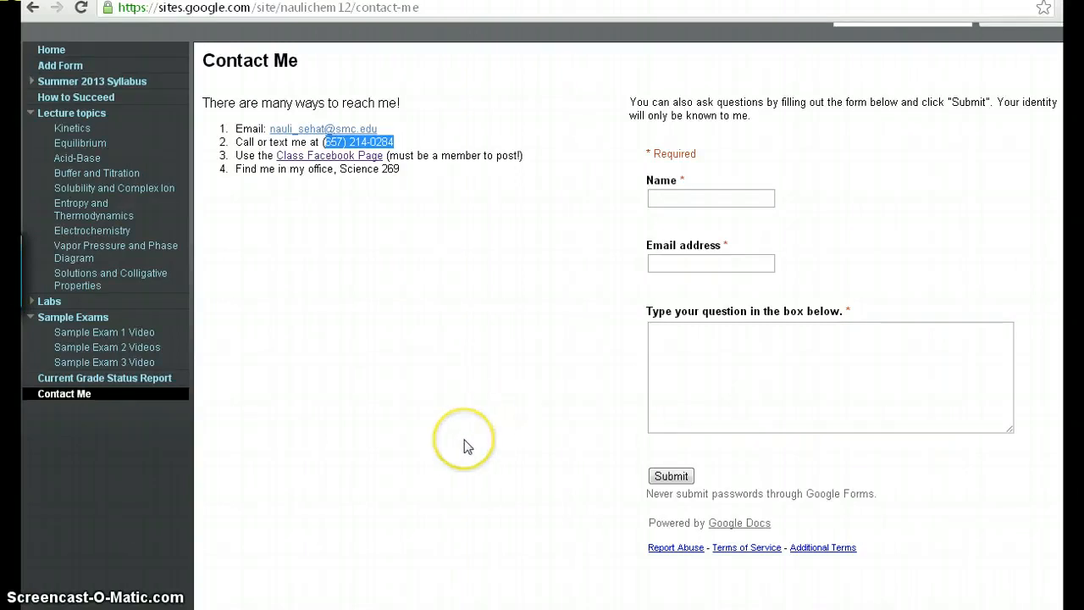
{"action": "mouse_move", "coordinate": [478, 436]}
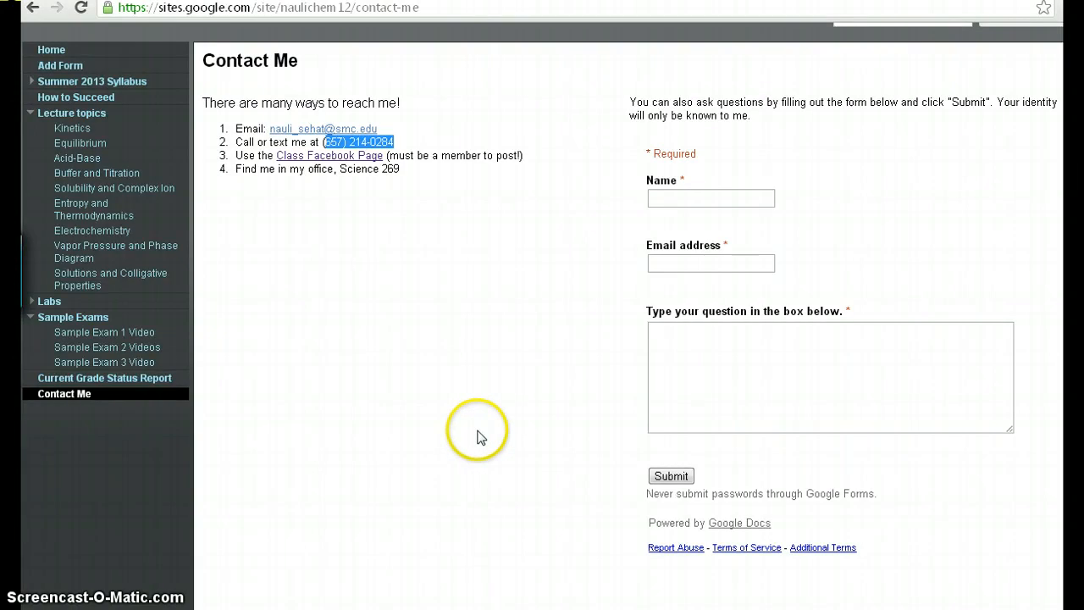
{"action": "mouse_move", "coordinate": [467, 185]}
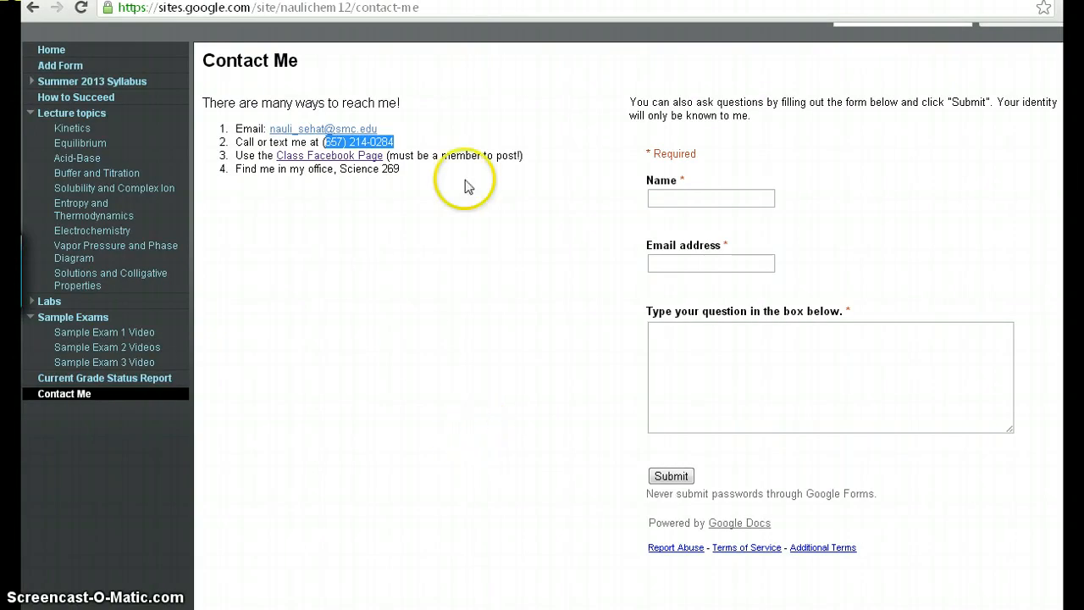
{"action": "mouse_move", "coordinate": [535, 518]}
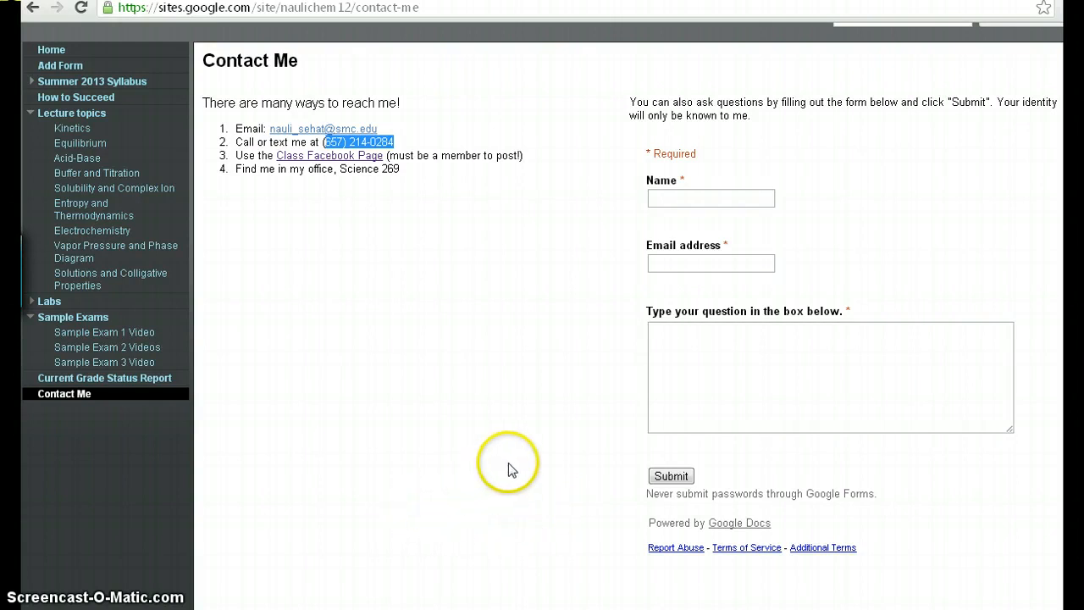
{"action": "mouse_move", "coordinate": [405, 185]}
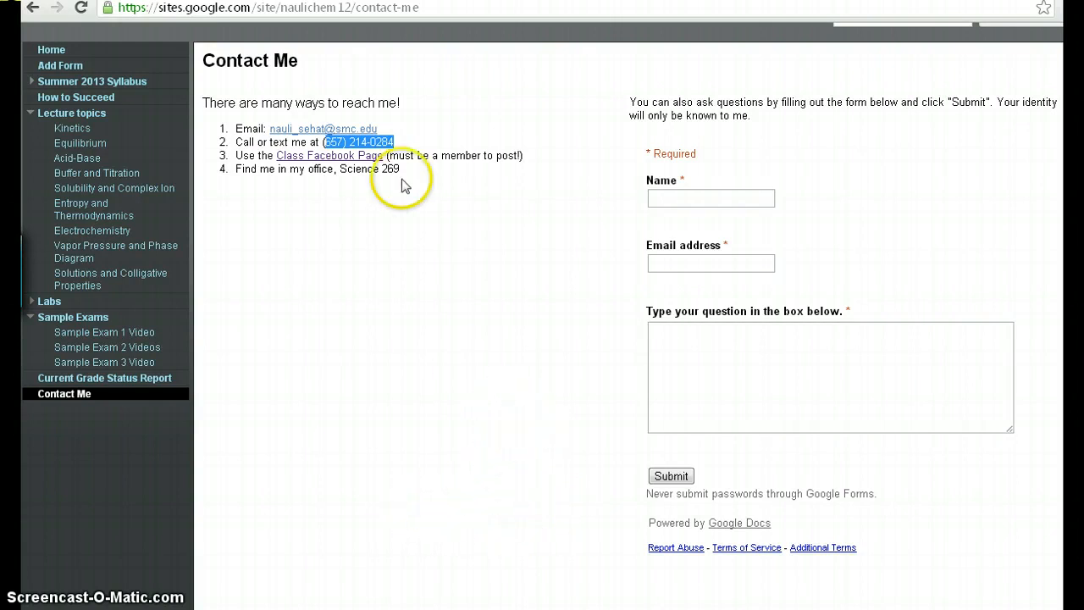
{"action": "mouse_move", "coordinate": [428, 264]}
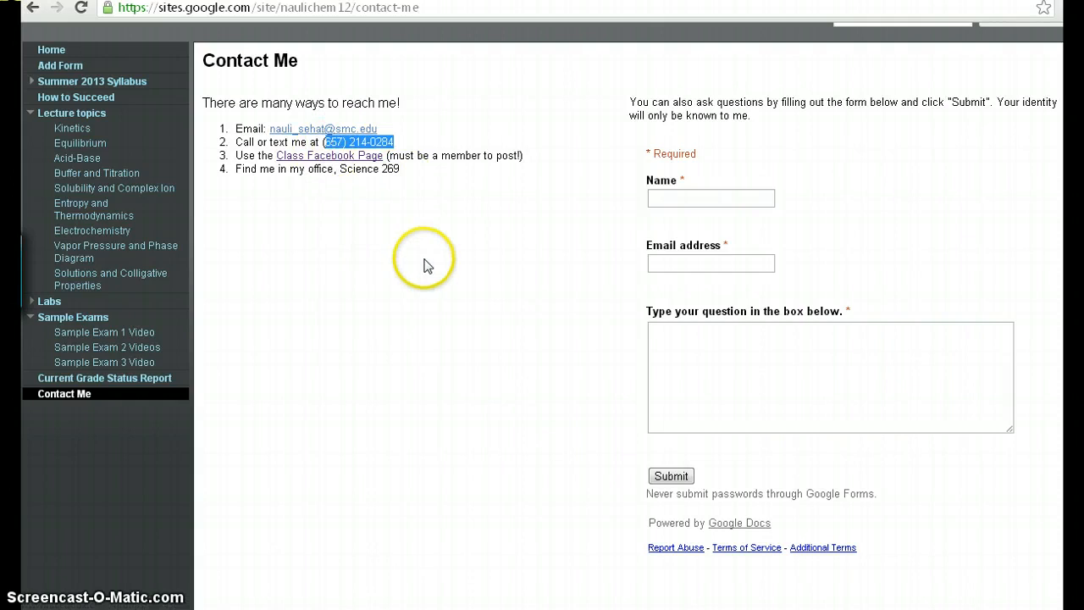
{"action": "mouse_move", "coordinate": [434, 268]}
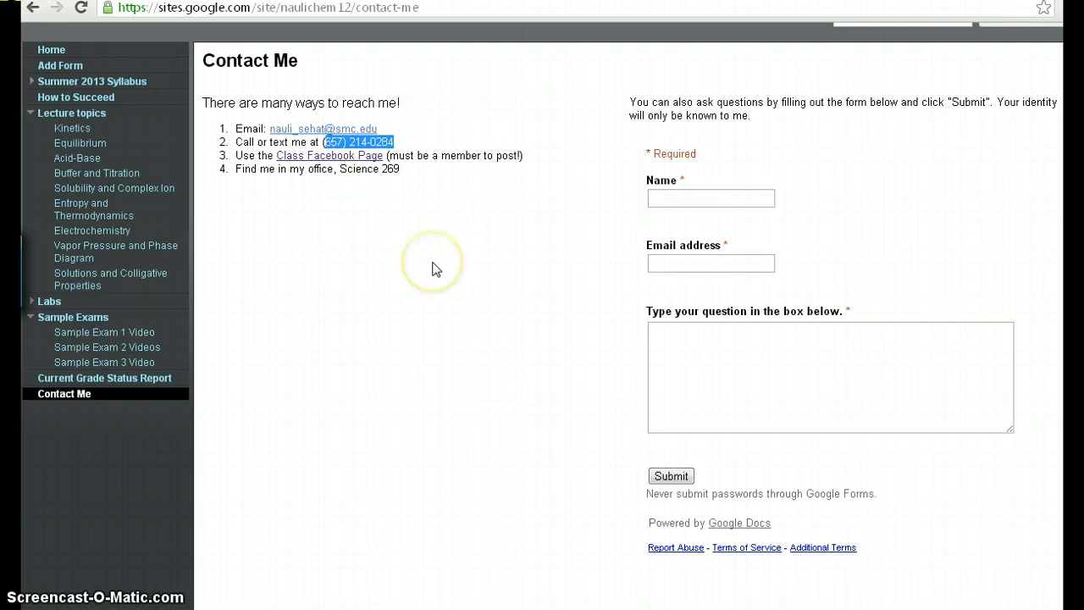
{"action": "mouse_move", "coordinate": [439, 373]}
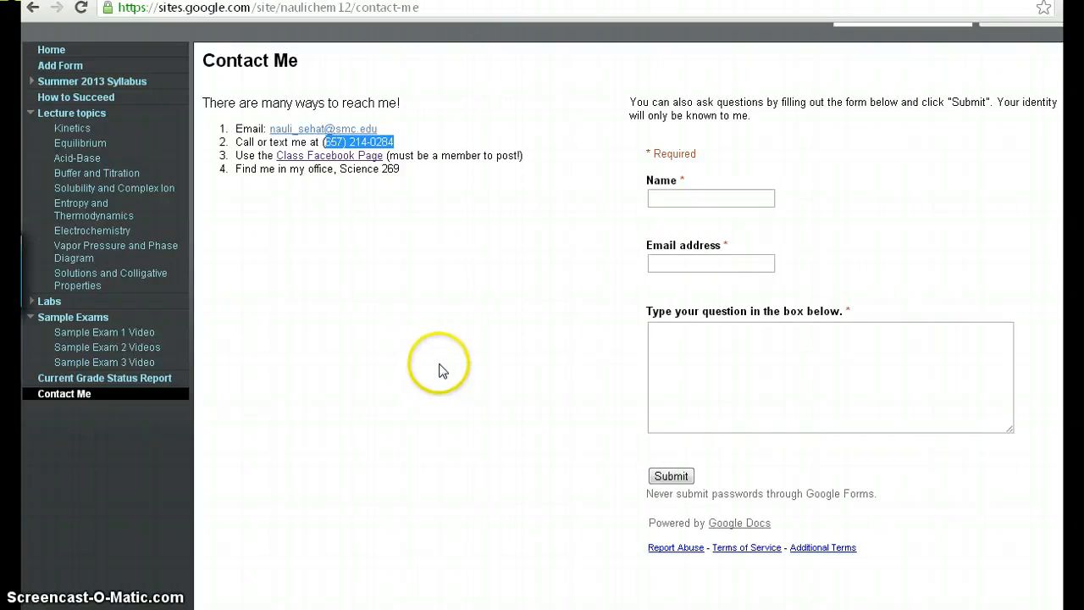
{"action": "mouse_move", "coordinate": [411, 470]}
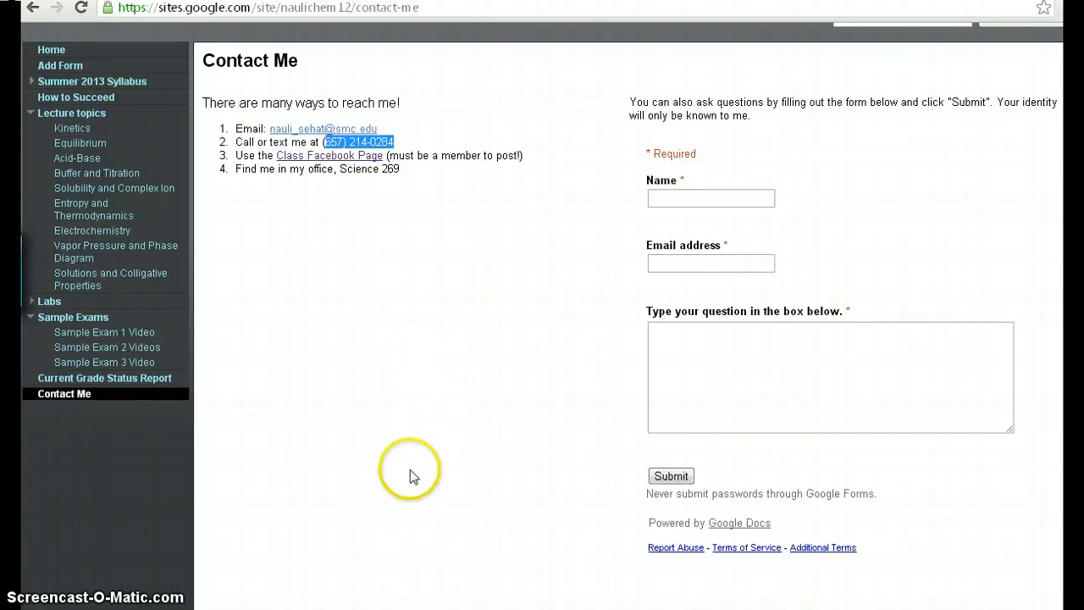
{"action": "mouse_move", "coordinate": [329, 476]}
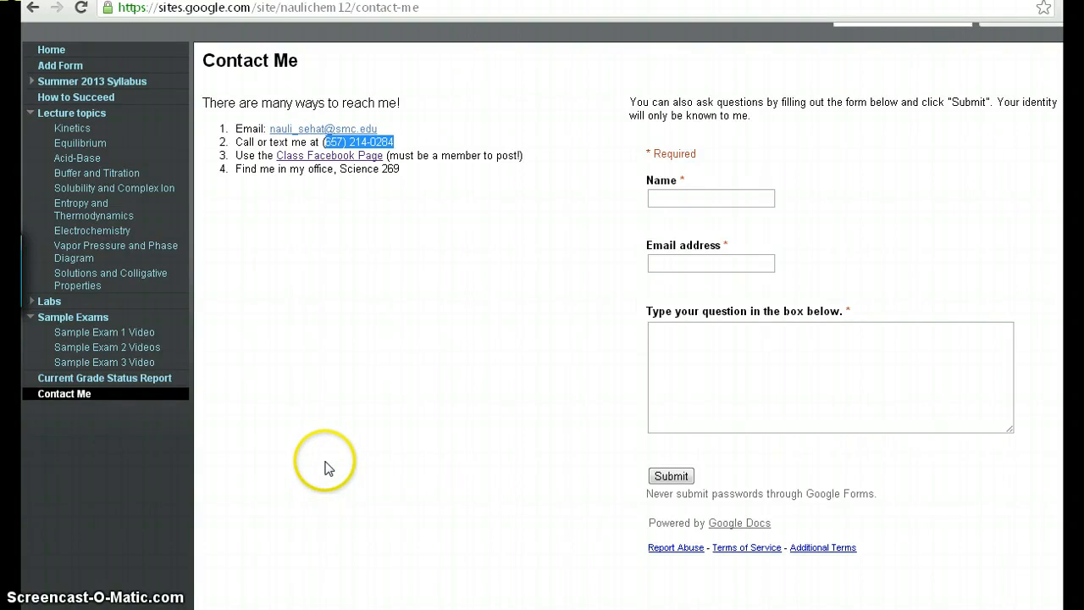
{"action": "mouse_move", "coordinate": [85, 138]}
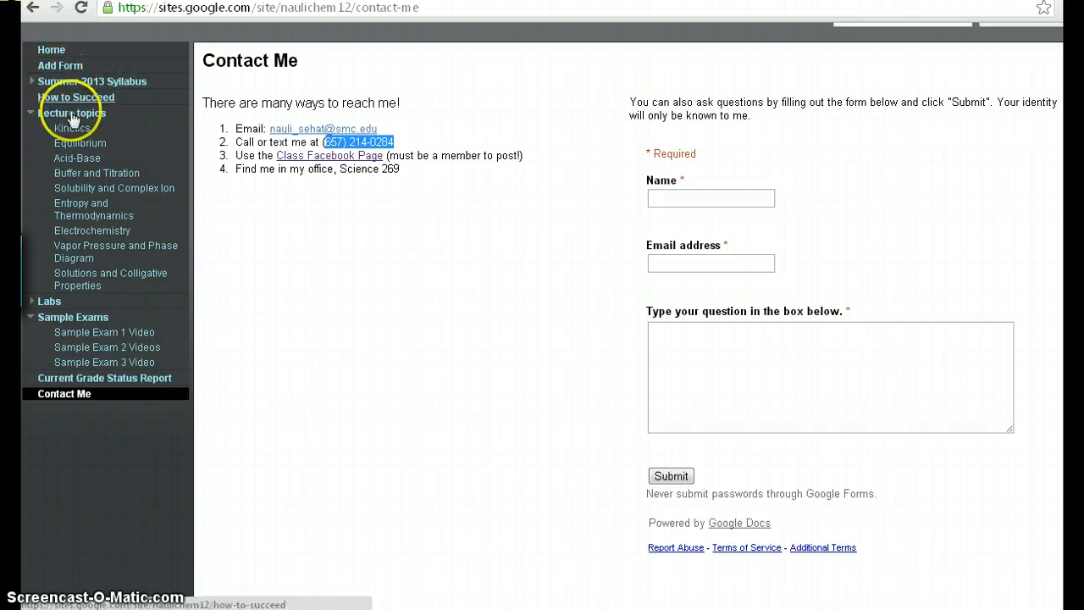
{"action": "mouse_move", "coordinate": [336, 280]}
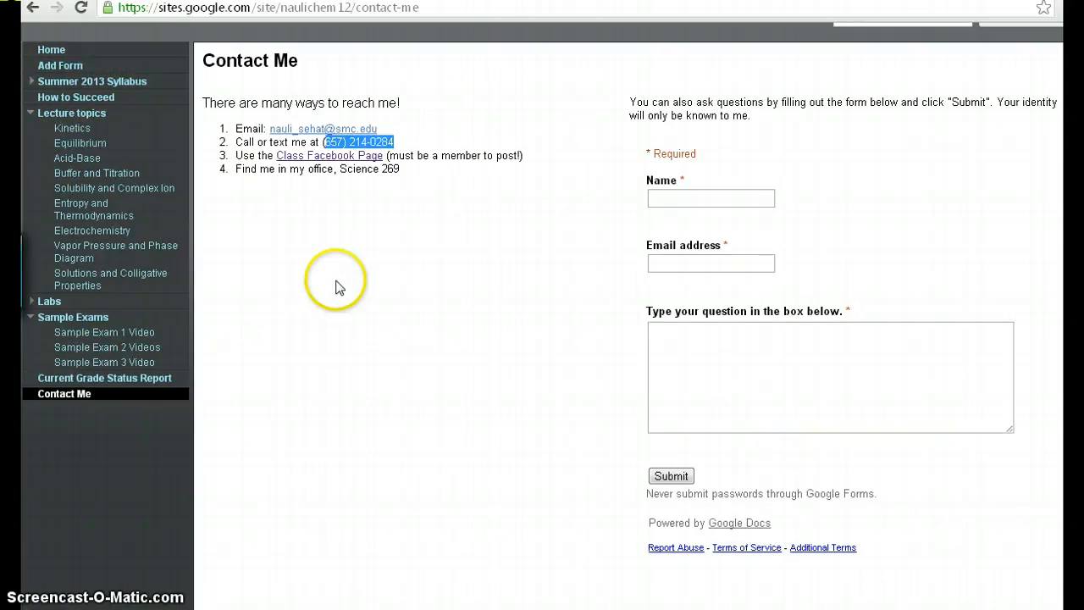
{"action": "mouse_move", "coordinate": [428, 350]}
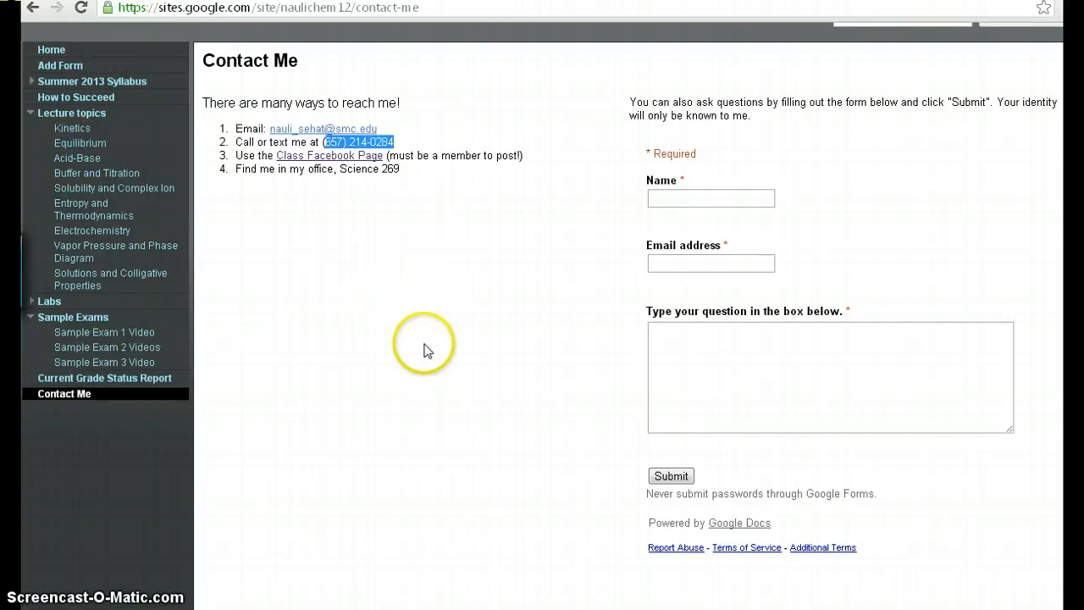
{"action": "mouse_move", "coordinate": [431, 346]}
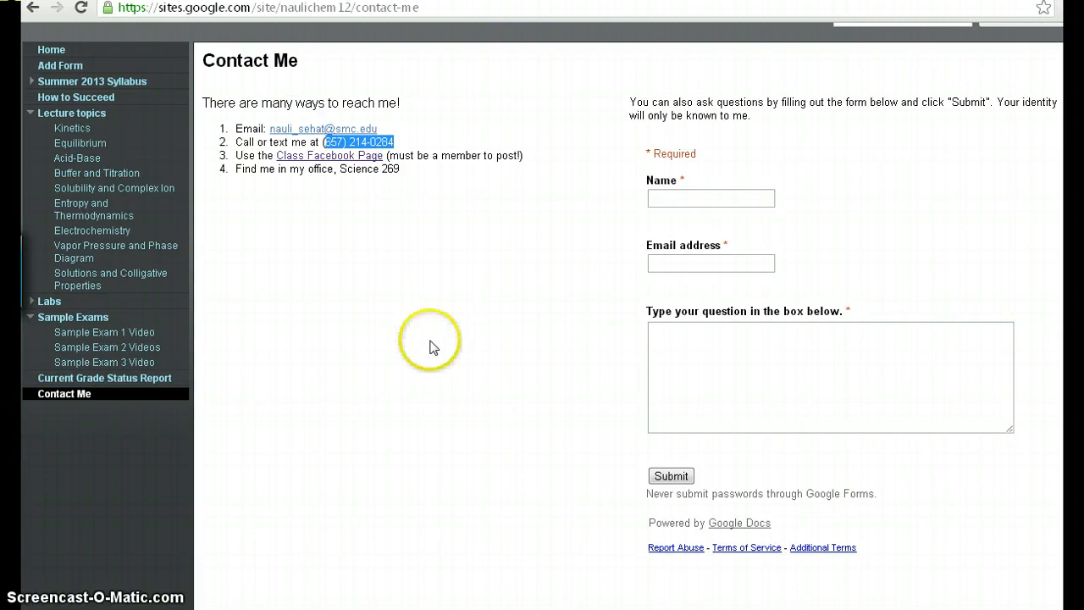
{"action": "mouse_move", "coordinate": [438, 347]}
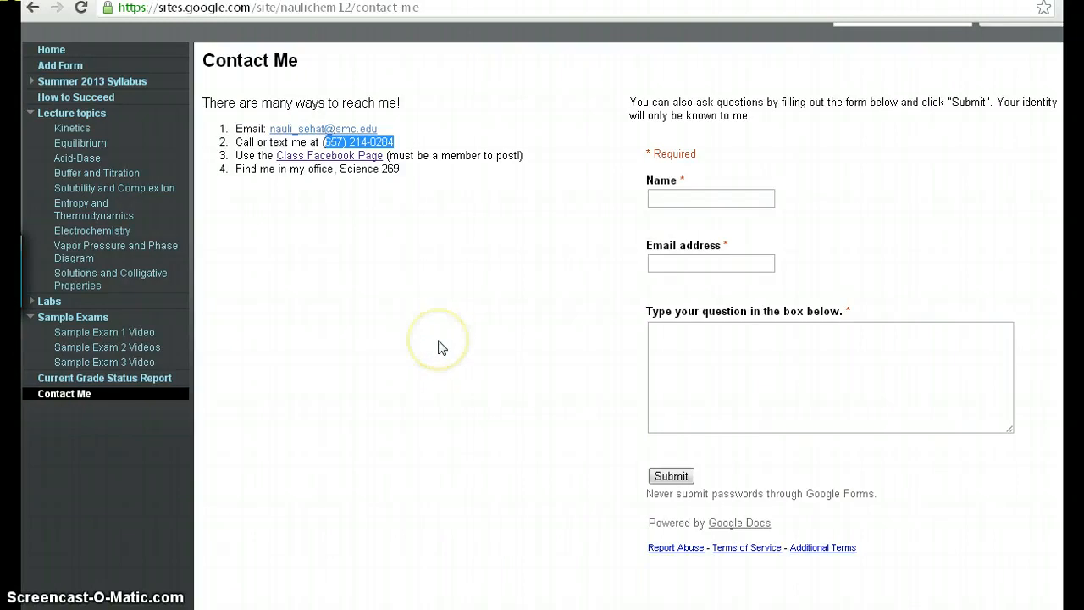